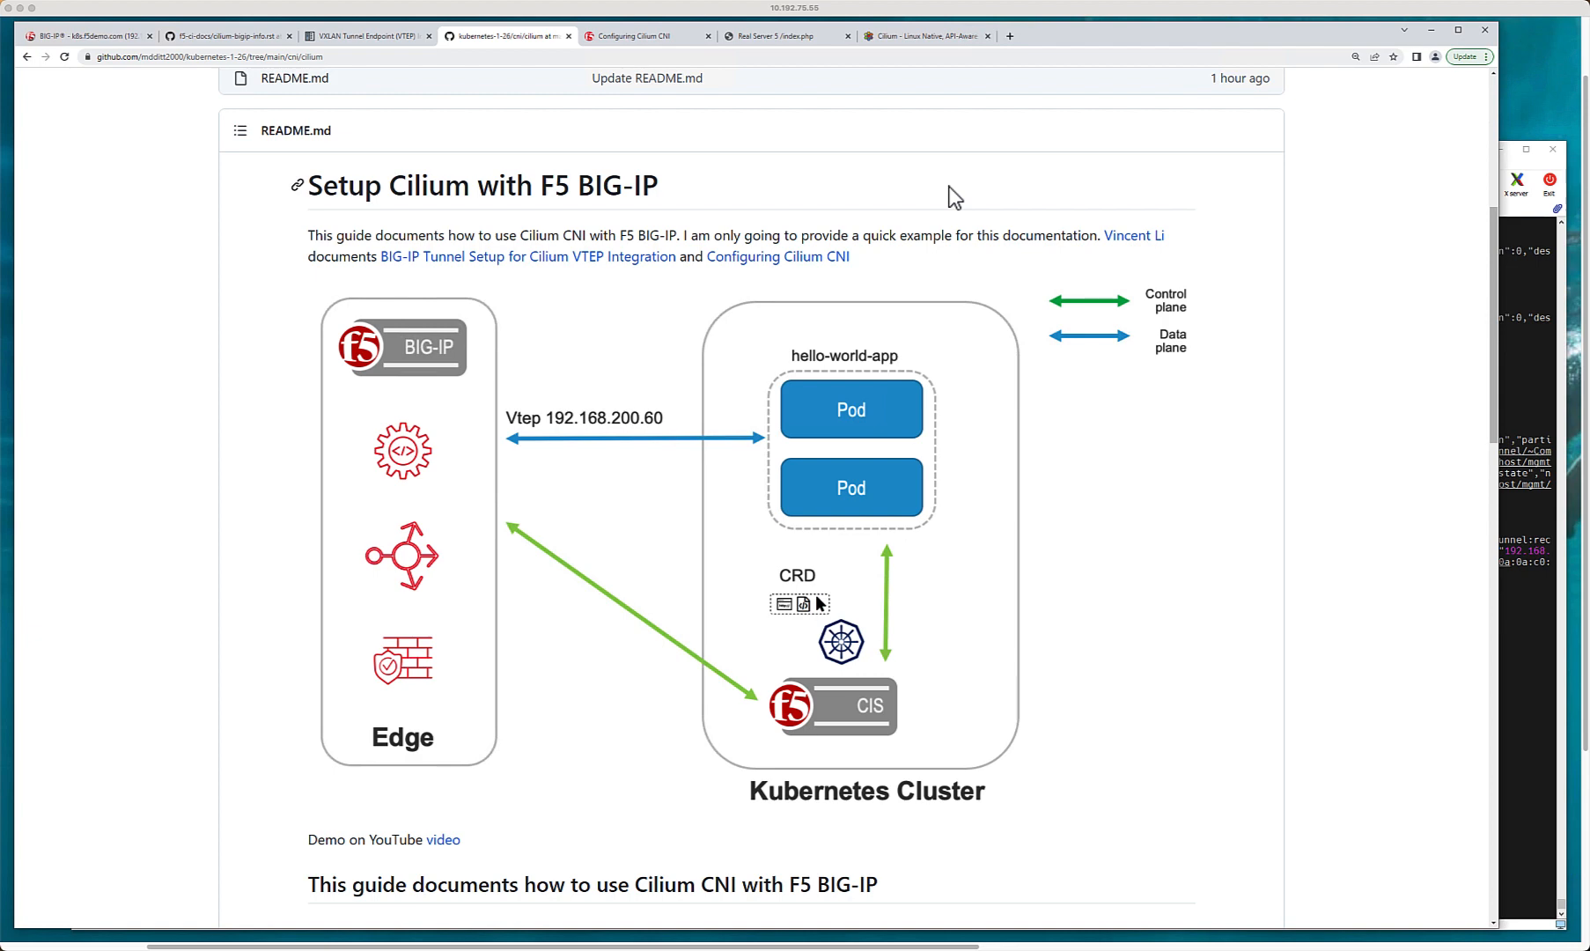
pyautogui.moveTo(475, 94)
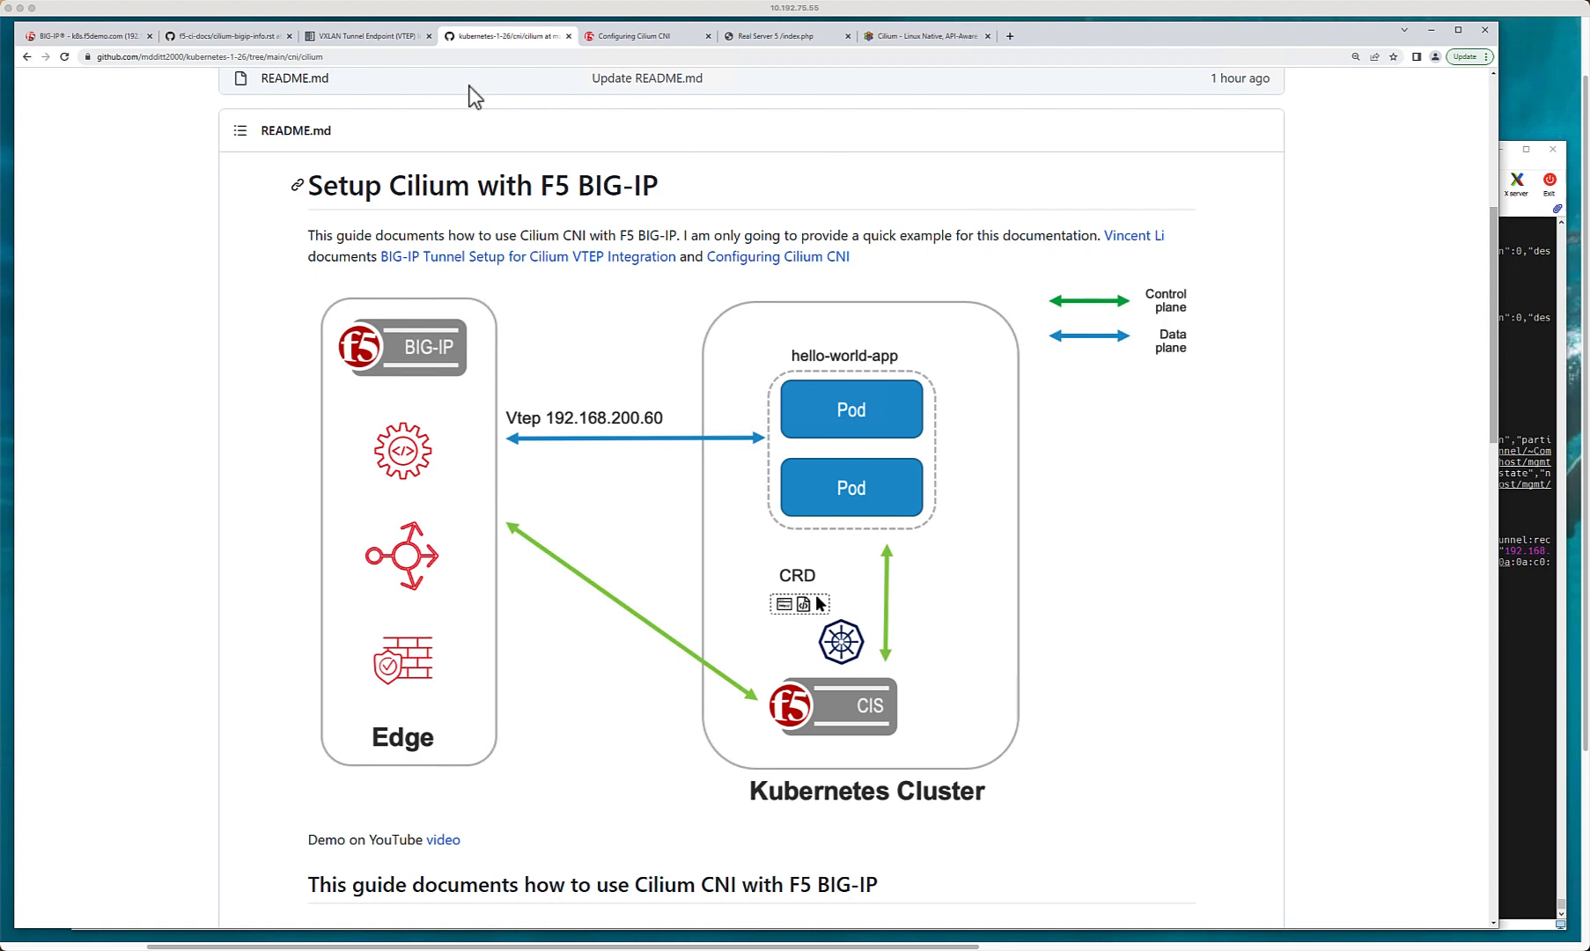
# Step: Bring up the f5-ci-docs cilium-bigip-info.rst BIG-IP tunnel setup guide
pyautogui.click(227, 36)
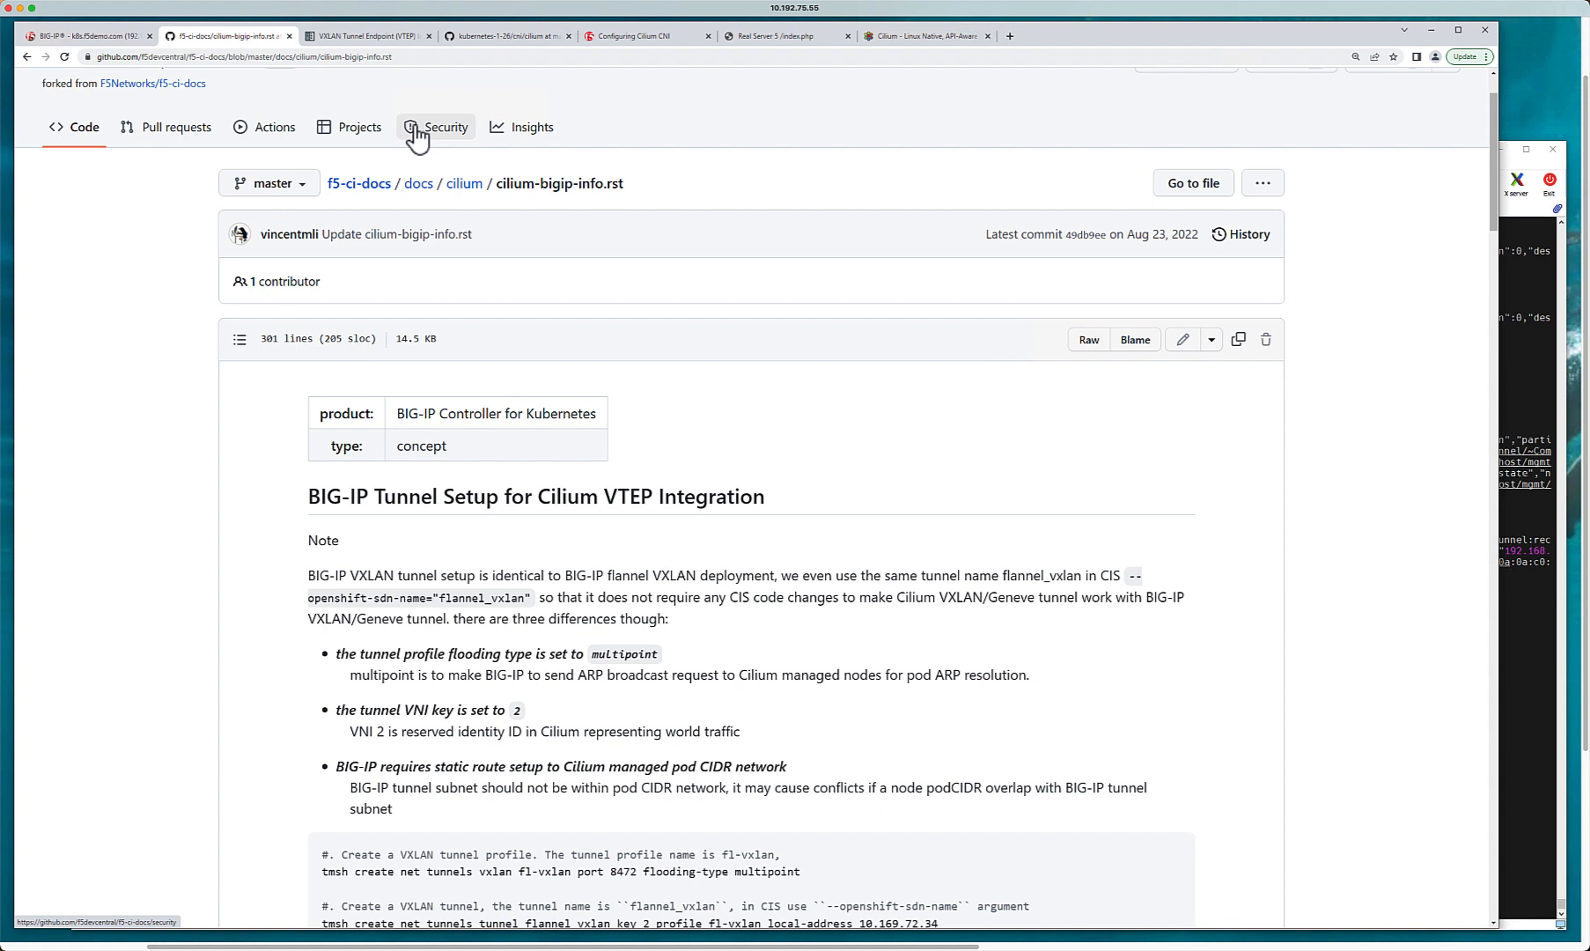
pyautogui.moveTo(636, 83)
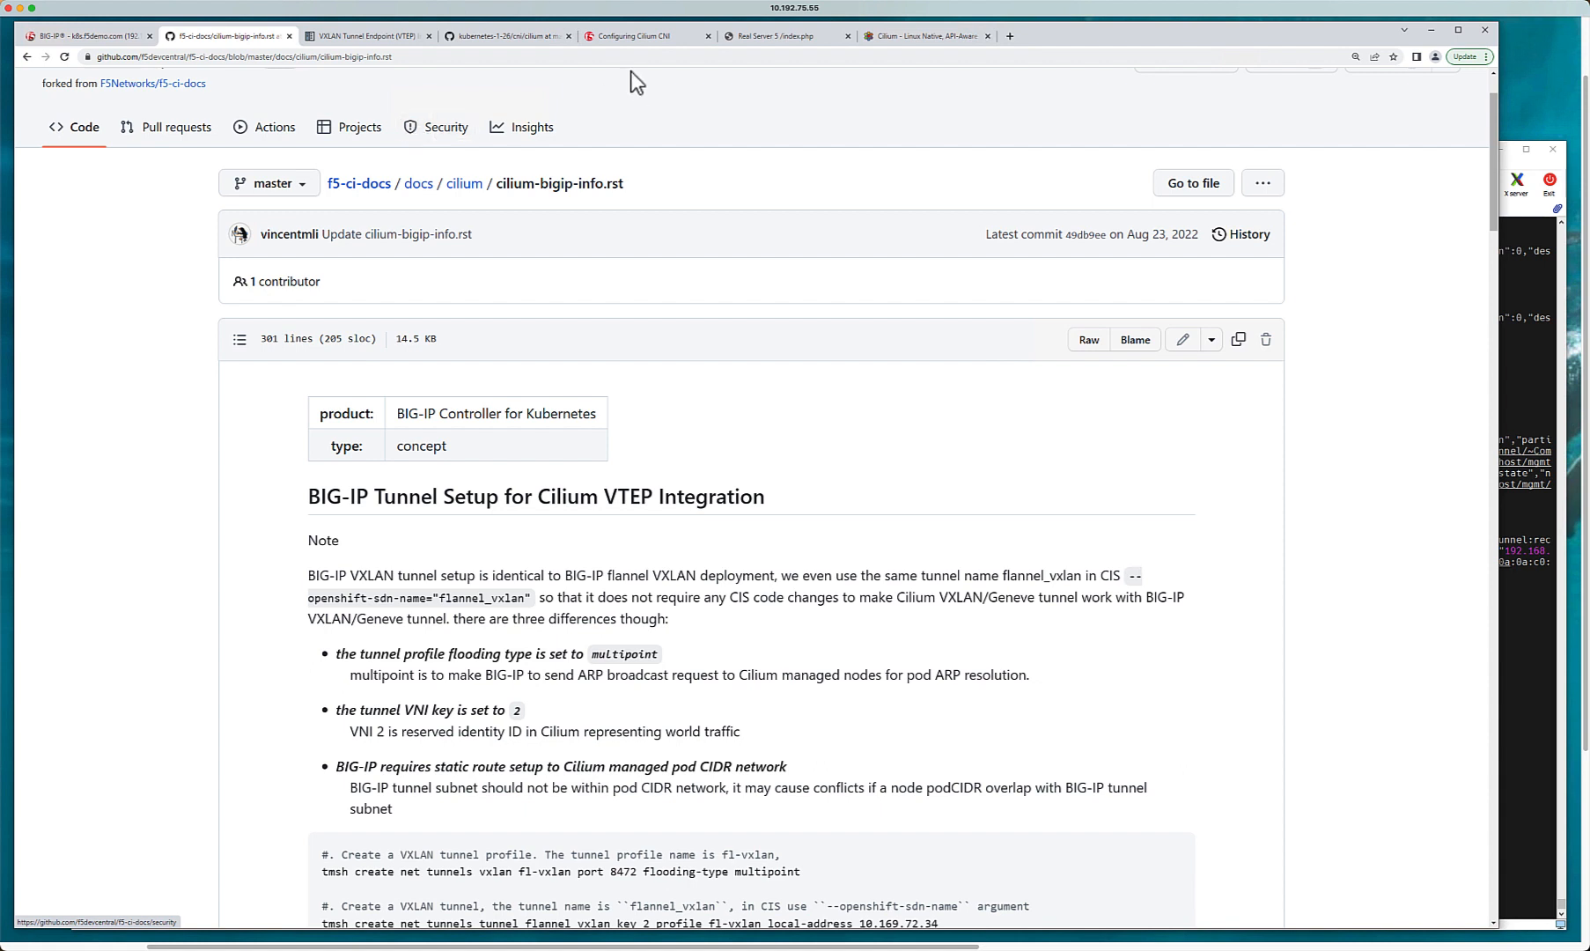
# Step: View the Configuring Cilium CNI prerequisites and highlight validated Kubernetes v1.24.3
pyautogui.click(643, 36)
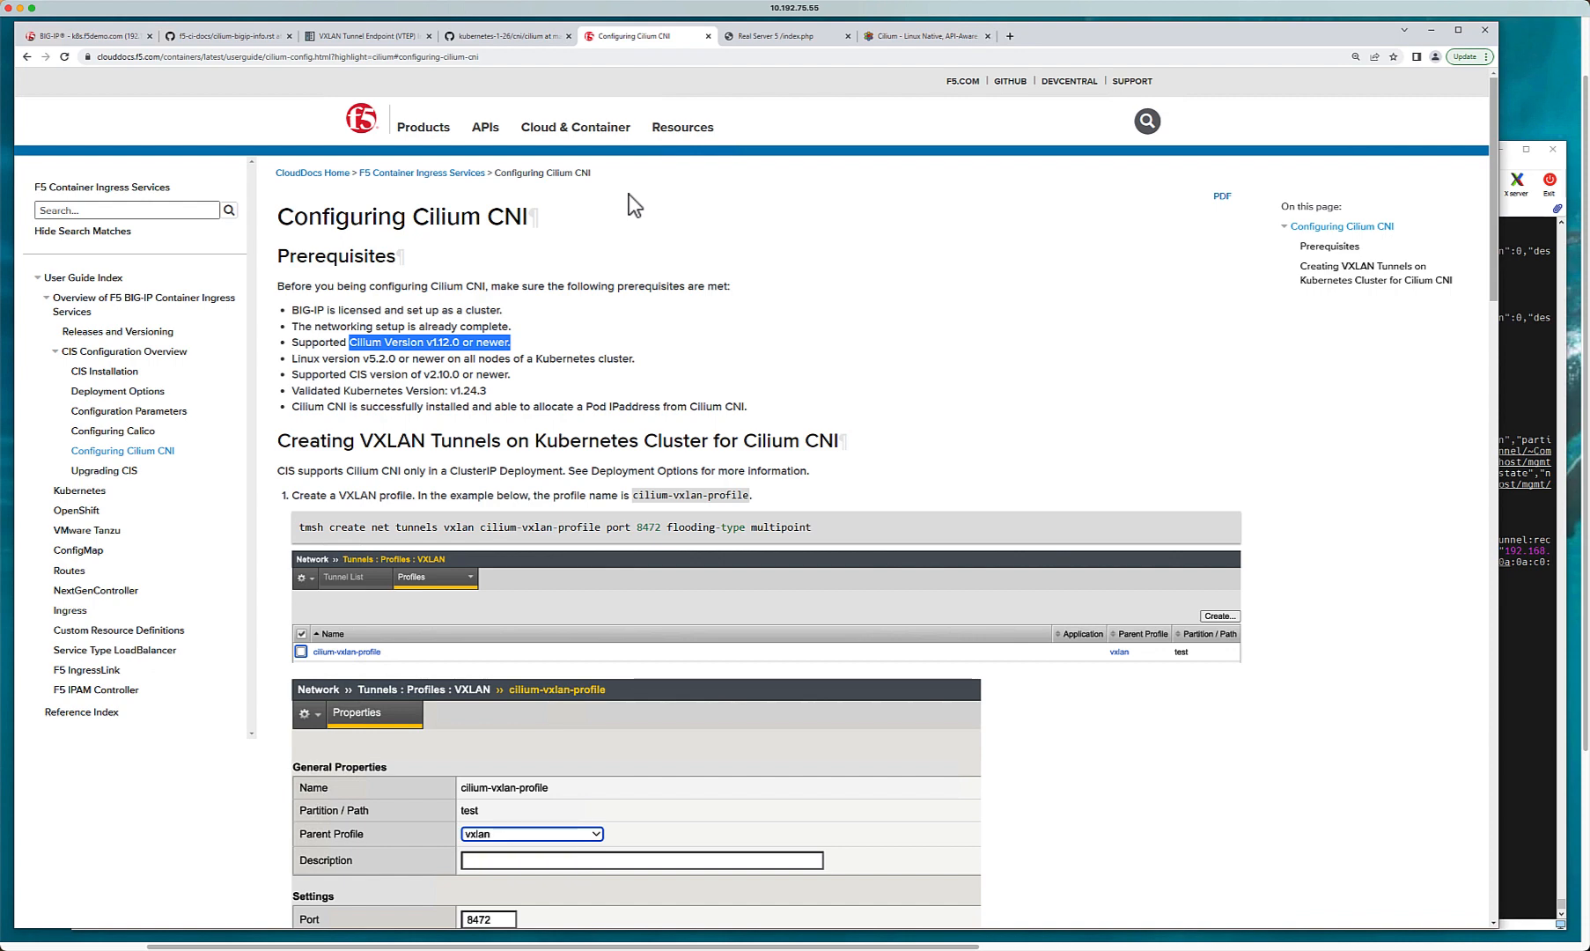
pyautogui.moveTo(454, 250)
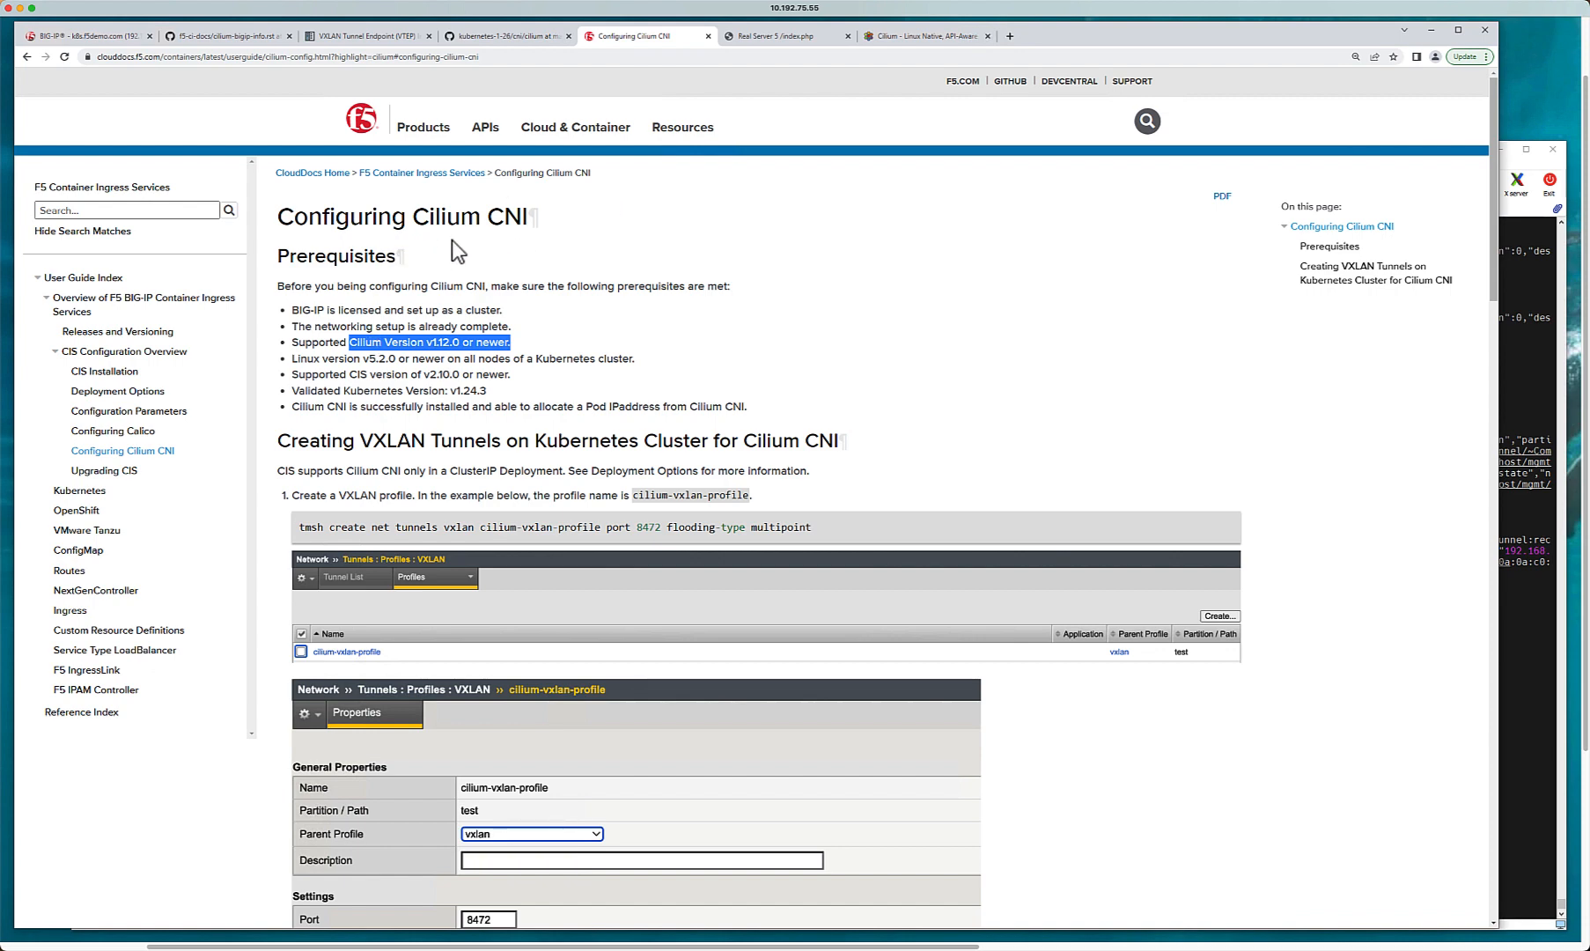
pyautogui.moveTo(342, 282)
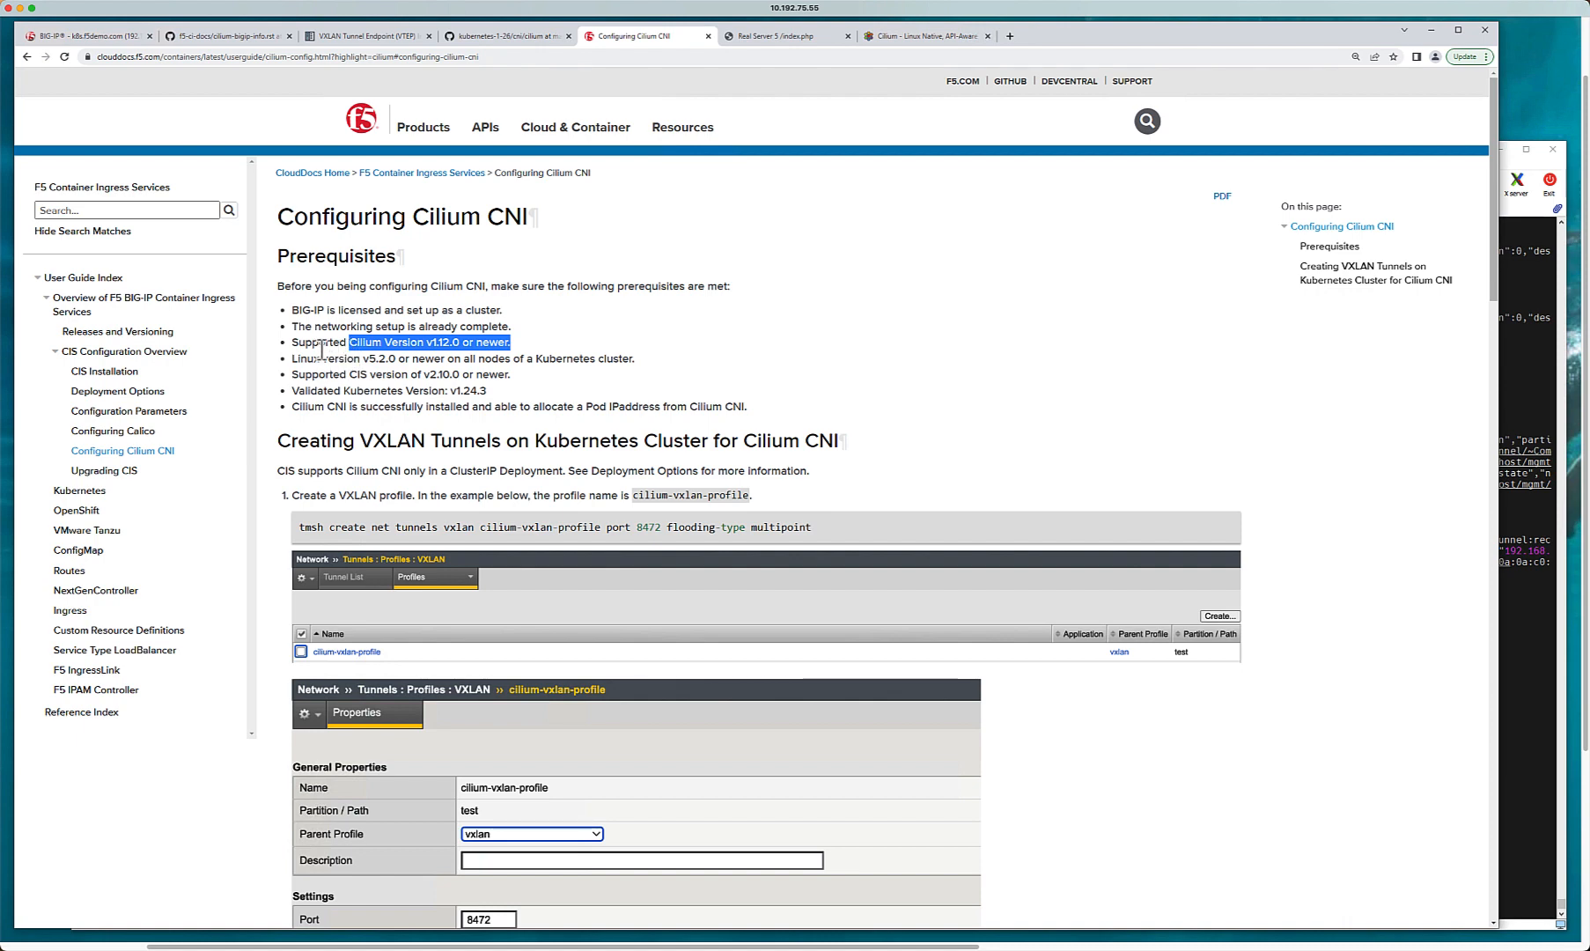
pyautogui.moveTo(428, 344)
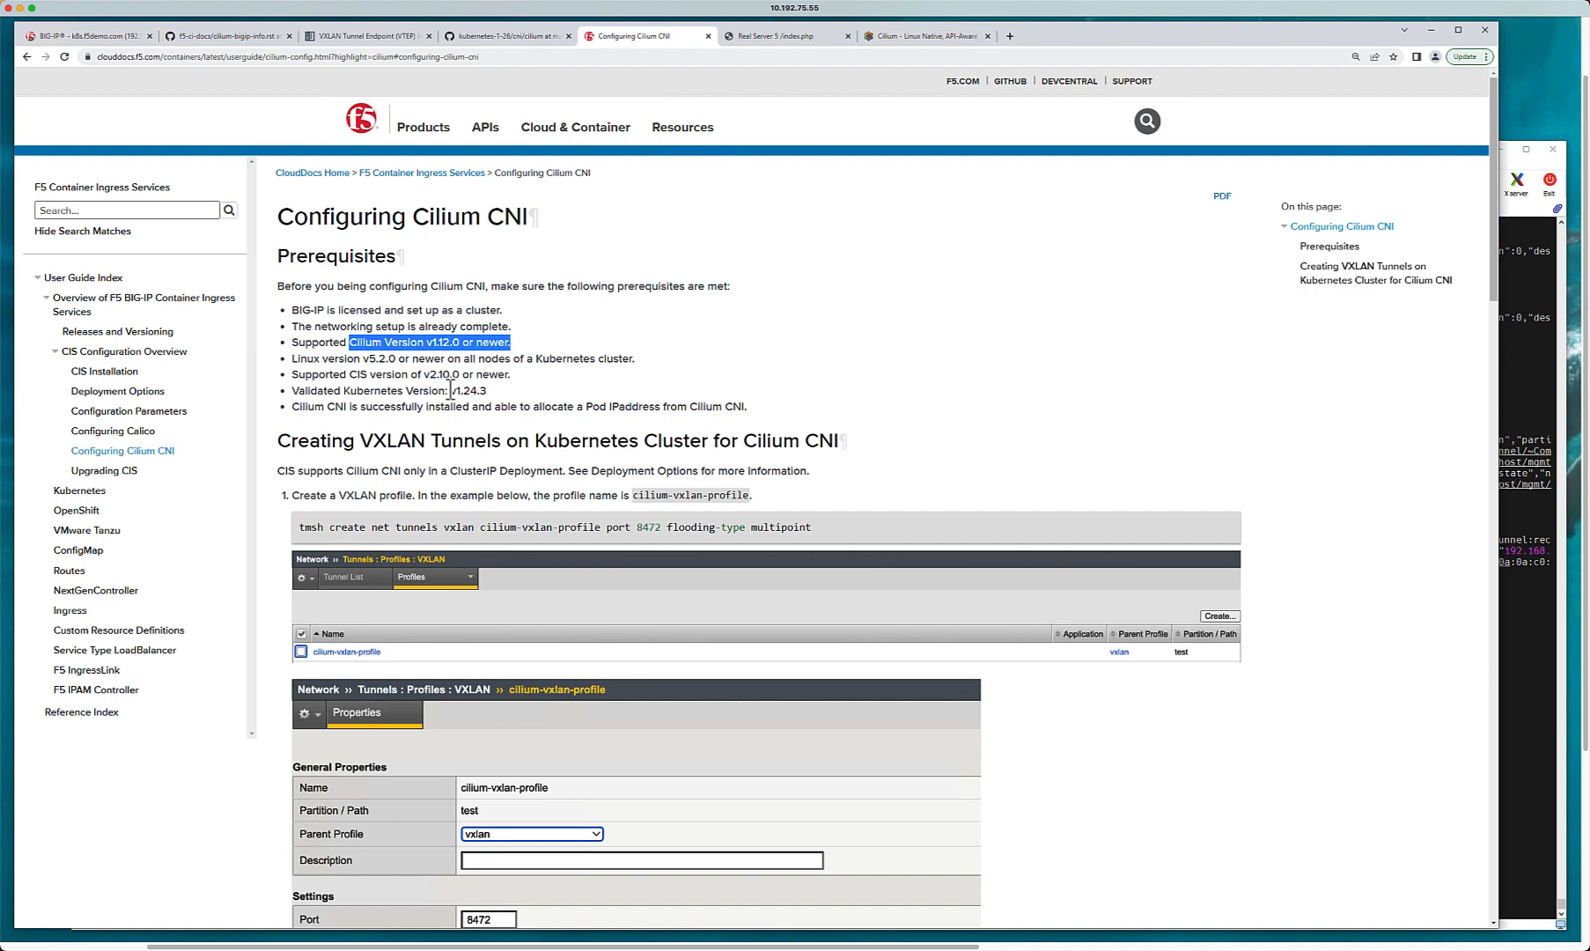
pyautogui.doubleClick(465, 391)
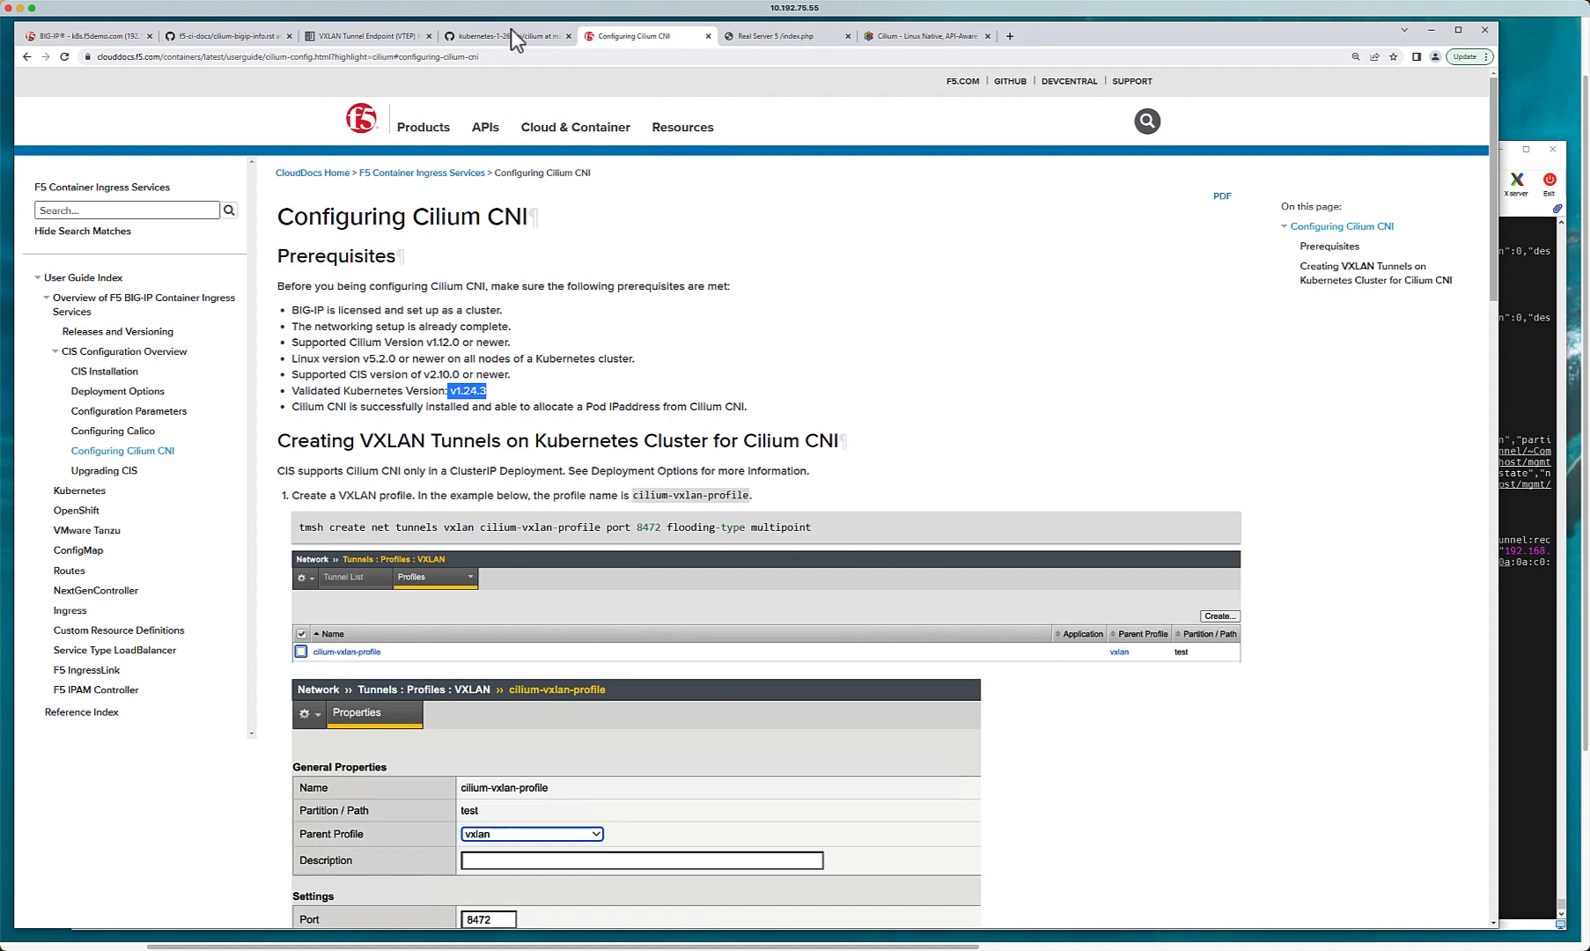
# Step: Return to the kubernetes-1-26 'Setup Cilium with F5 BIG-IP' README and diagram
pyautogui.click(504, 36)
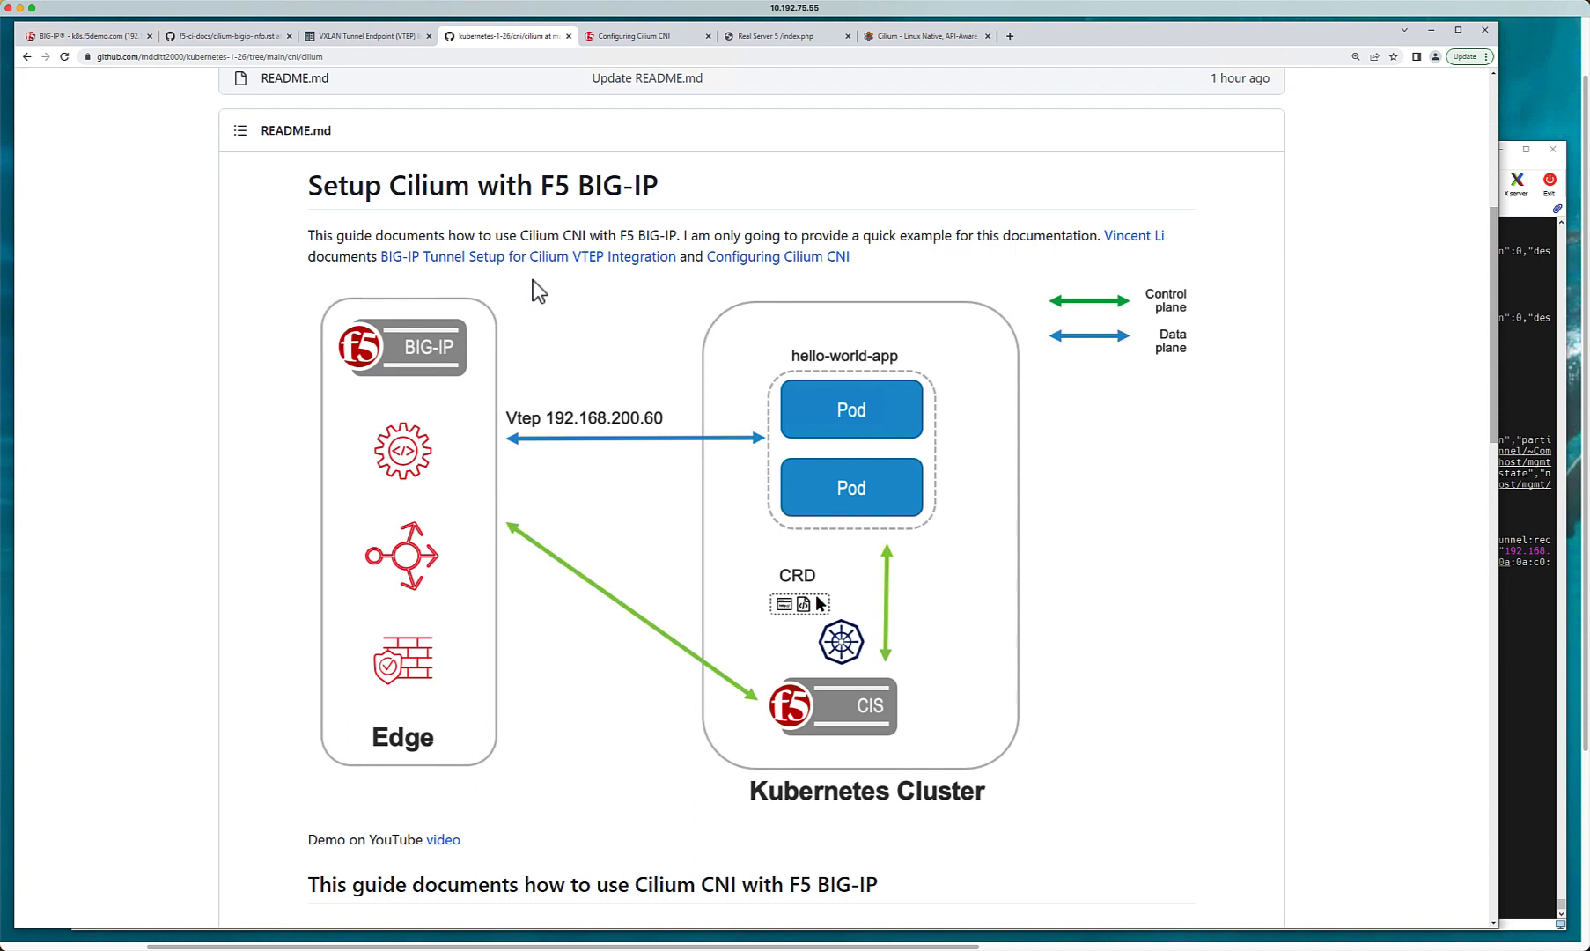
pyautogui.moveTo(1136, 248)
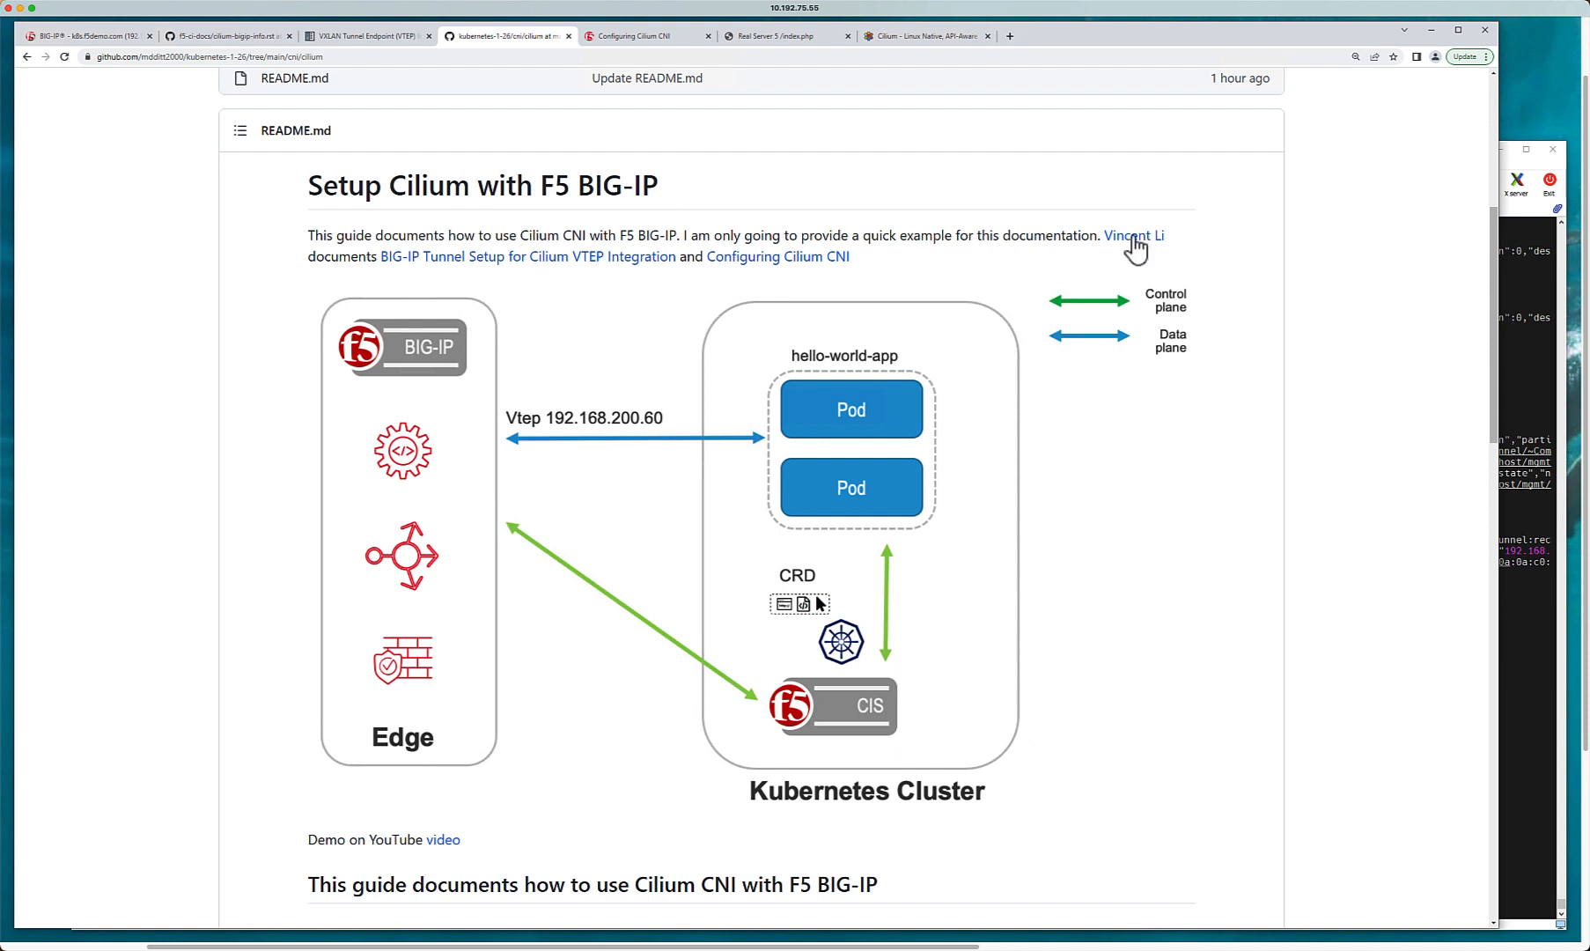
pyautogui.moveTo(509, 269)
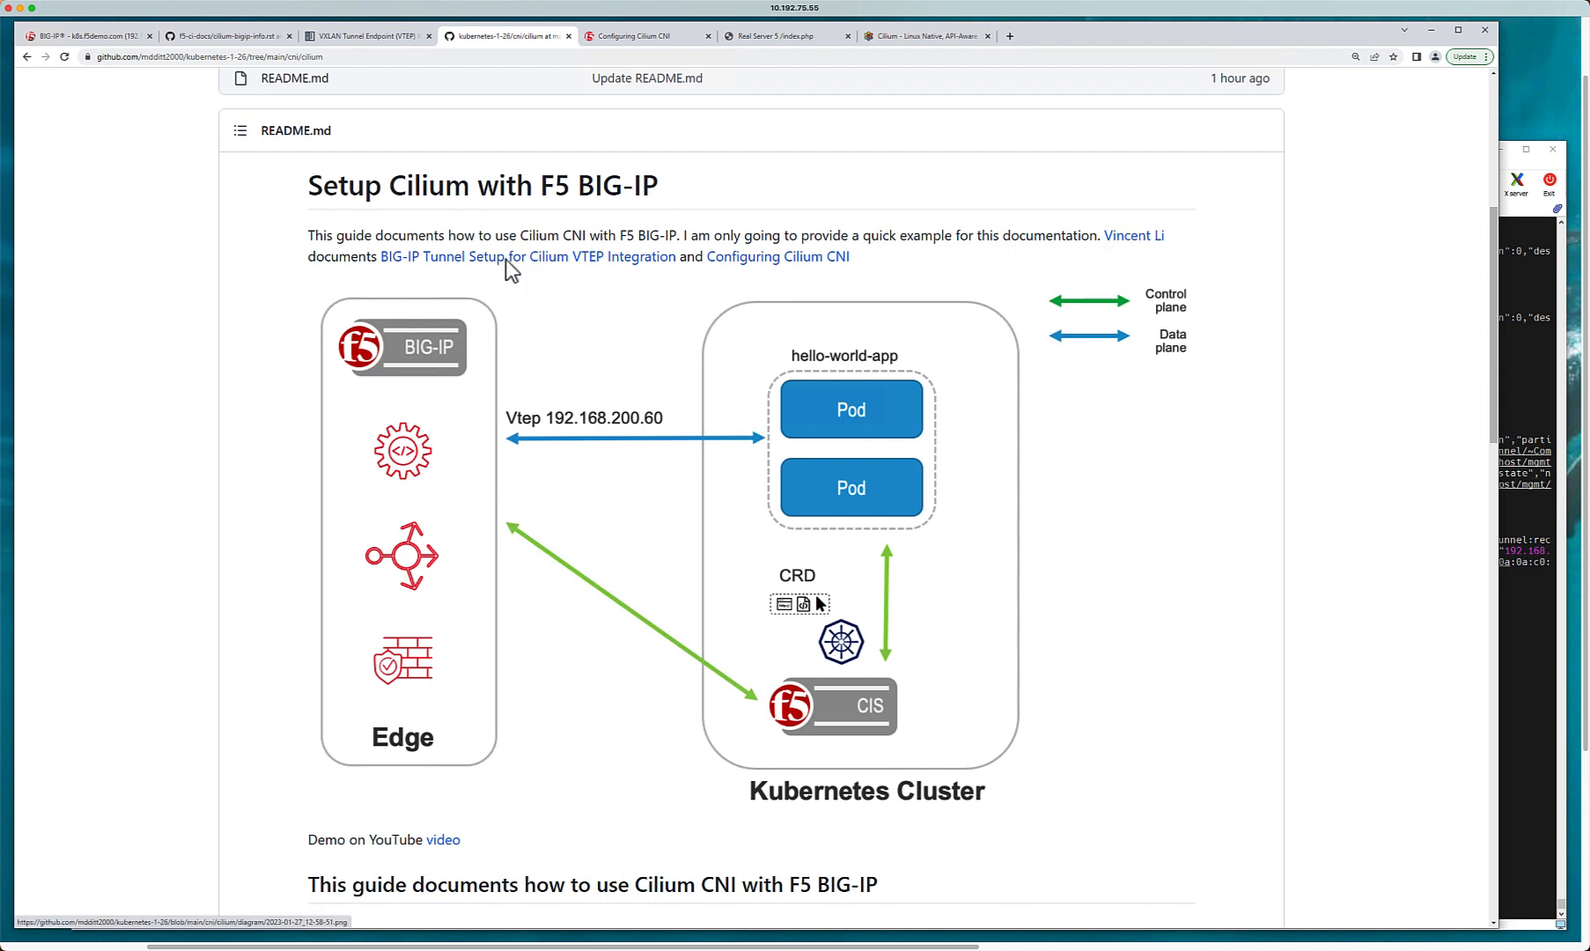
pyautogui.moveTo(777, 256)
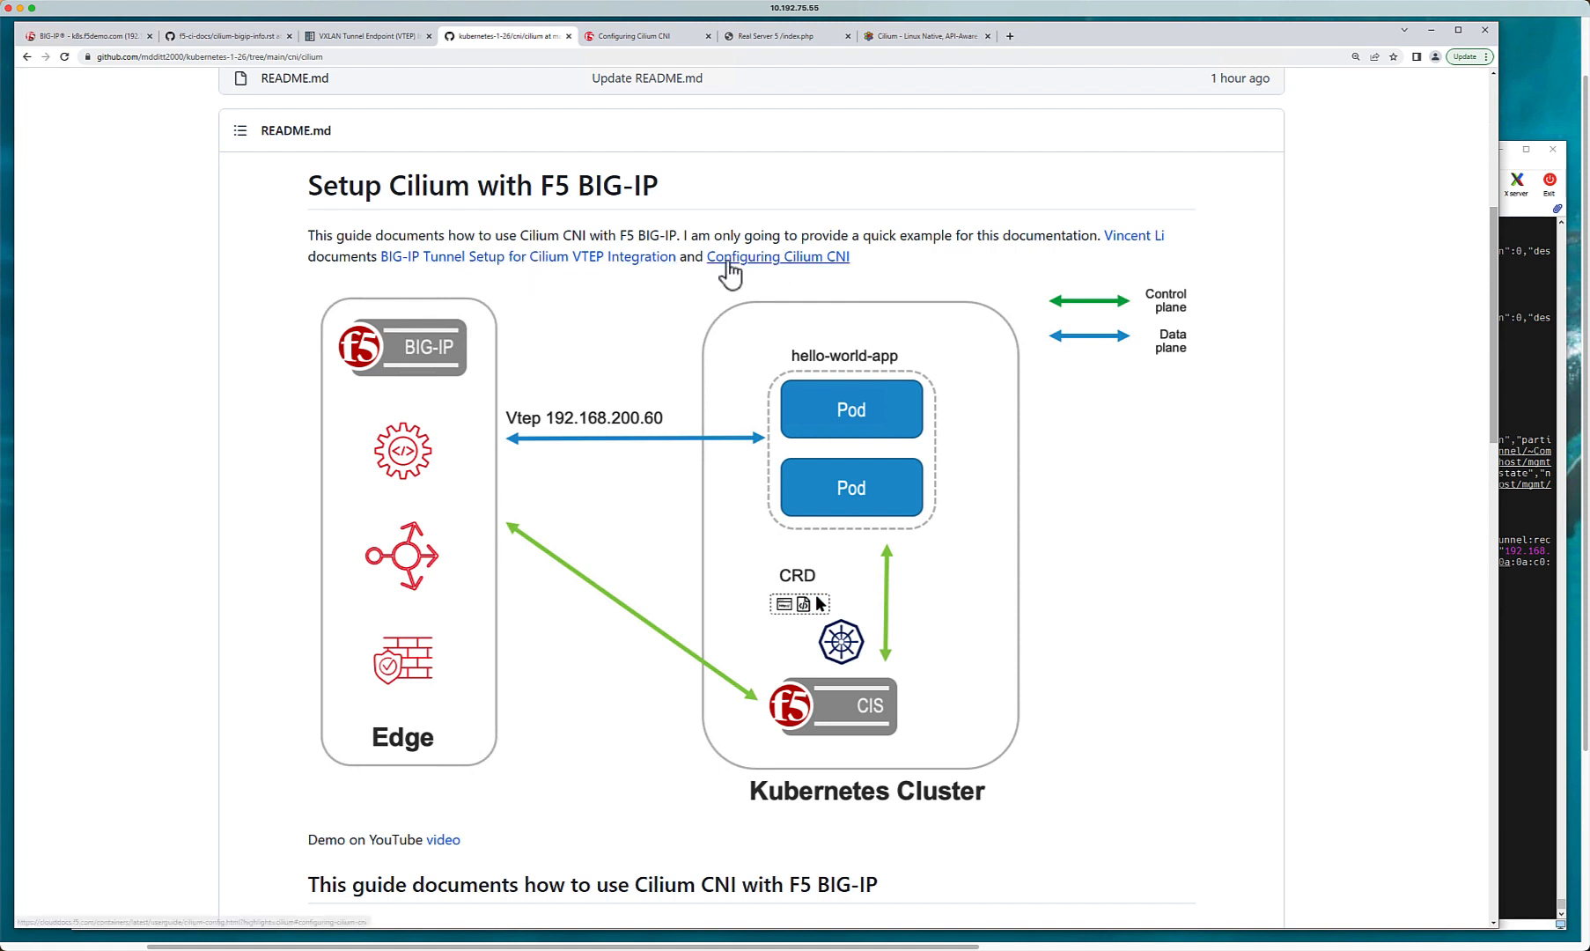
pyautogui.moveTo(528, 444)
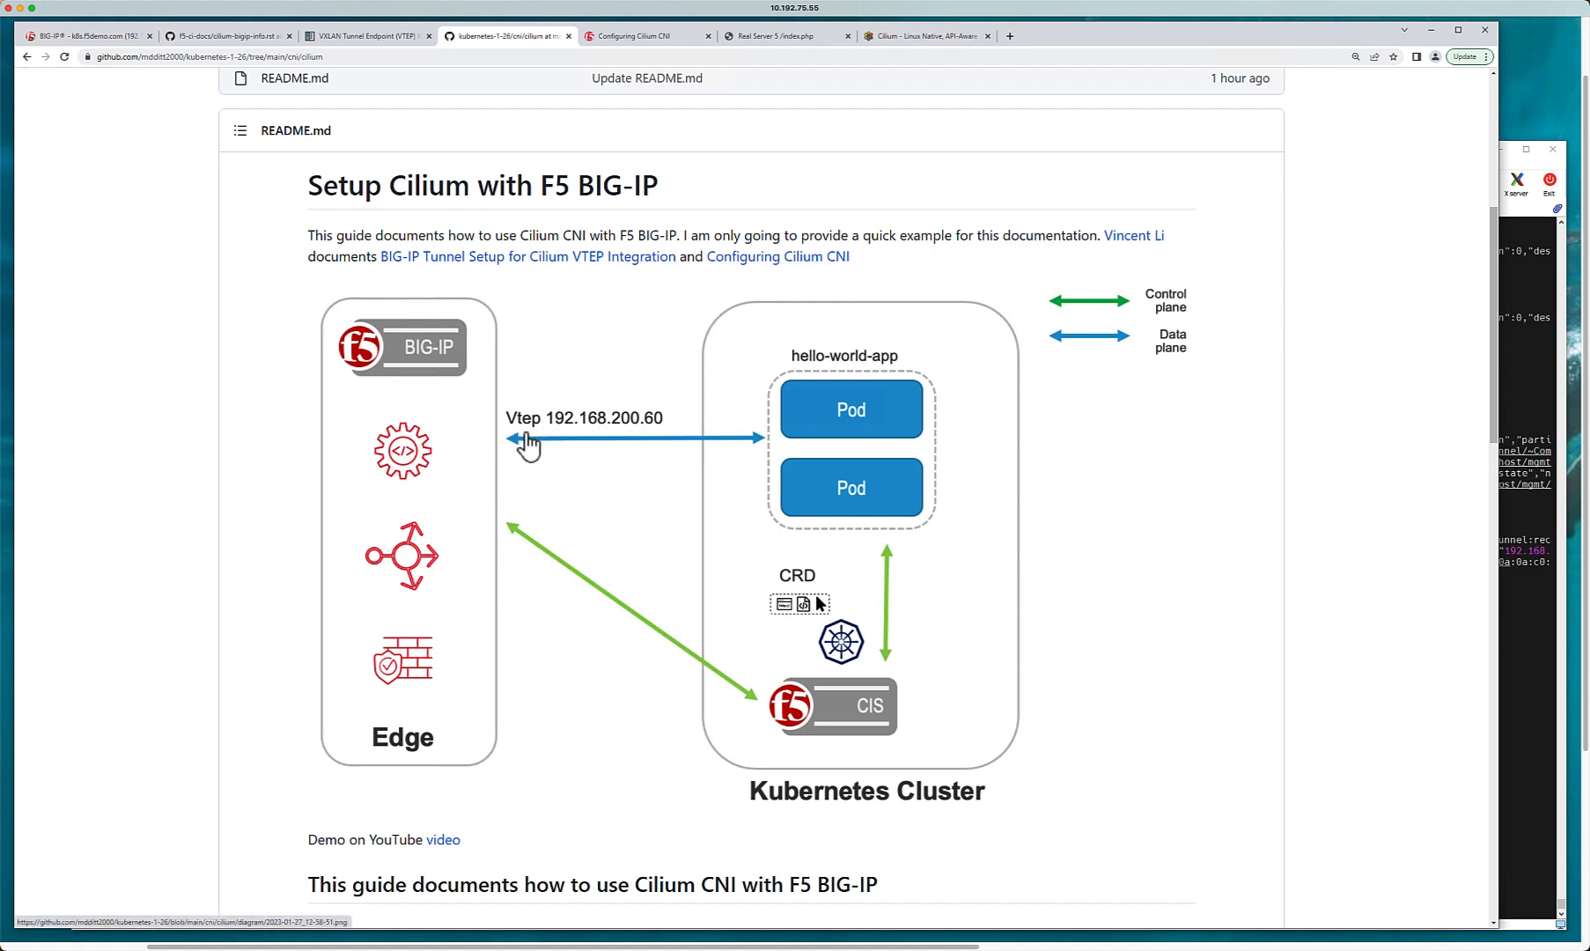
pyautogui.moveTo(626, 437)
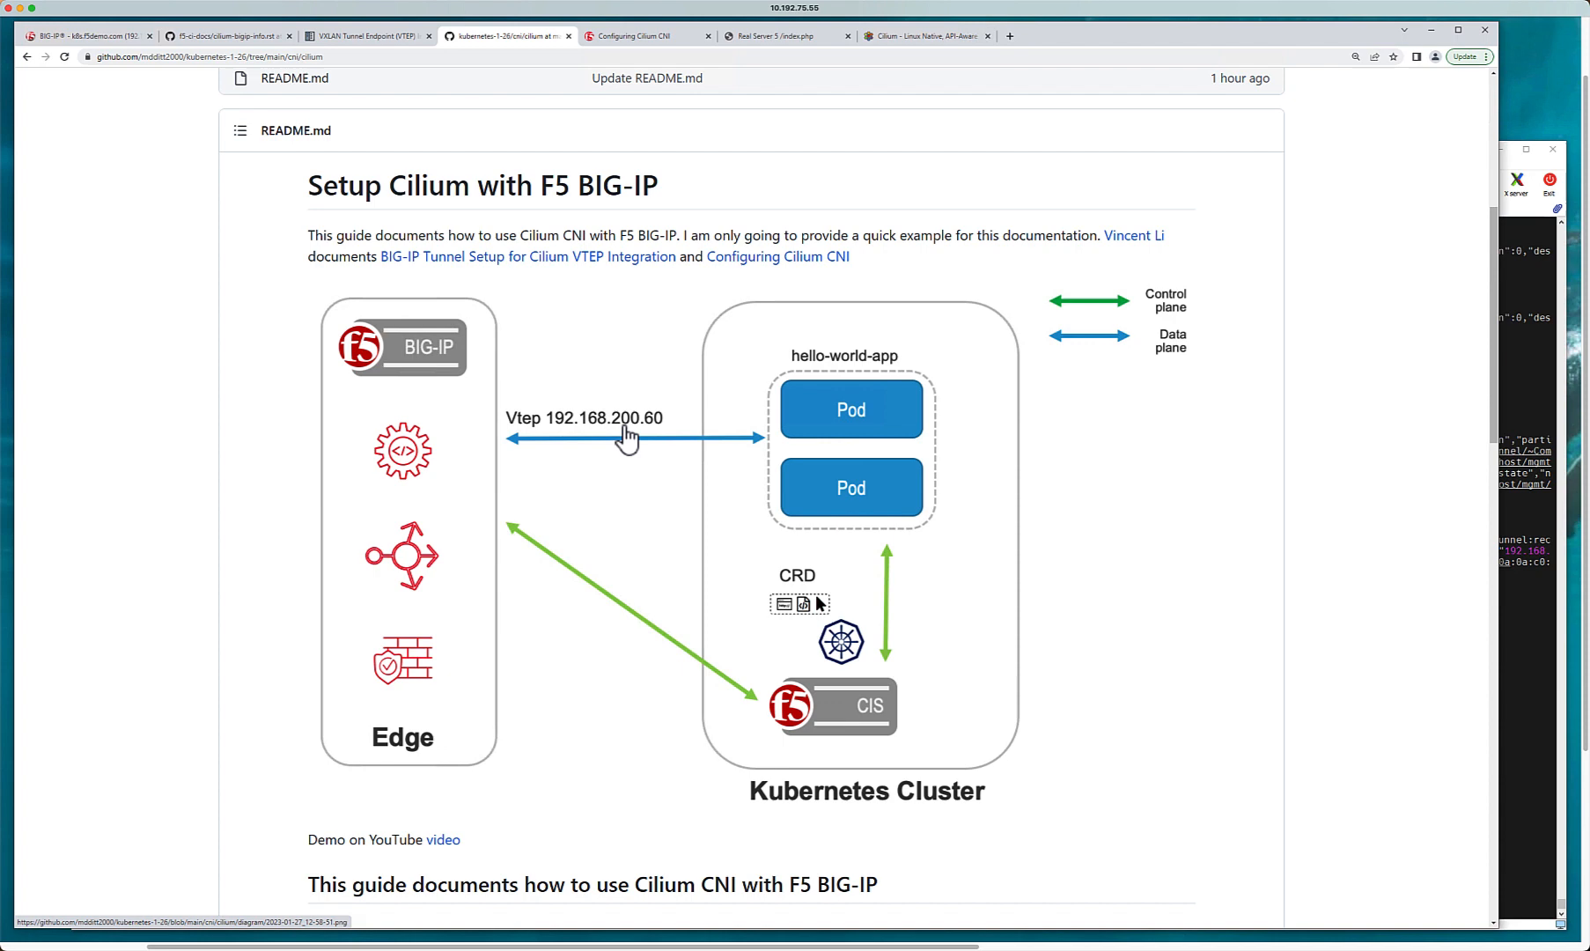
pyautogui.moveTo(577, 436)
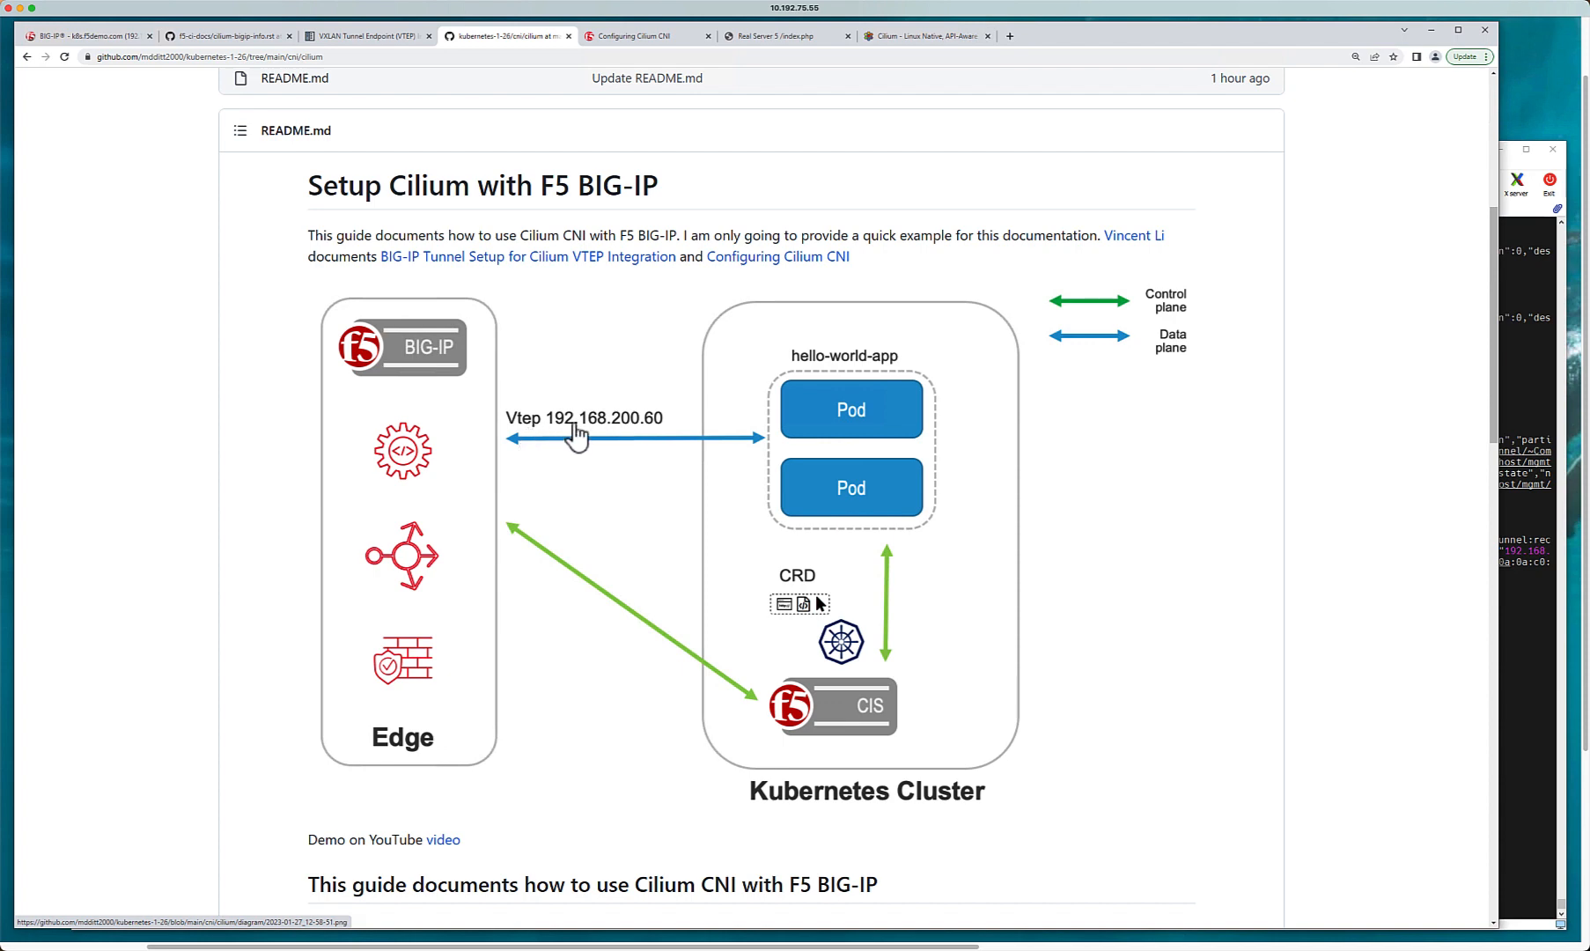
pyautogui.moveTo(614, 441)
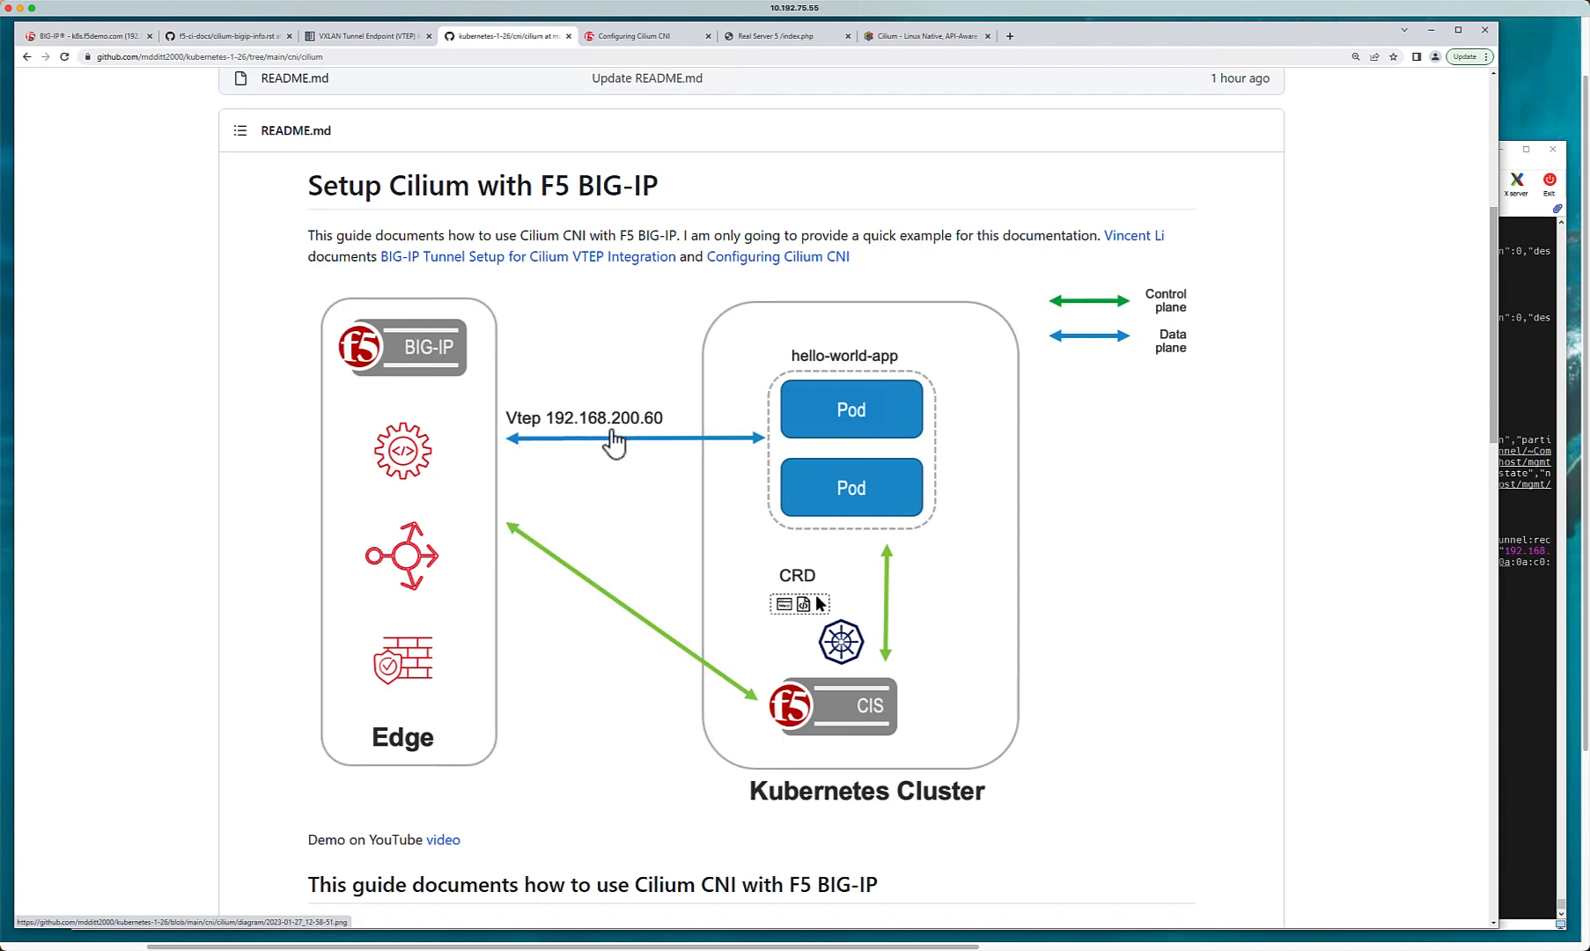
pyautogui.moveTo(591, 441)
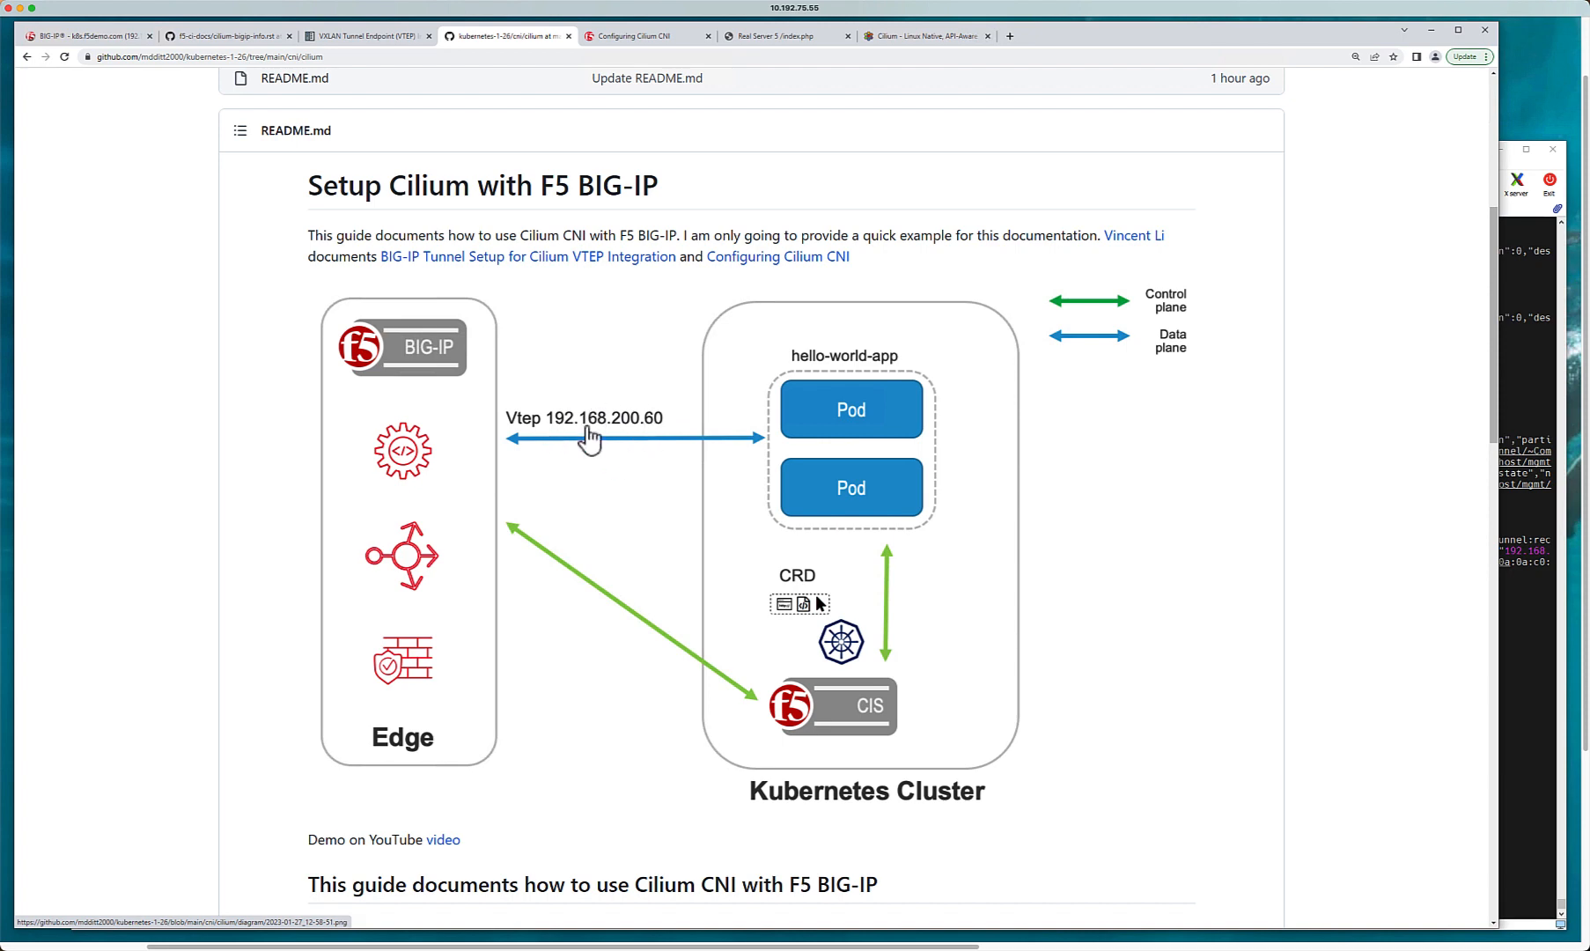
pyautogui.moveTo(759, 484)
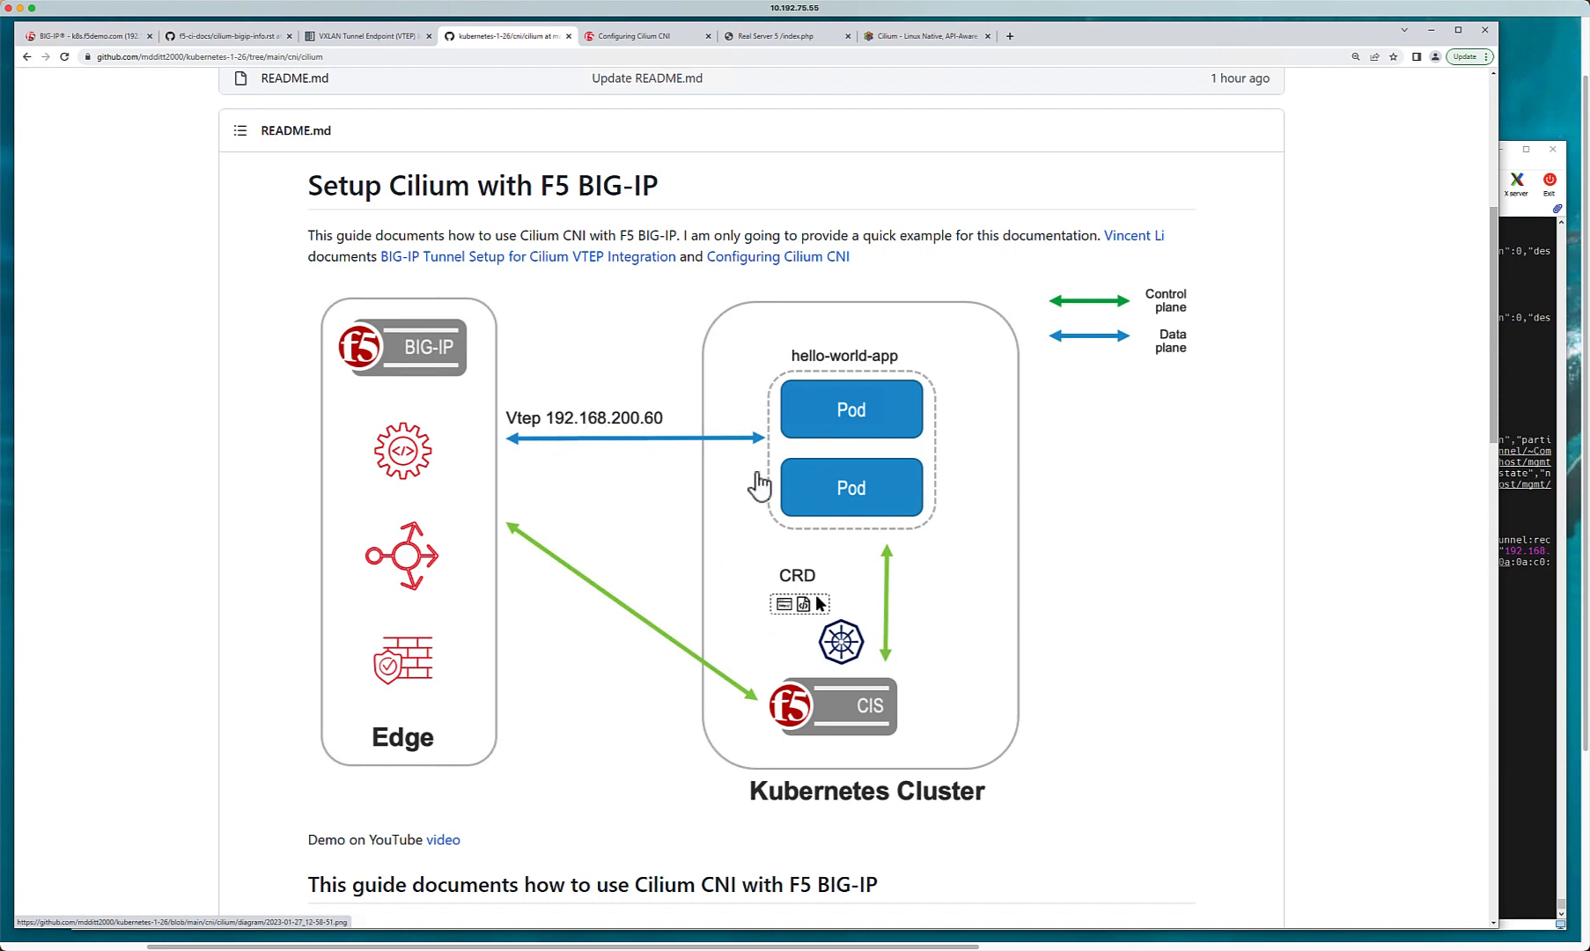
pyautogui.moveTo(1502, 372)
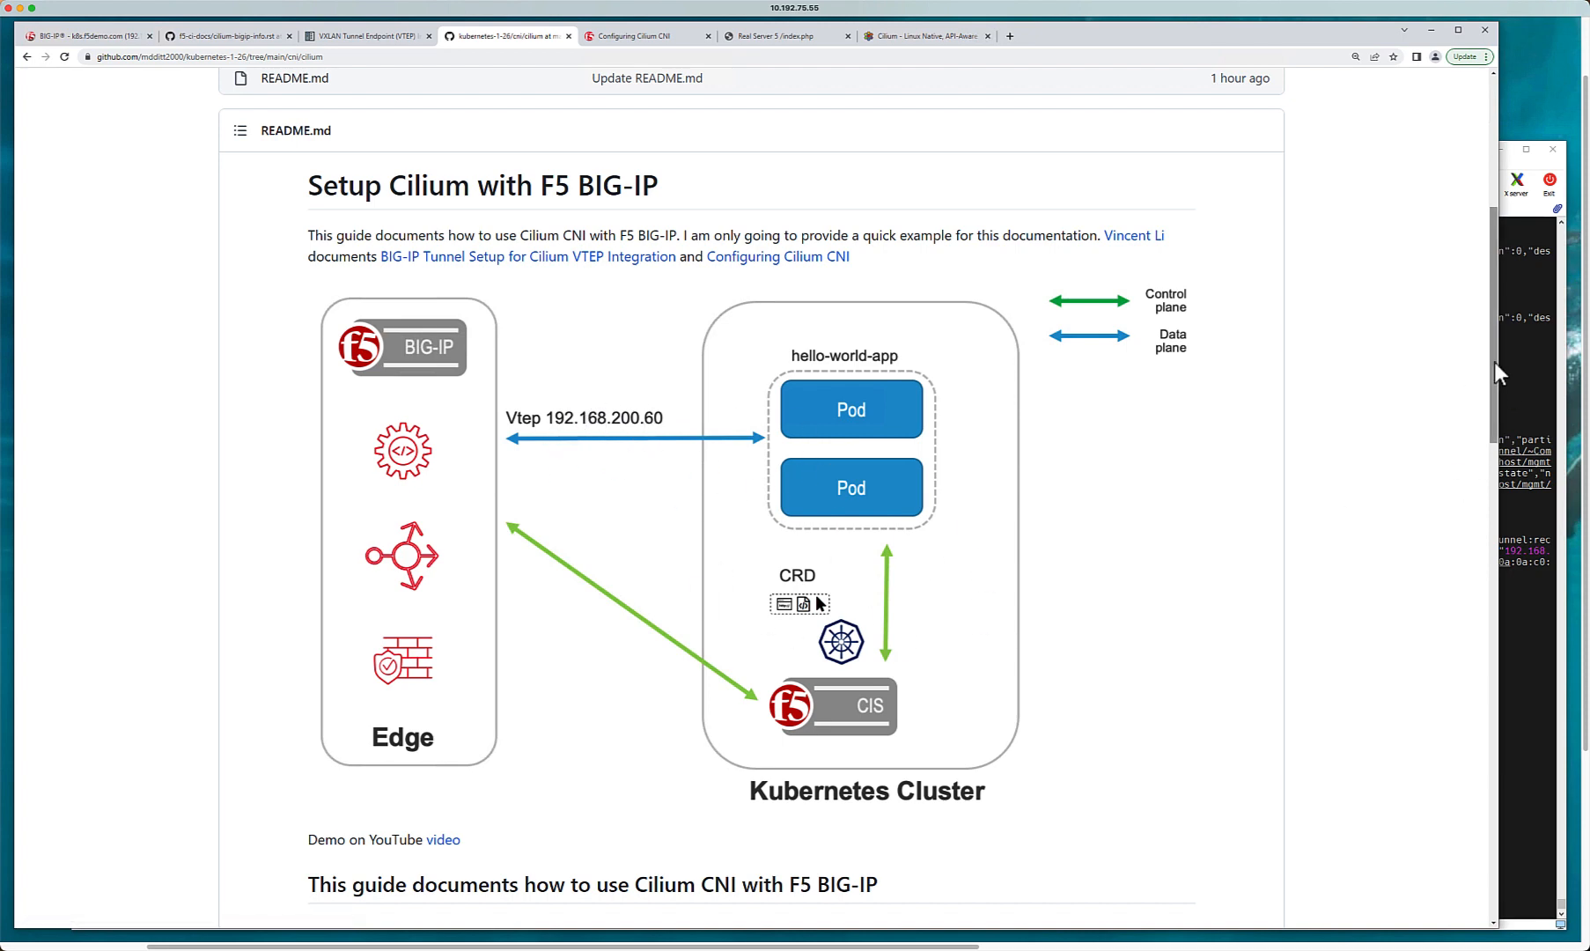
# Step: Scroll the README down to the BIG-IP tunnel setup tmsh commands
pyautogui.scroll(-3)
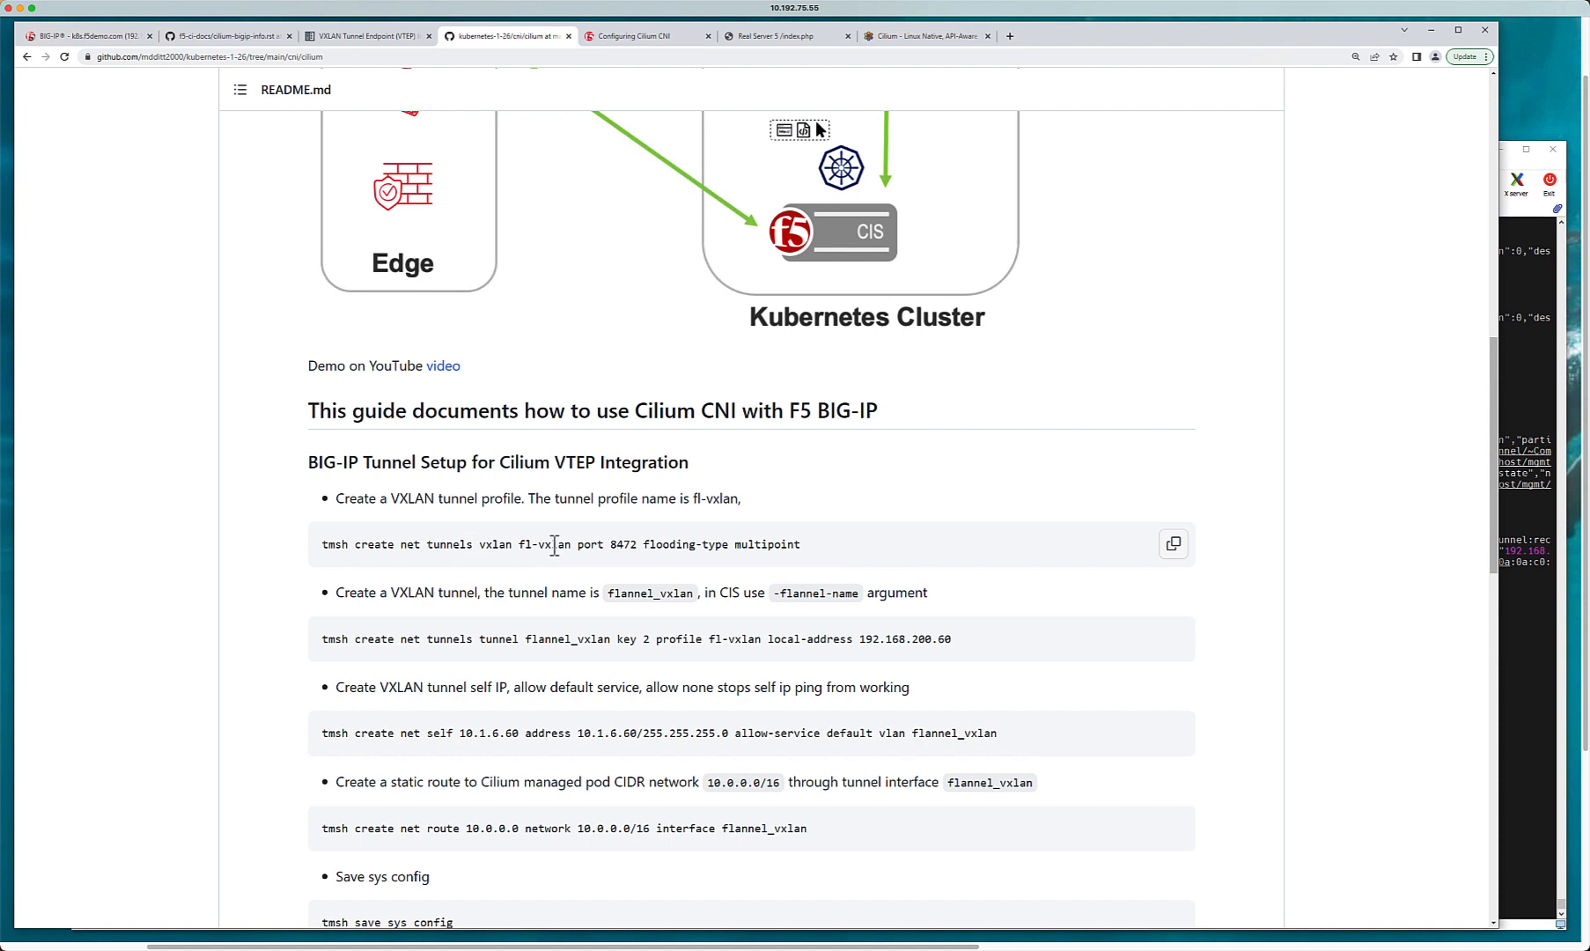
pyautogui.moveTo(738, 544)
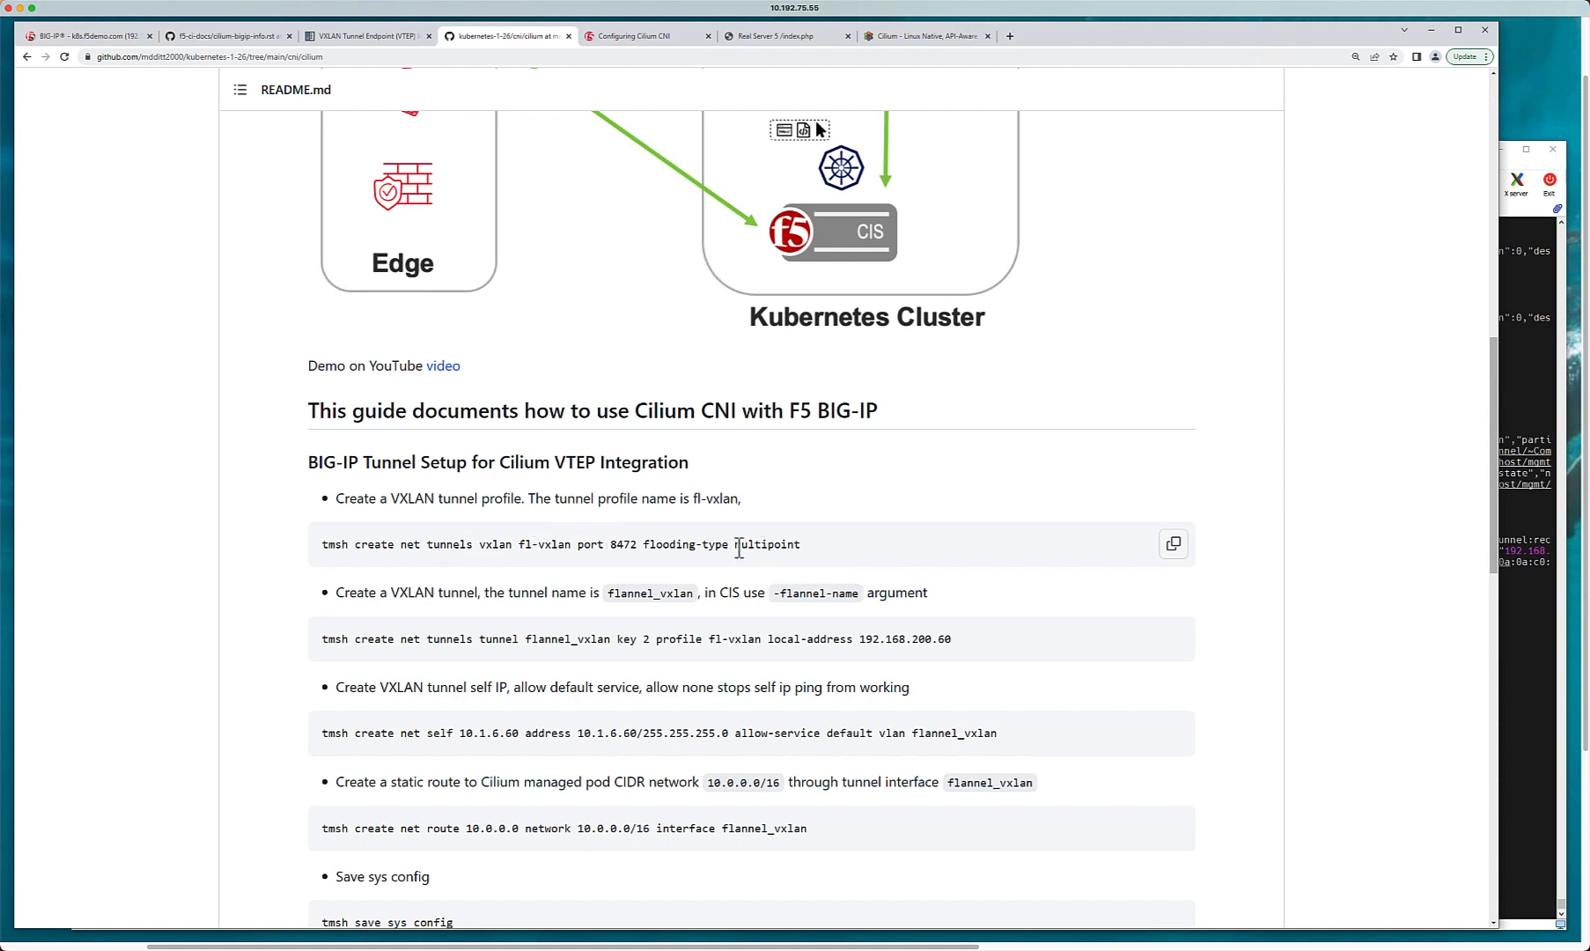
pyautogui.moveTo(270, 155)
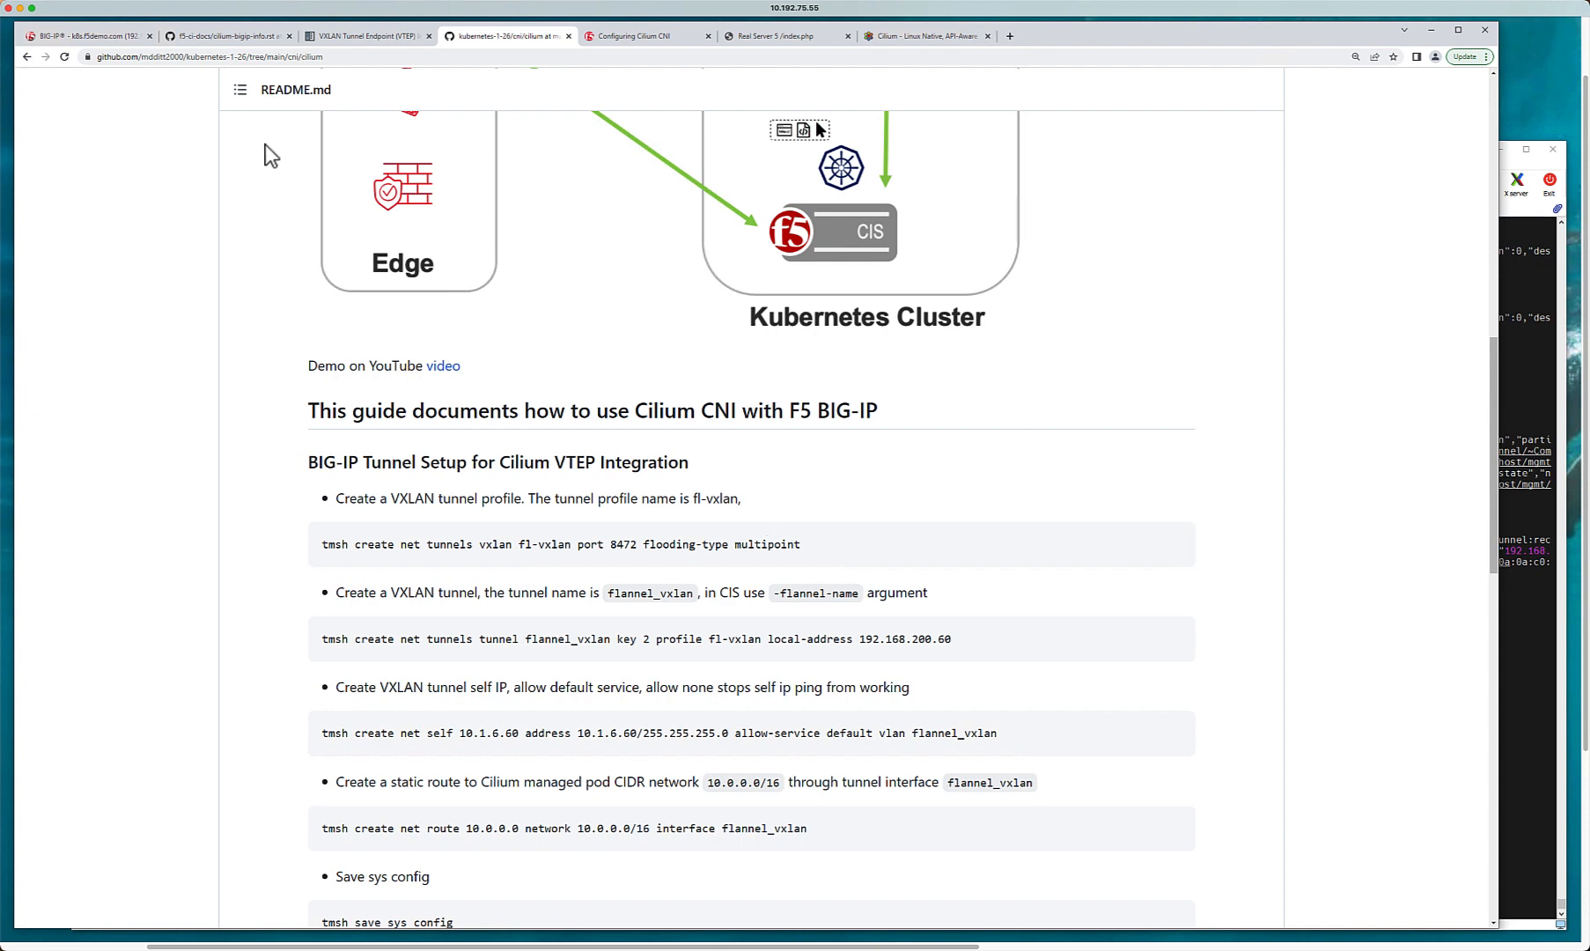
pyautogui.moveTo(109, 46)
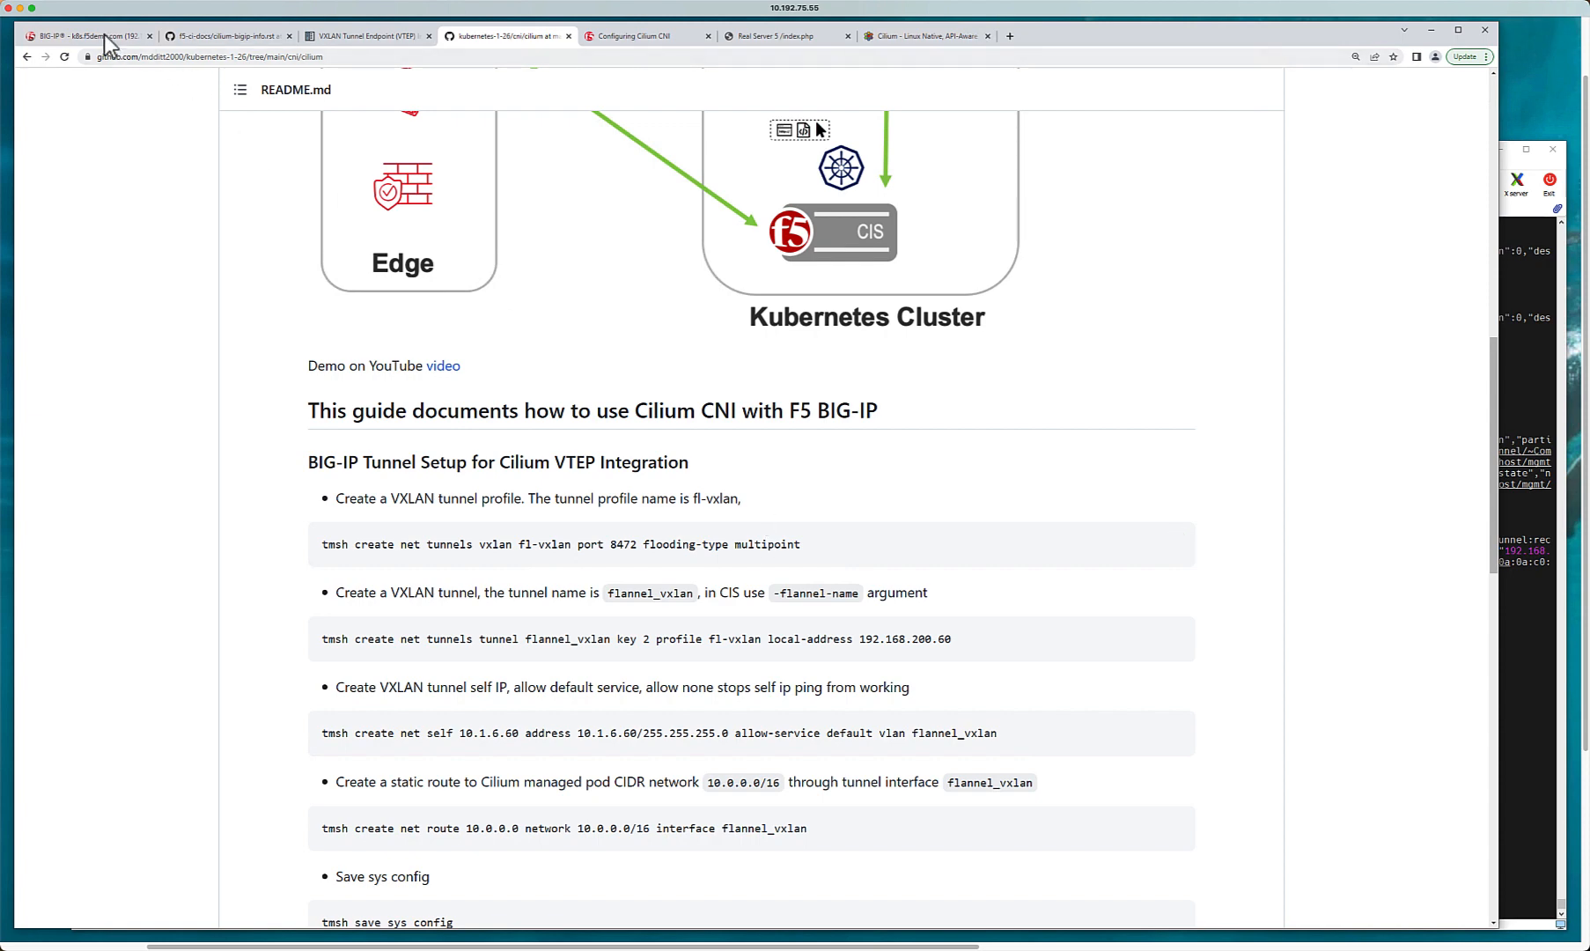
# Step: In Network > Tunnels, open the flannel_vxlan tunnel's properties
pyautogui.click(87, 35)
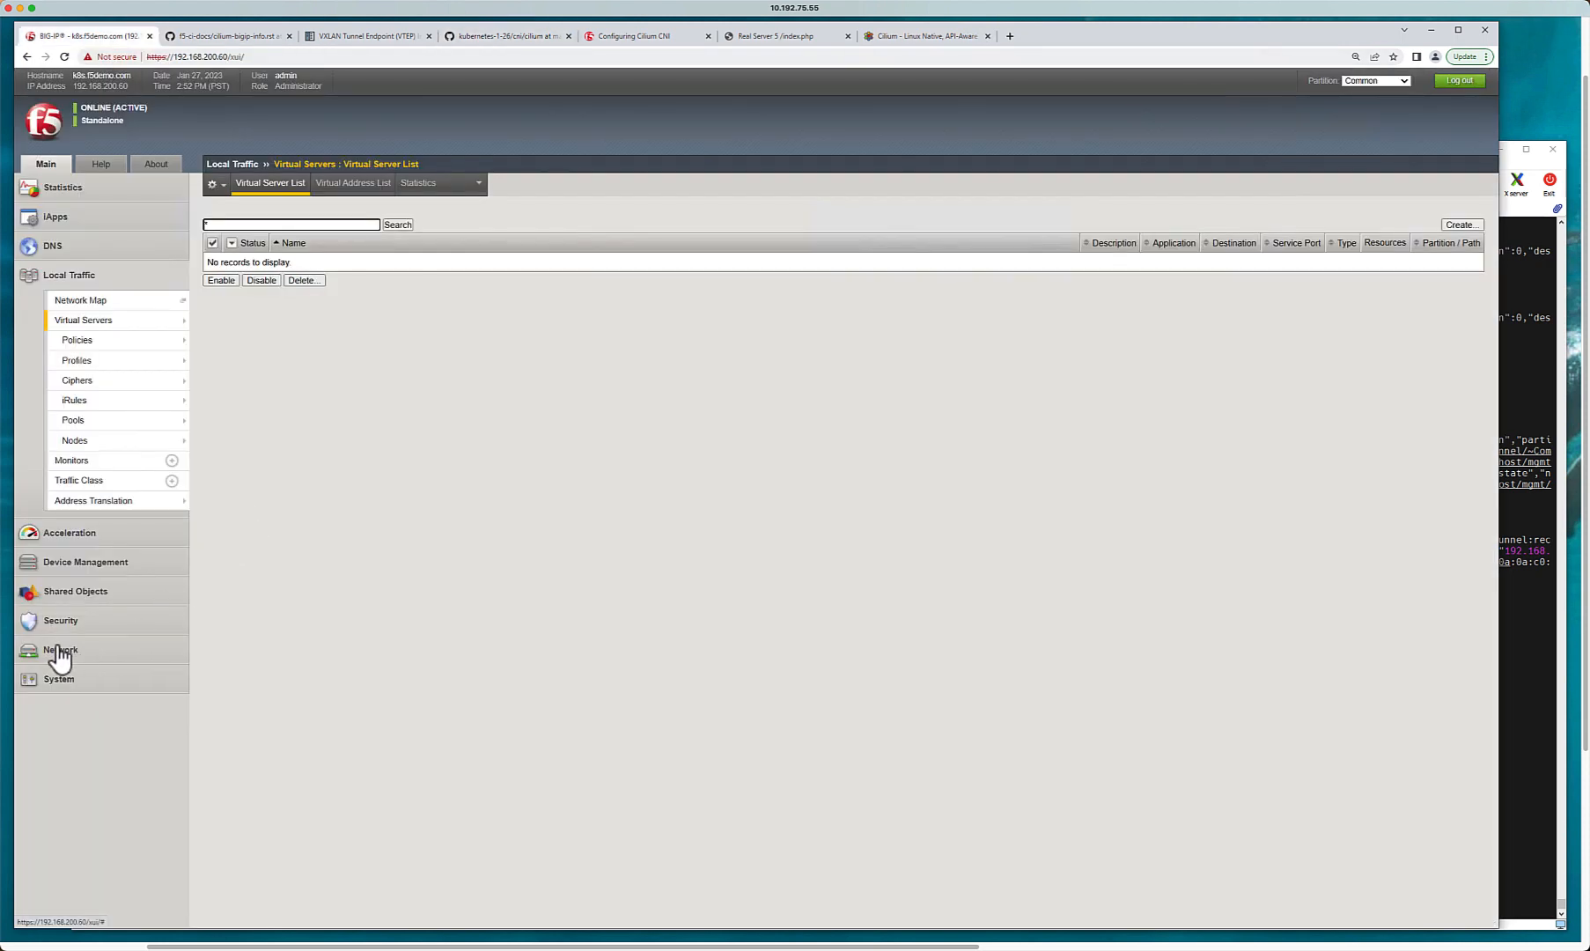
pyautogui.click(60, 650)
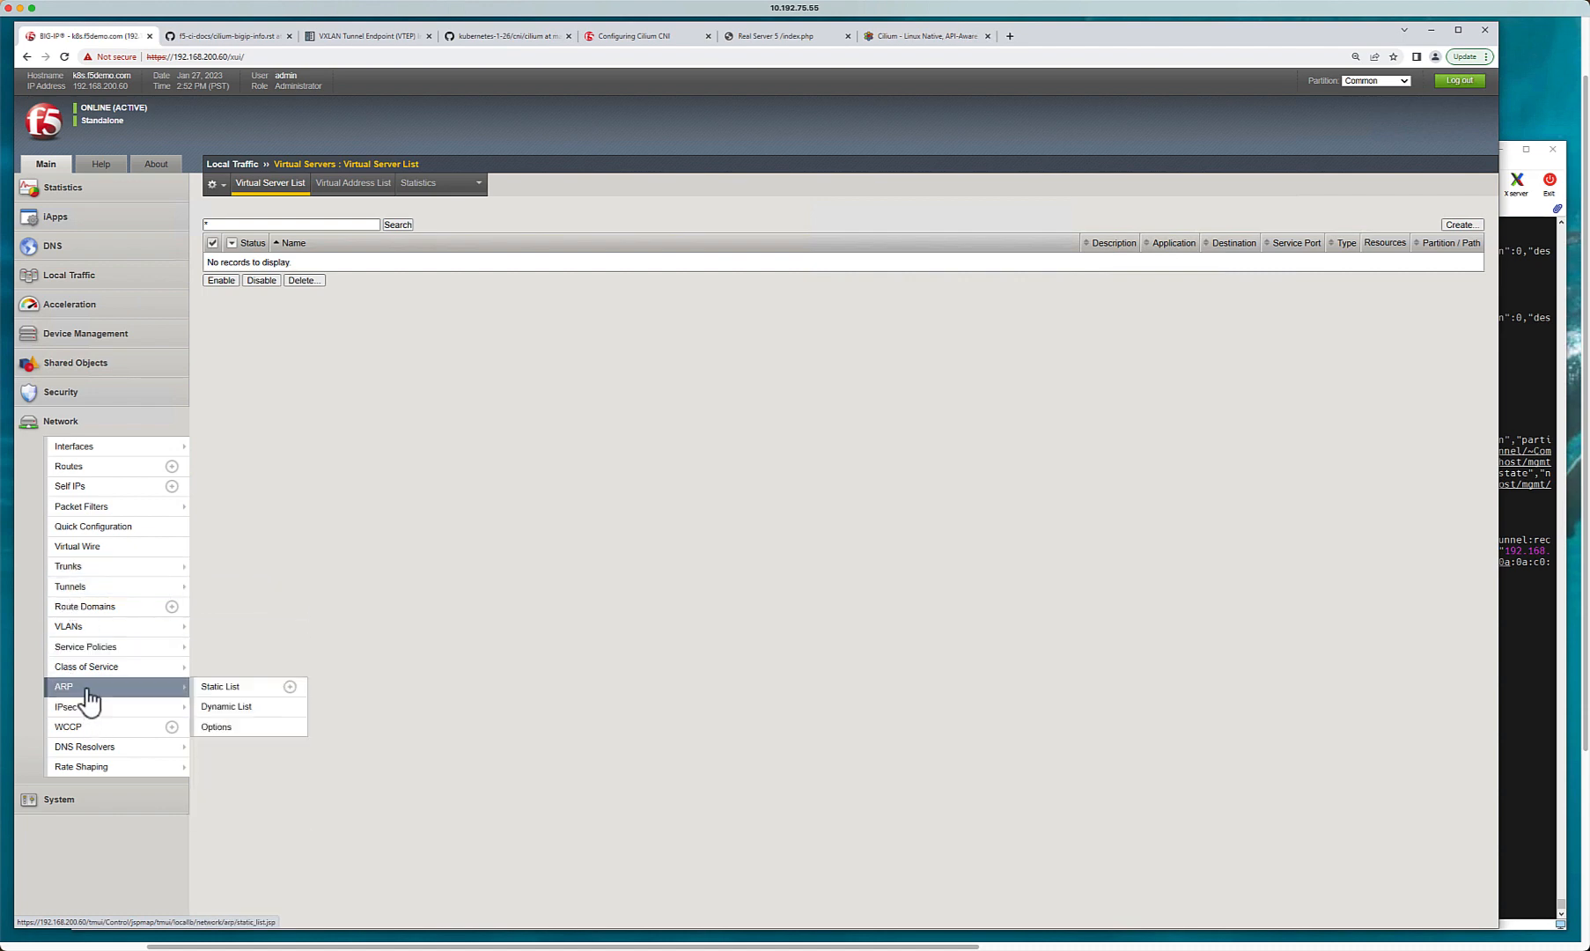
pyautogui.moveTo(69, 586)
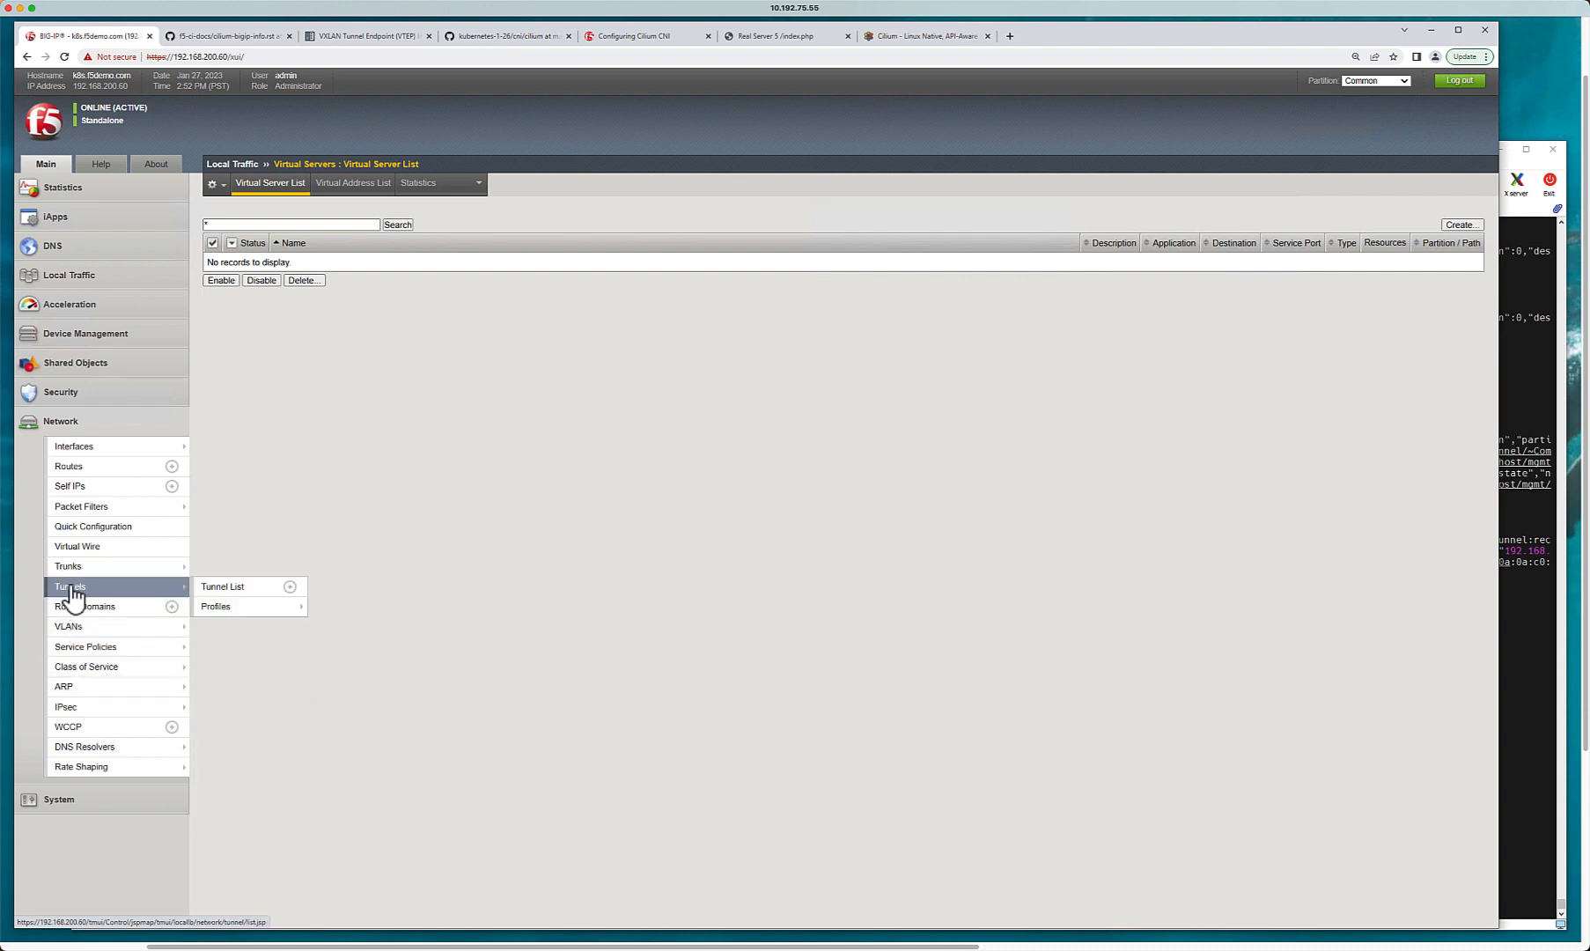
pyautogui.click(225, 586)
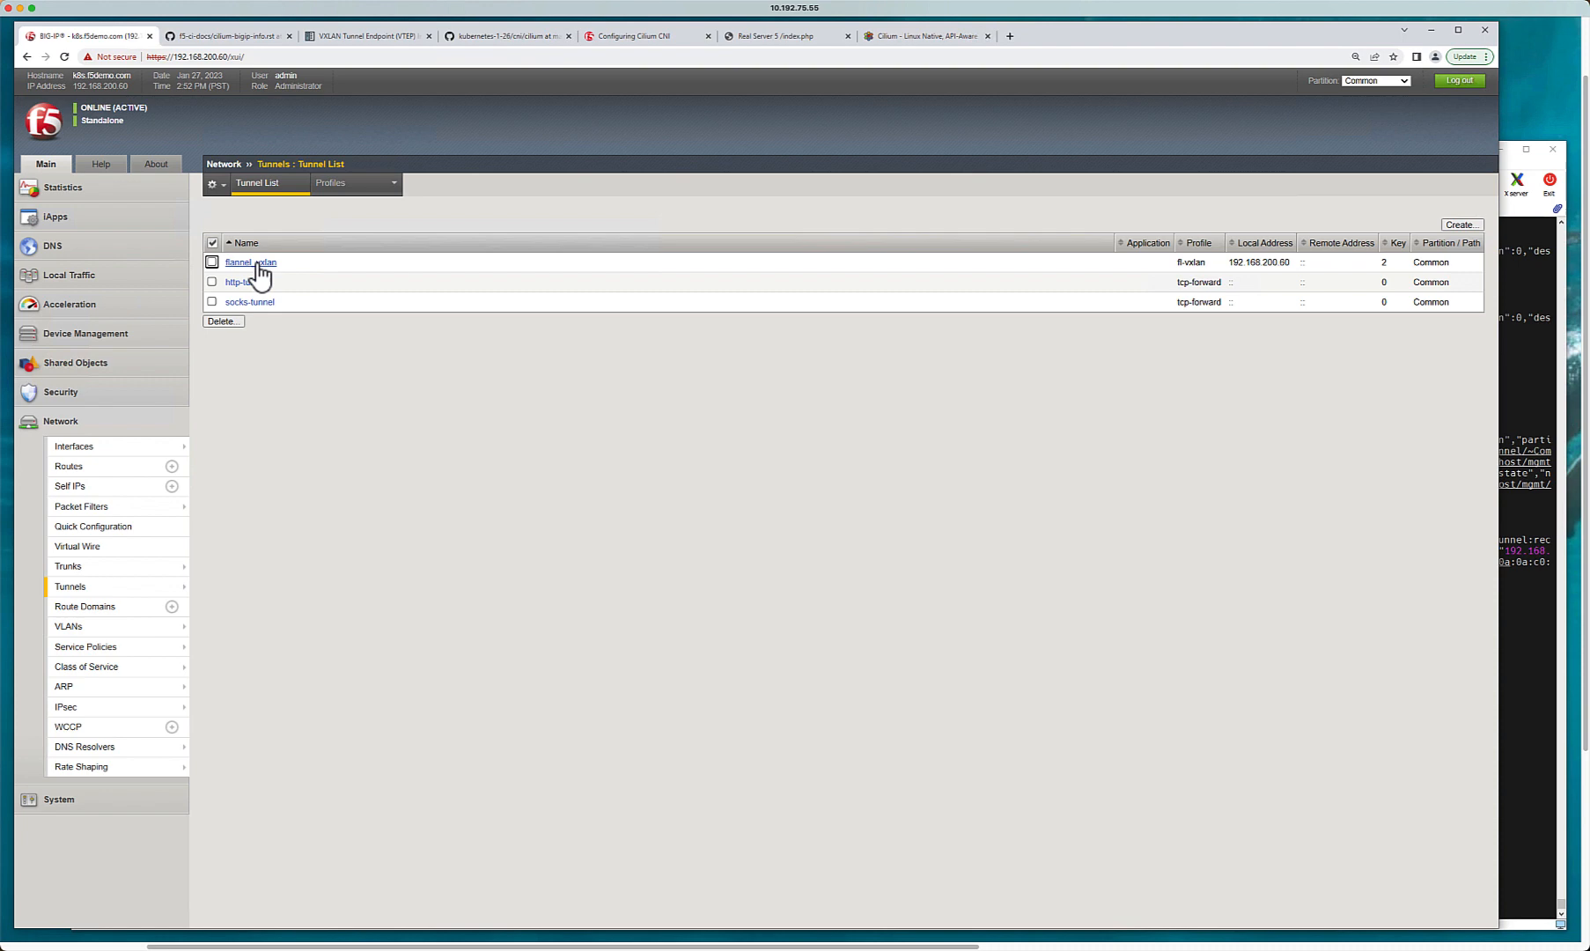
pyautogui.click(250, 263)
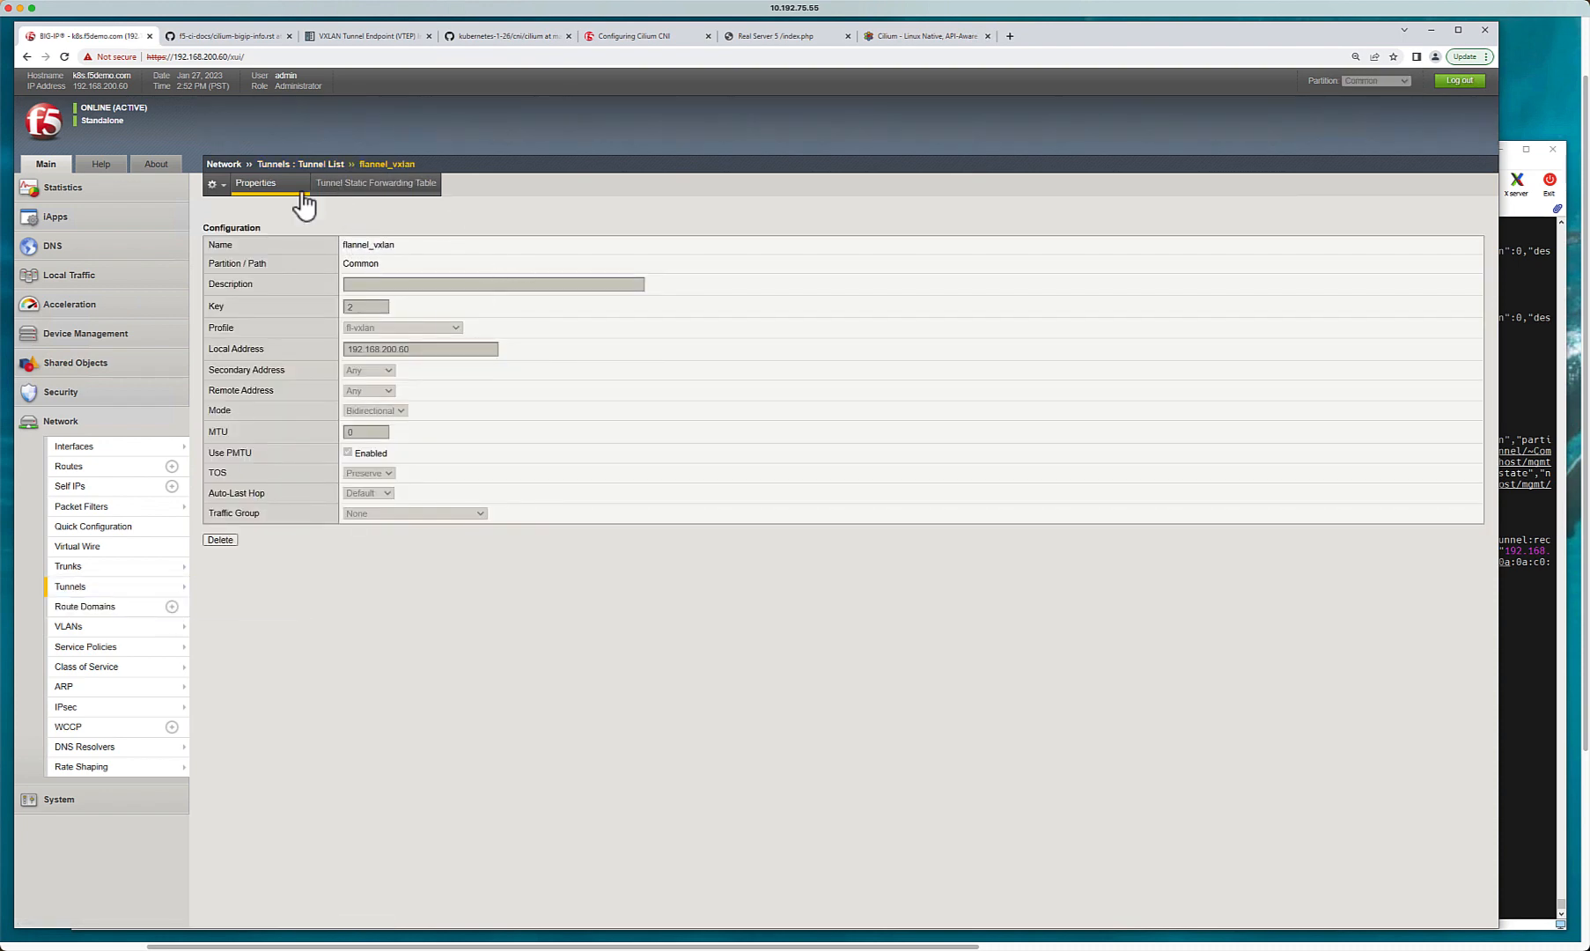
# Step: List the VXLAN tunnel profiles, including fl-vxlan and cilium-vxlan-profile
pyautogui.click(323, 162)
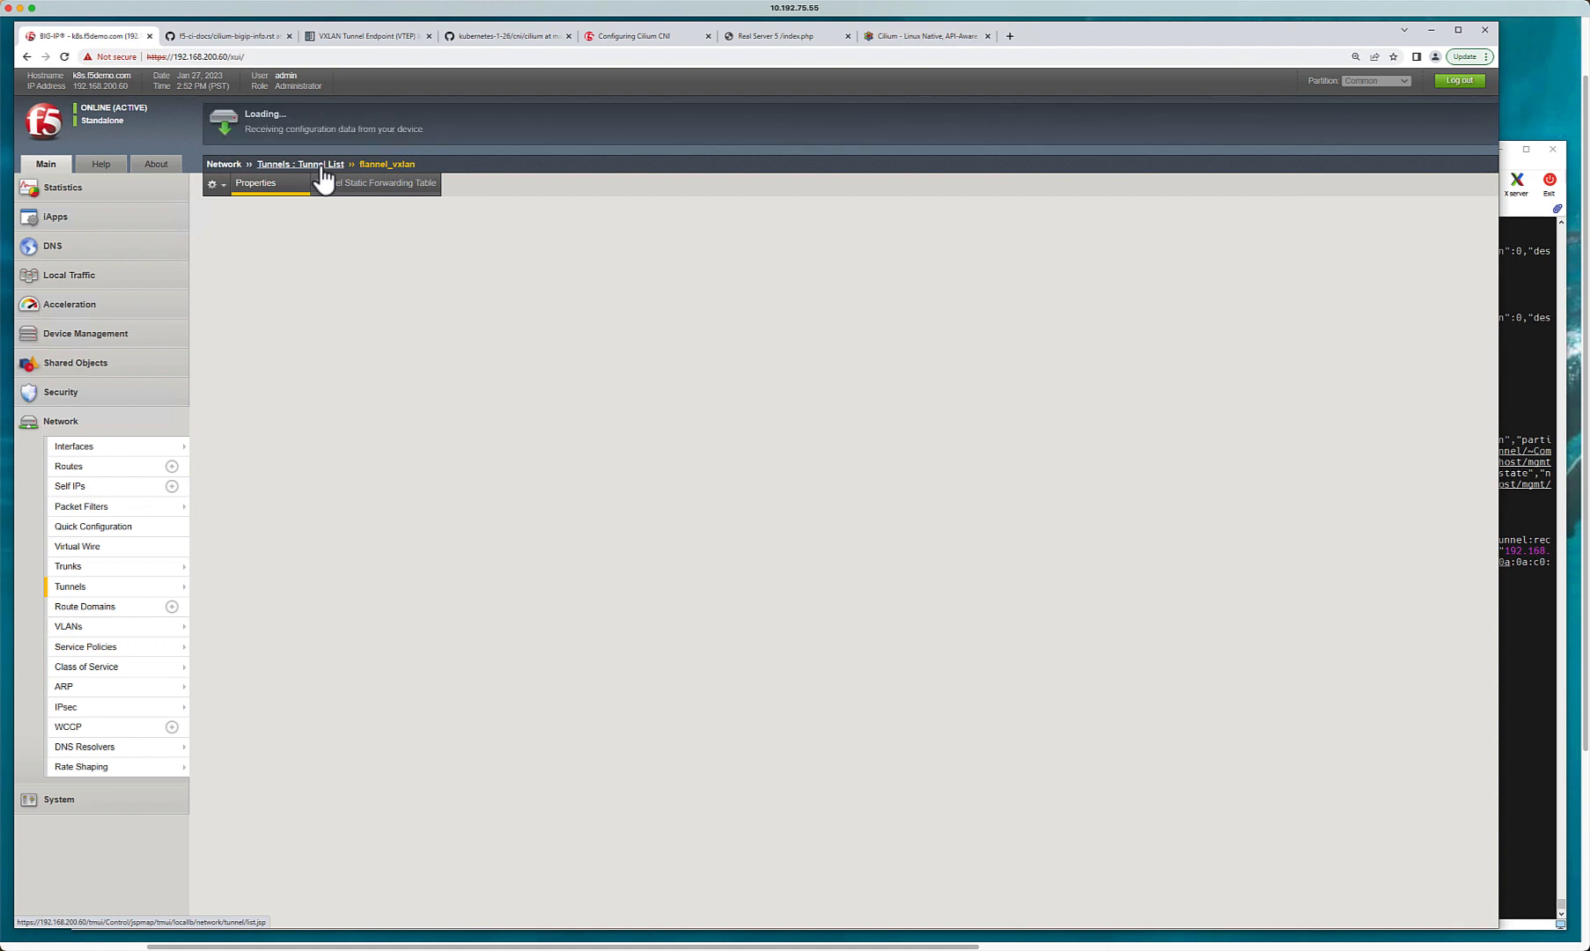
pyautogui.click(300, 163)
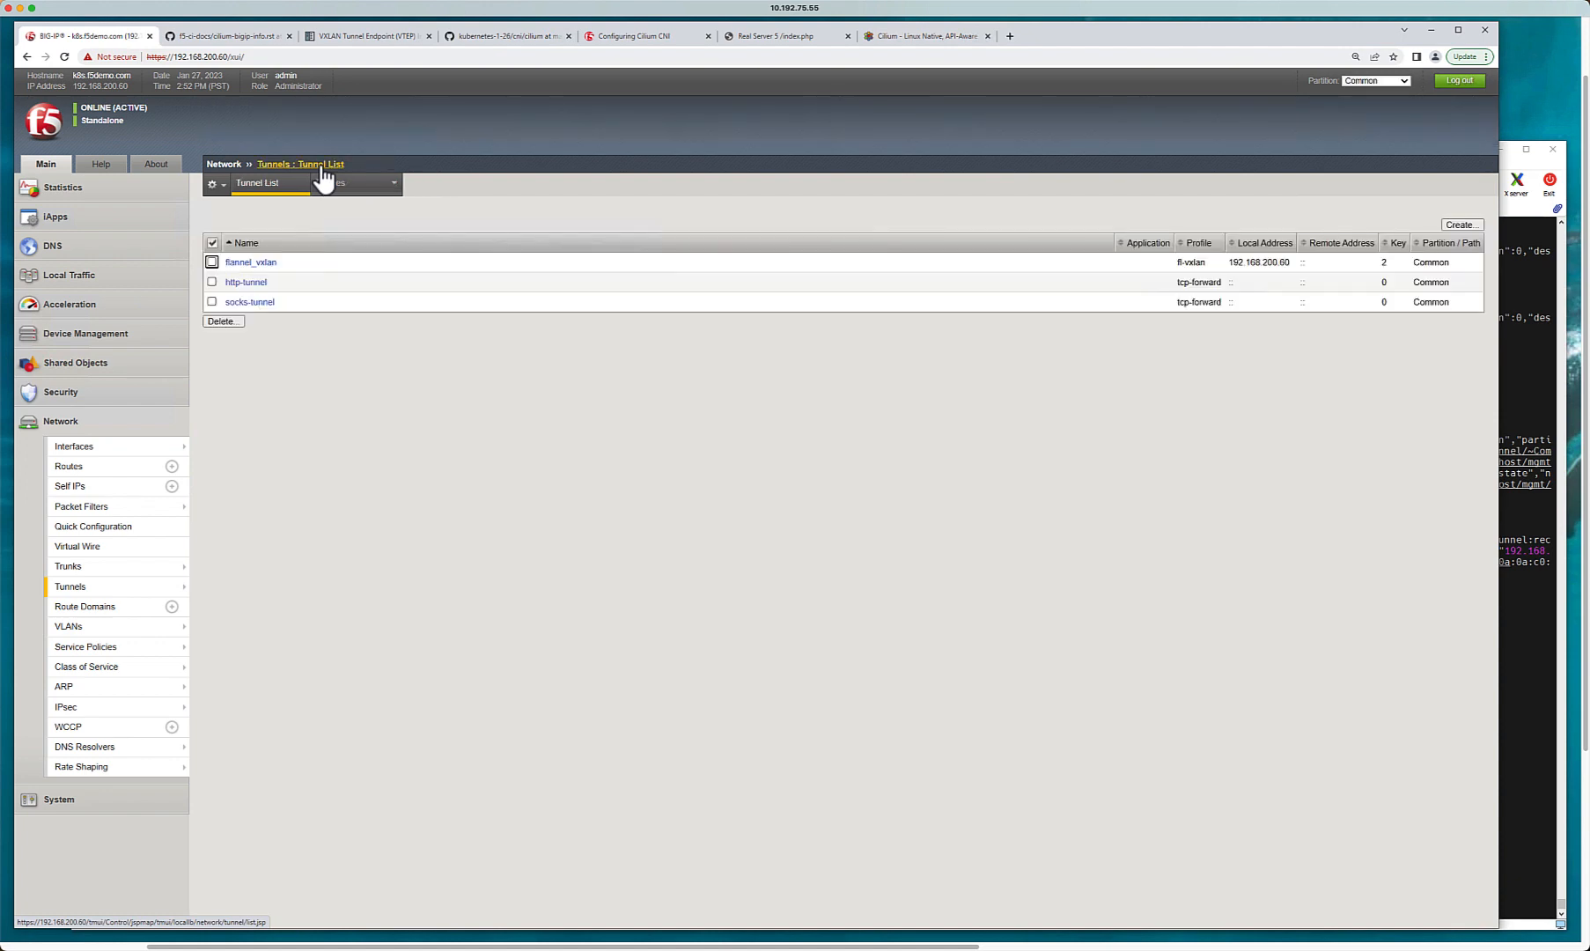
pyautogui.click(353, 182)
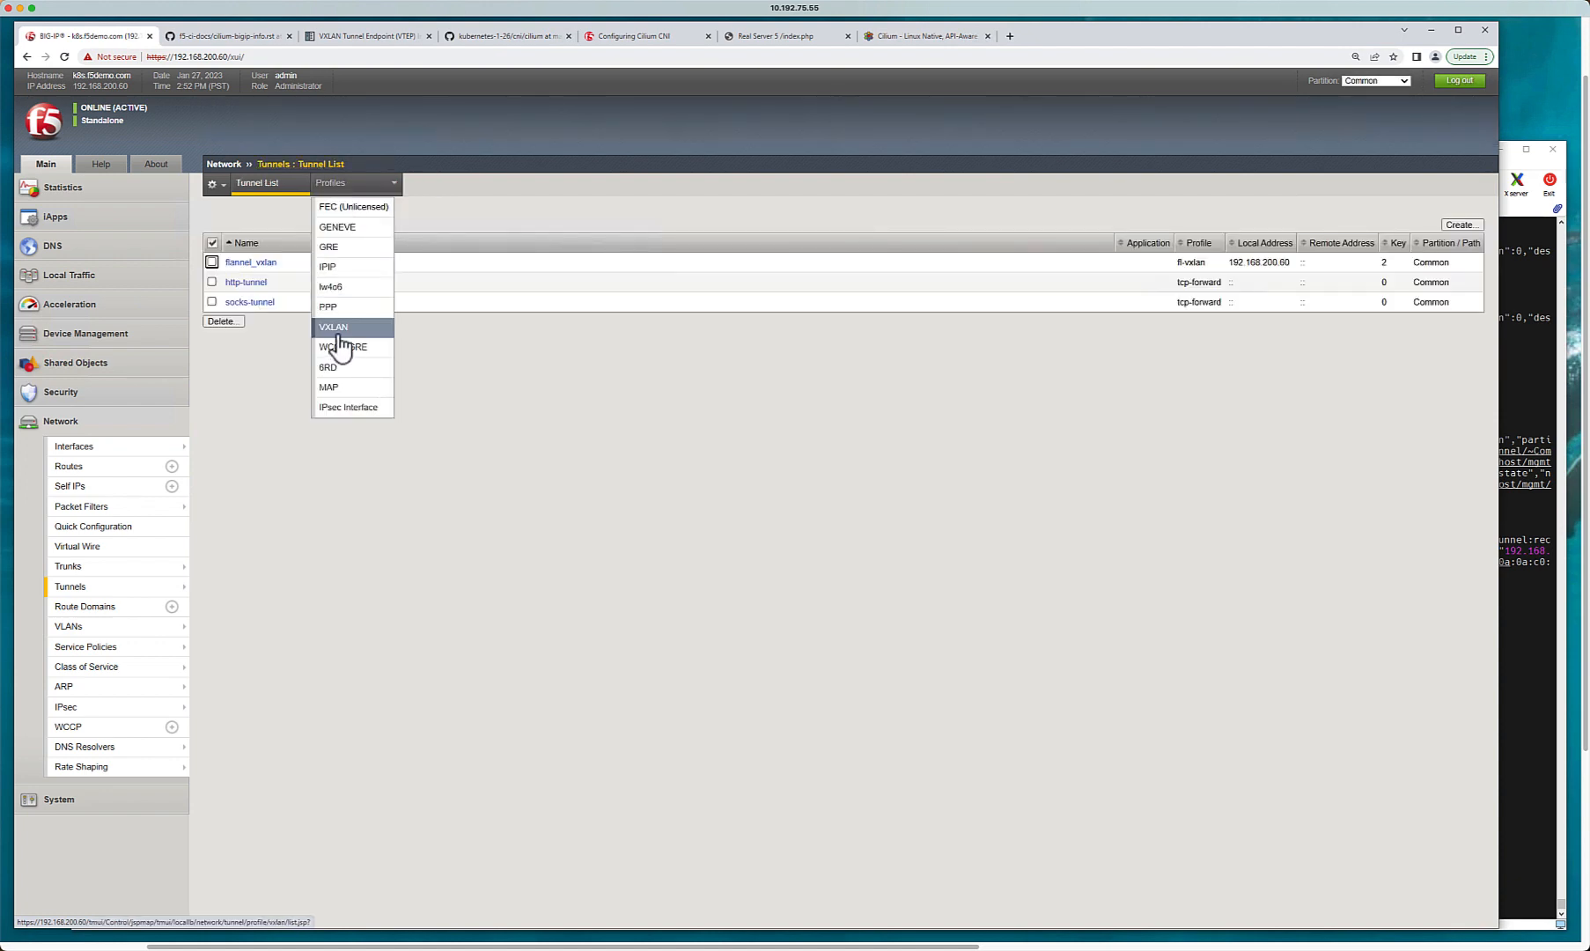
pyautogui.click(333, 326)
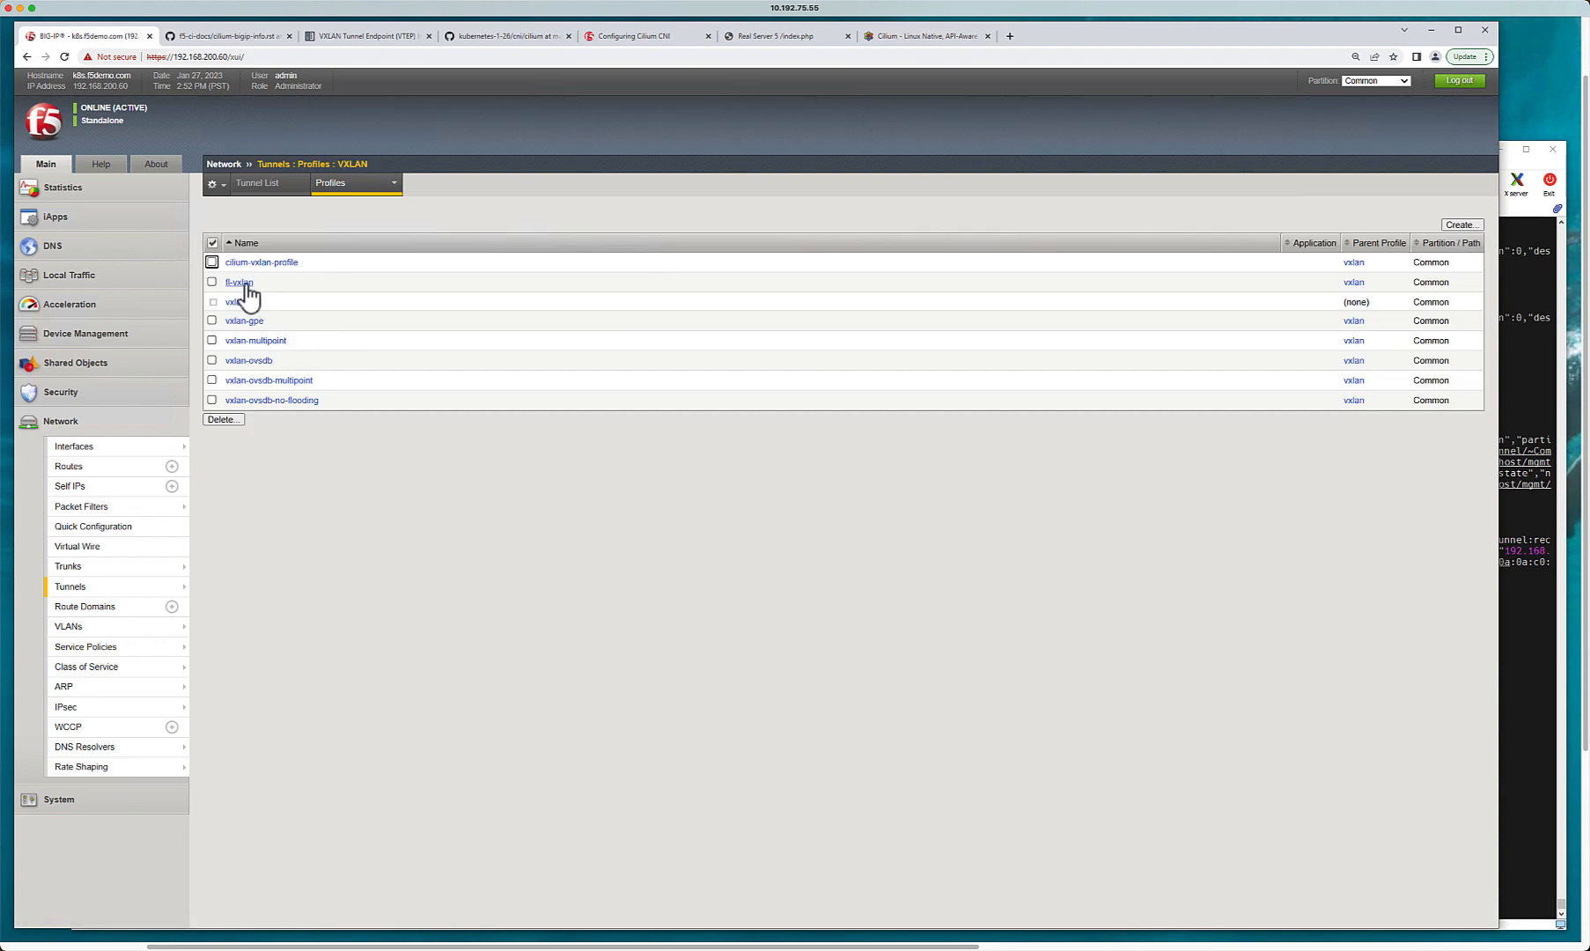
pyautogui.click(238, 282)
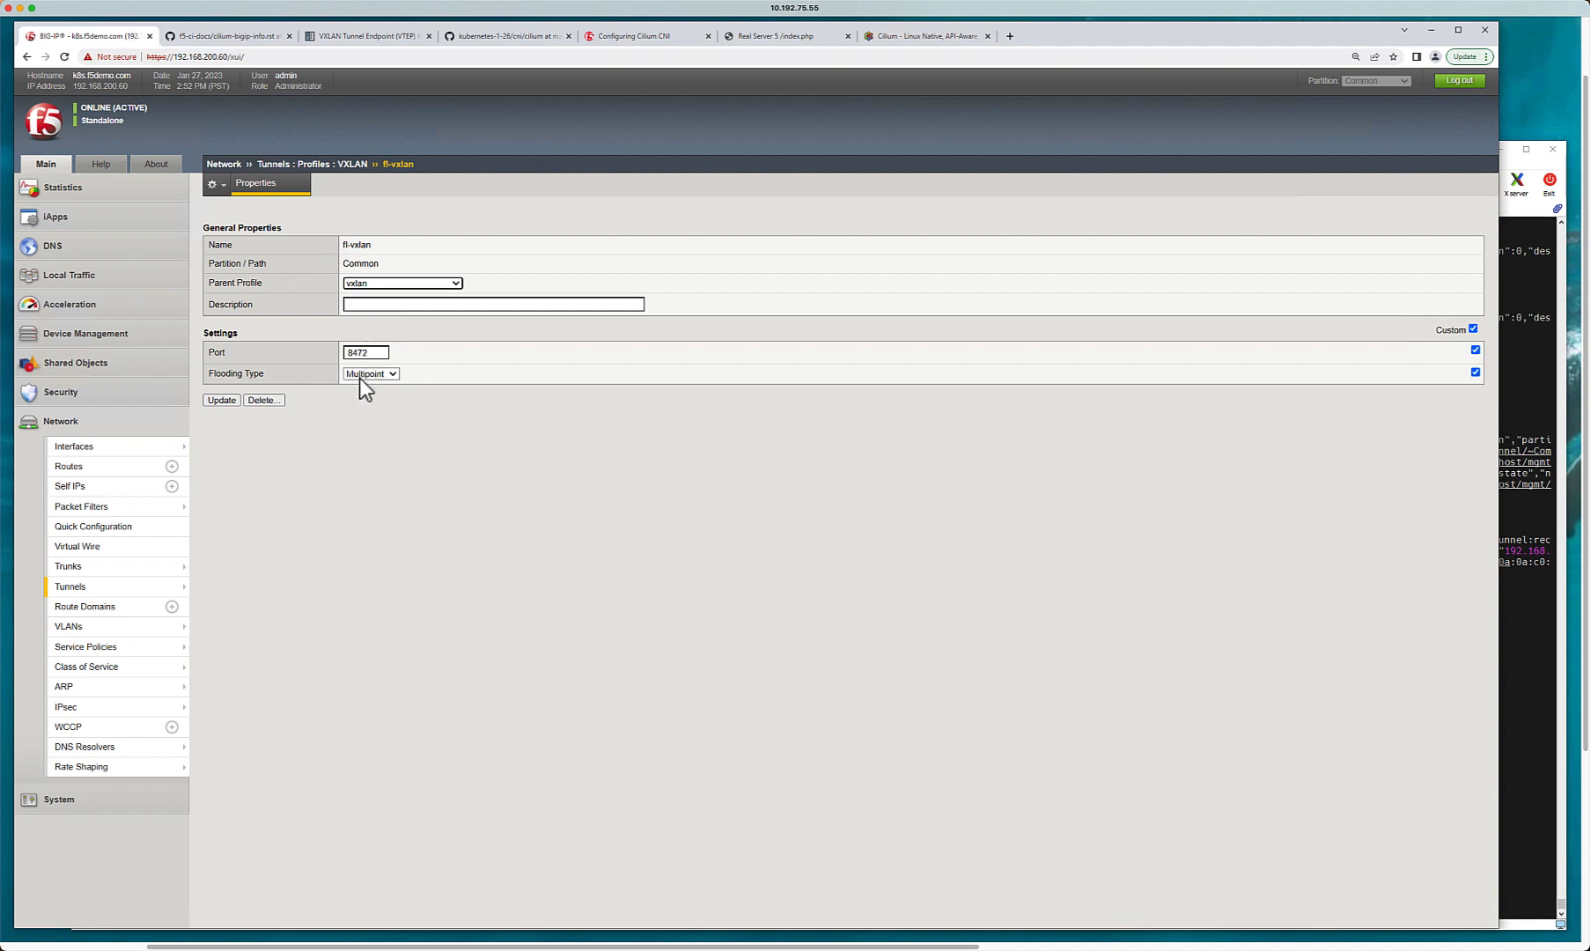
pyautogui.moveTo(362, 375)
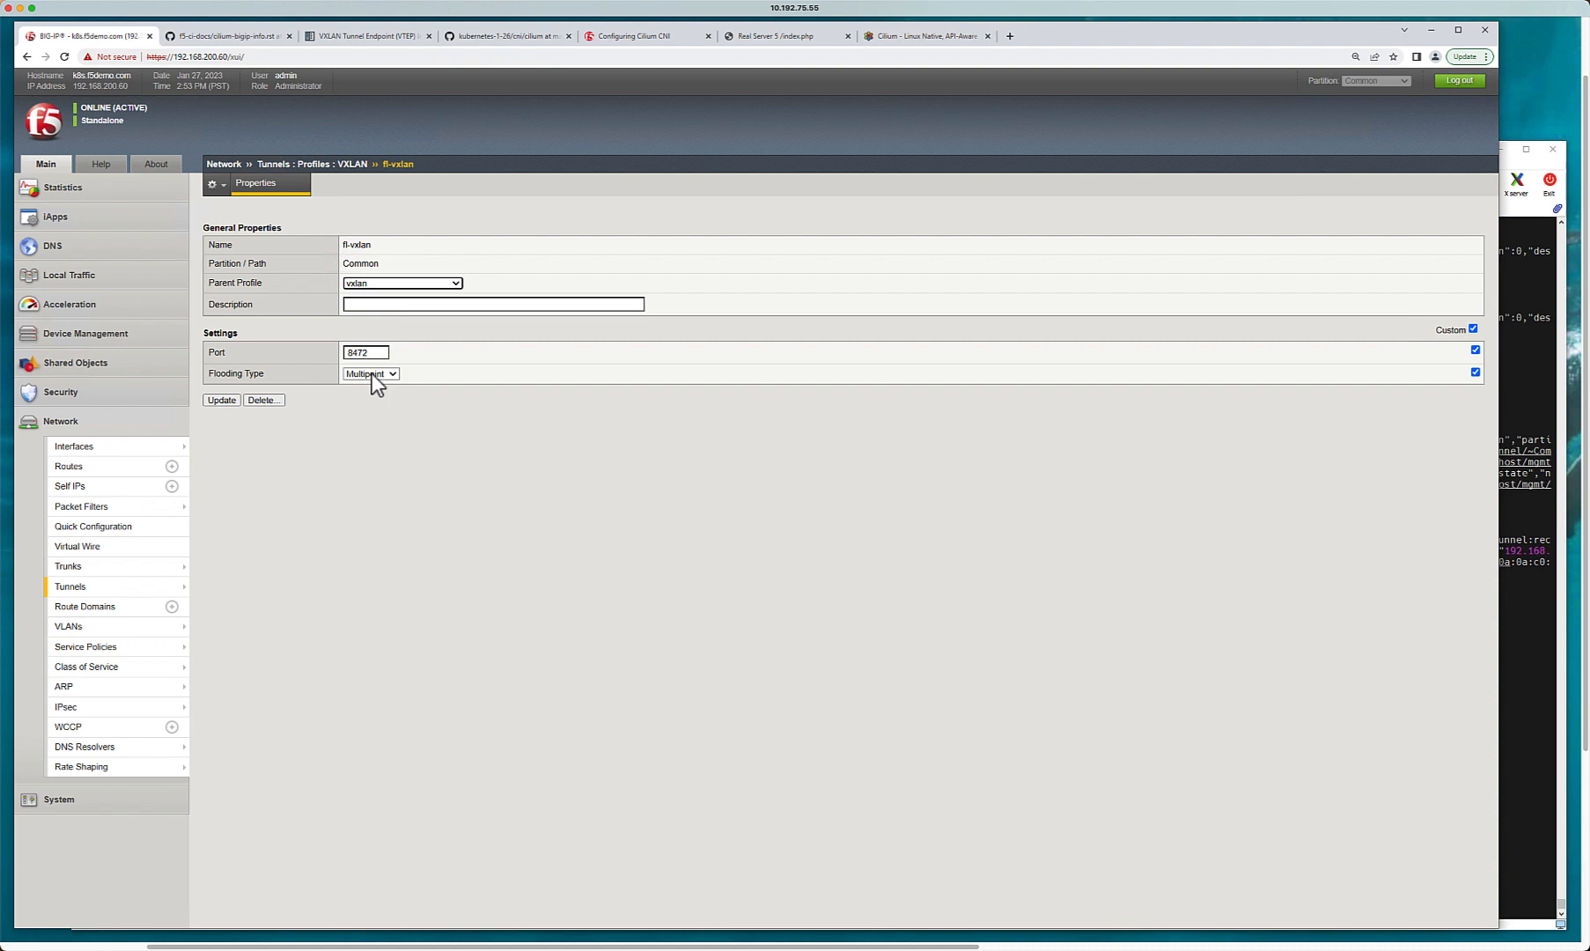
pyautogui.moveTo(315, 165)
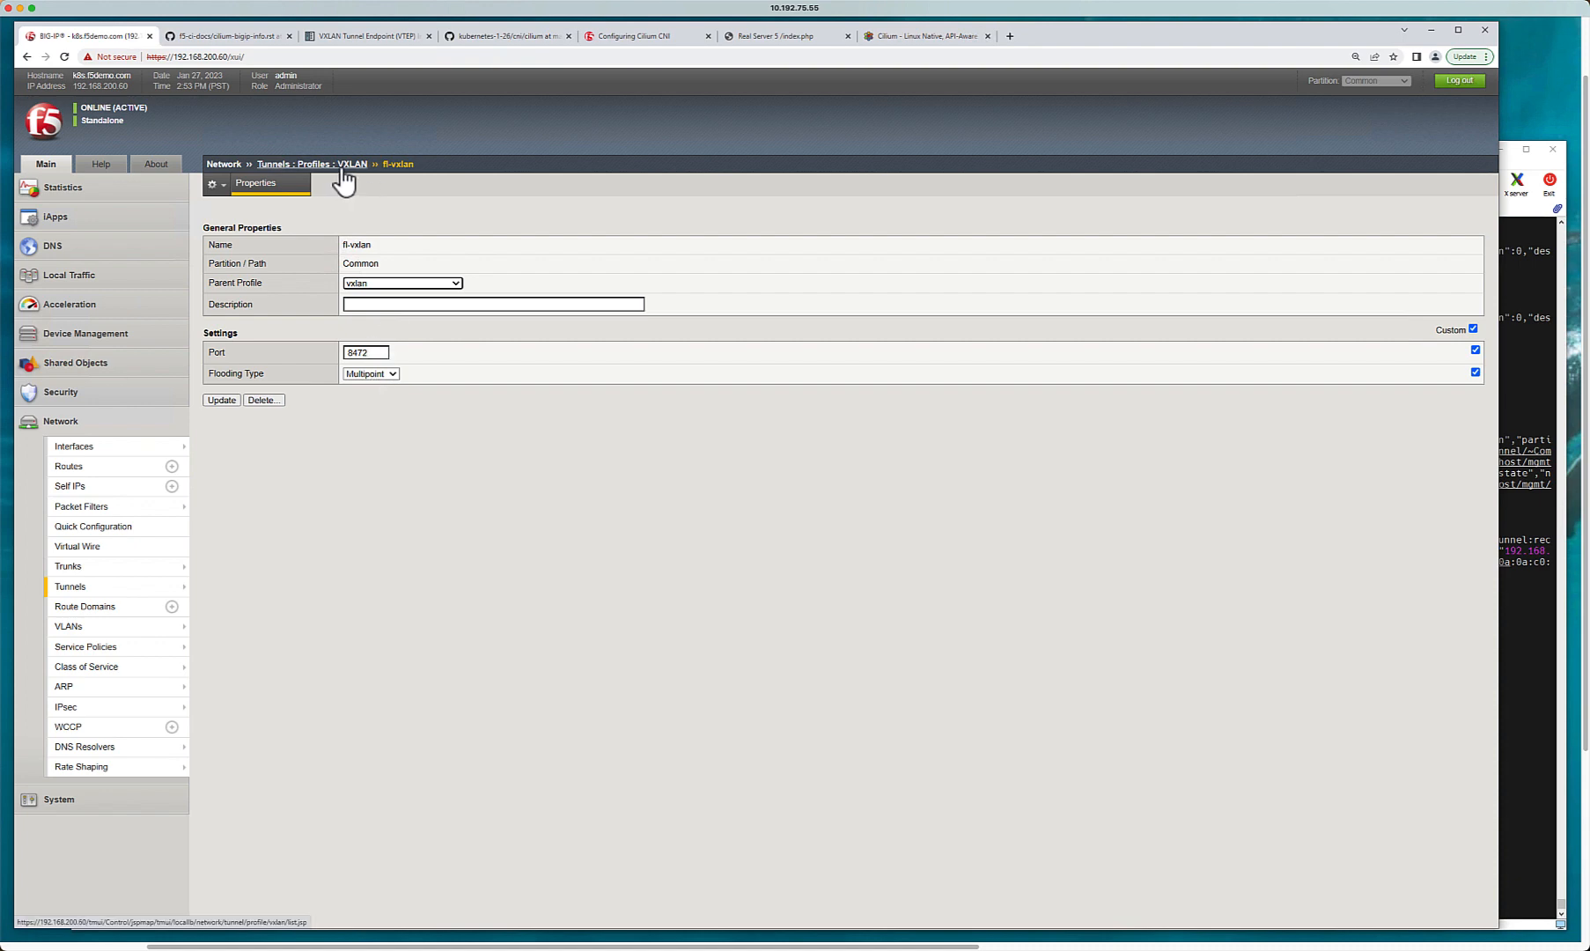
pyautogui.click(353, 163)
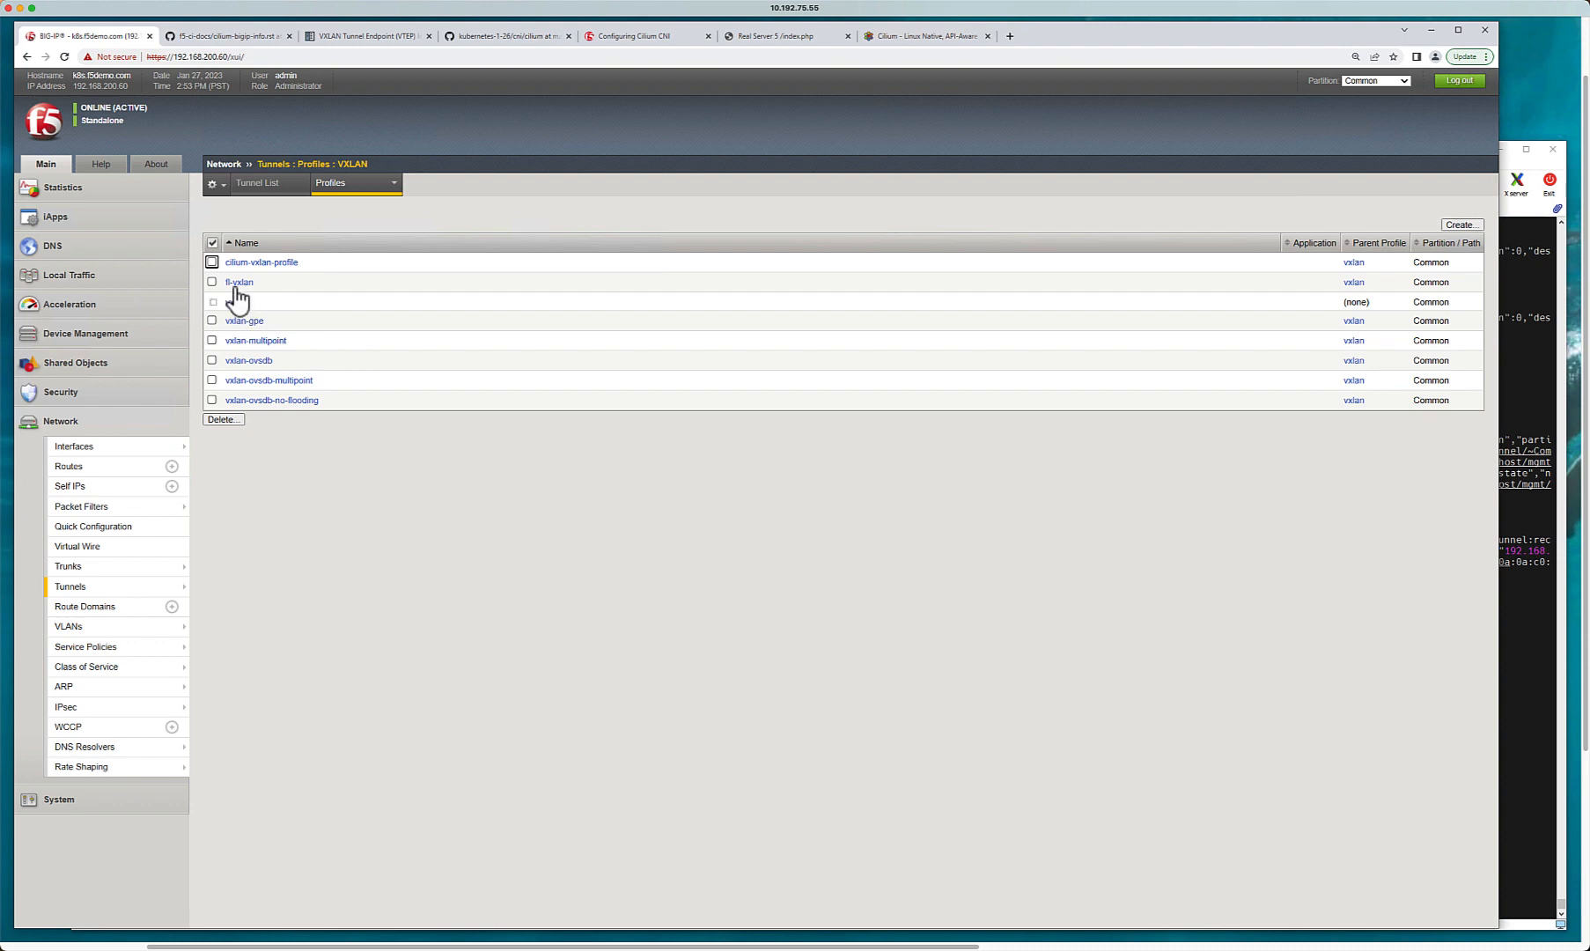
pyautogui.moveTo(239, 281)
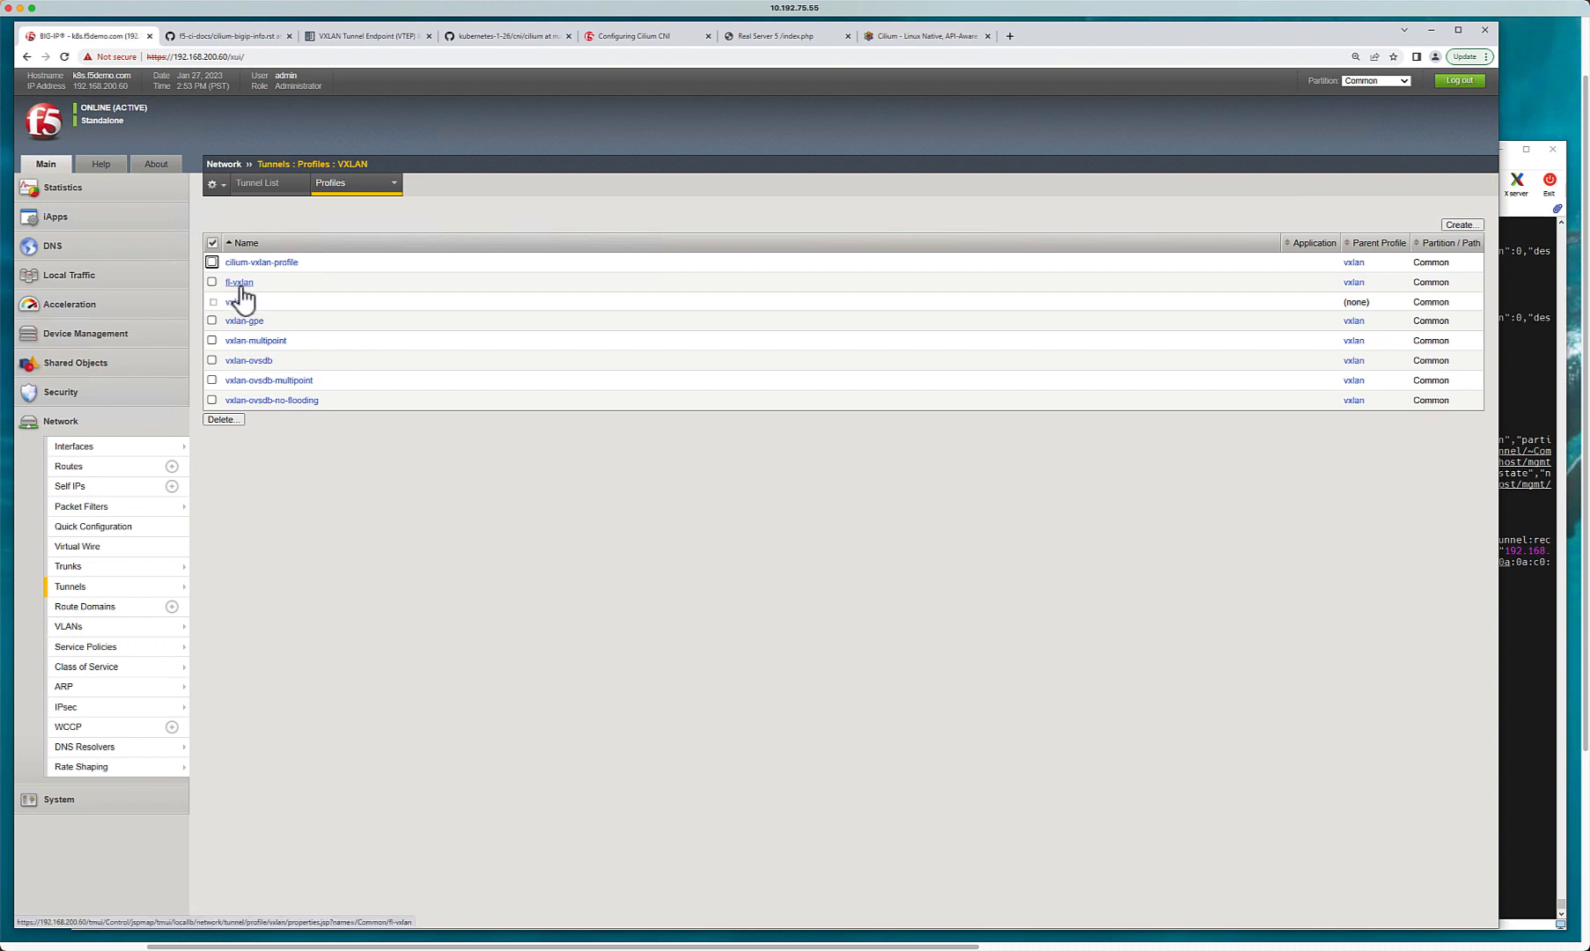
pyautogui.click(239, 282)
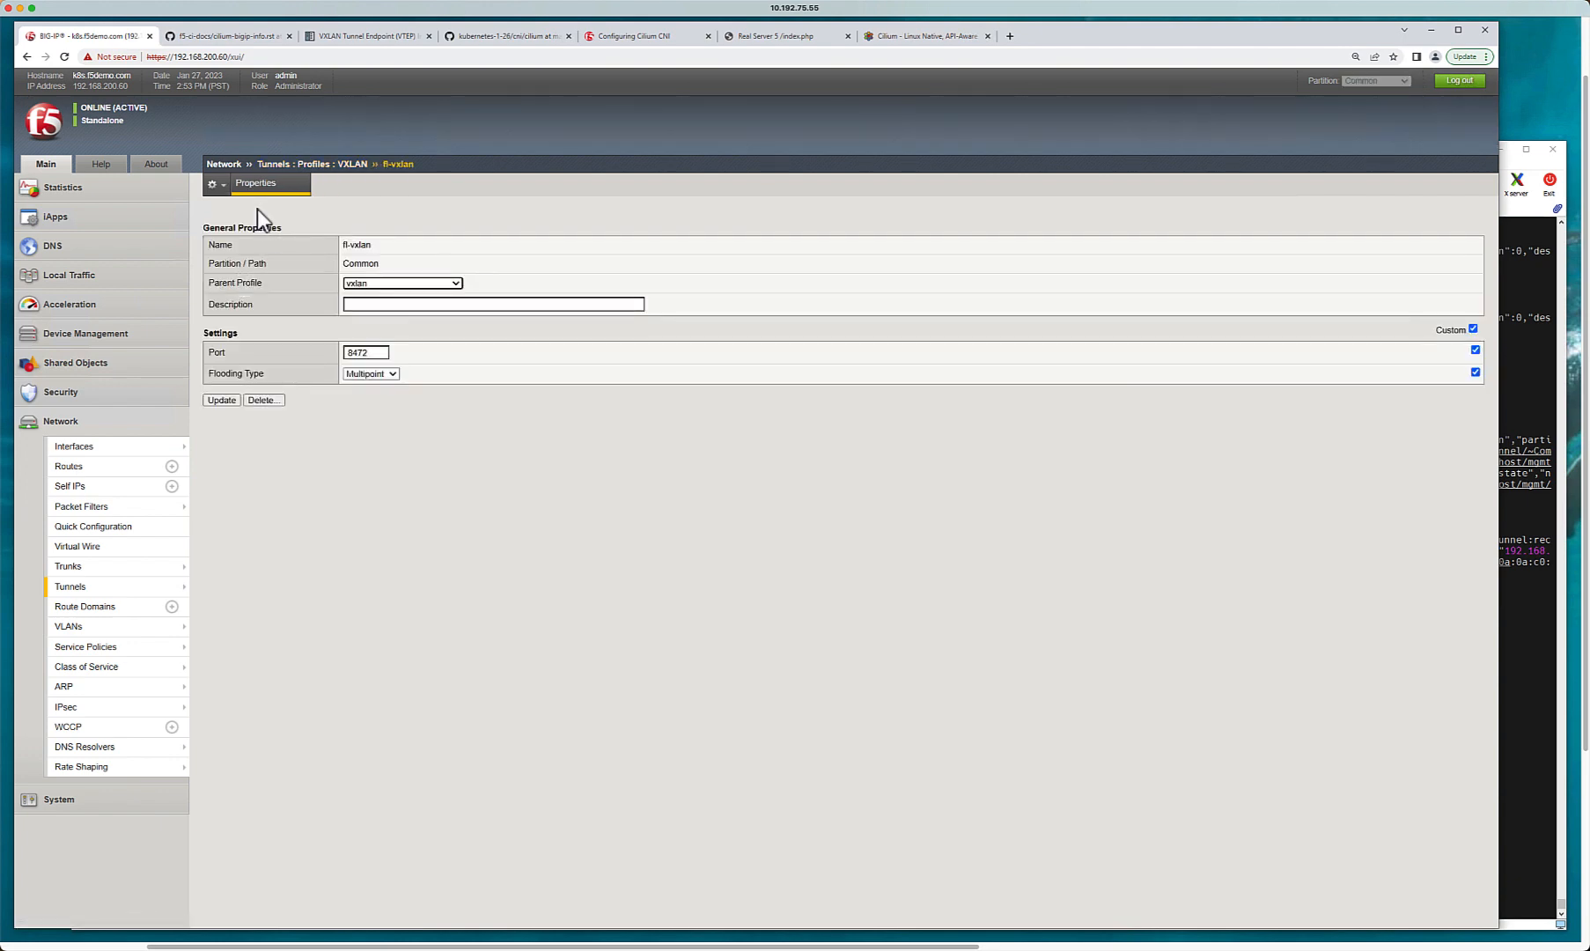
pyautogui.click(313, 164)
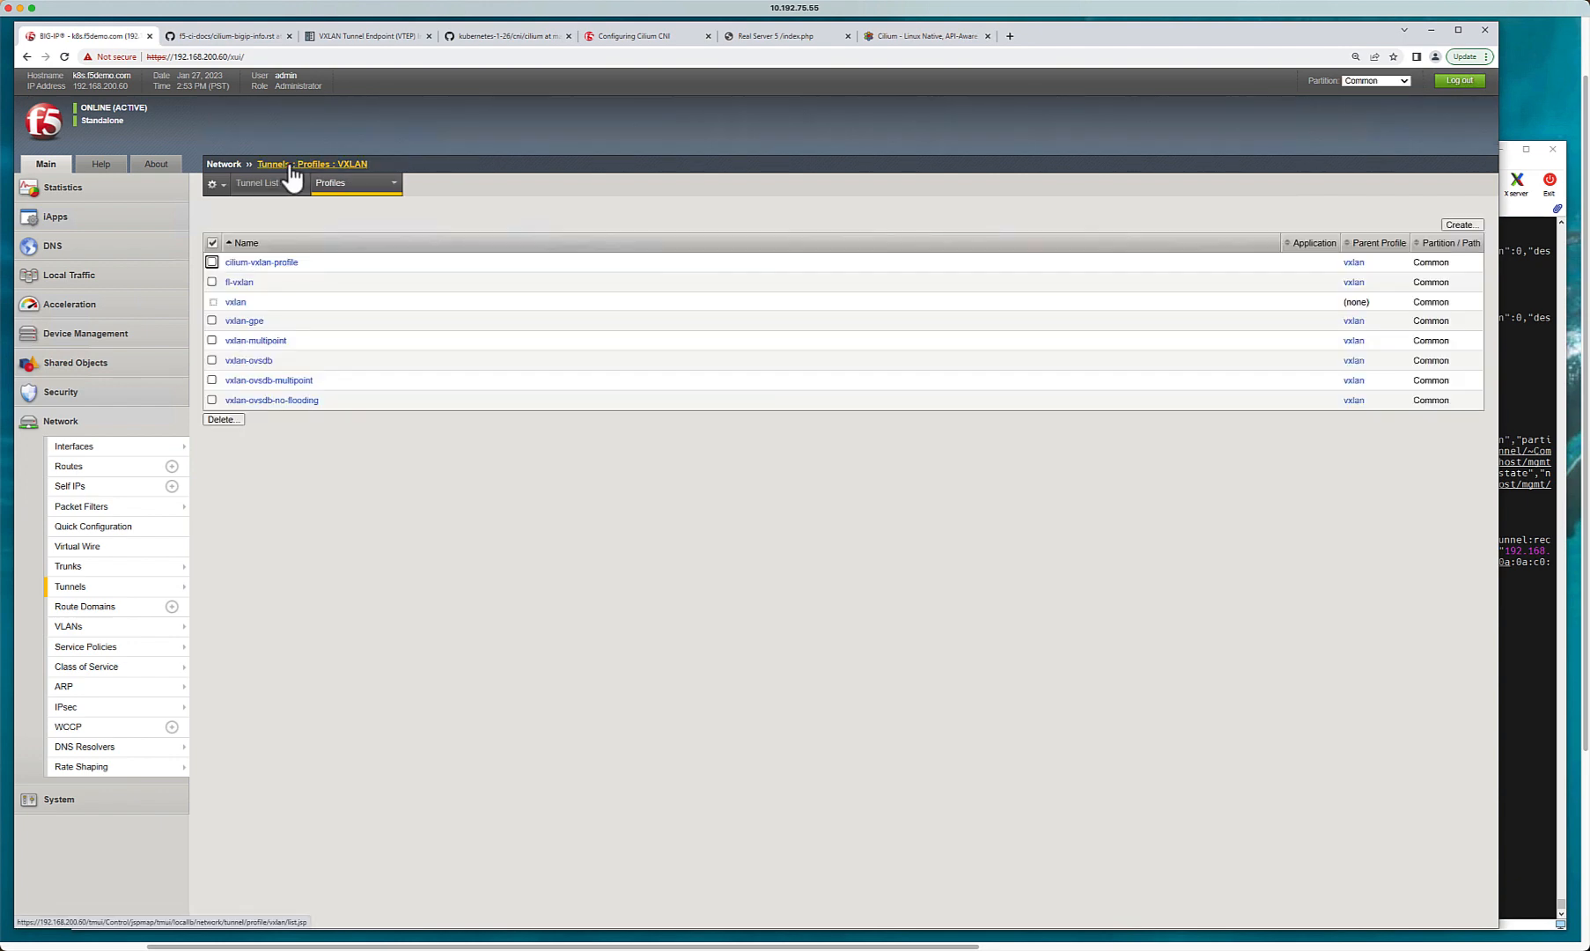
# Step: Review flannel_vxlan's properties (key 2, 192.168.200.60), then return to the GitHub guide
pyautogui.click(258, 183)
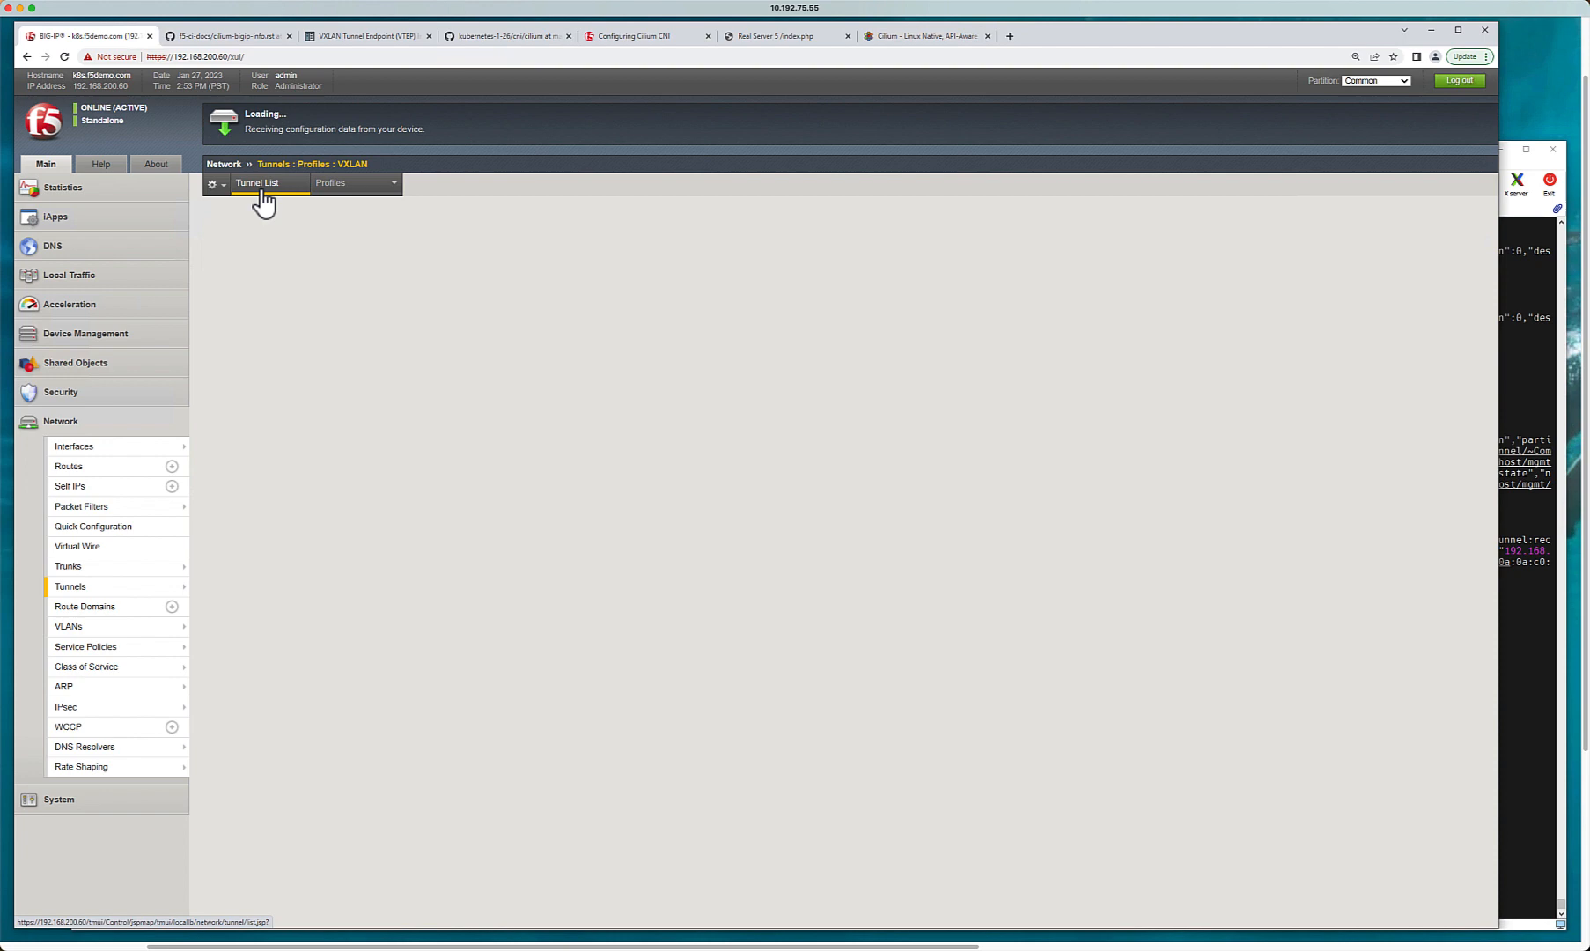
pyautogui.click(259, 184)
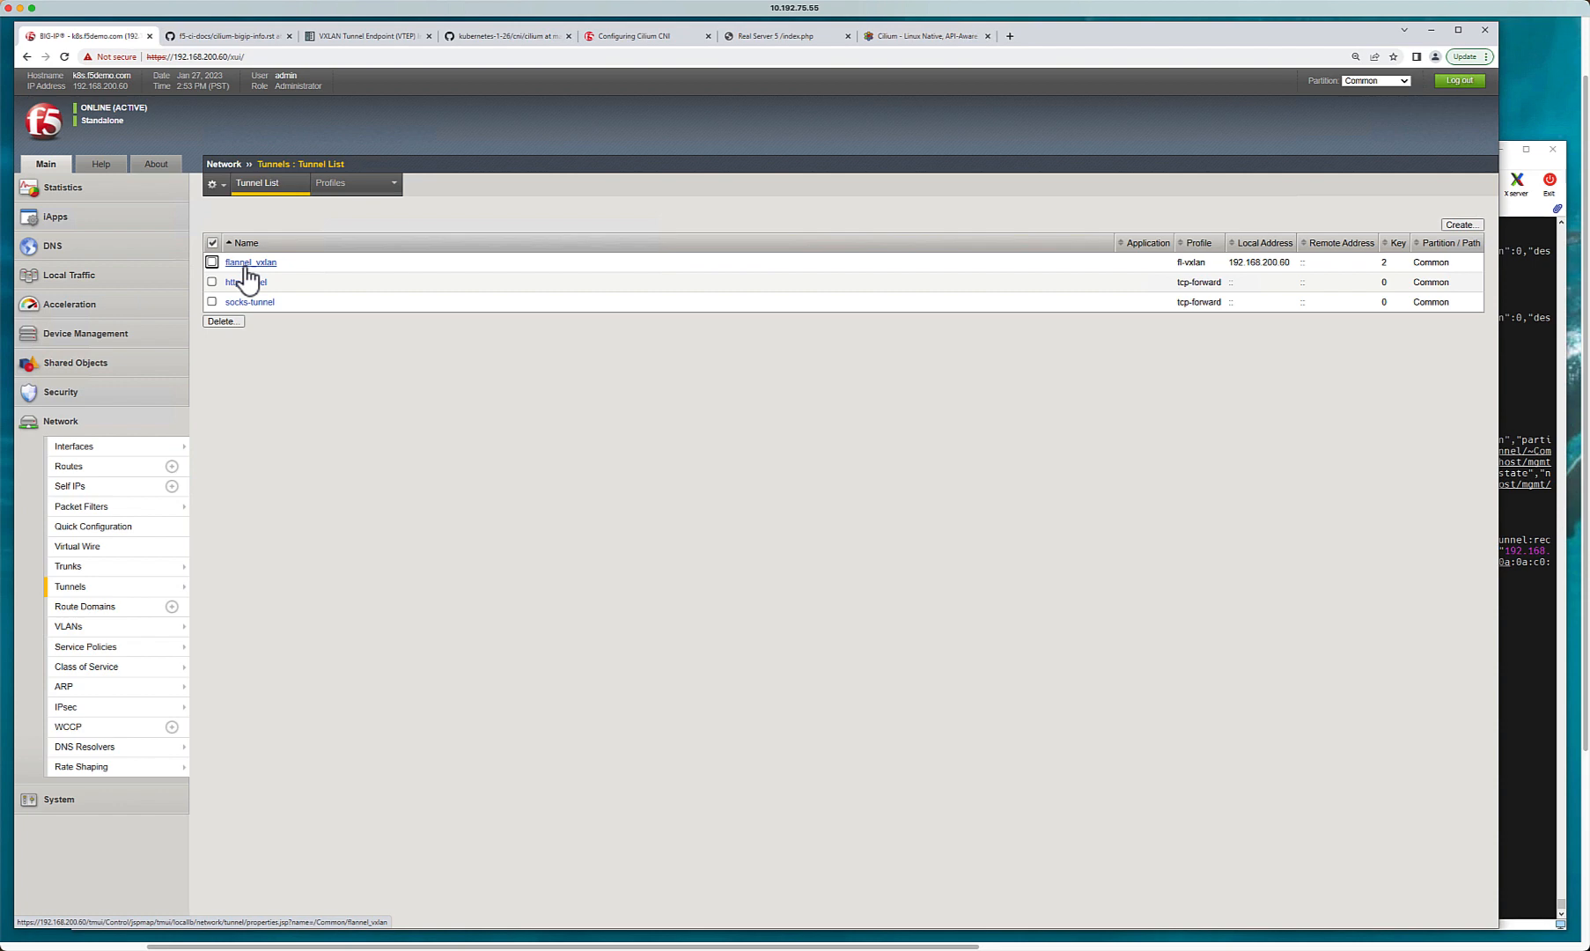
pyautogui.click(250, 262)
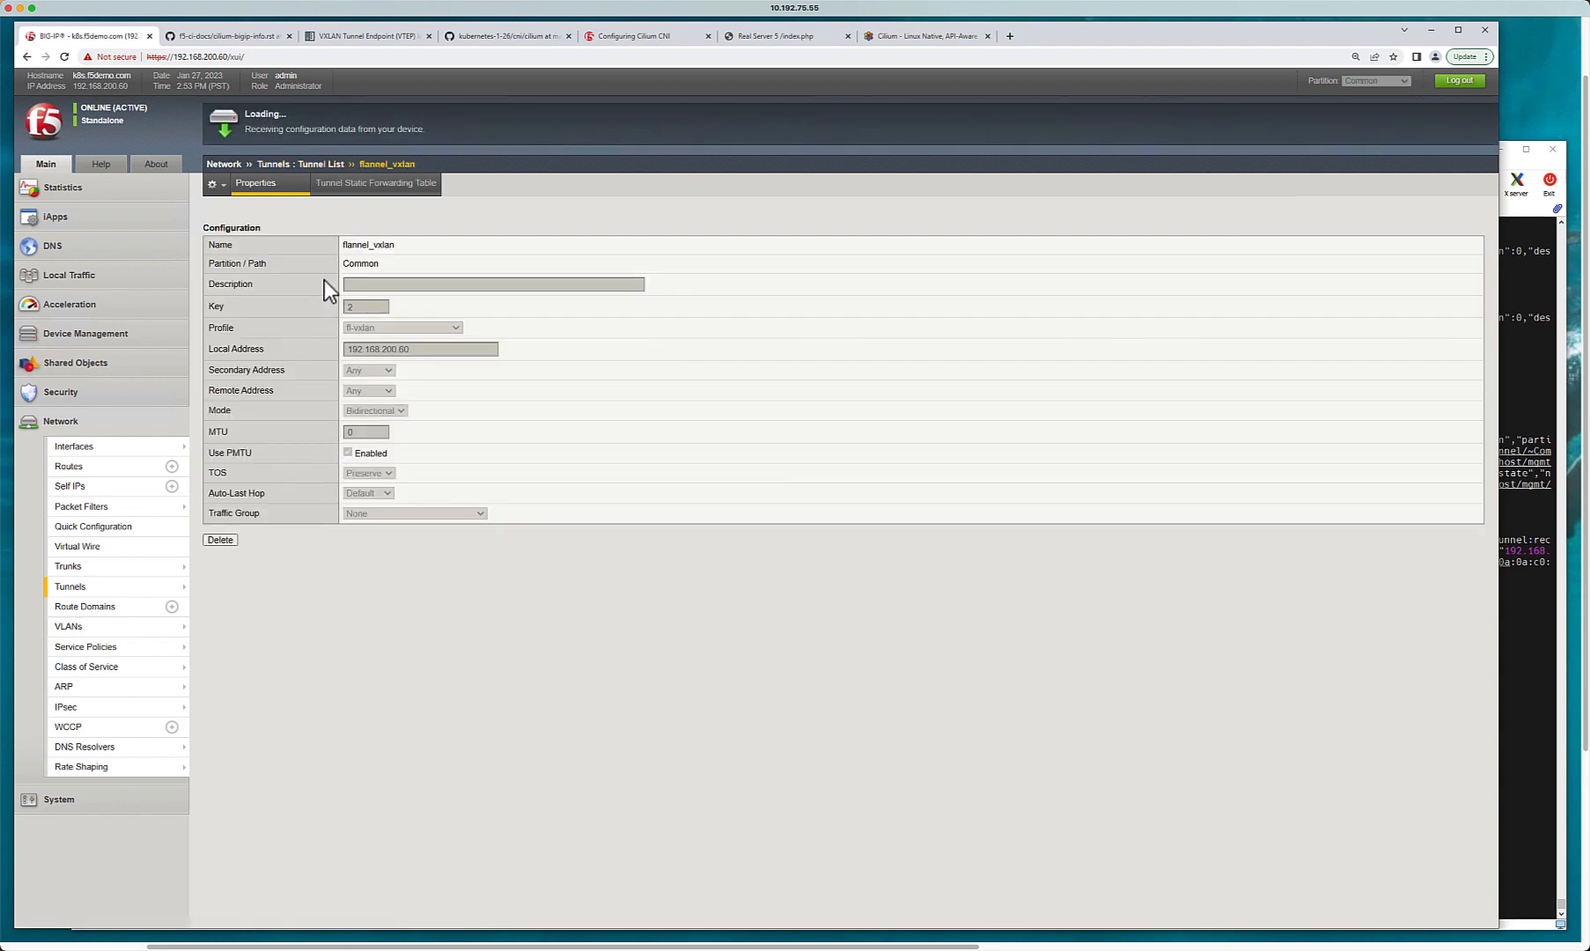
pyautogui.doubleClick(368, 244)
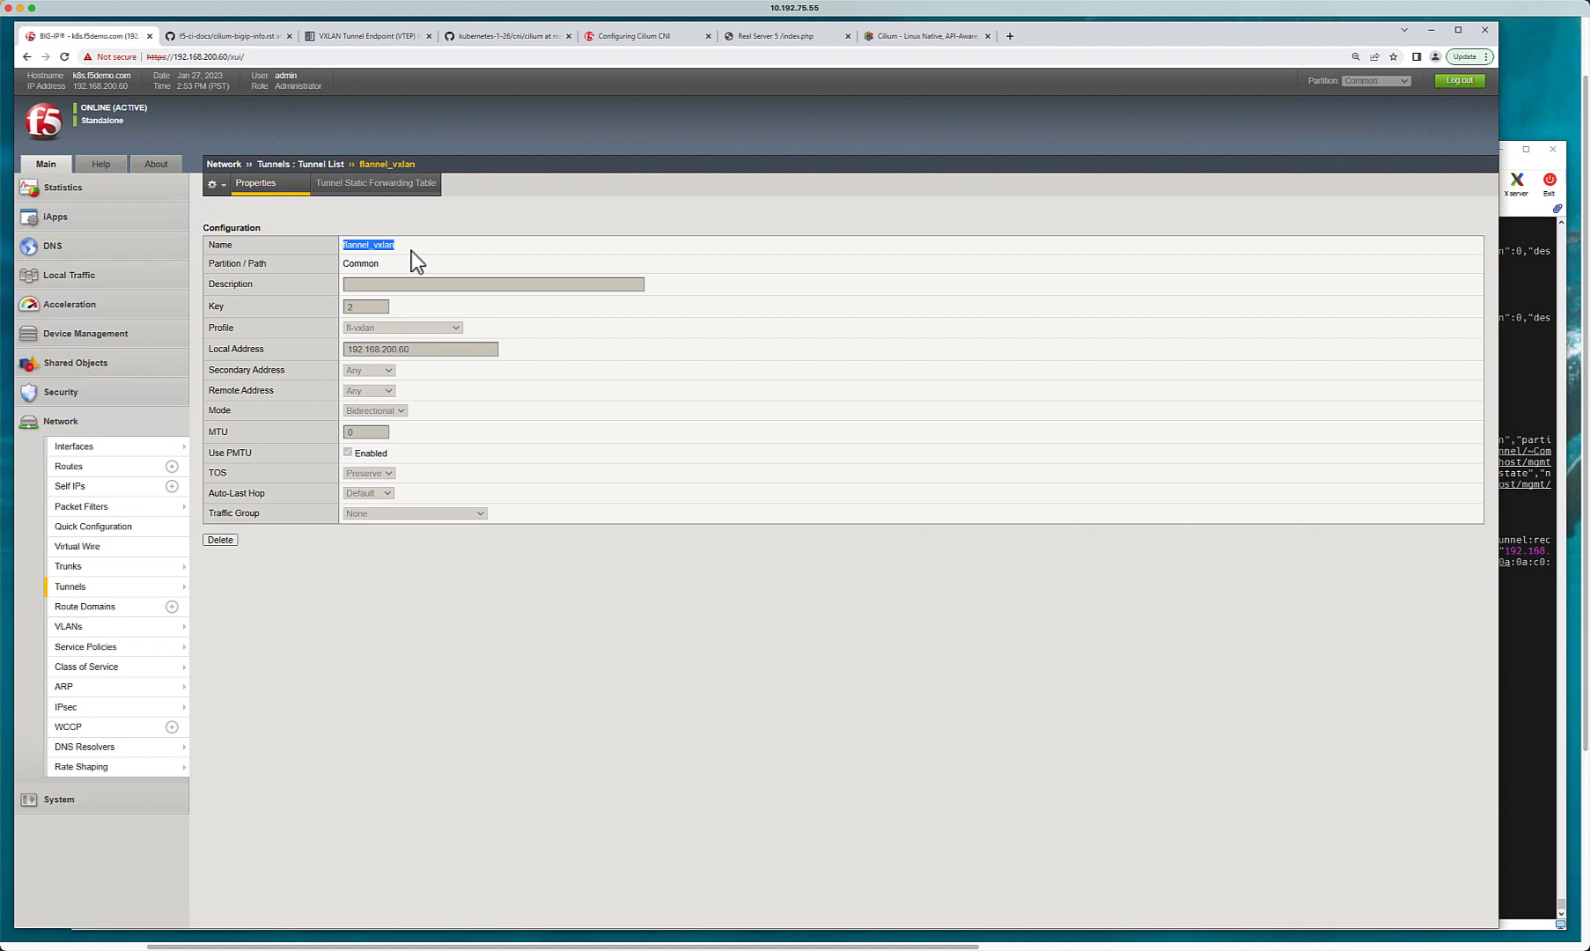
pyautogui.moveTo(495, 57)
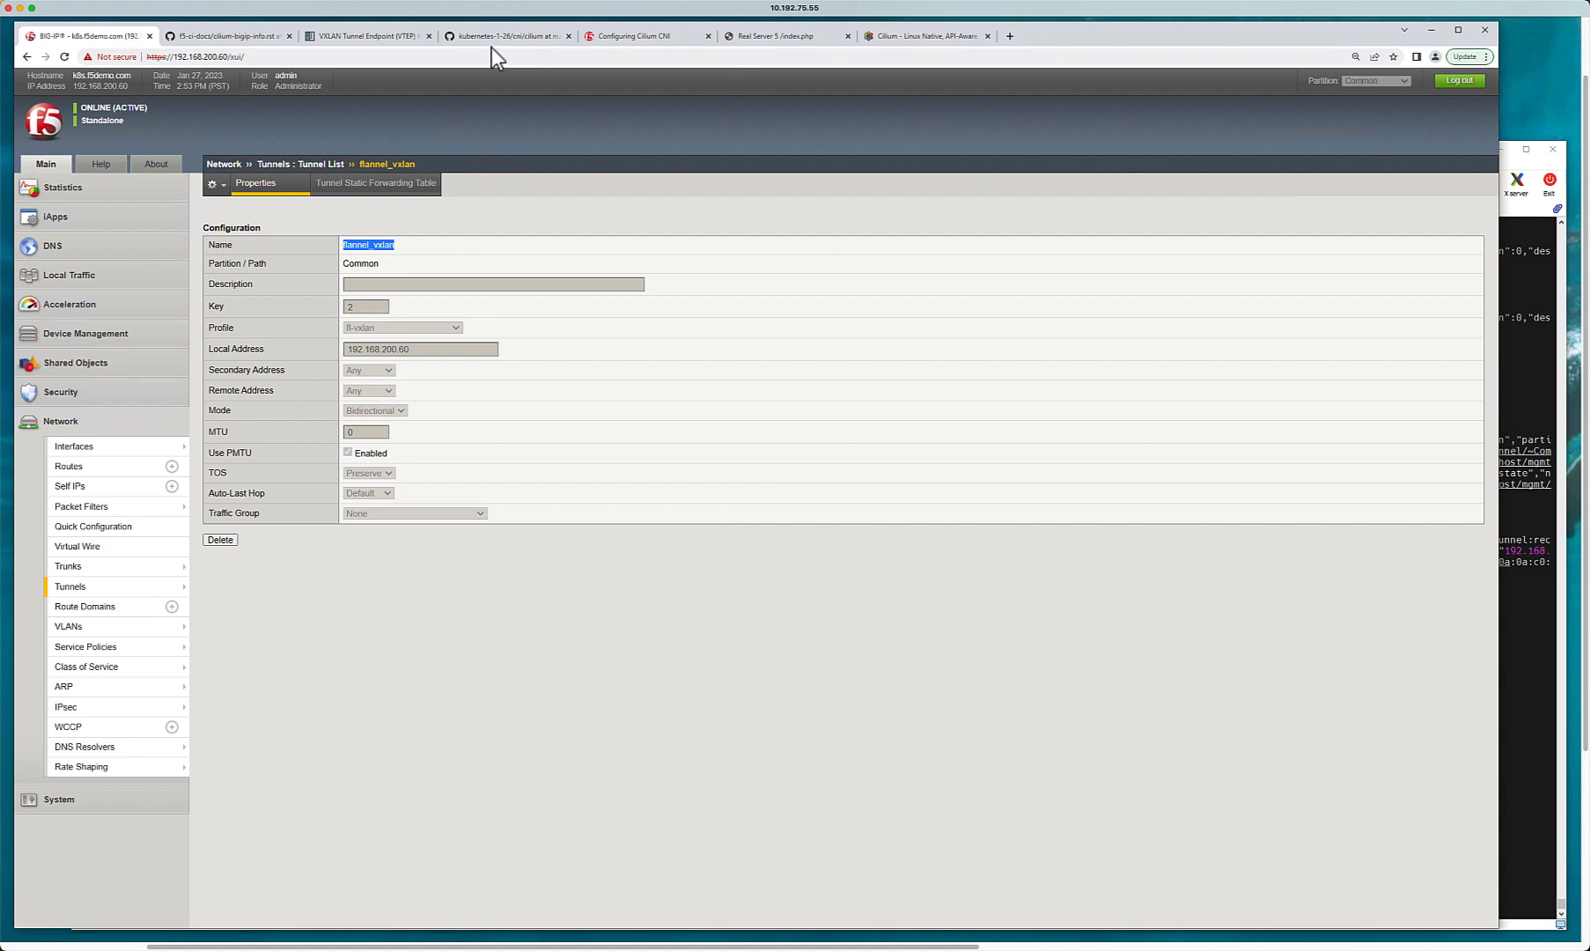
pyautogui.click(508, 36)
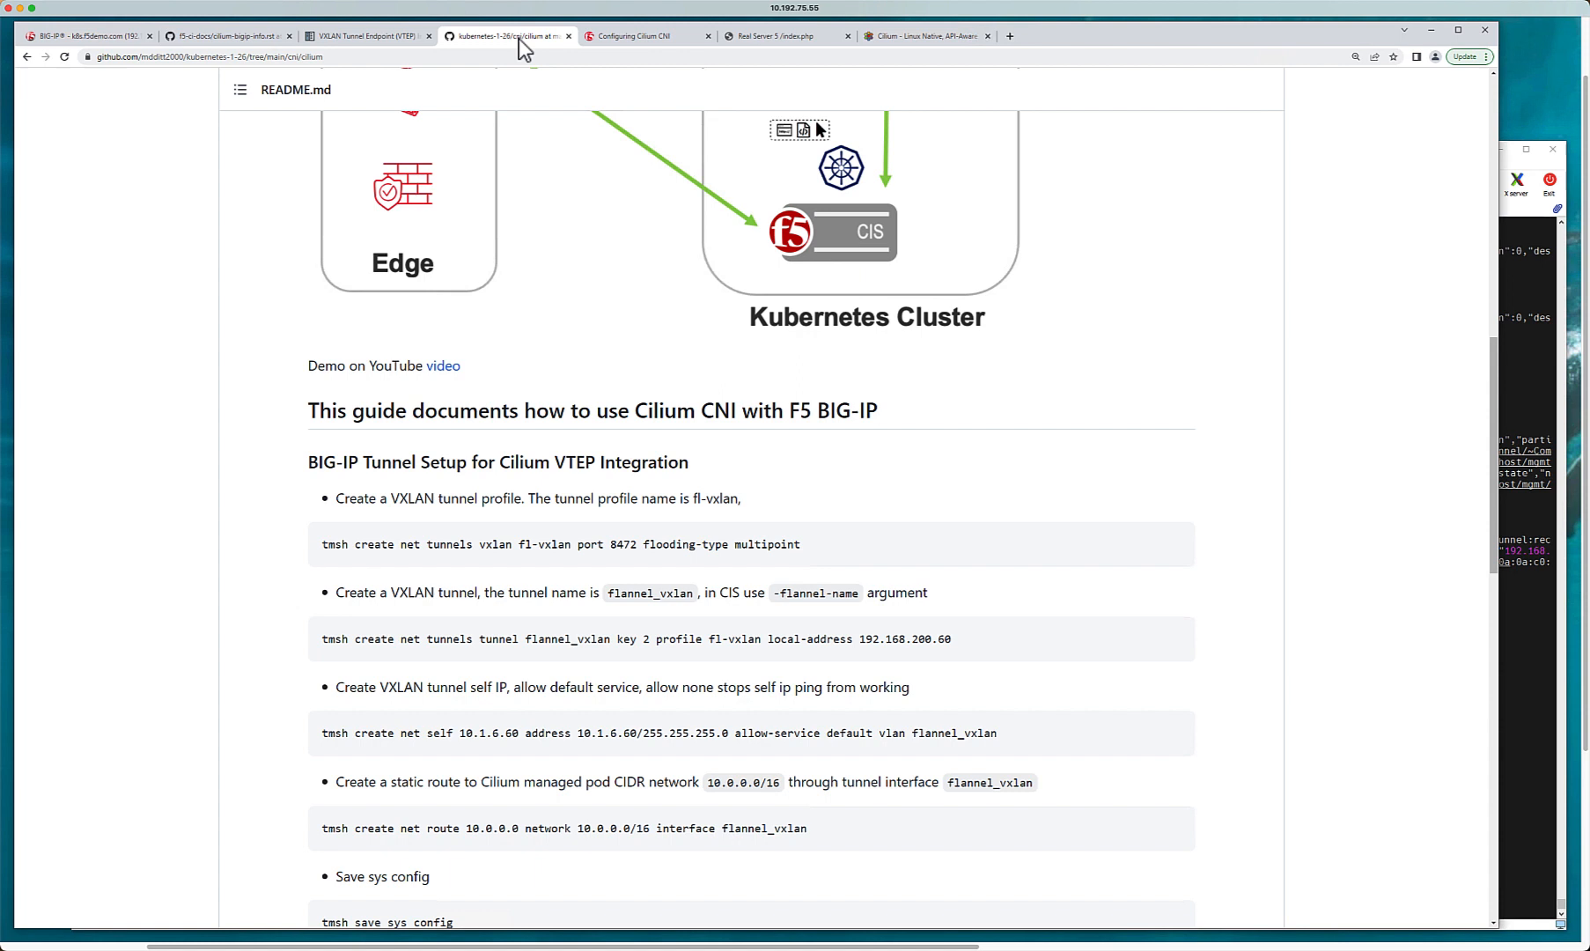
pyautogui.moveTo(407, 533)
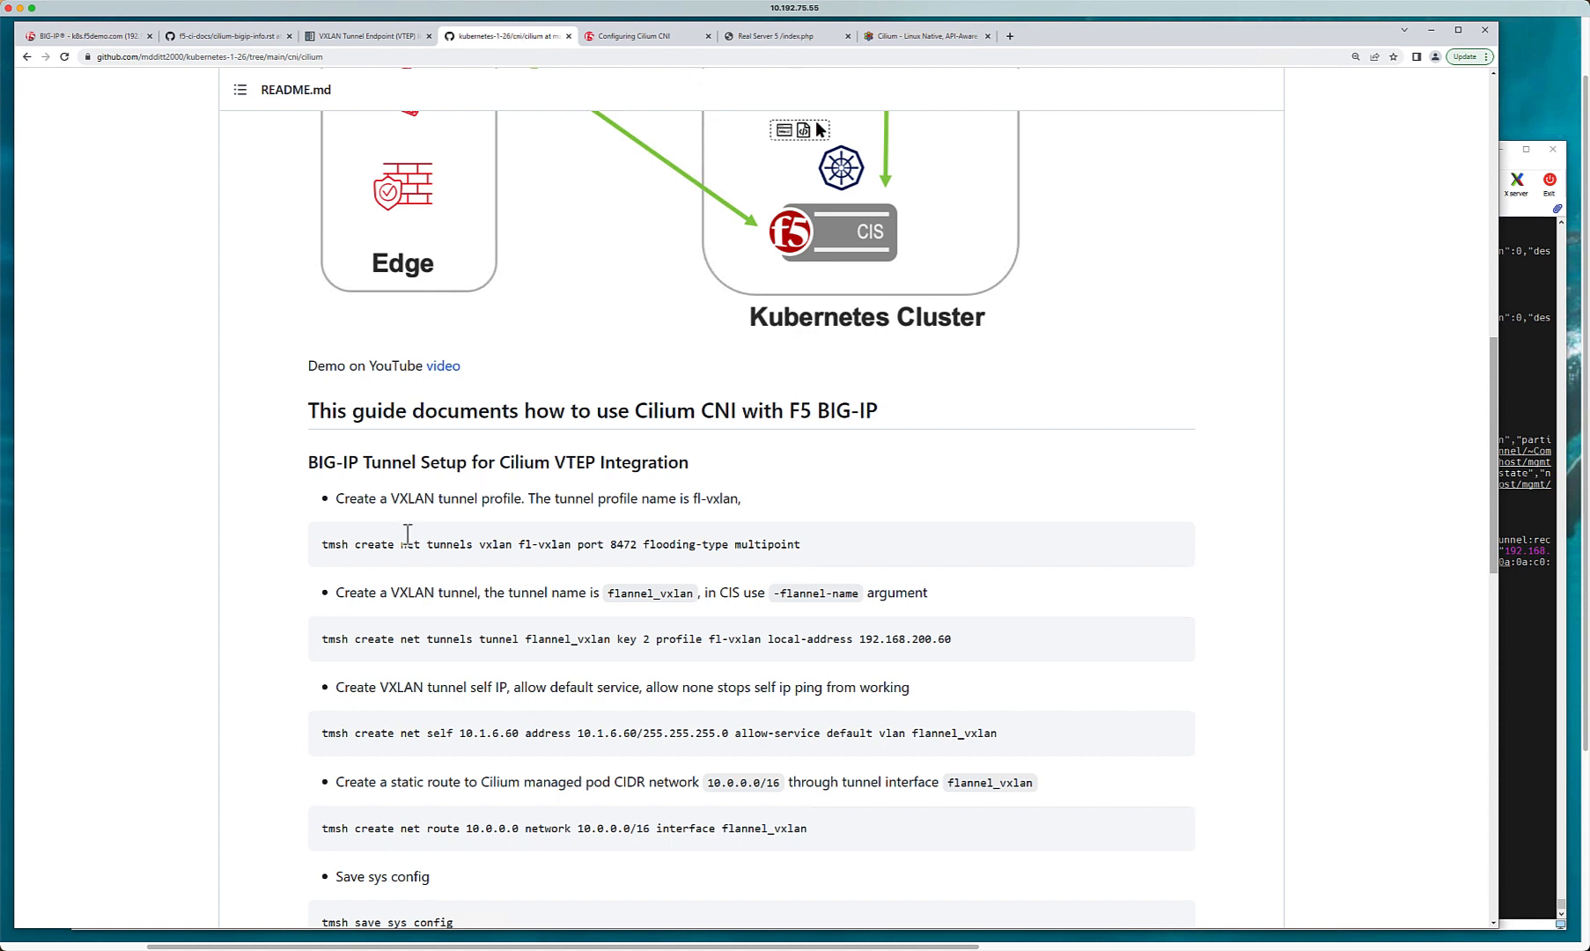
pyautogui.moveTo(493, 638)
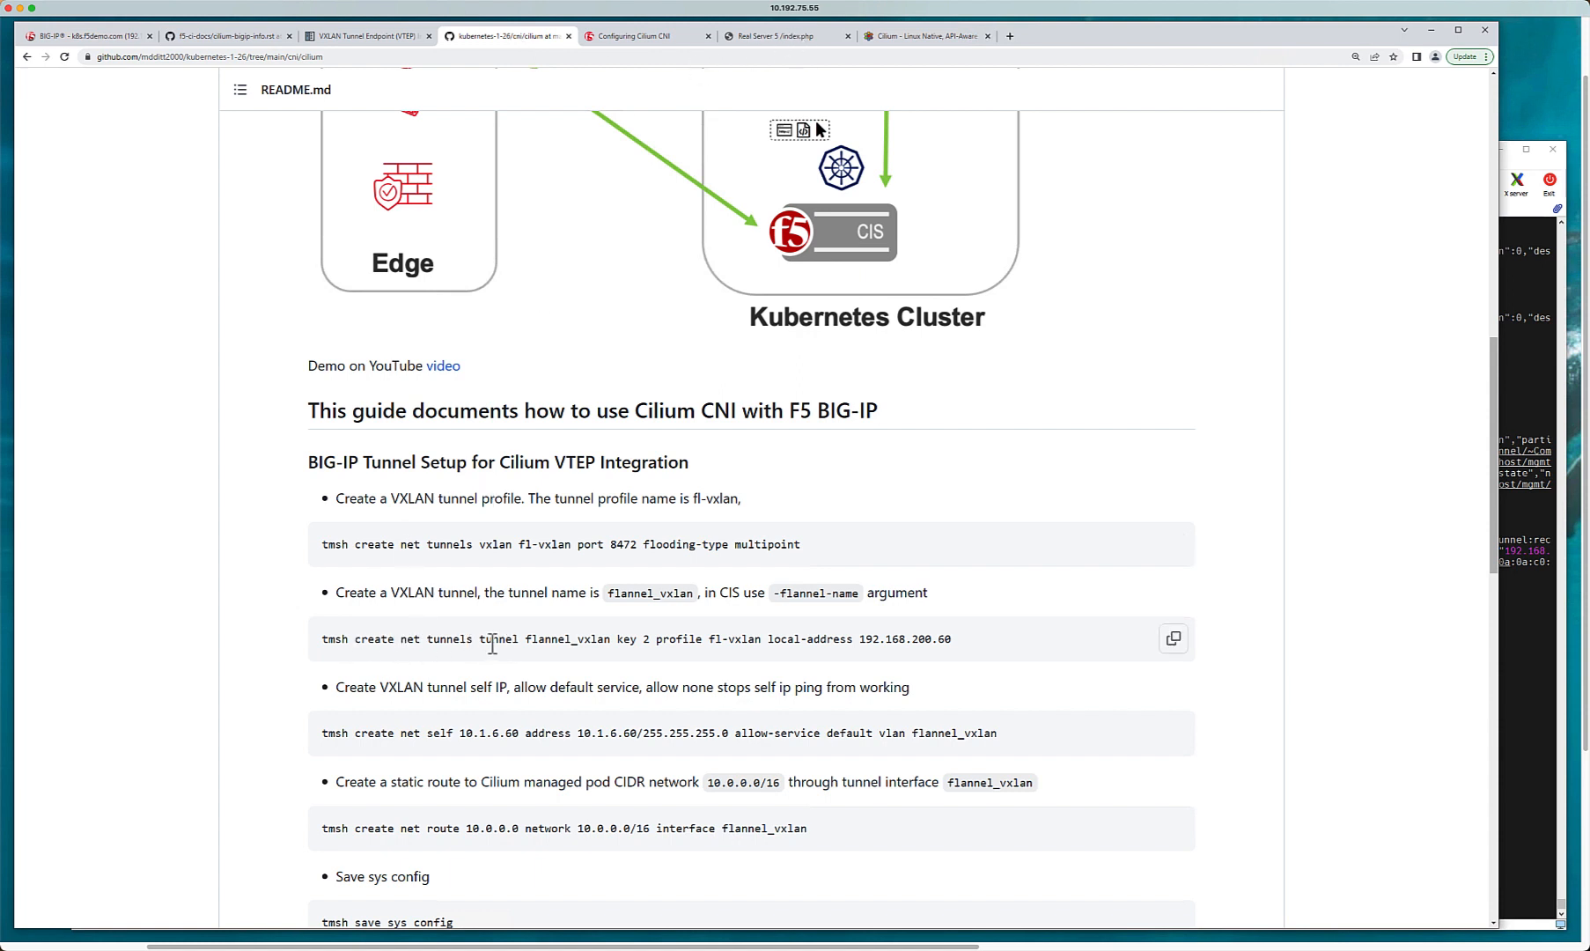
# Step: Check the tmsh tunnel command's flannel_vxlan, key 2 and 192.168.200.60 against BIG-IP
pyautogui.doubleClick(561, 638)
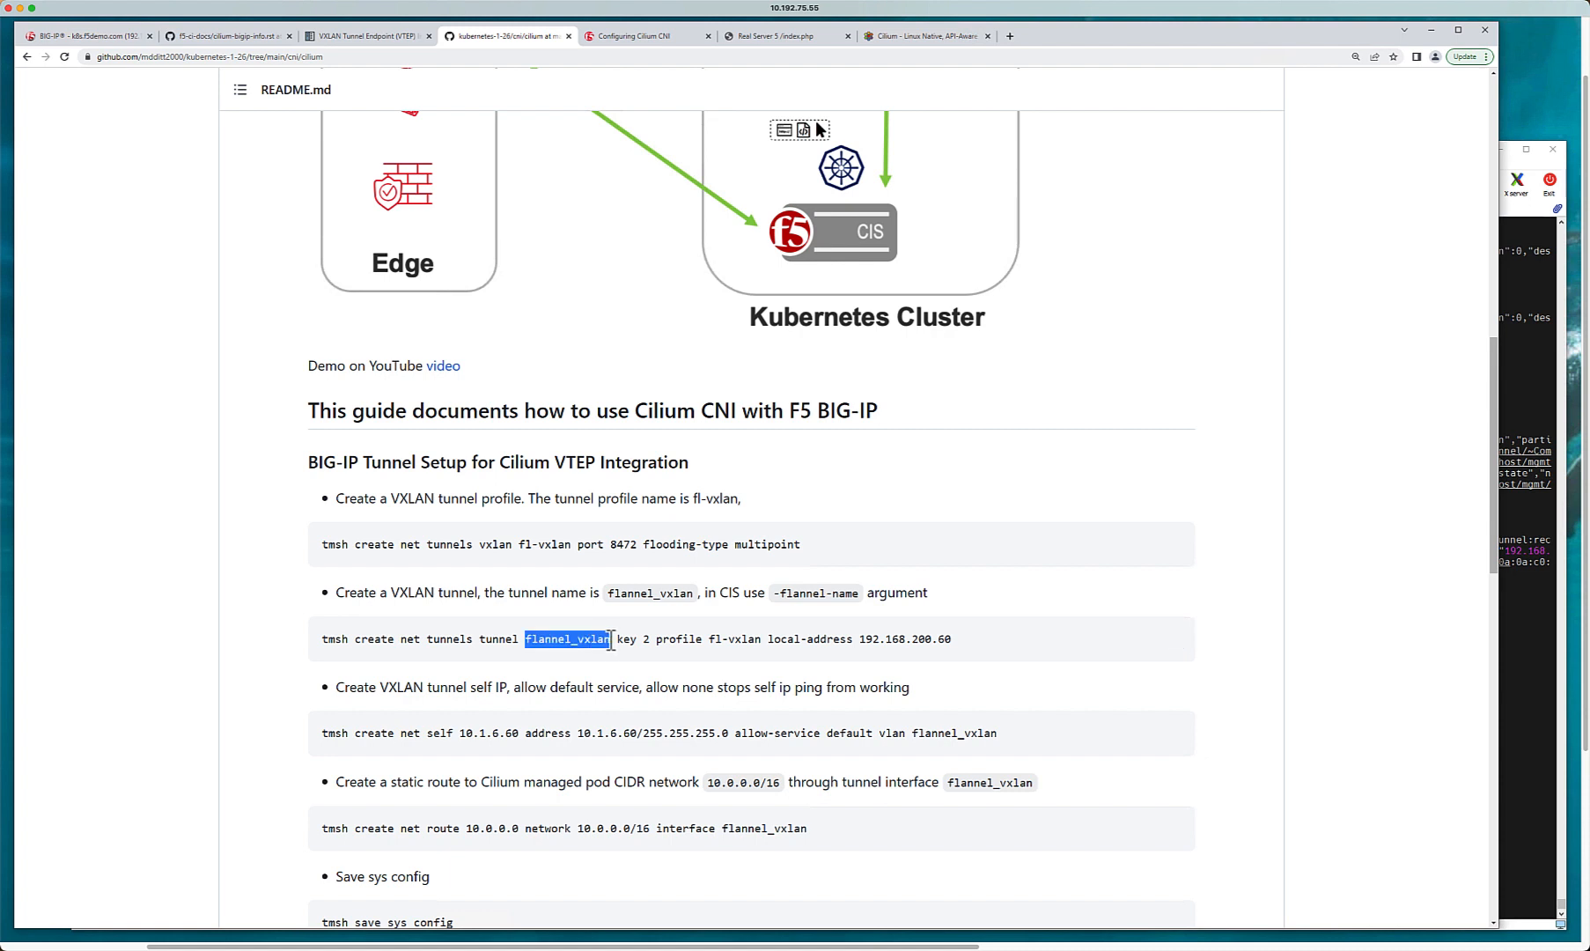
pyautogui.doubleClick(627, 639)
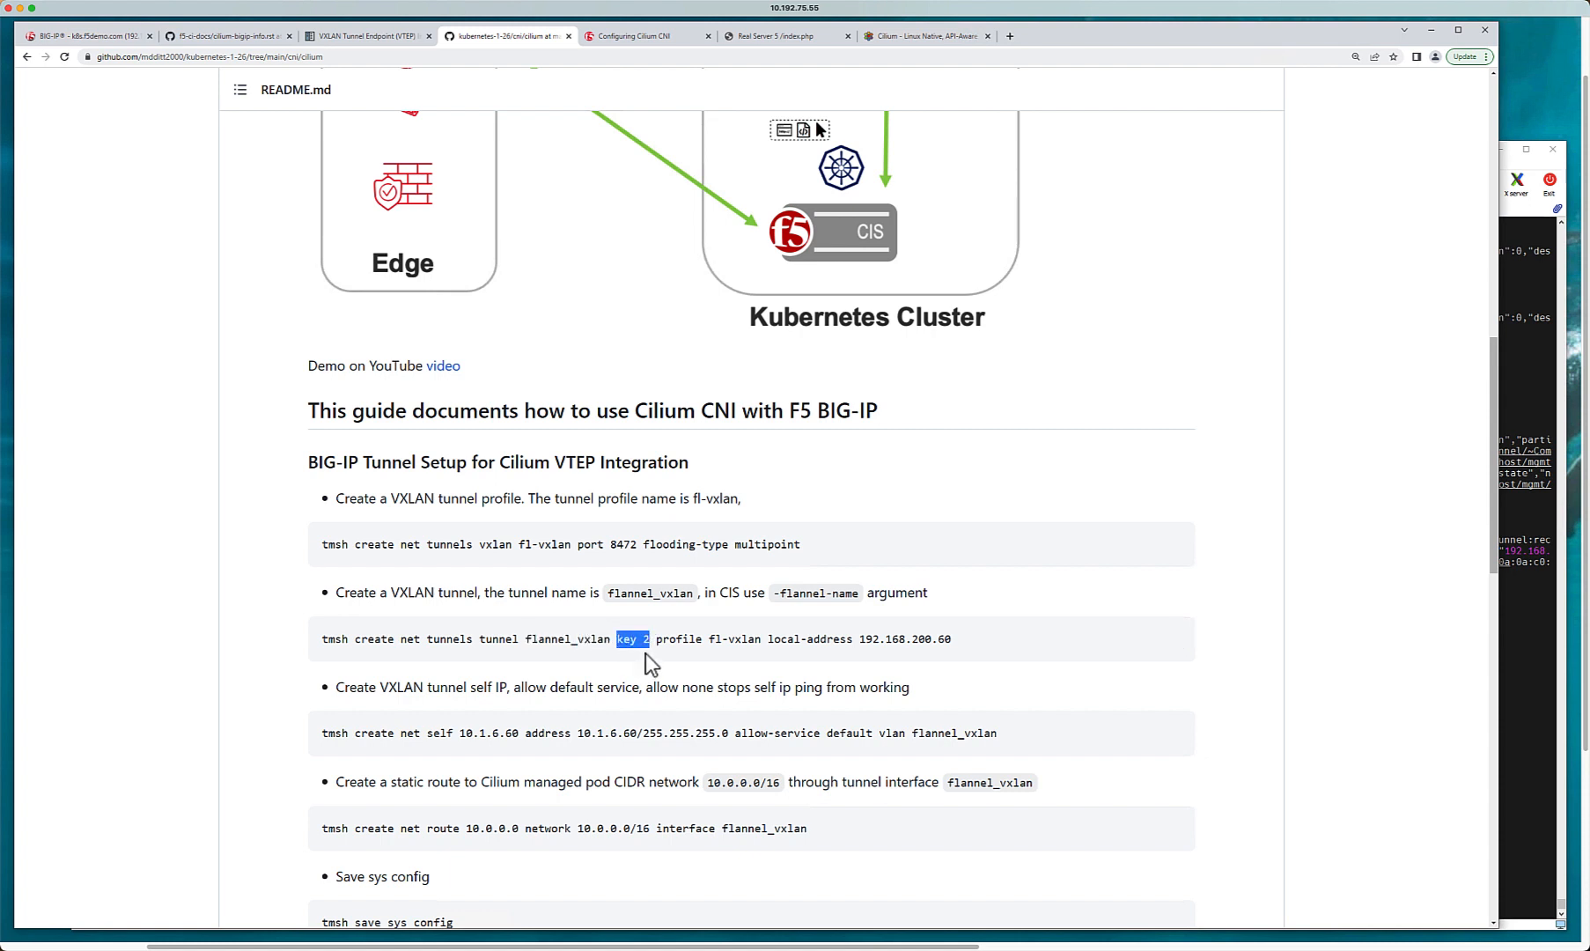
pyautogui.moveTo(951, 640)
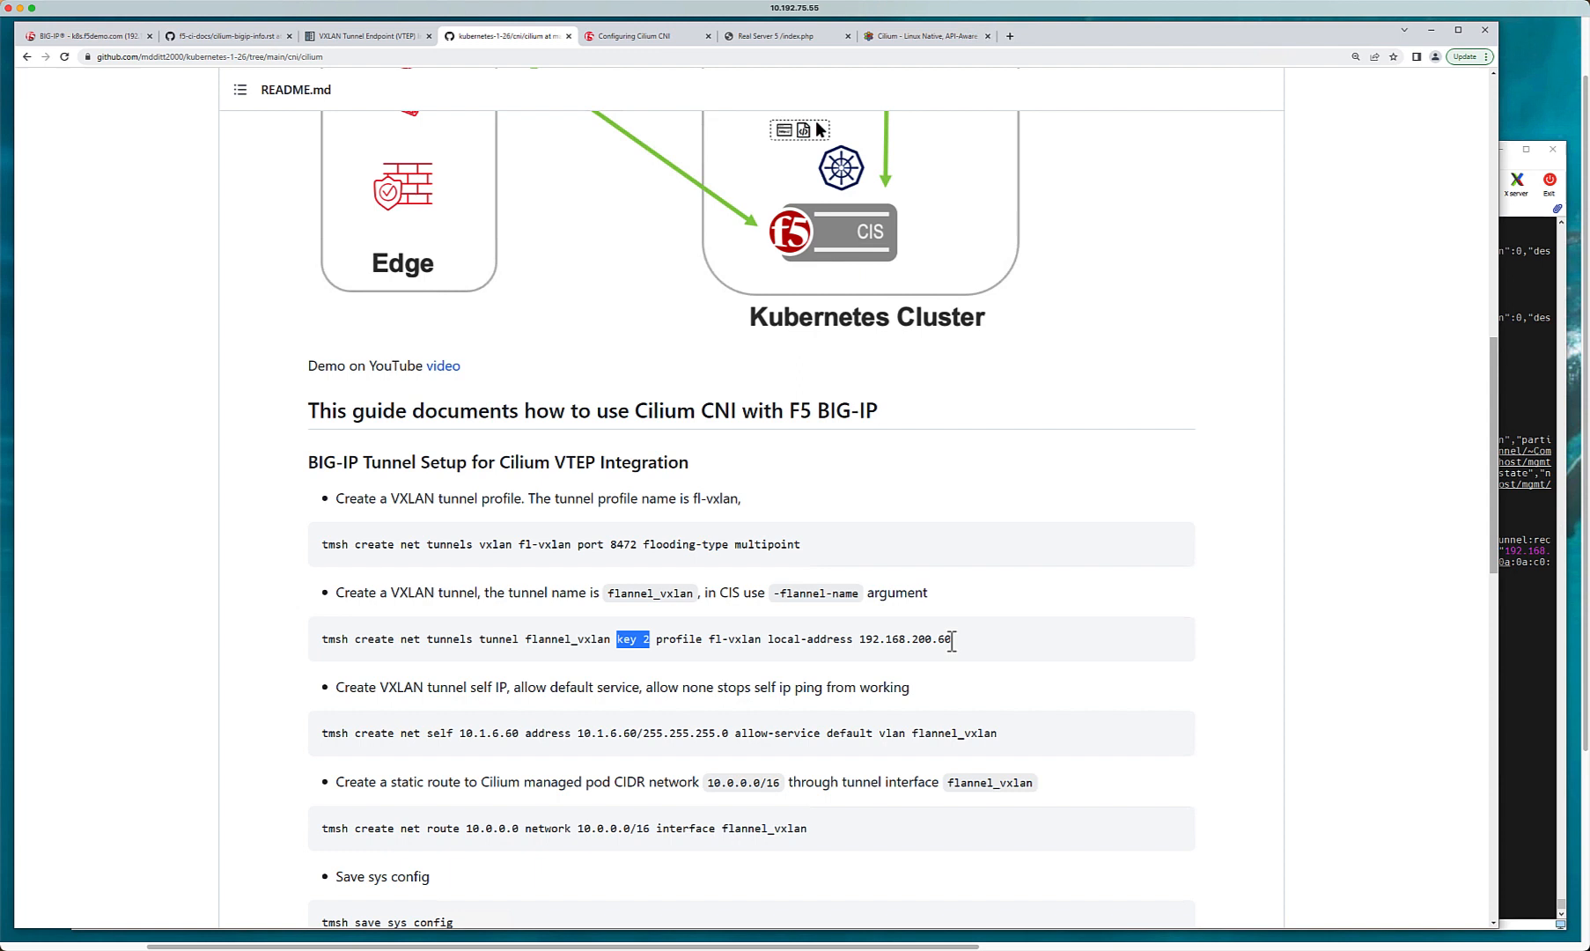
pyautogui.doubleClick(906, 638)
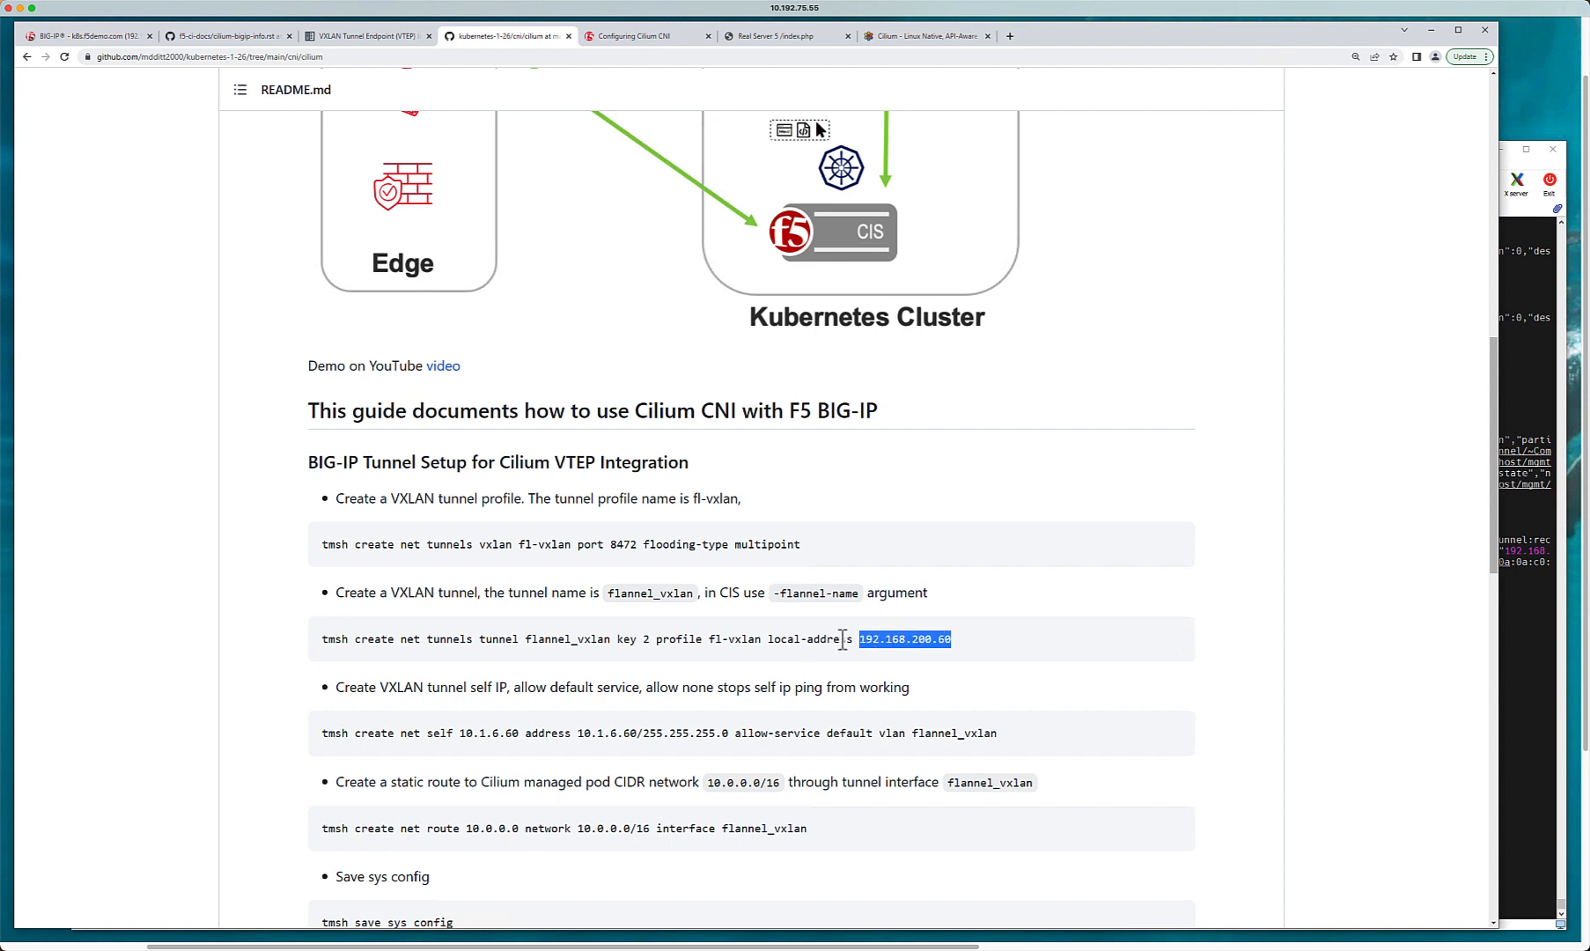
pyautogui.moveTo(646, 640)
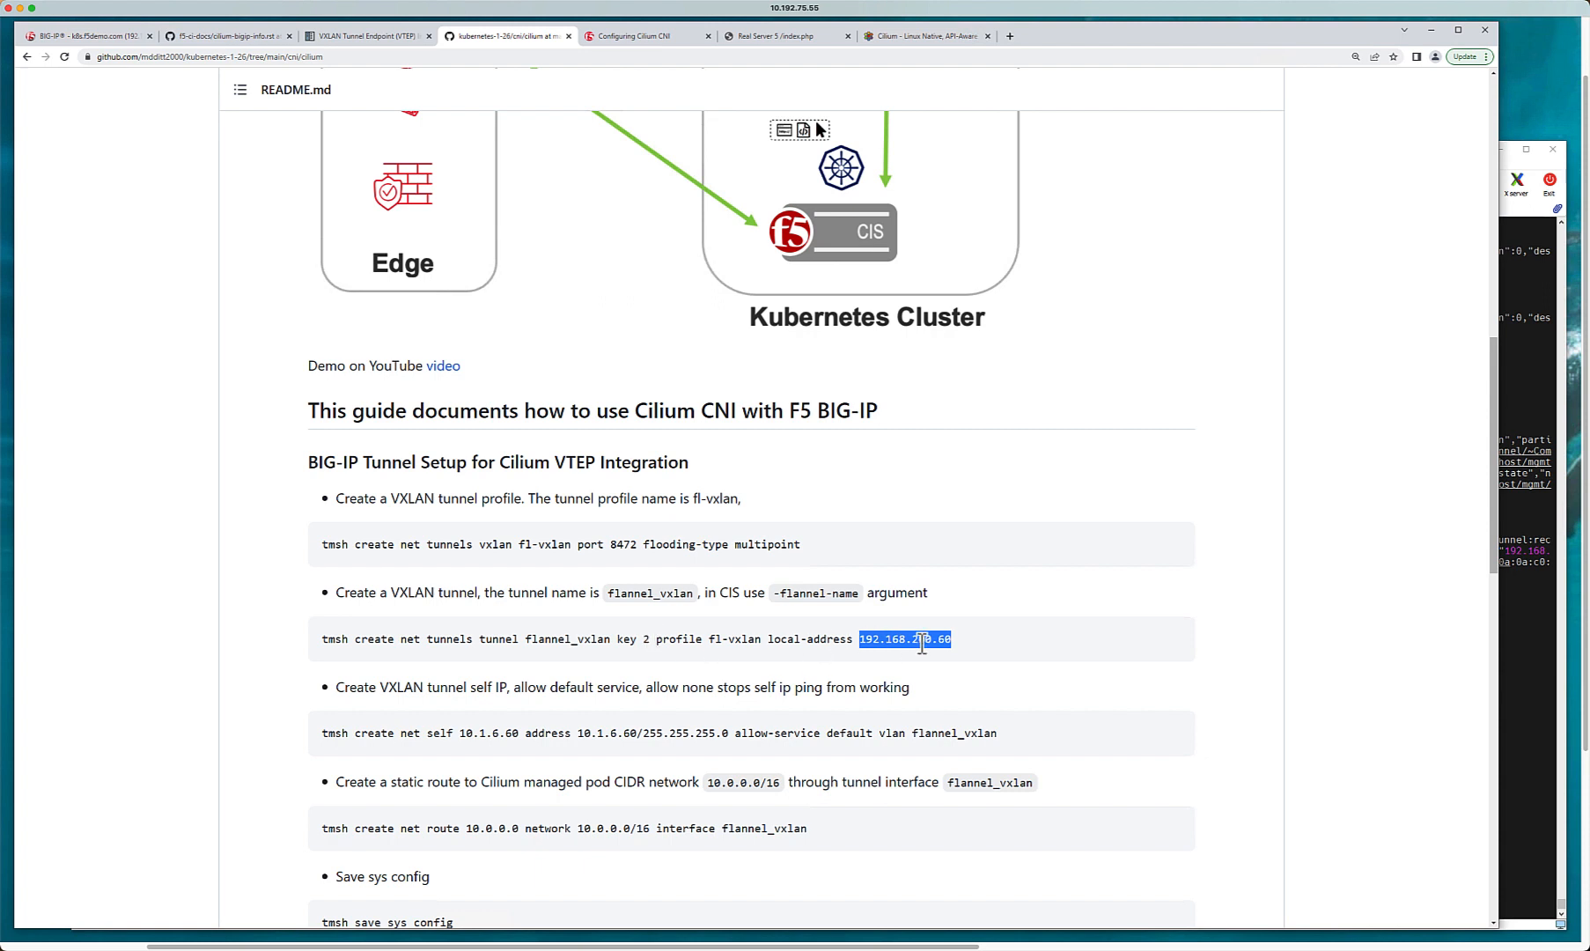
pyautogui.write('200.60/xui/')
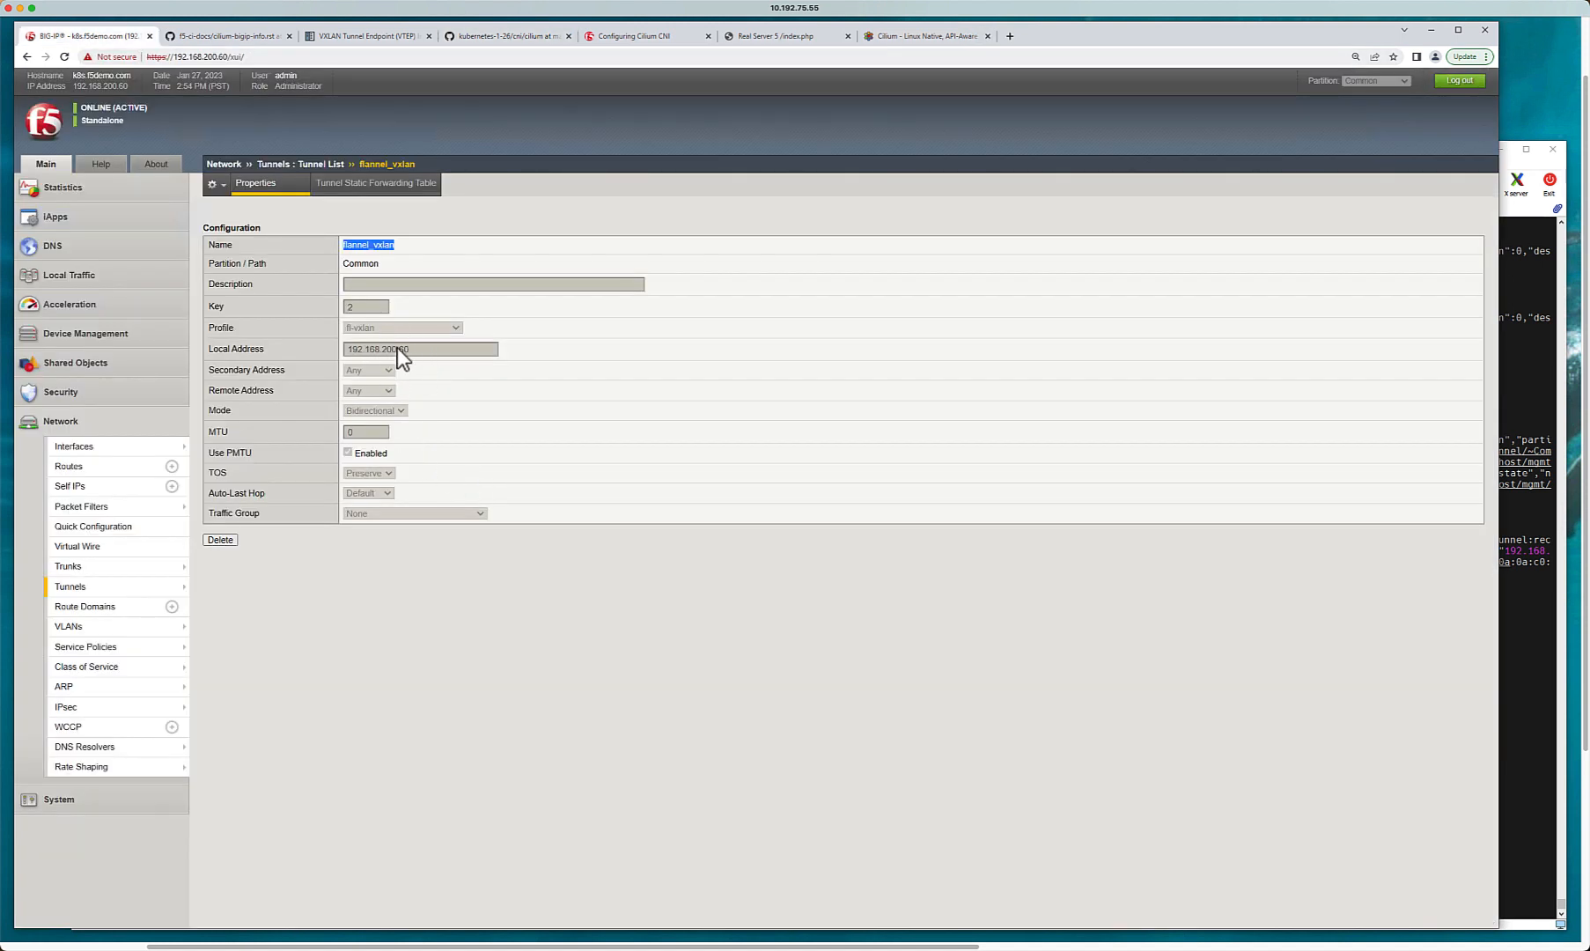
pyautogui.moveTo(307, 165)
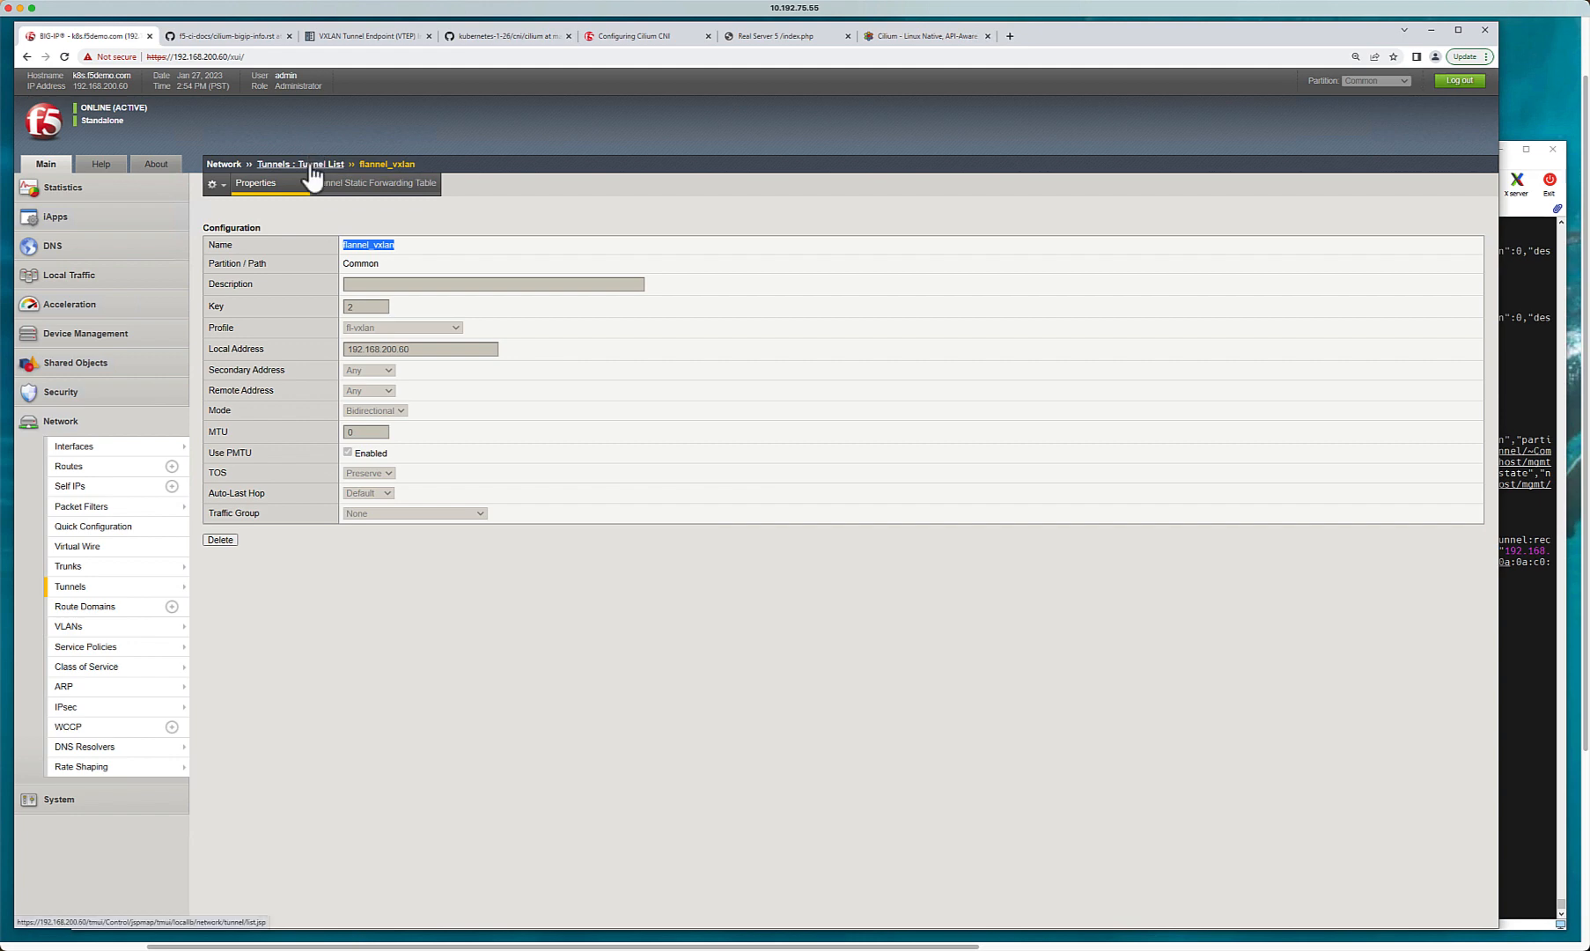
# Step: Confirm flannel_vxlan with fl-vxlan and key 2 in the tunnel list, then revisit GitHub
pyautogui.click(291, 163)
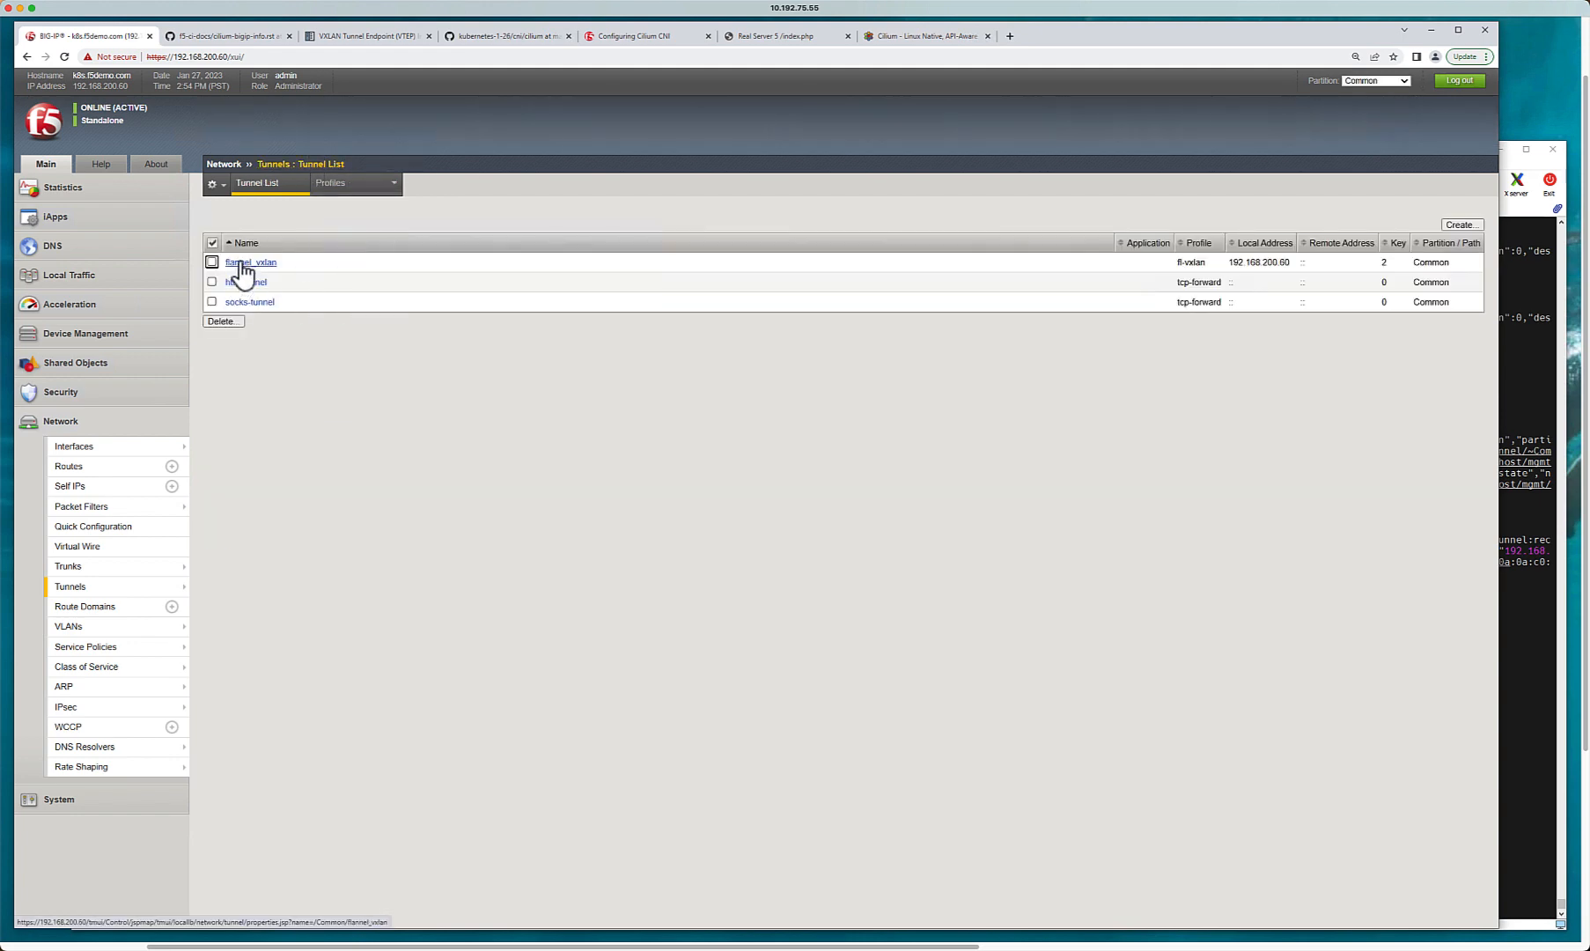
pyautogui.moveTo(1203, 388)
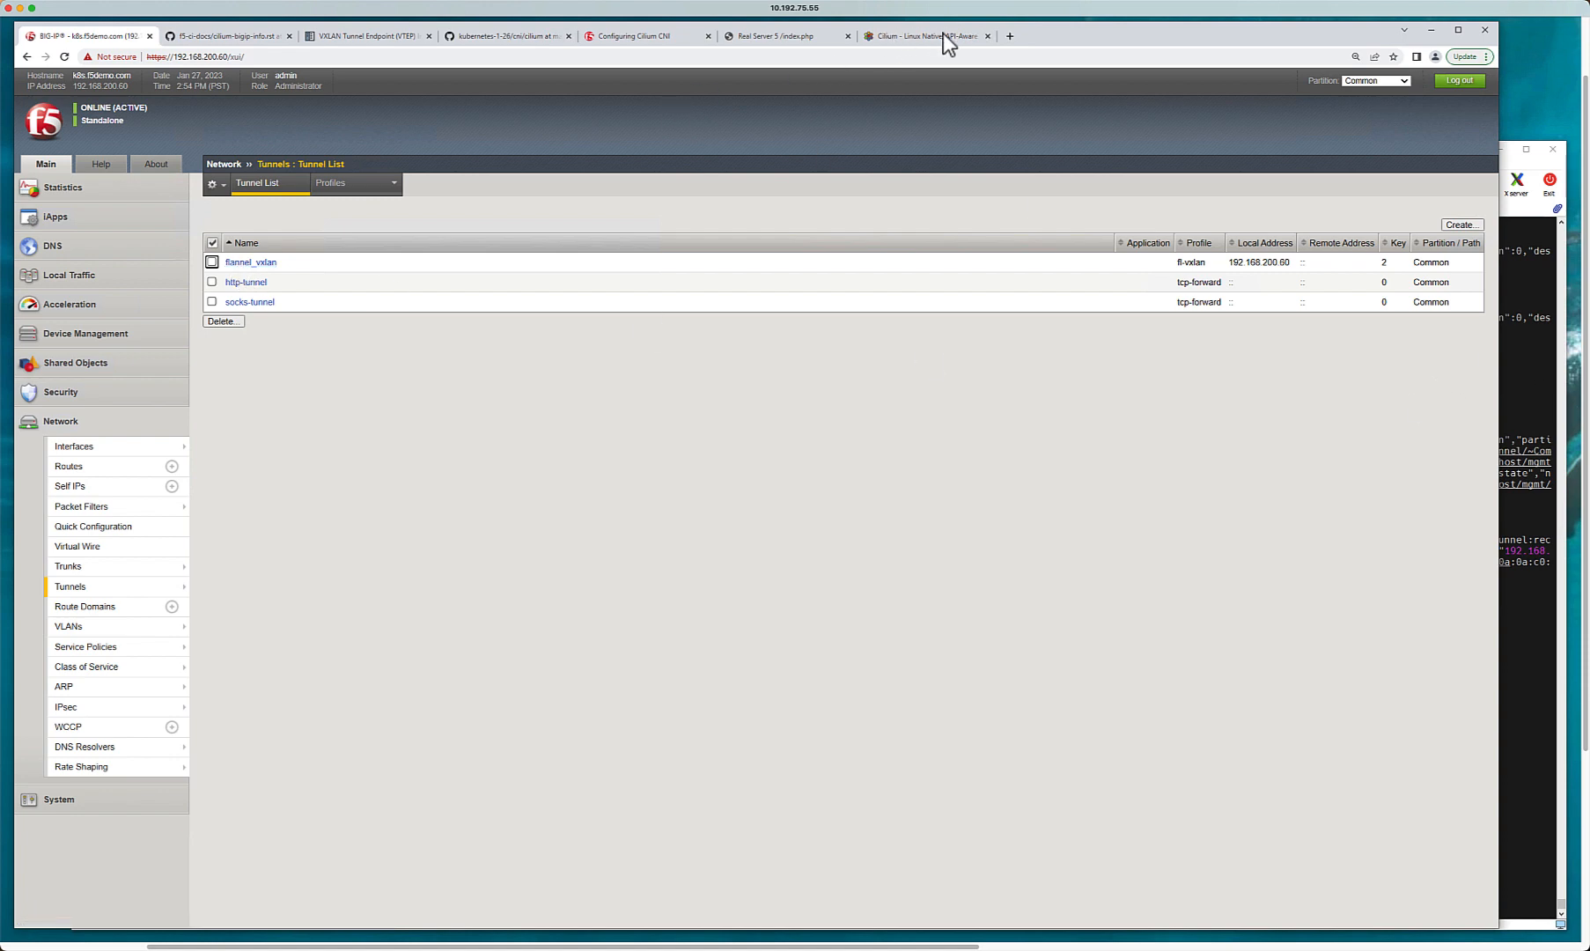
pyautogui.click(505, 35)
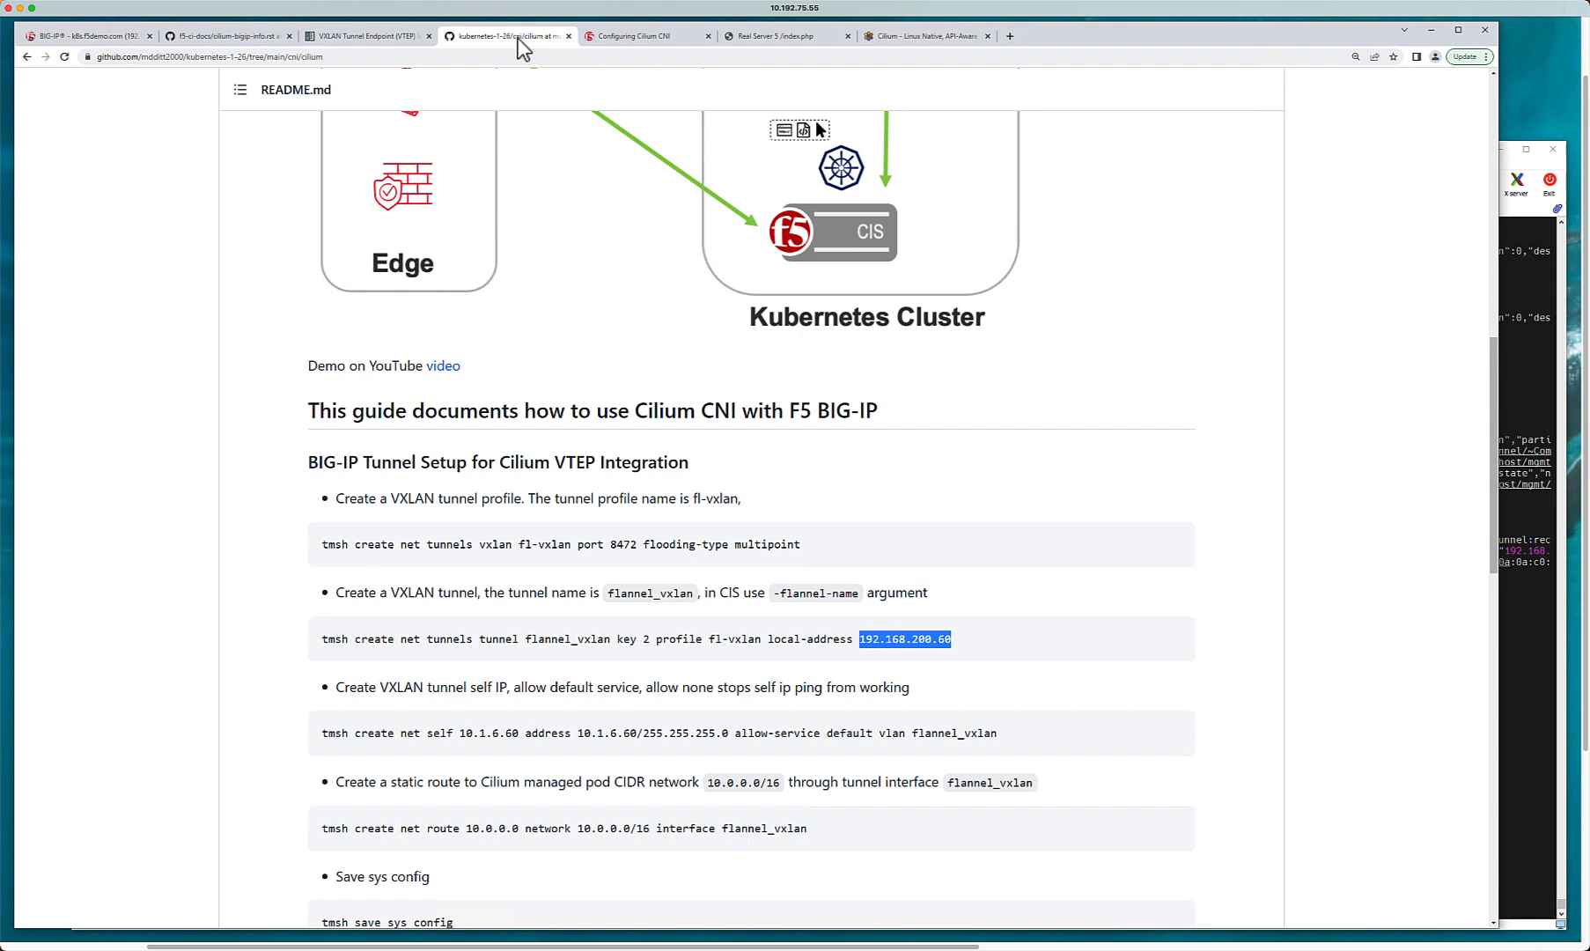
pyautogui.moveTo(1491, 458)
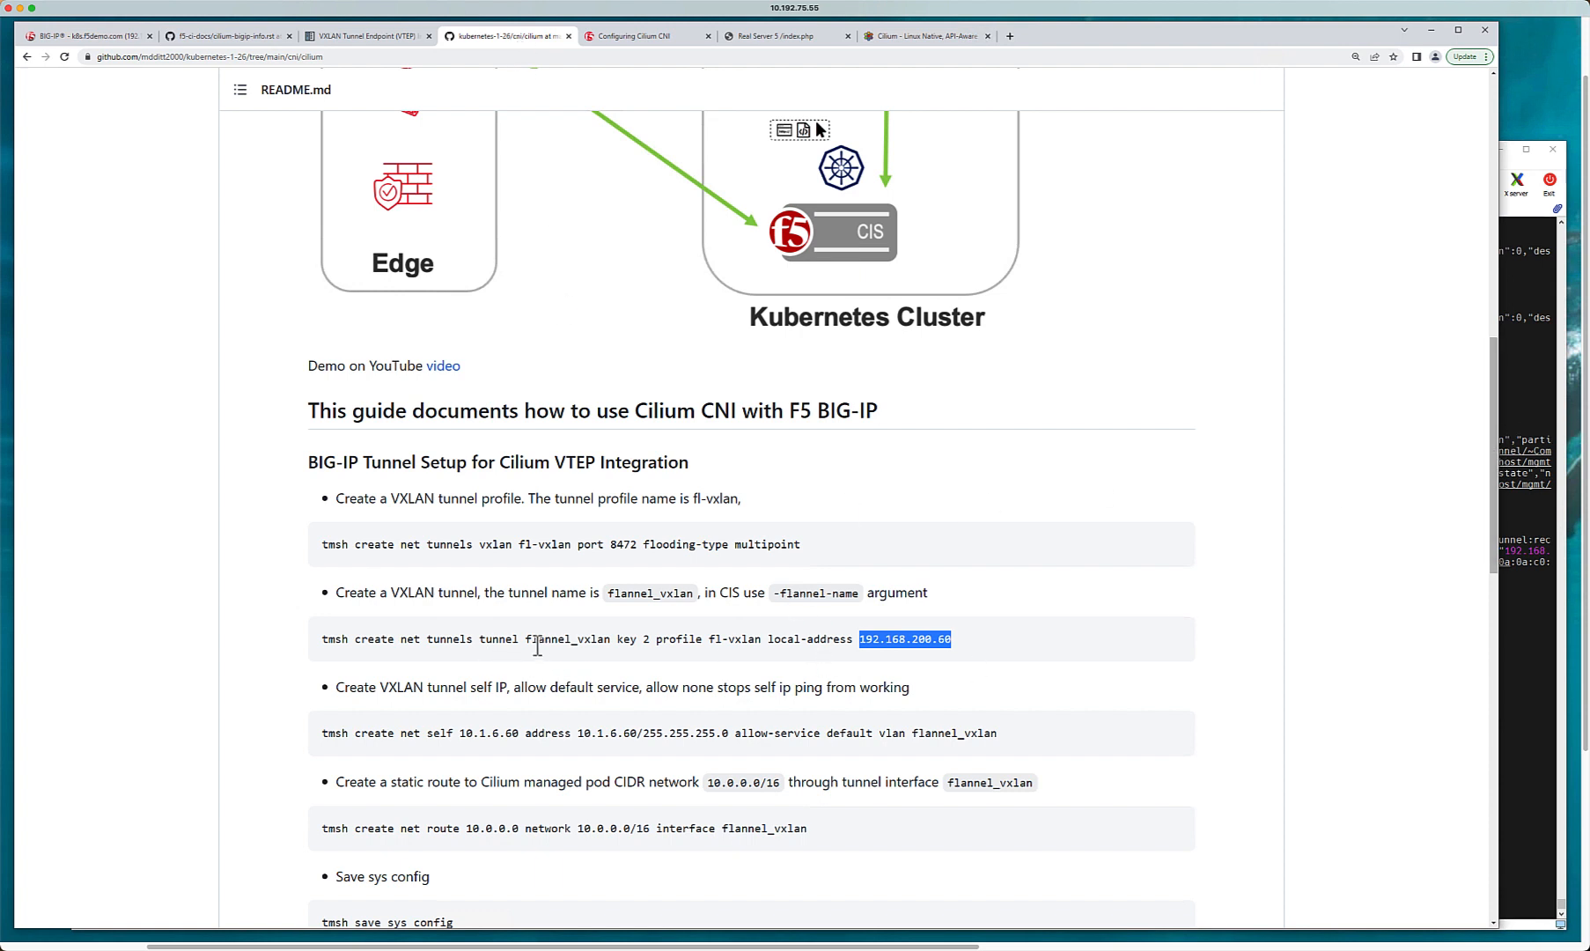
# Step: Open cis-deployment/f5-bigip-ctlr-deployment.yaml and locate --flannel-name=flannel_vxlan in its args
pyautogui.doubleClick(564, 639)
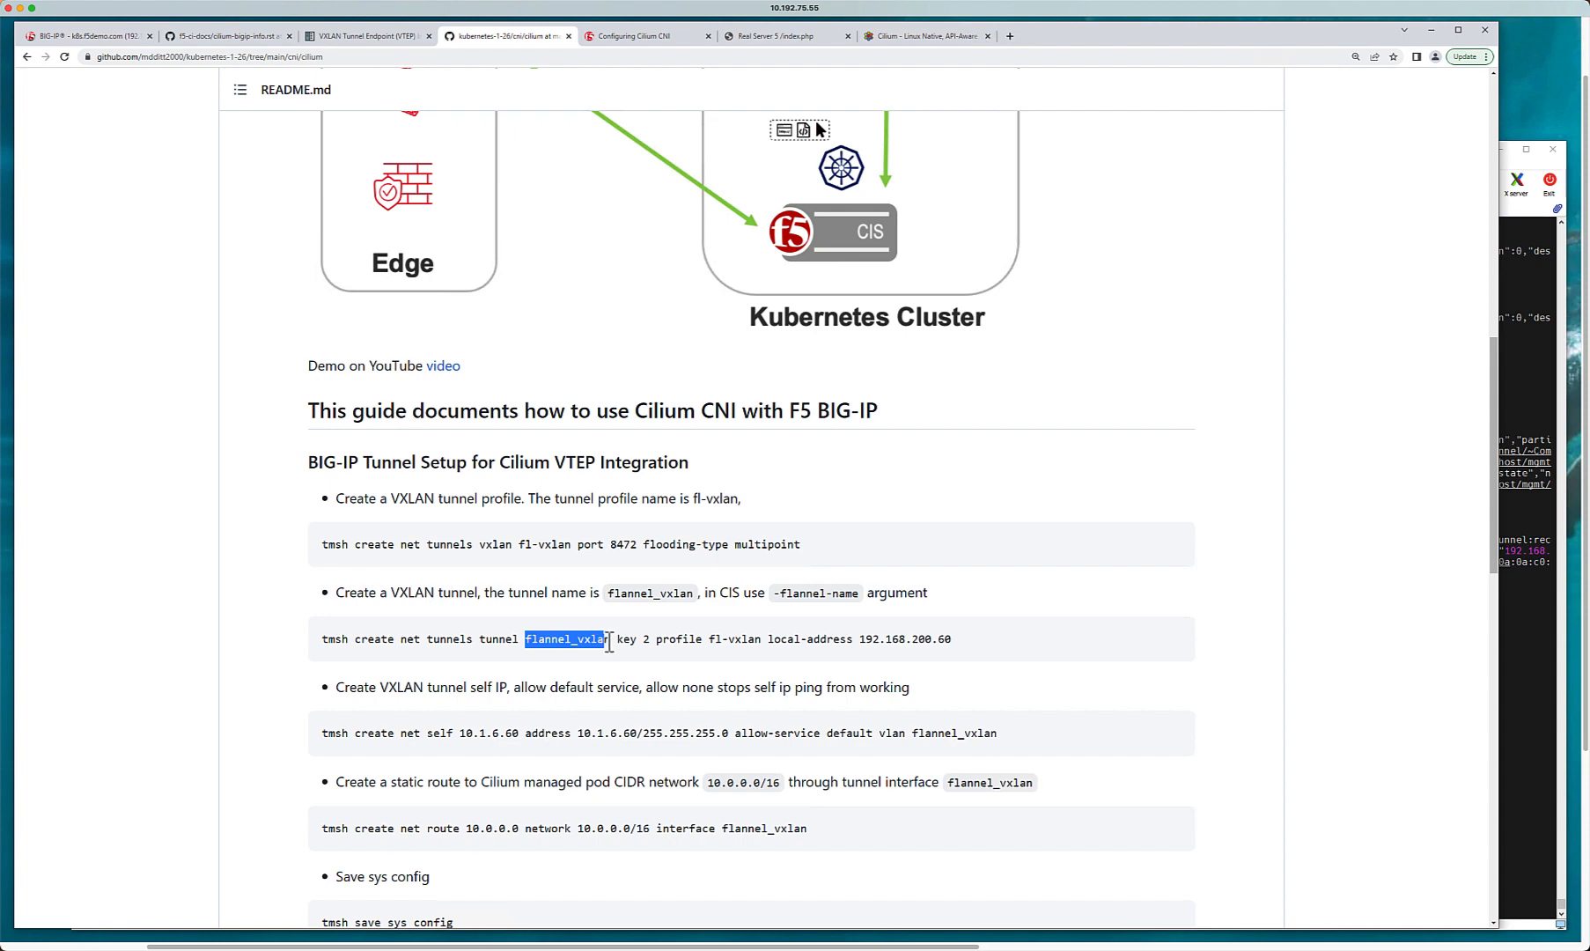
pyautogui.scroll(3)
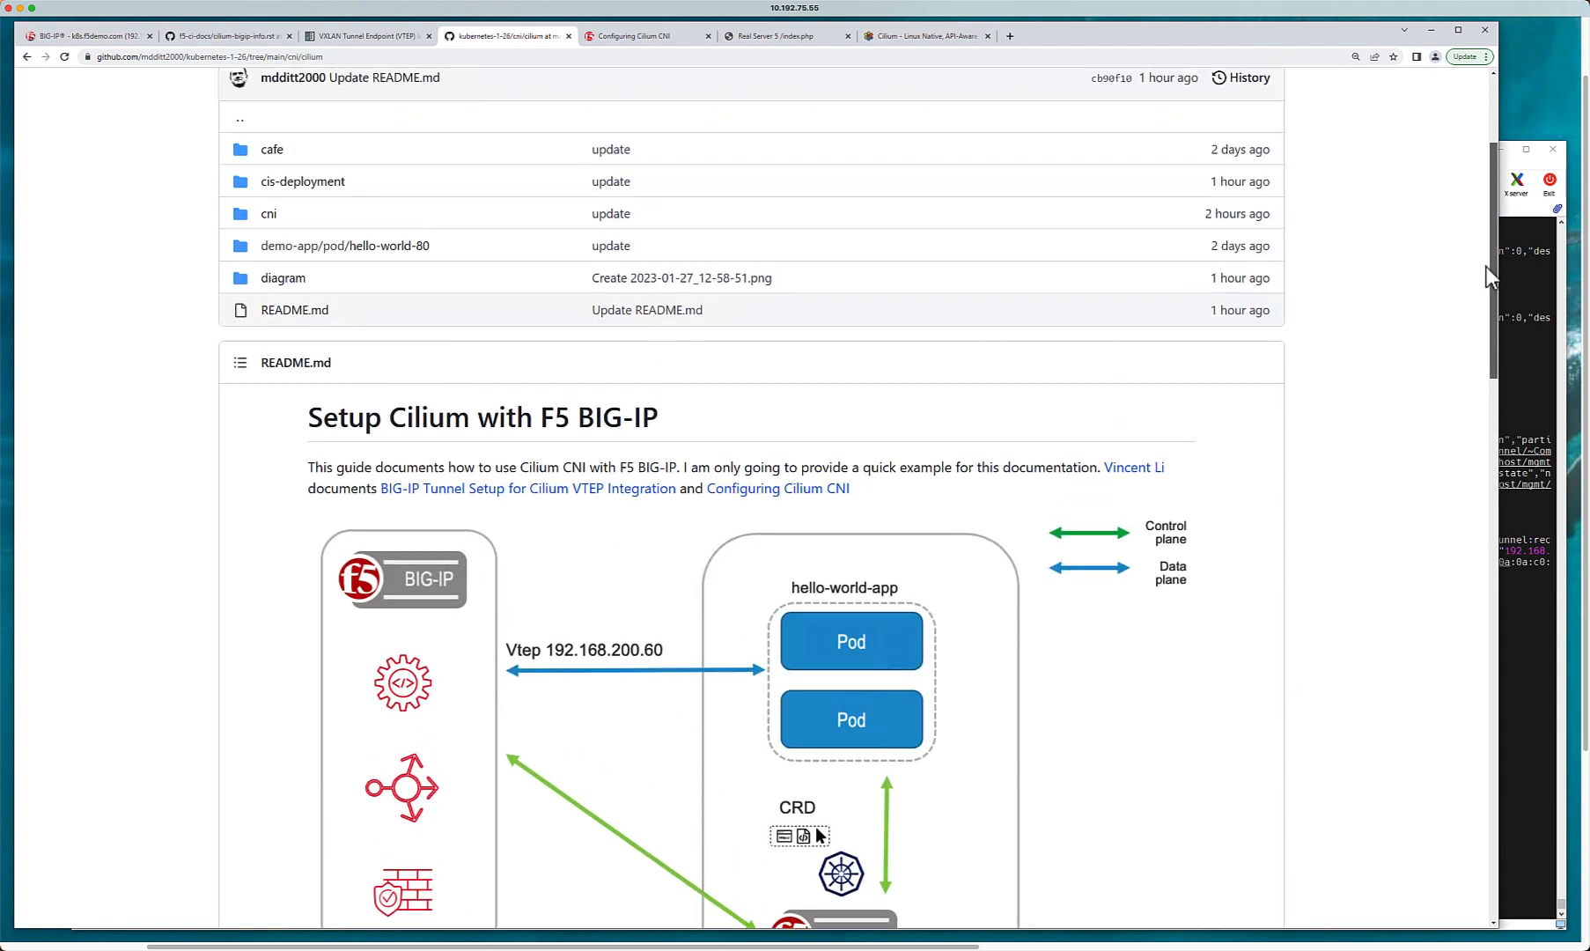
pyautogui.scroll(3)
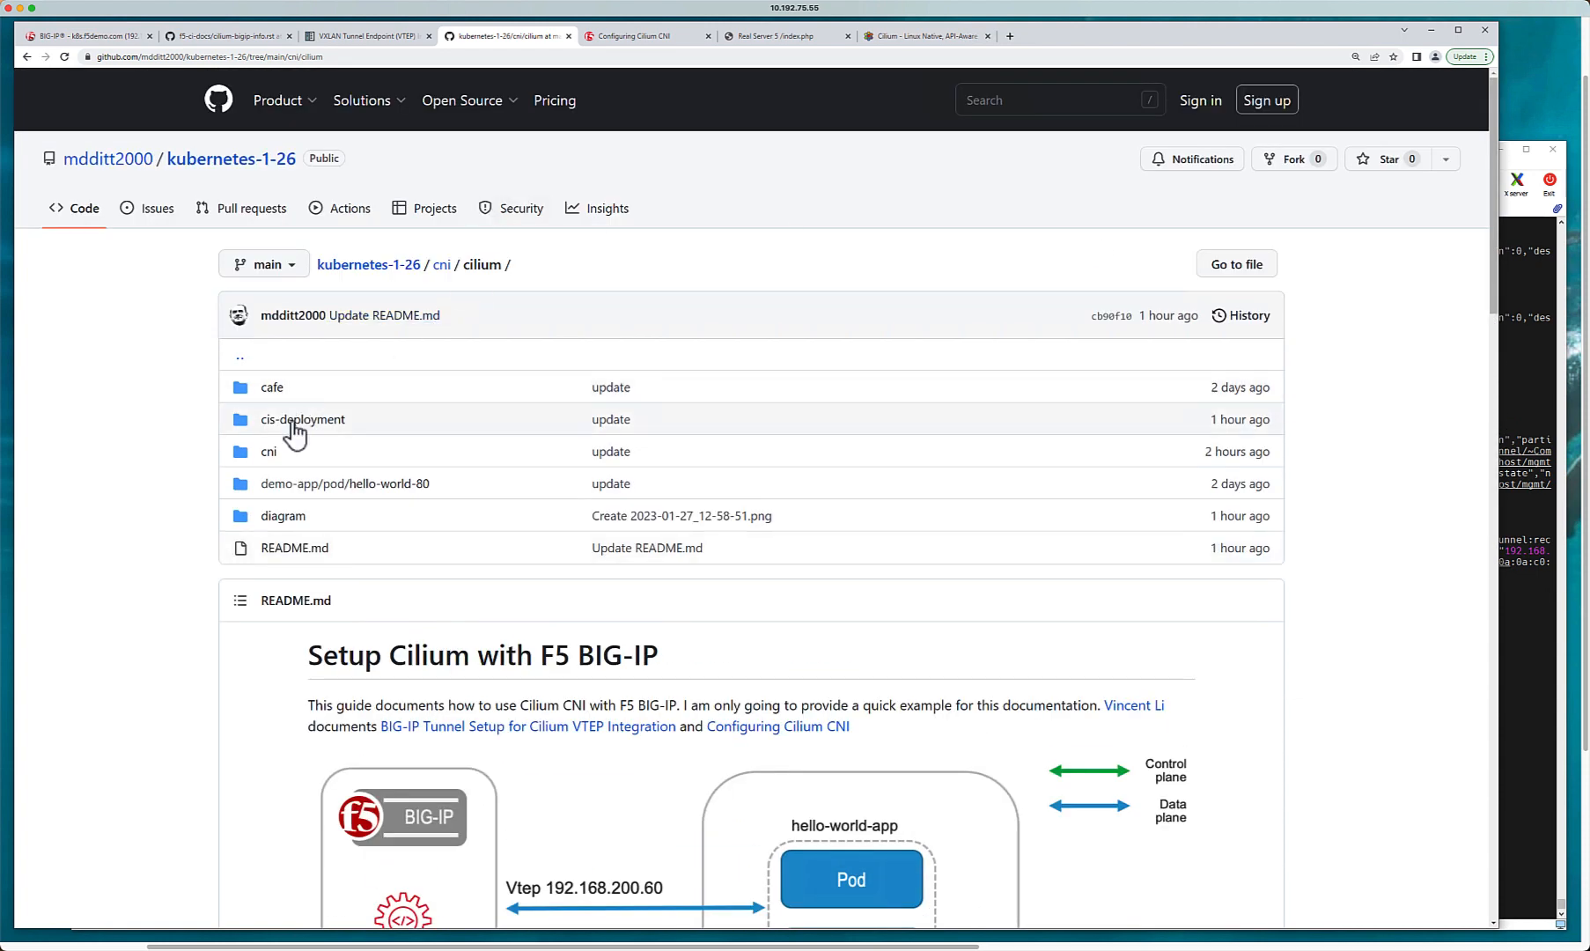
pyautogui.click(303, 420)
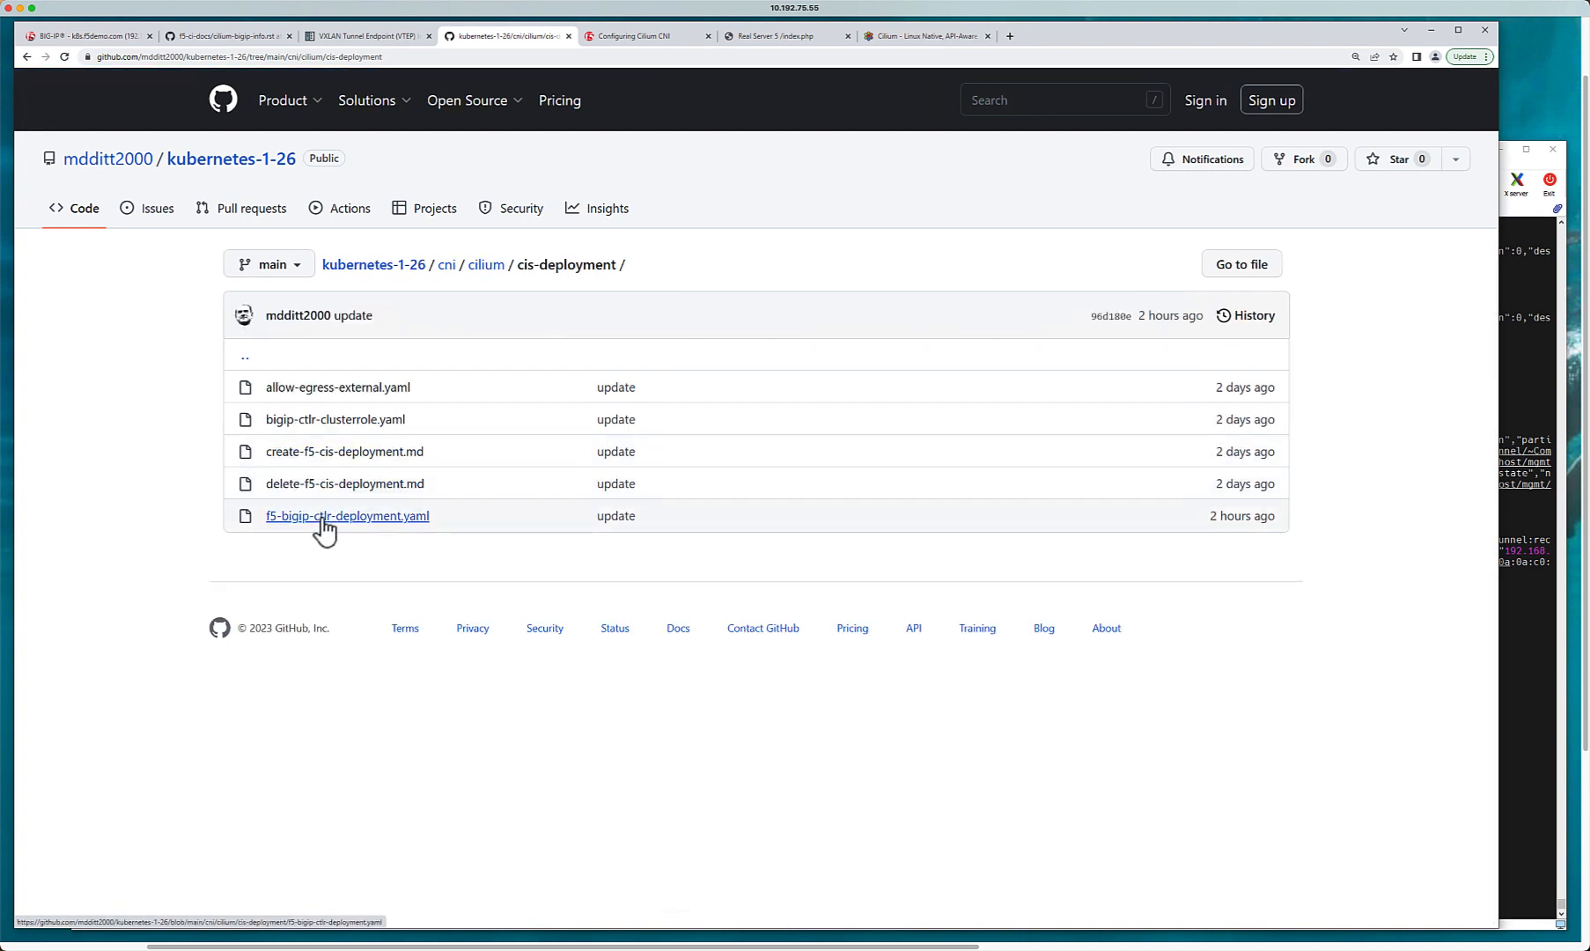
pyautogui.click(347, 516)
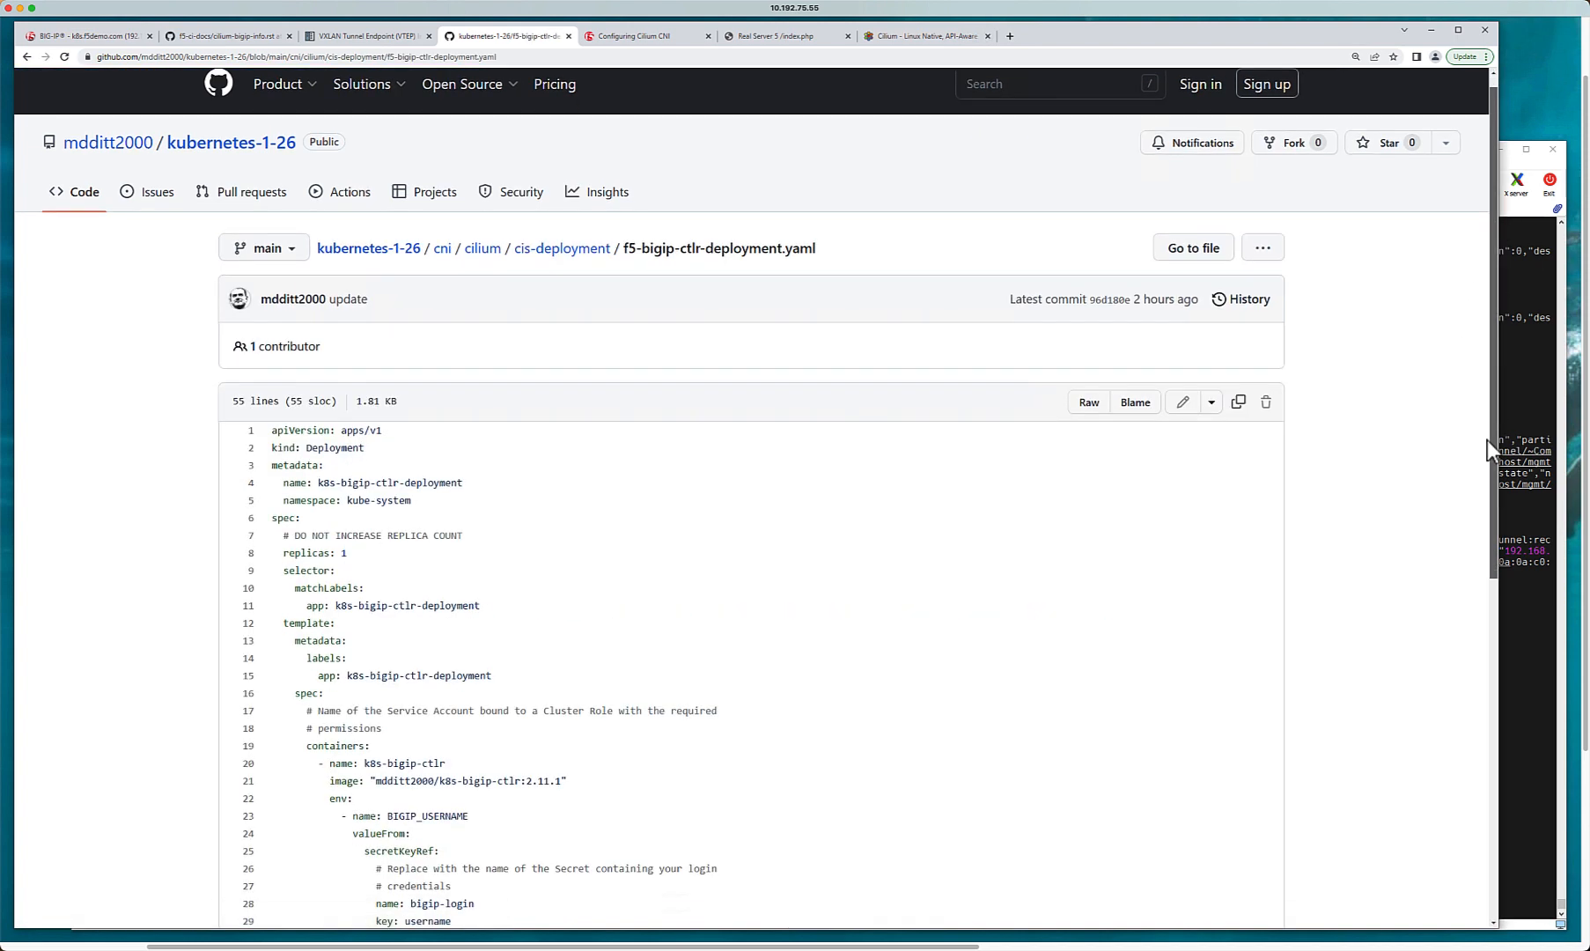
pyautogui.scroll(-3)
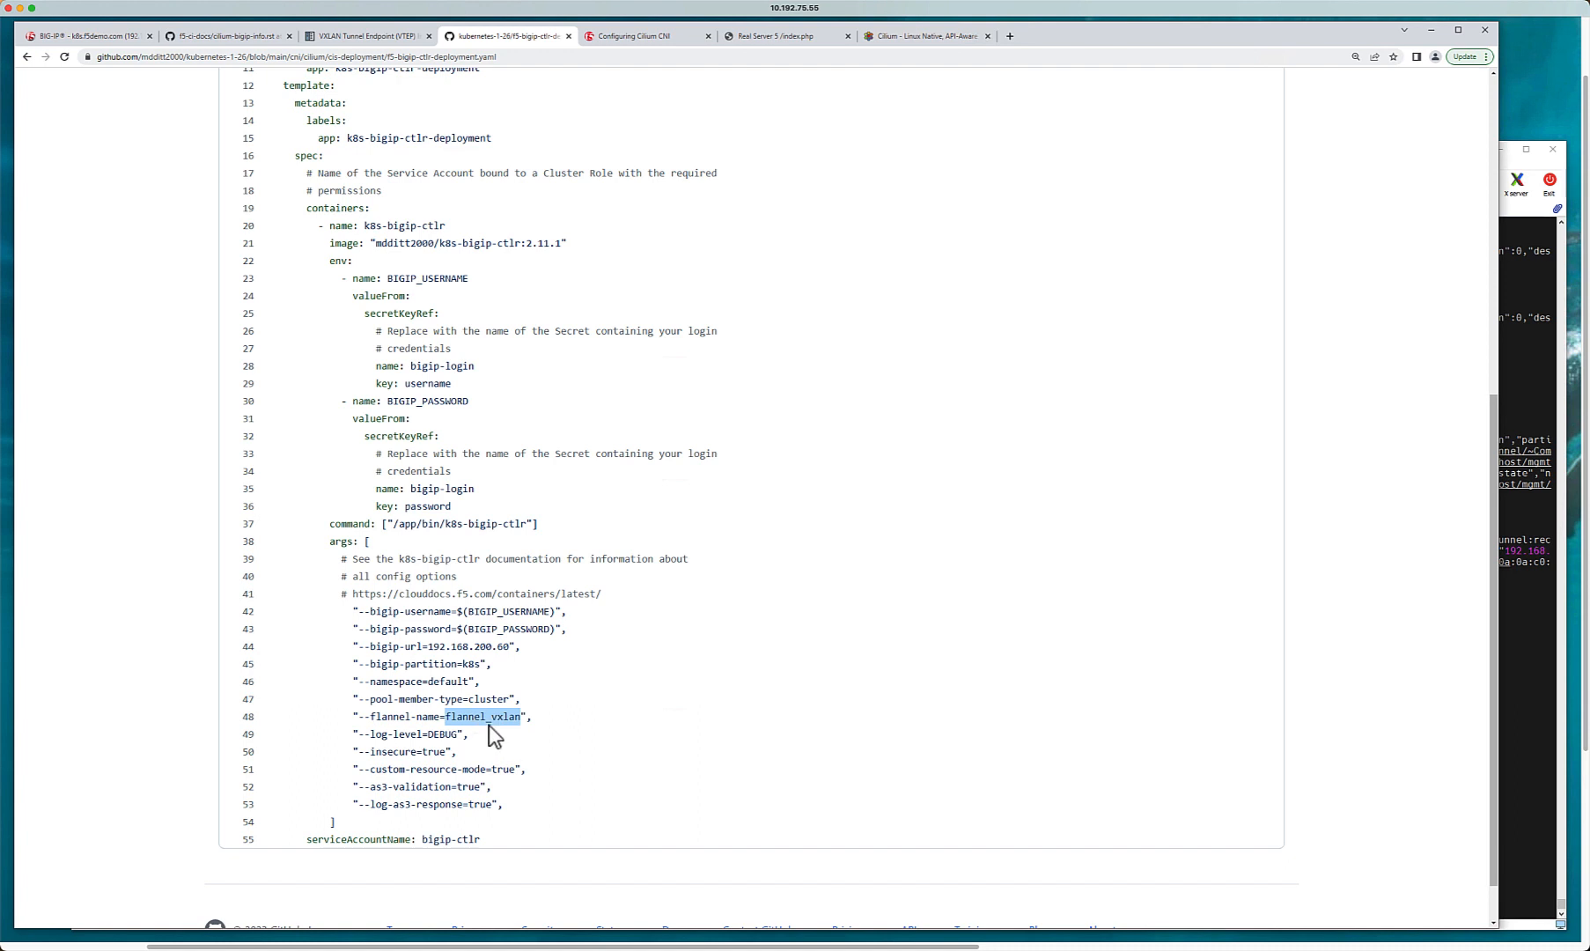
pyautogui.moveTo(424, 731)
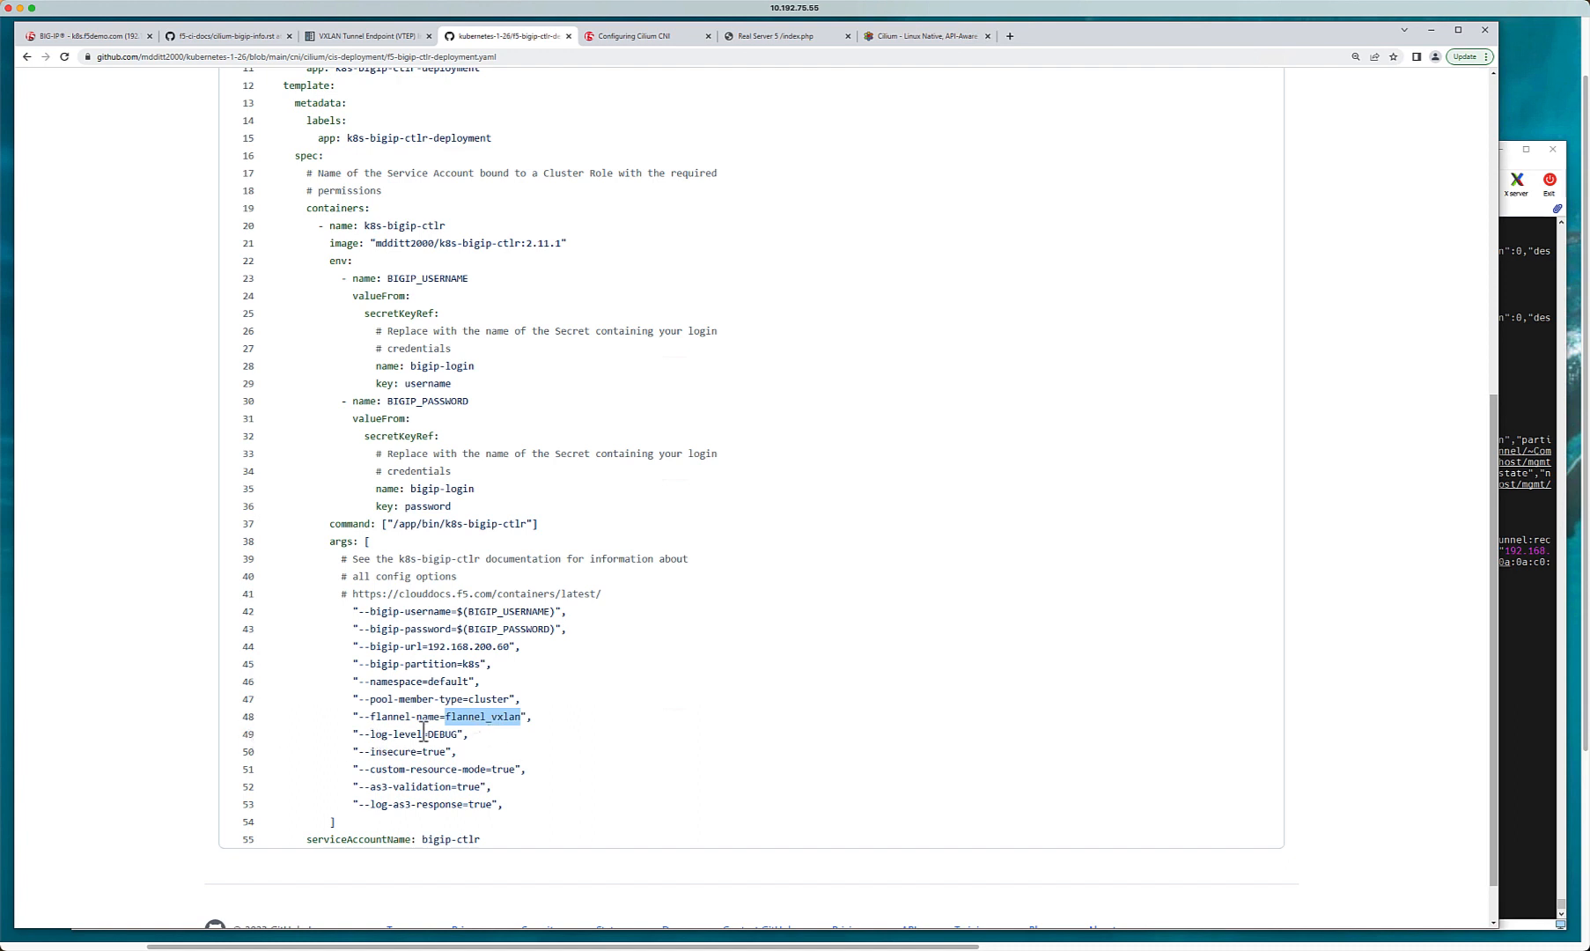
pyautogui.moveTo(453, 741)
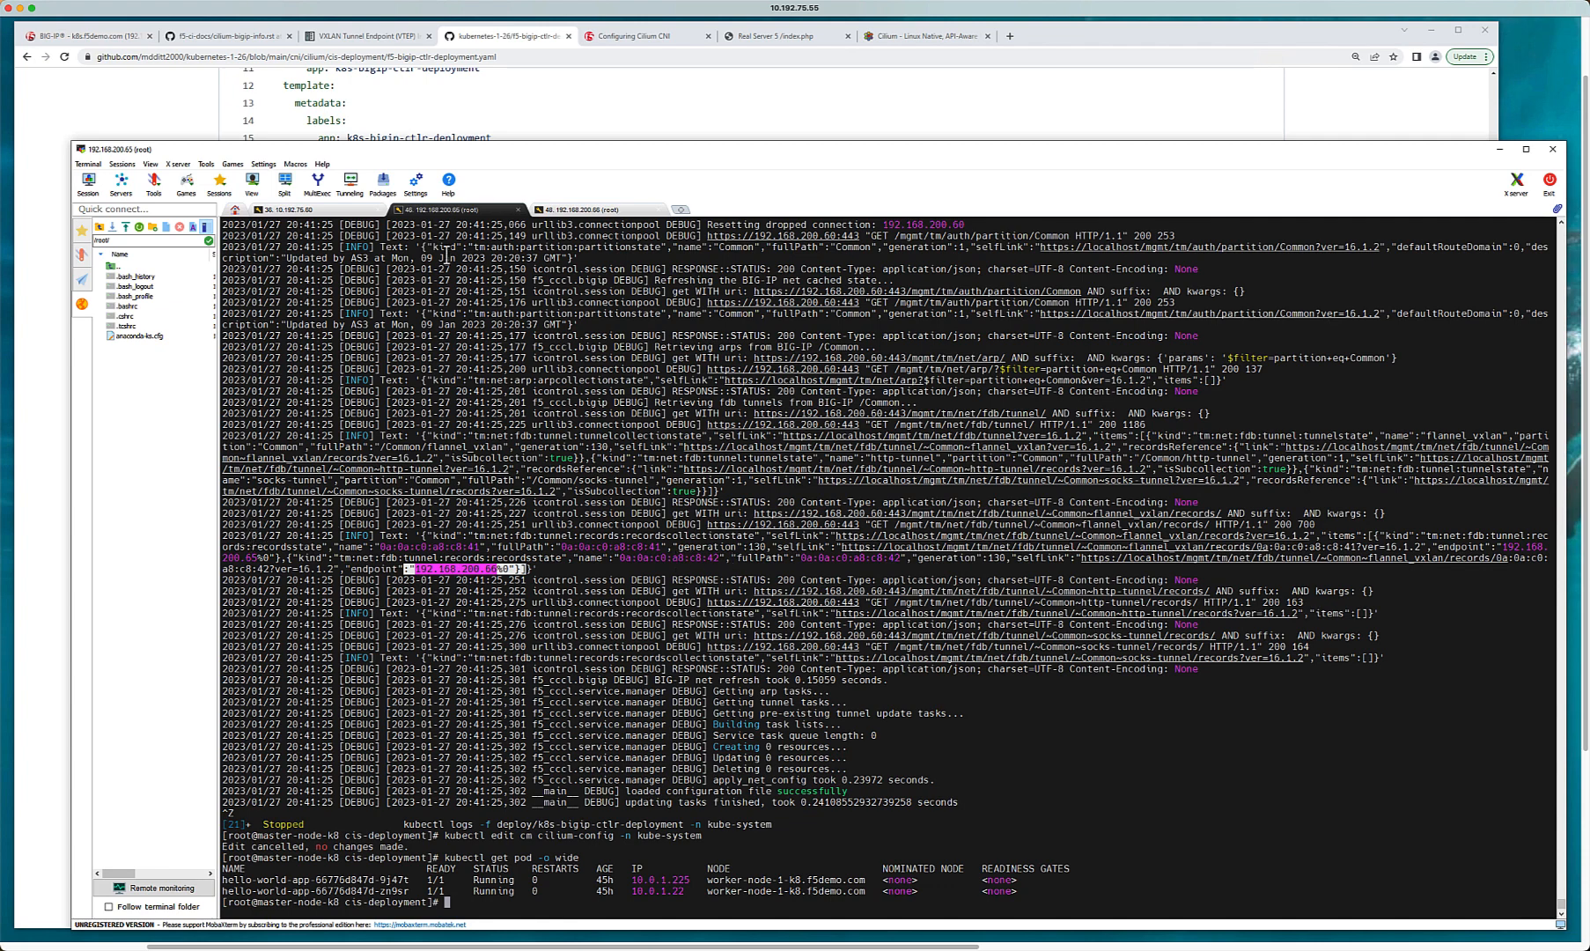
# Step: Return to the BIG-IP tunnel list showing flannel_vxlan
pyautogui.click(81, 35)
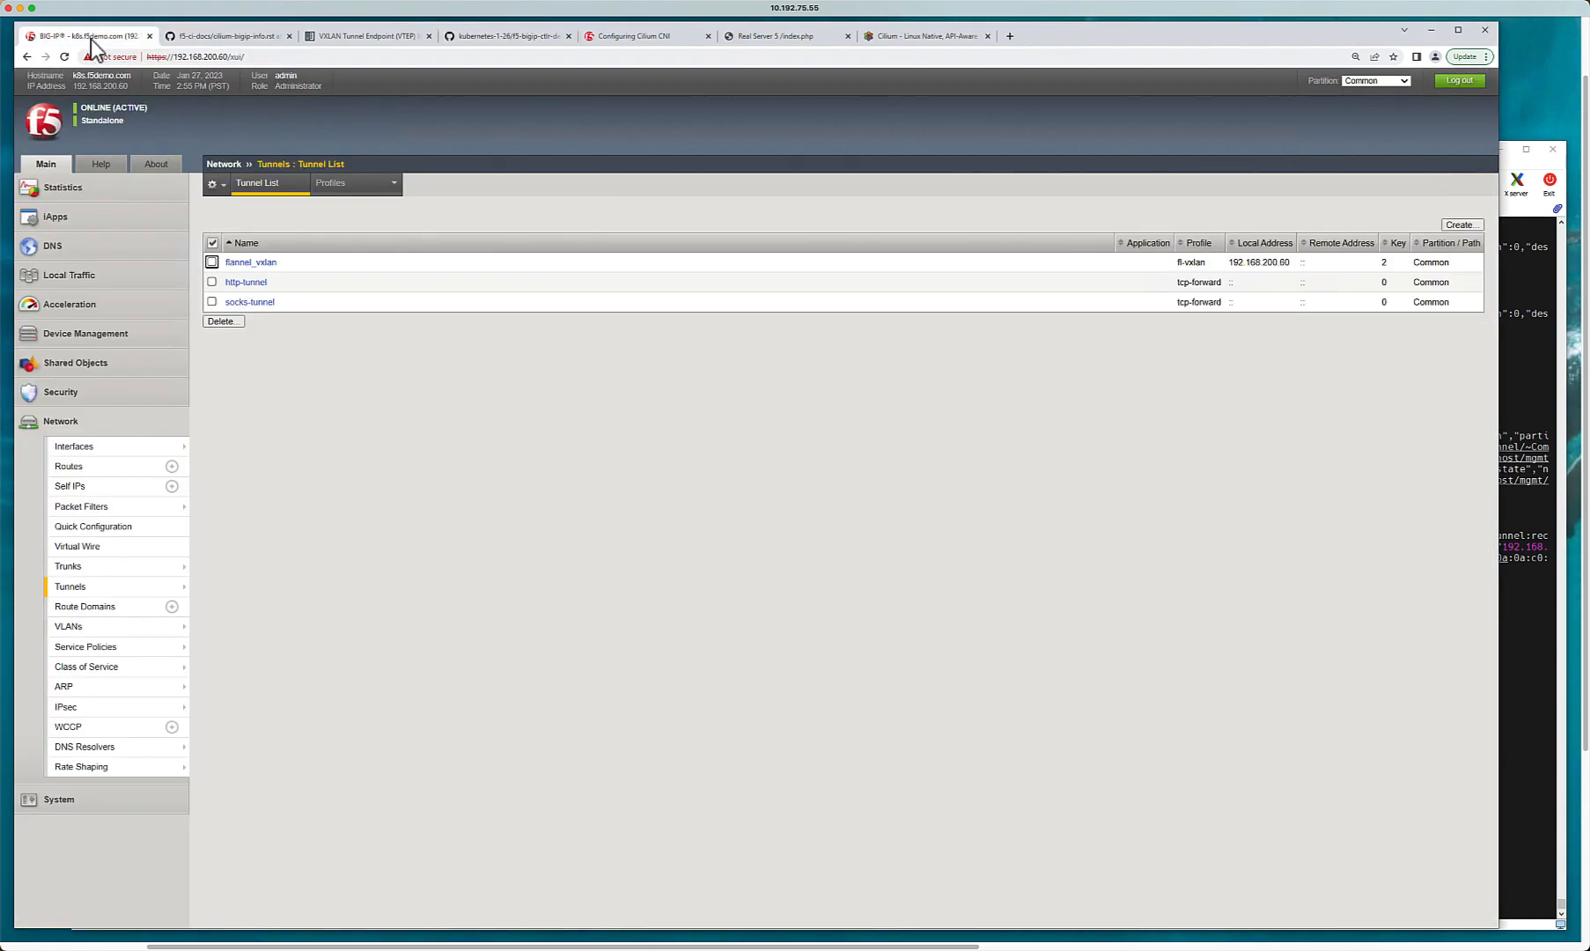
# Step: Check flannel_vxlan's forwarding entries 192.168.200.65 and .66, then the self IP 10.1.6.60
pyautogui.click(252, 262)
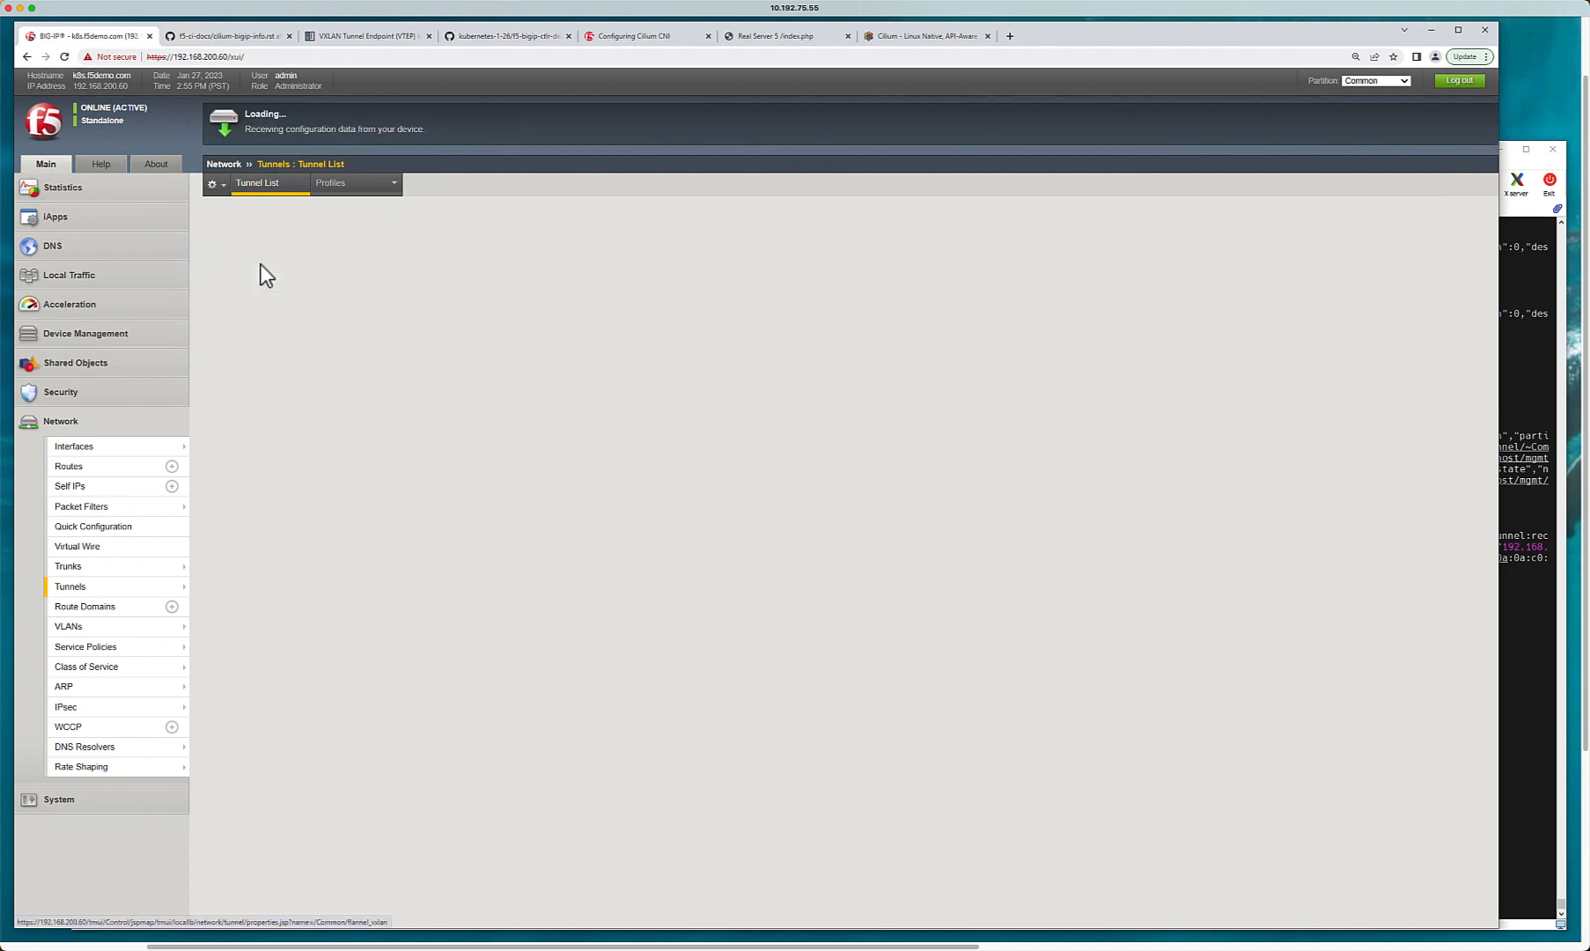
pyautogui.click(381, 183)
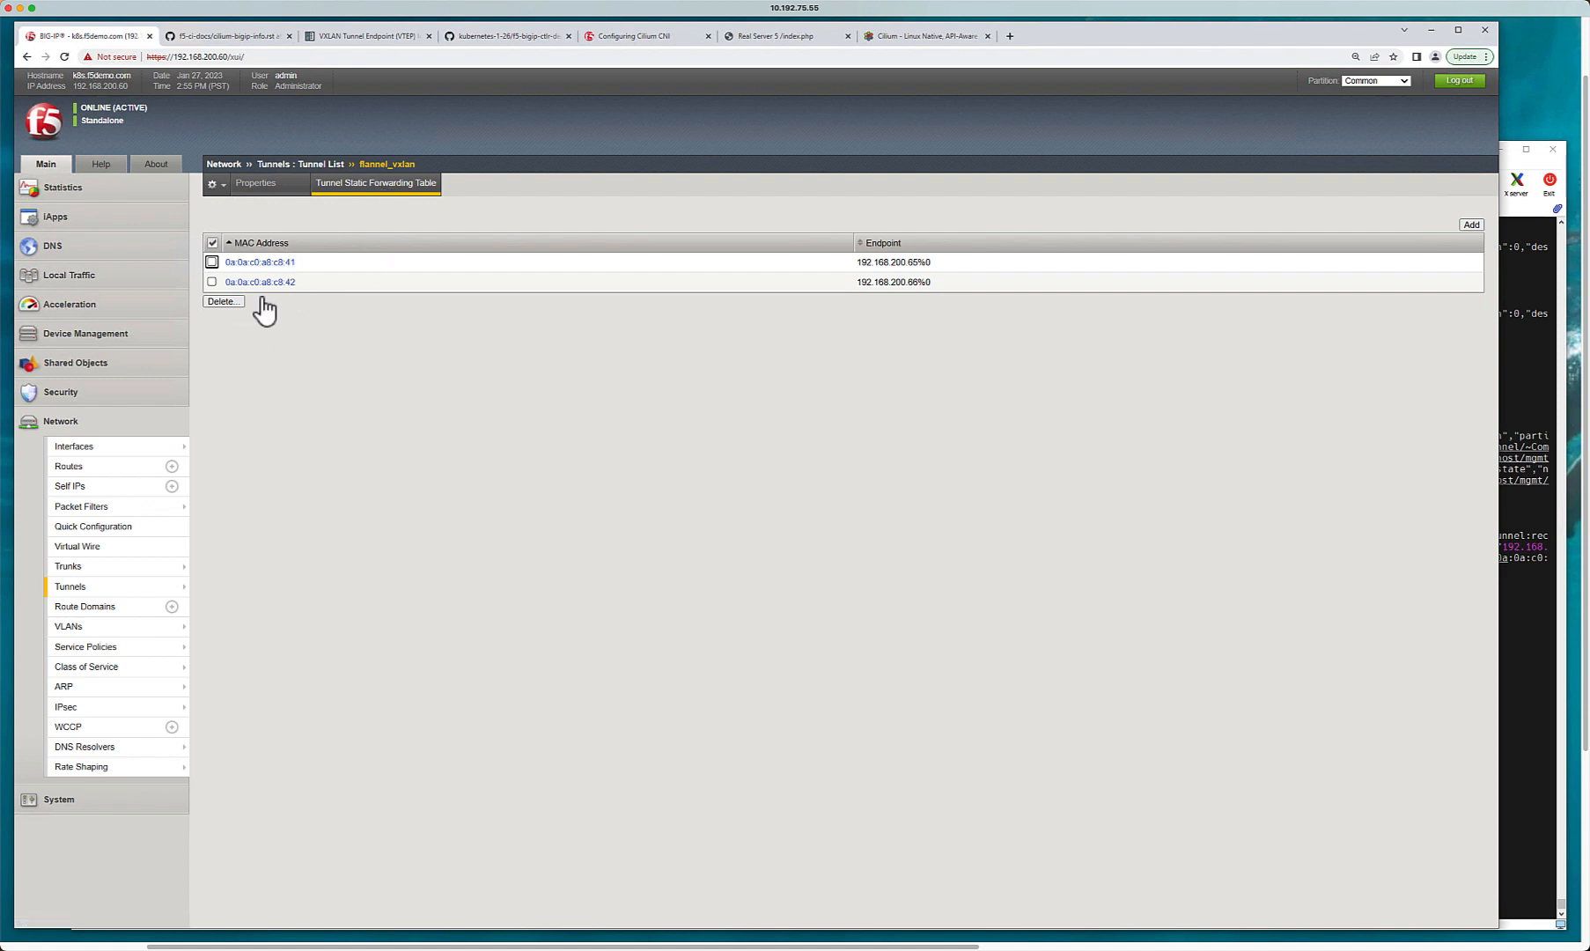
pyautogui.moveTo(261, 327)
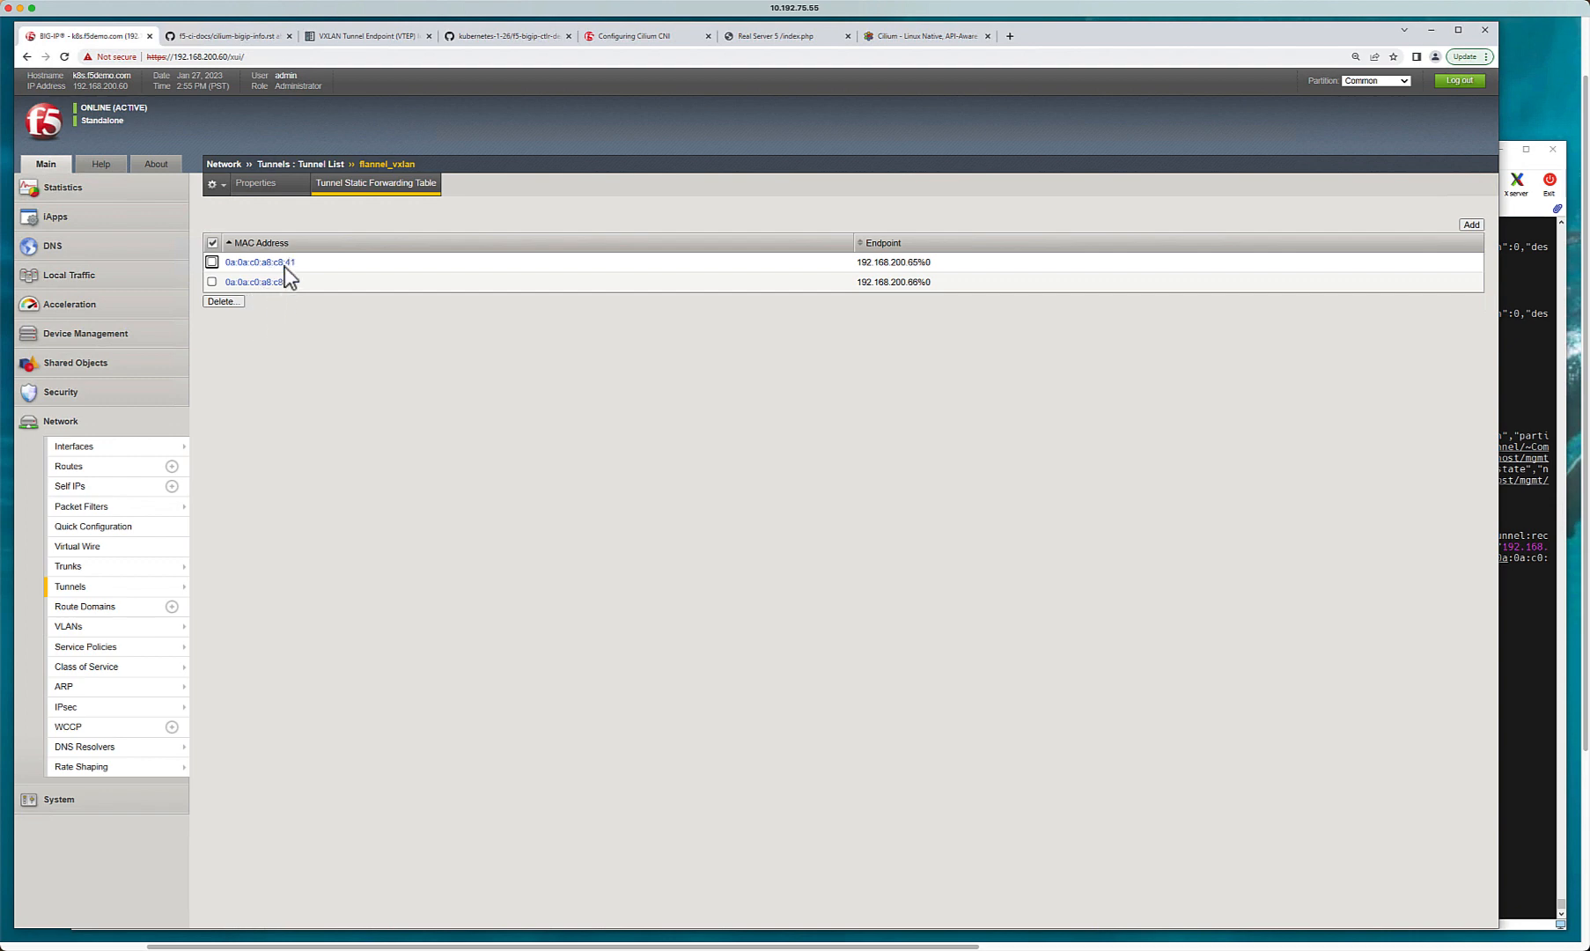
pyautogui.moveTo(296, 250)
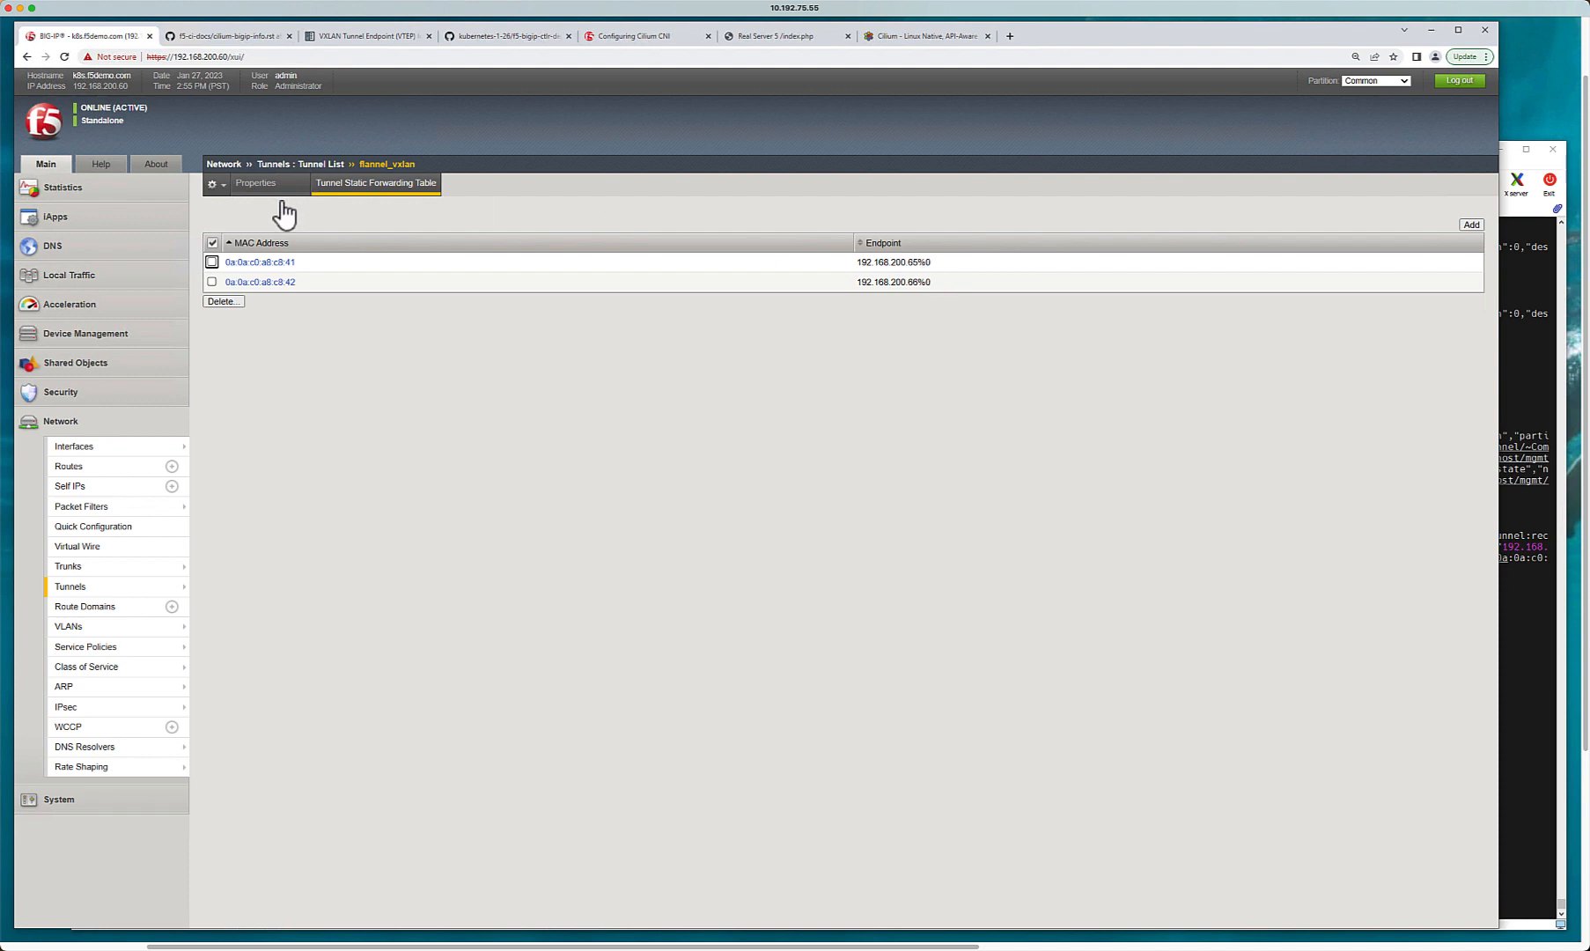
pyautogui.moveTo(904, 282)
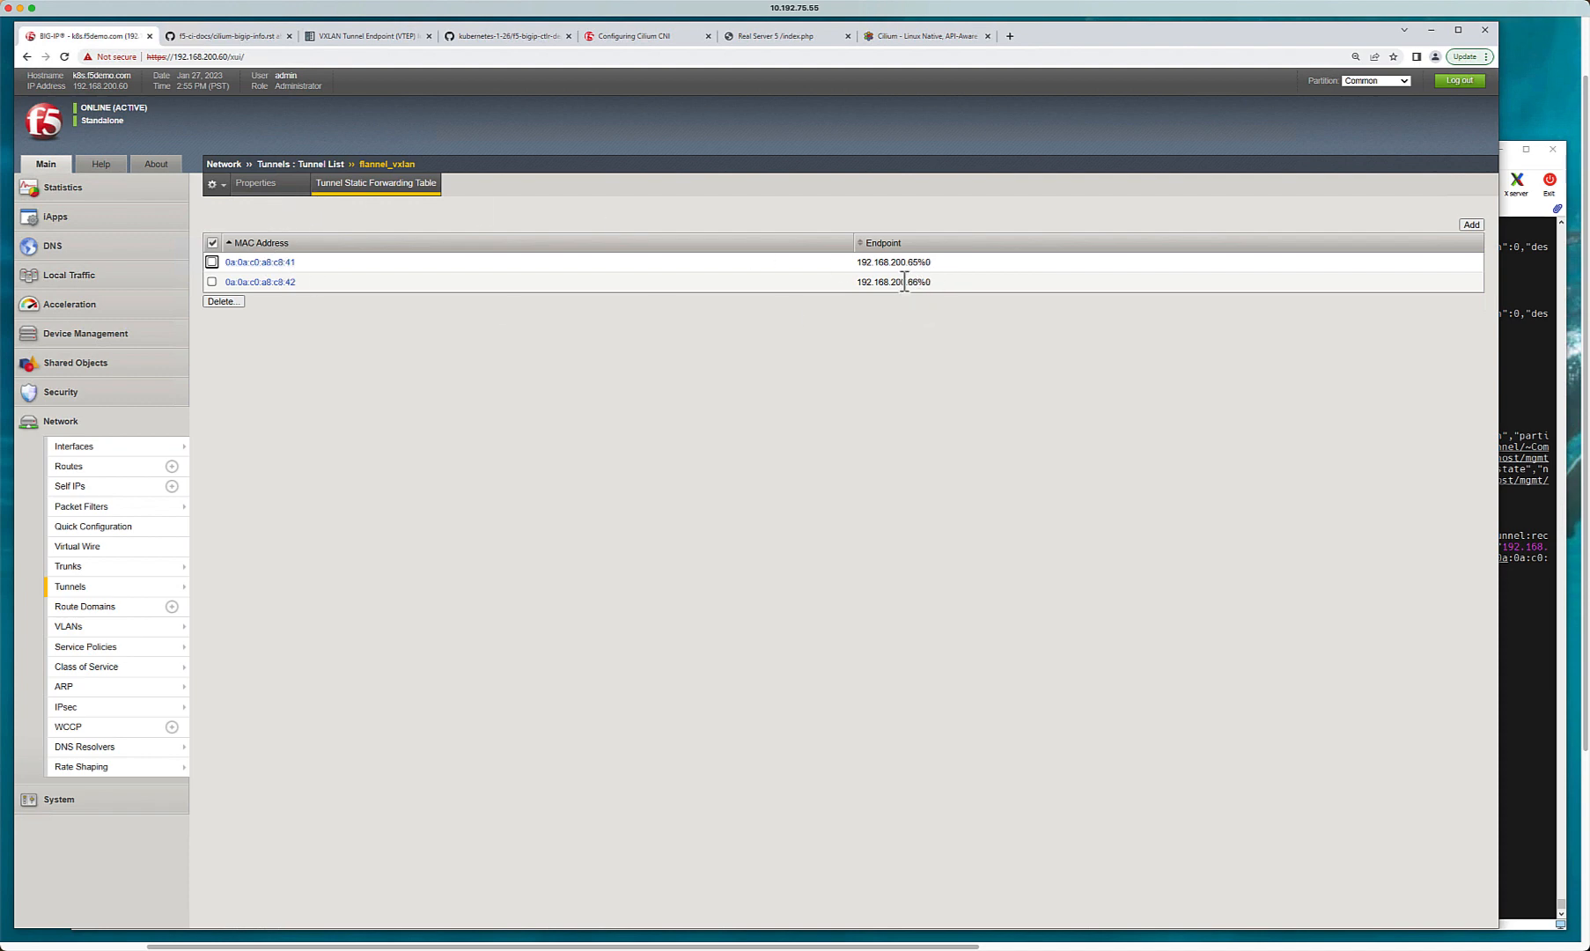
pyautogui.moveTo(921, 285)
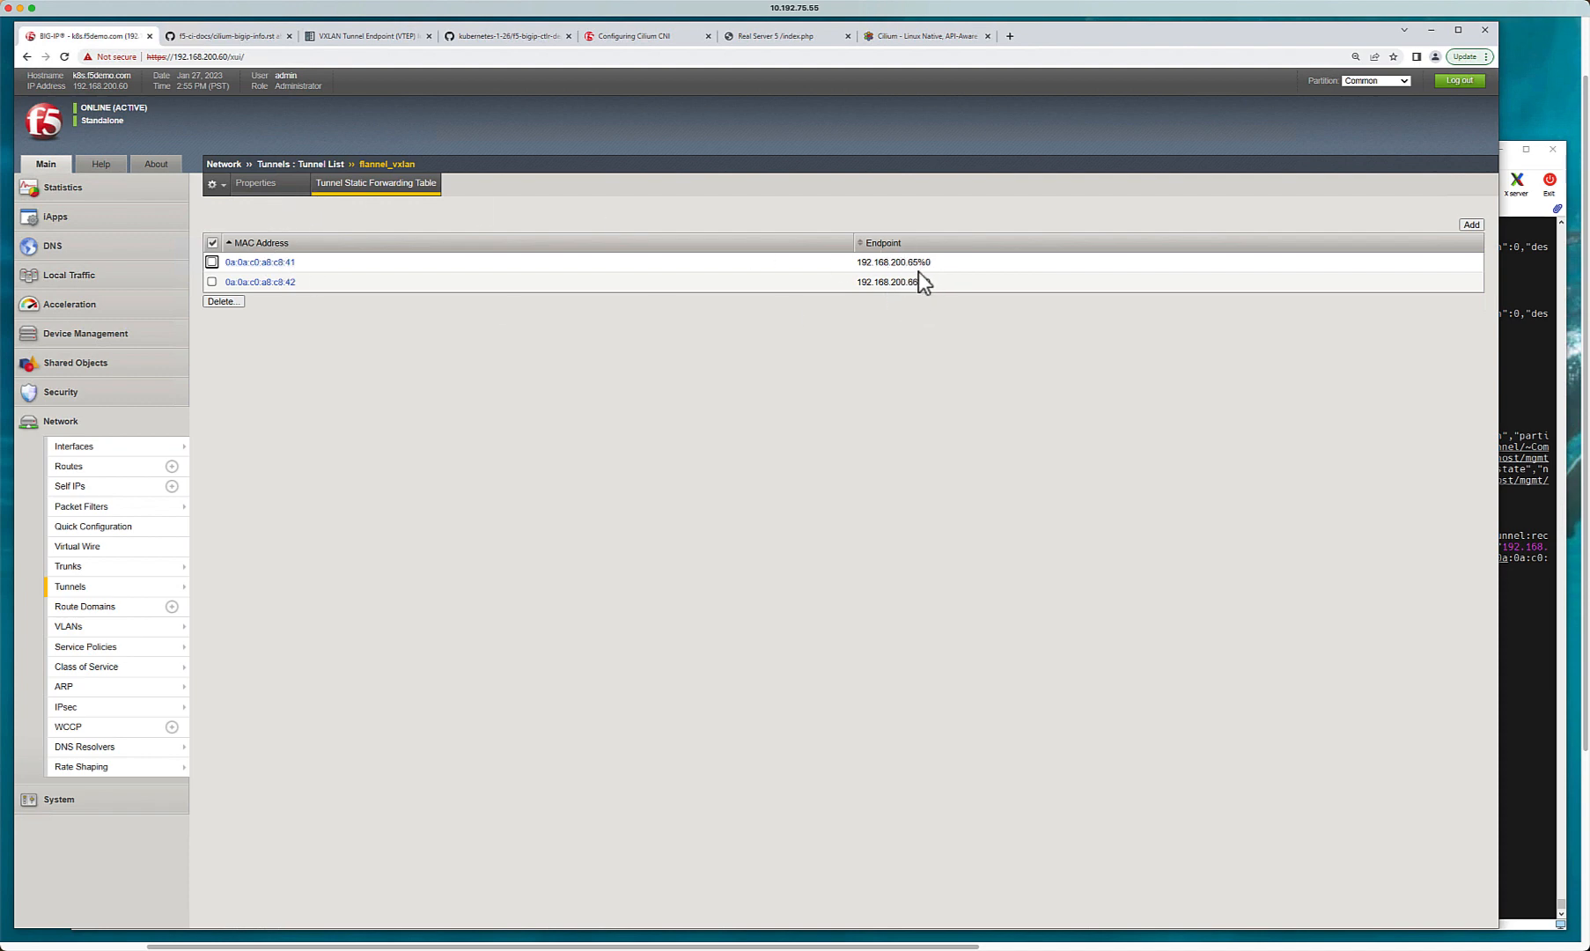
pyautogui.moveTo(857, 274)
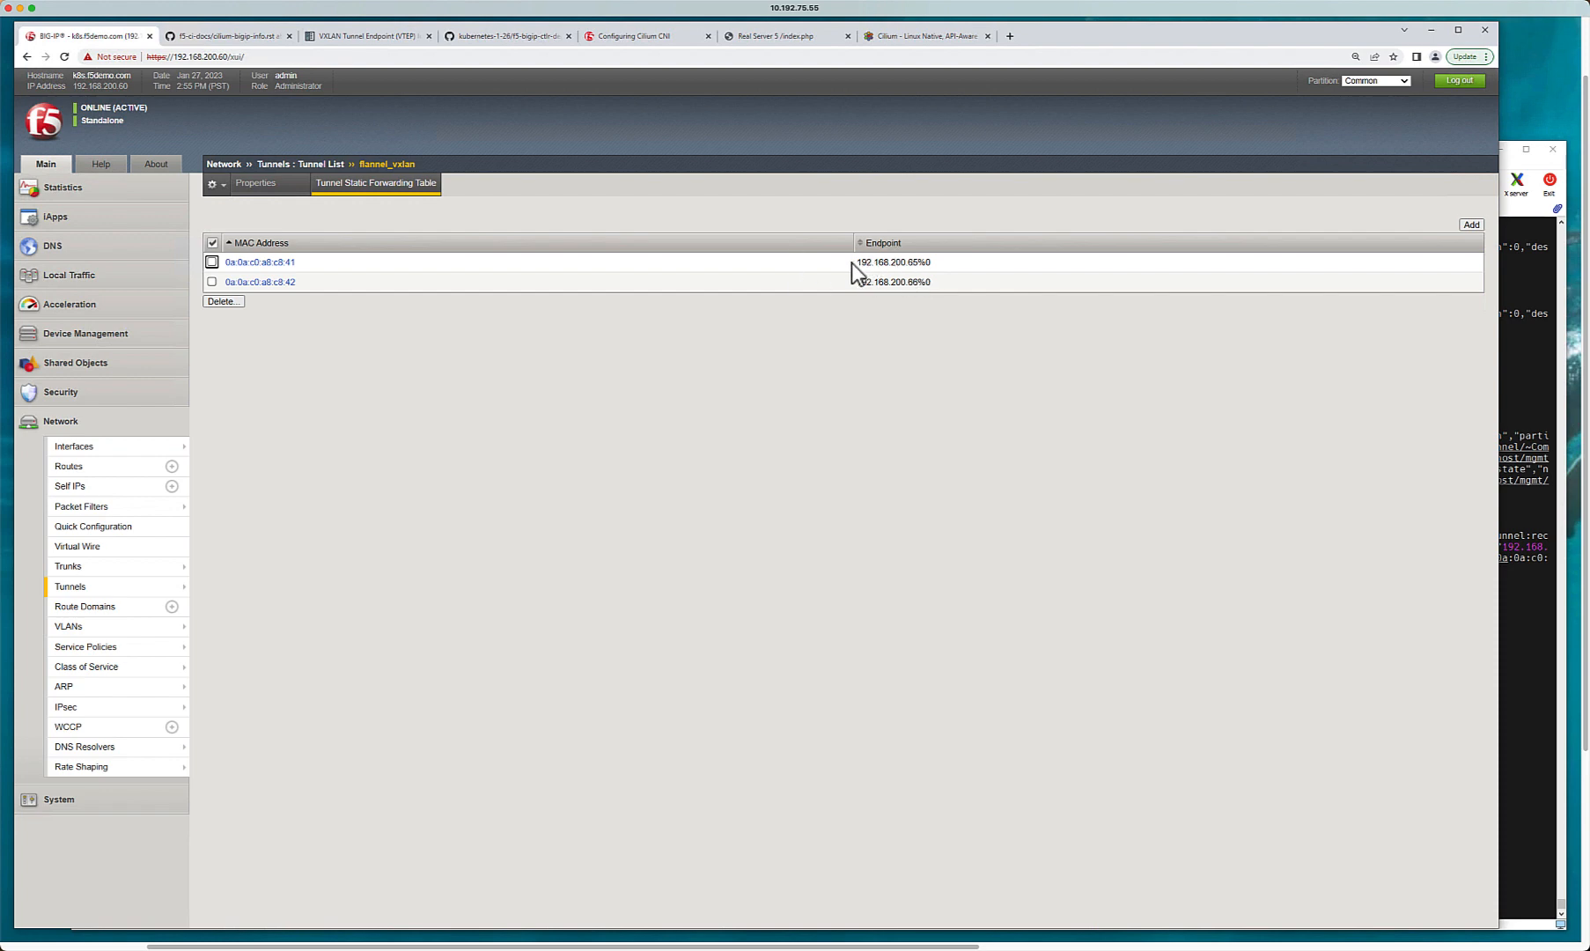
pyautogui.moveTo(81, 607)
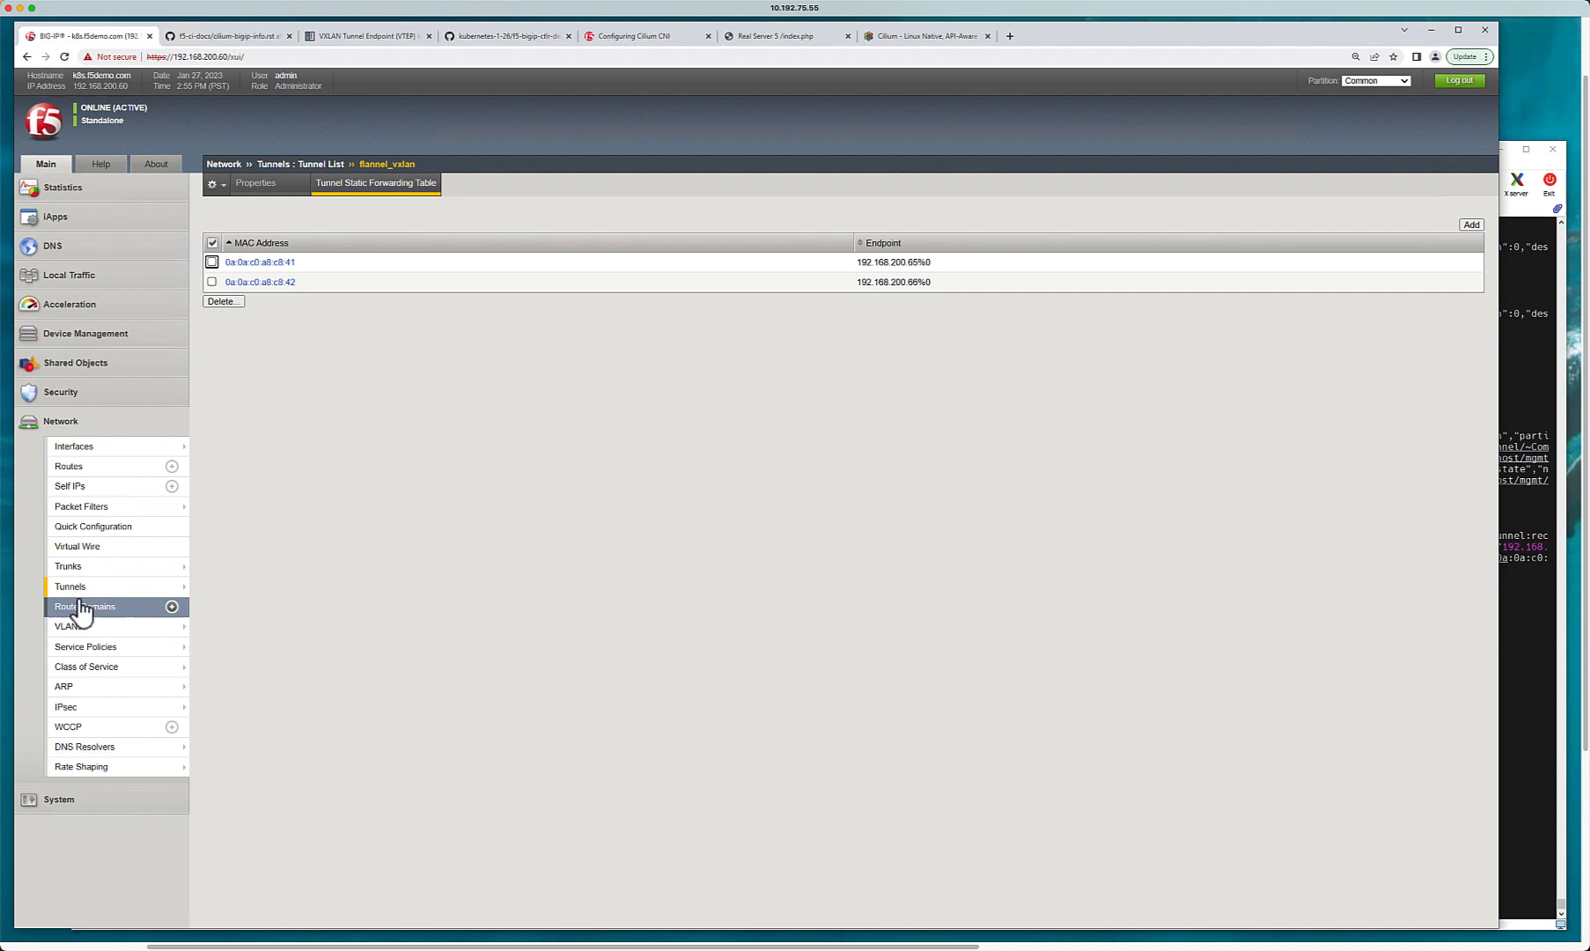
pyautogui.click(70, 586)
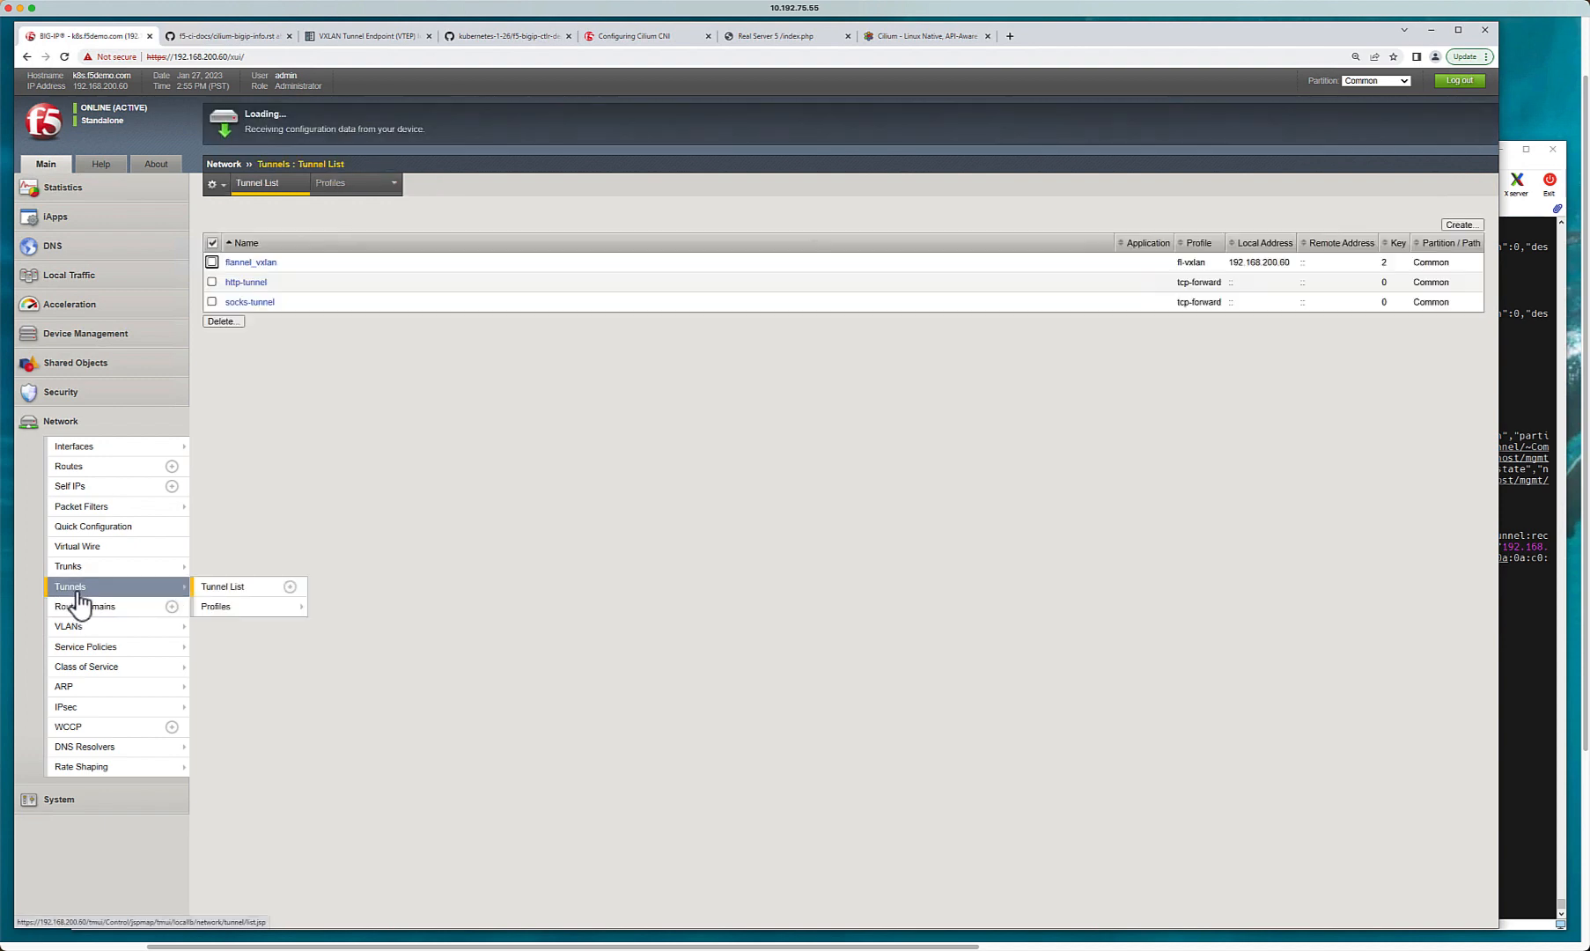
pyautogui.moveTo(70, 486)
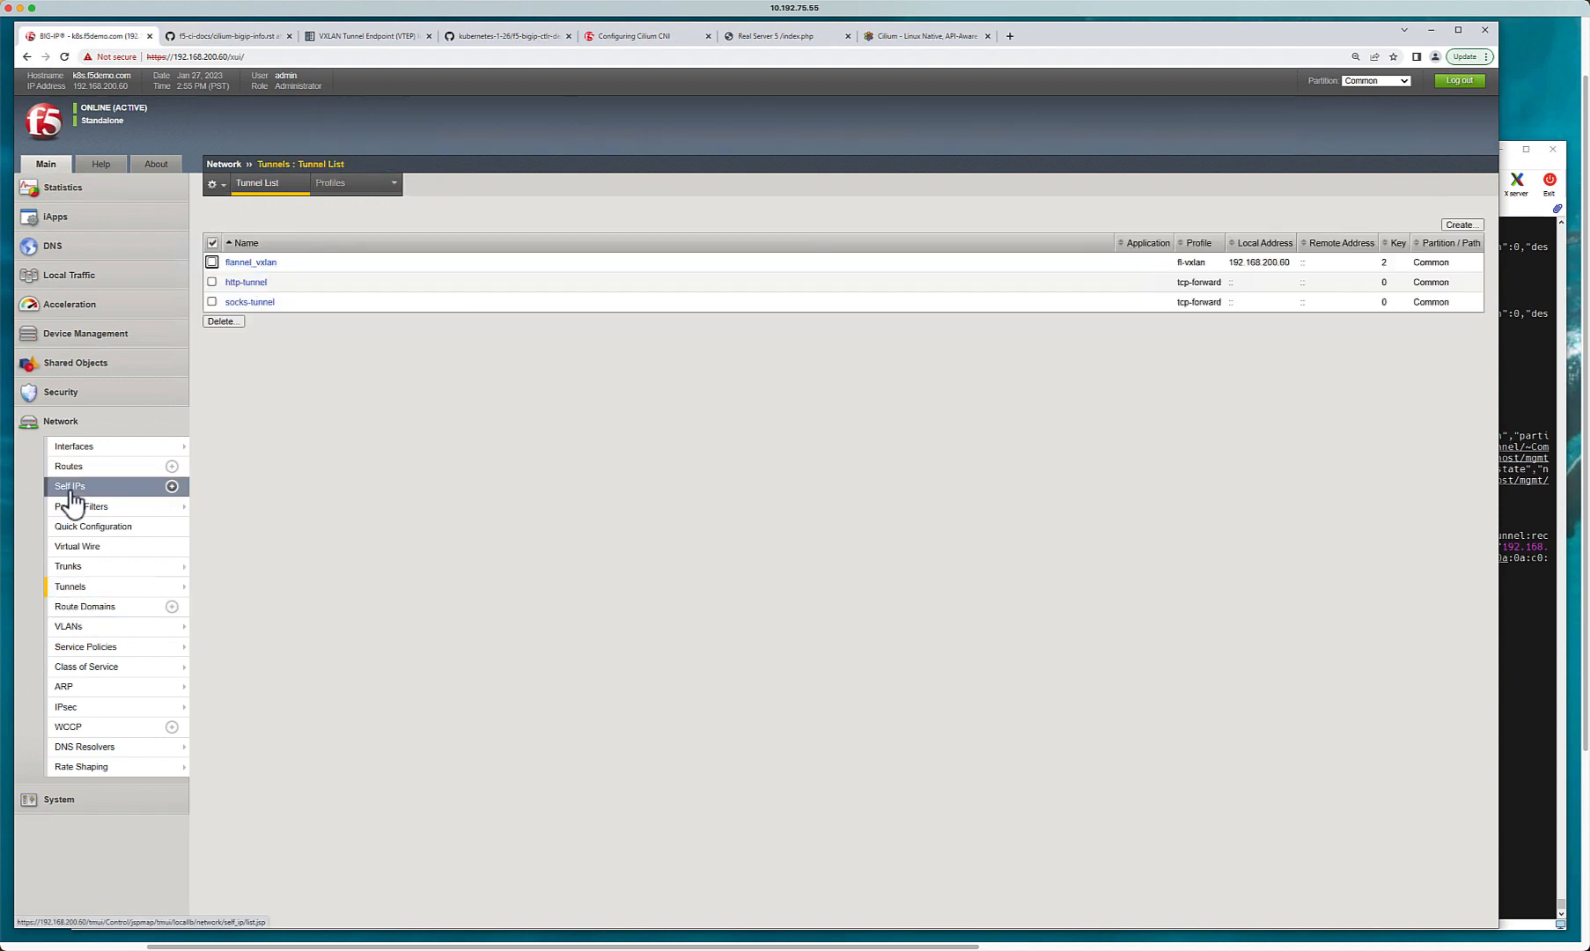
pyautogui.click(68, 486)
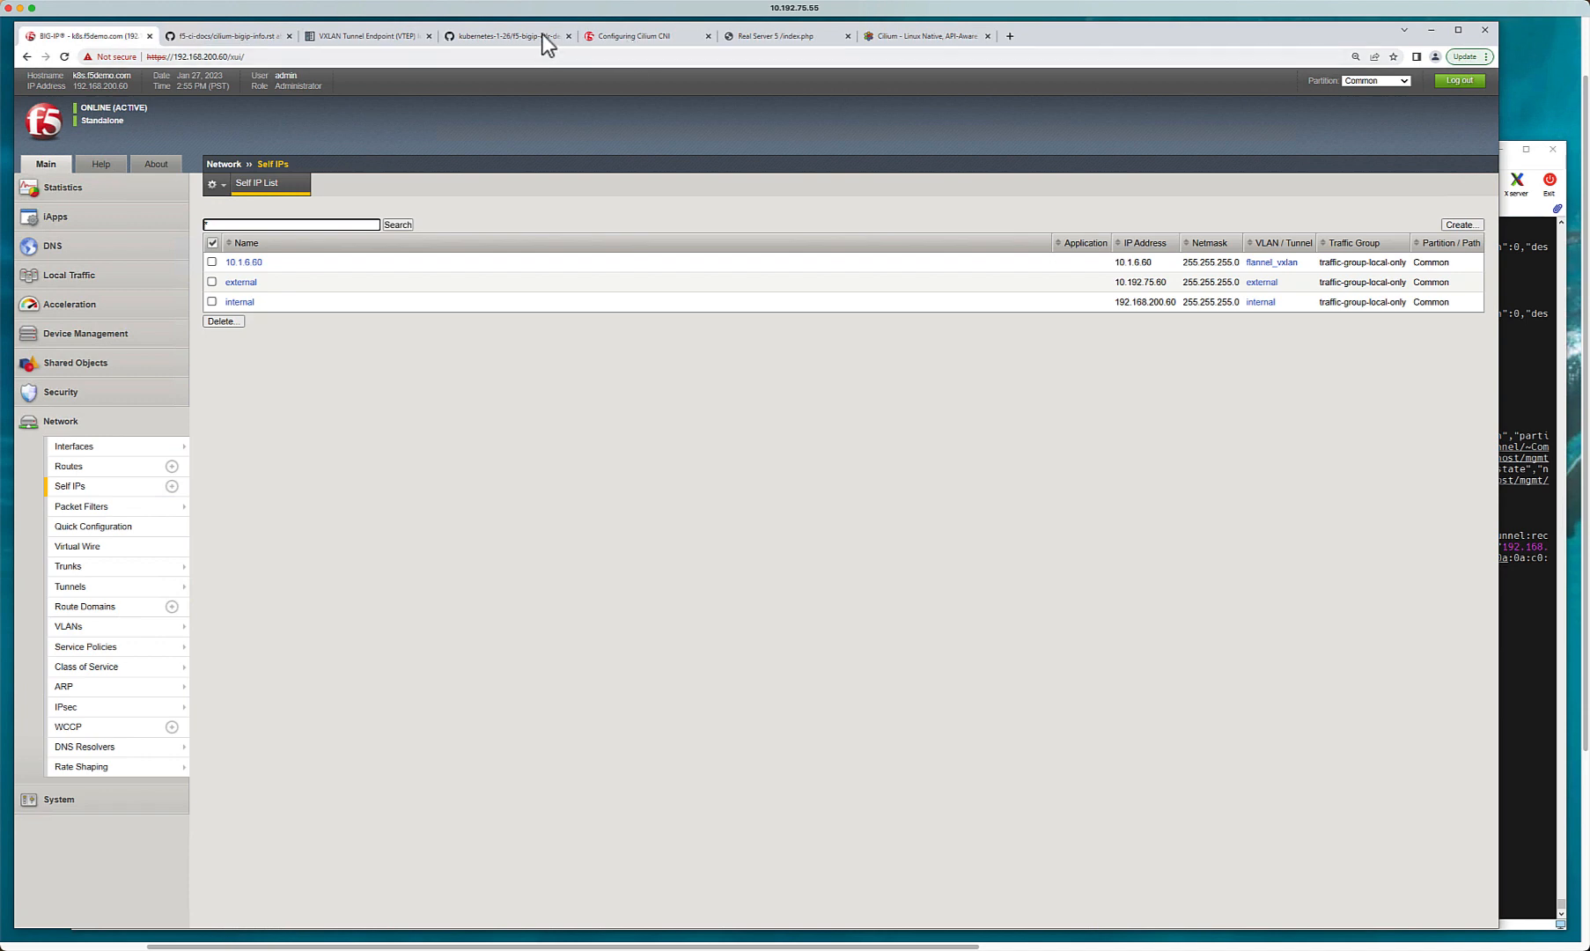
pyautogui.click(504, 35)
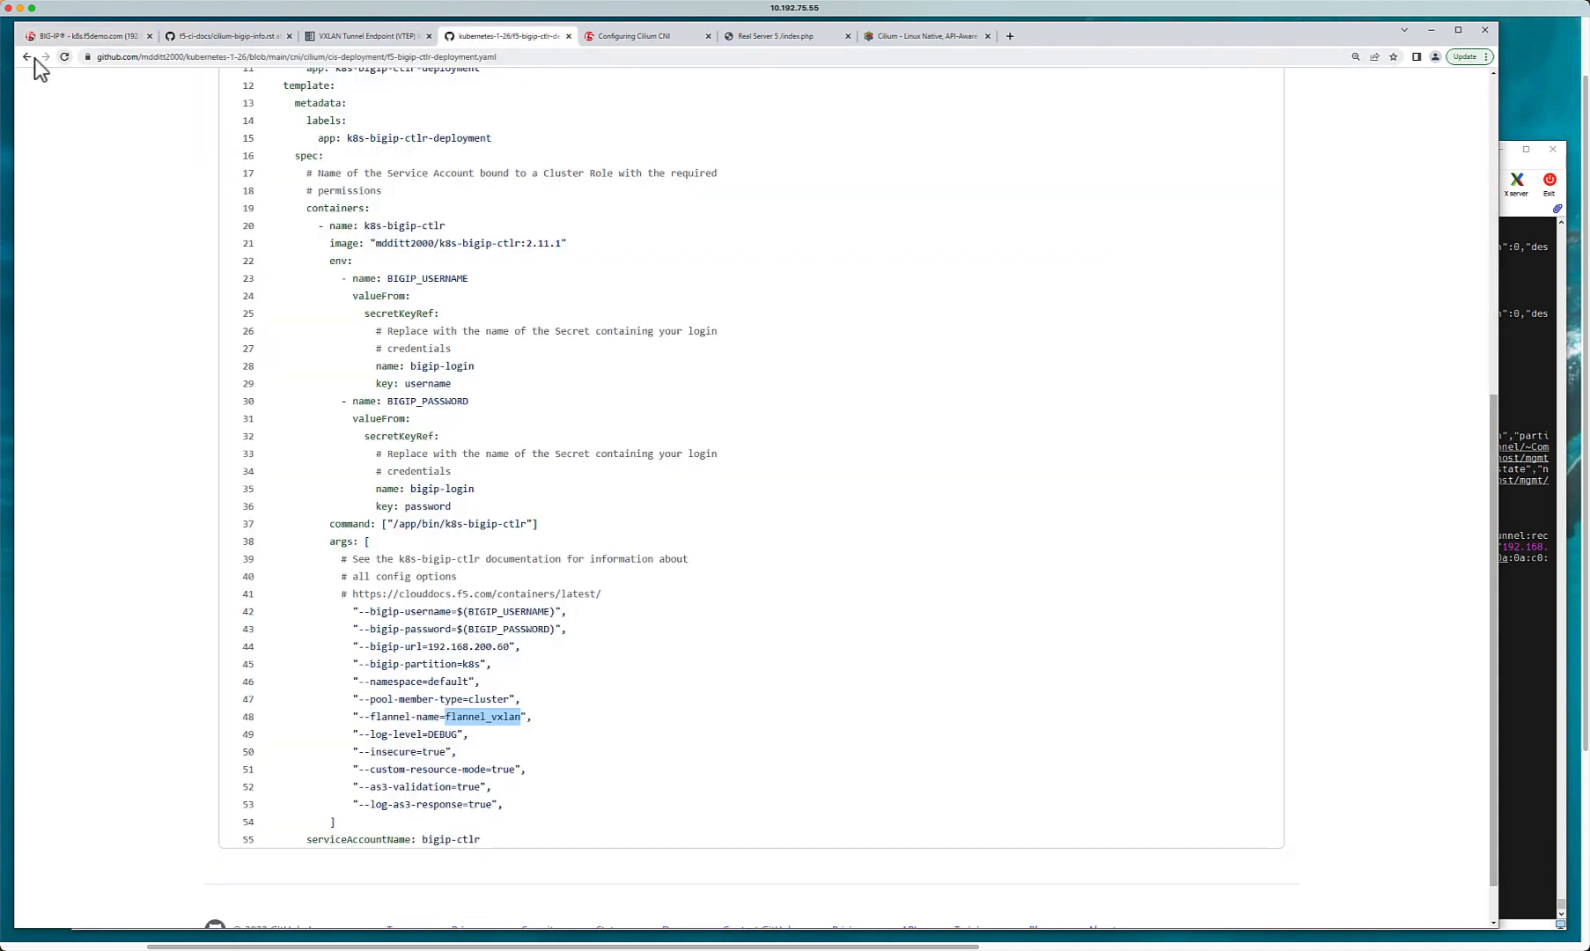
# Step: Navigate up to the cilium folder and scroll down its README
pyautogui.click(27, 56)
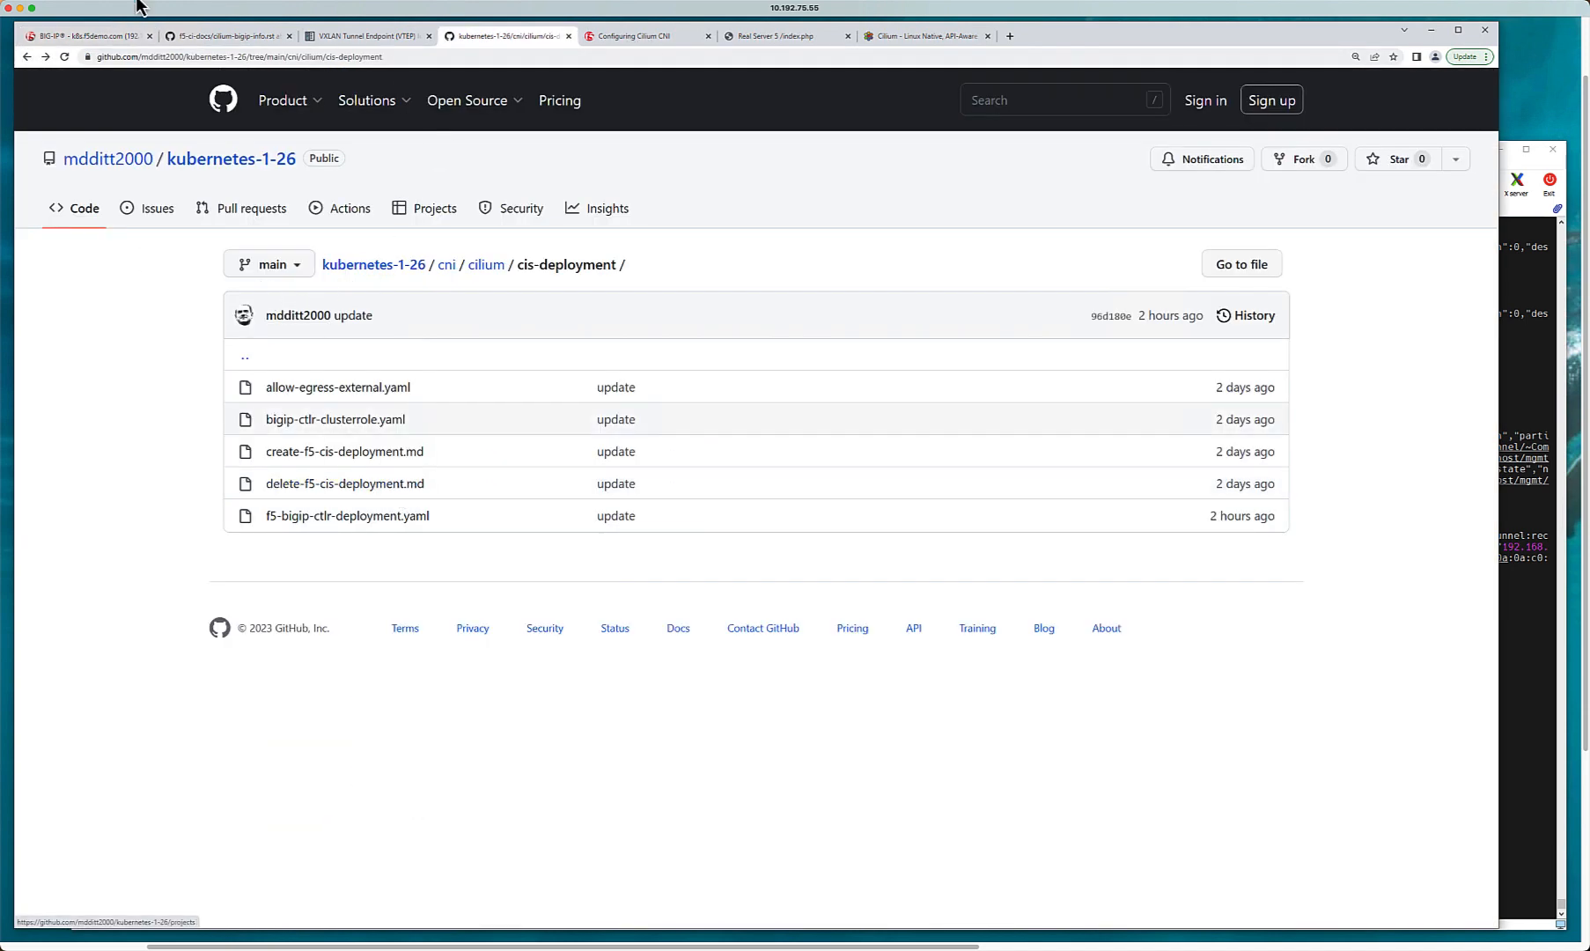
pyautogui.click(486, 265)
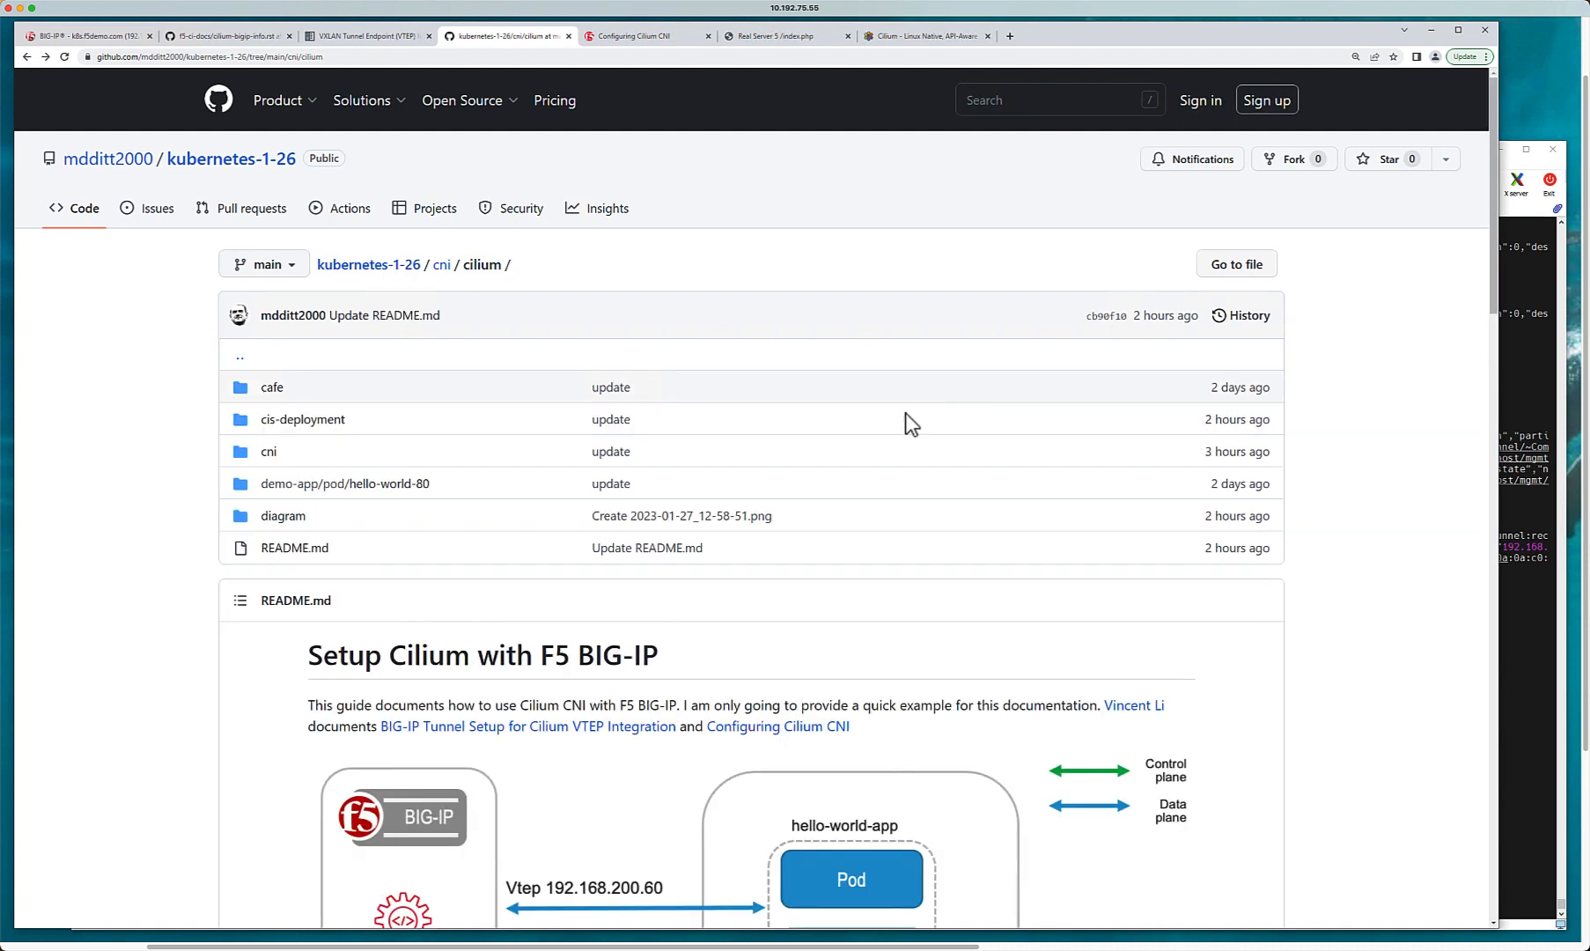
pyautogui.moveTo(1494, 287)
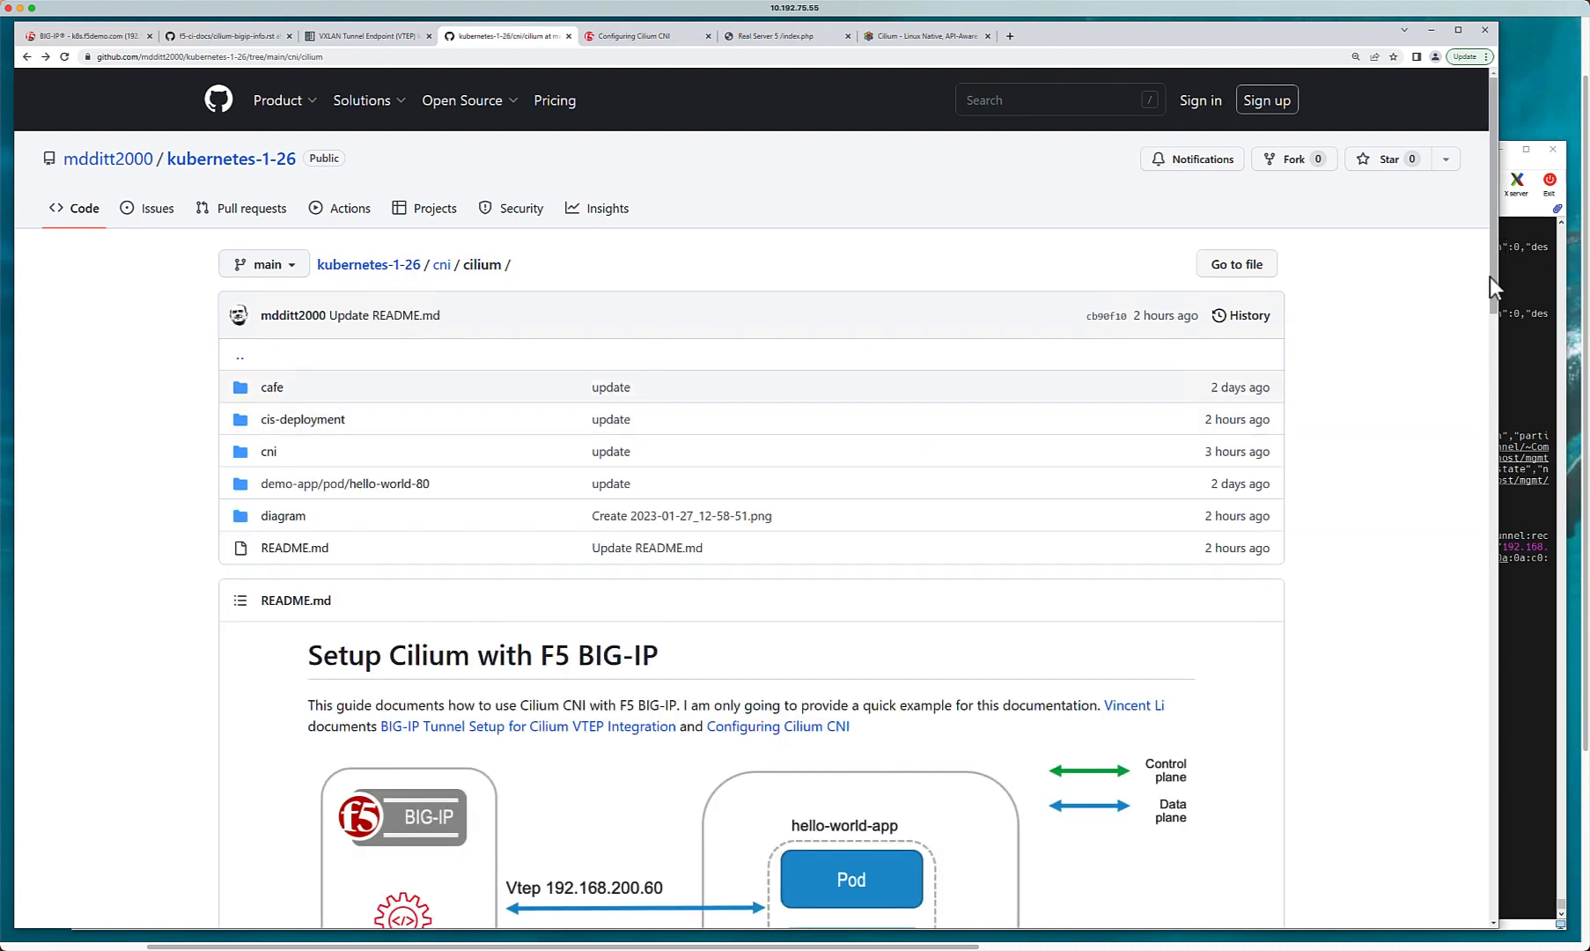
pyautogui.scroll(-3)
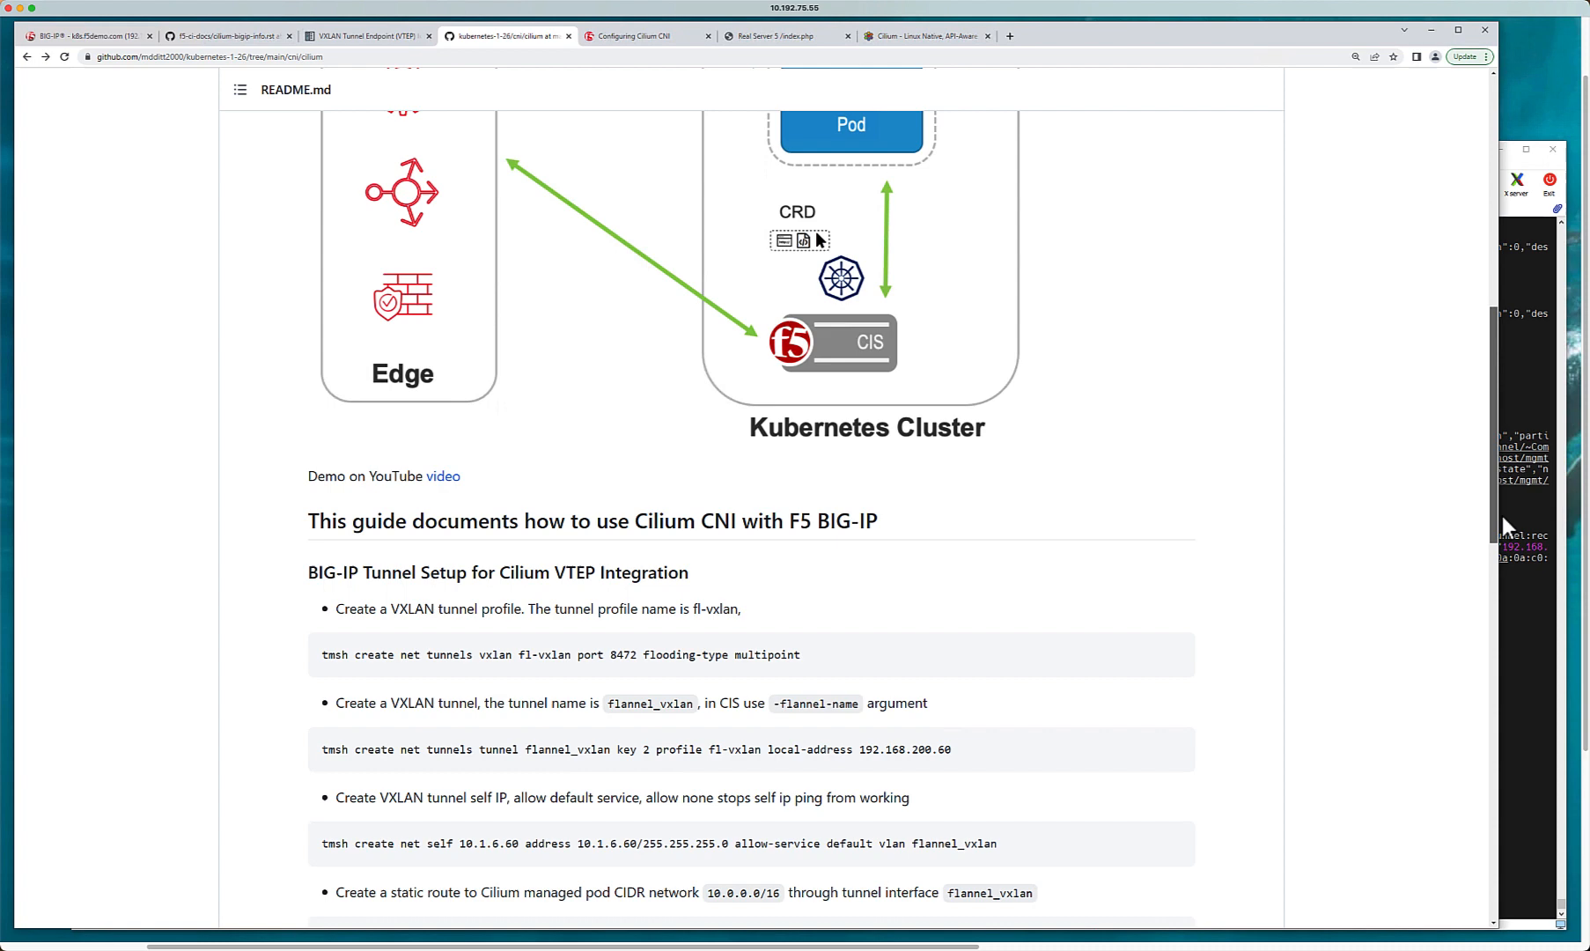
pyautogui.scroll(-3)
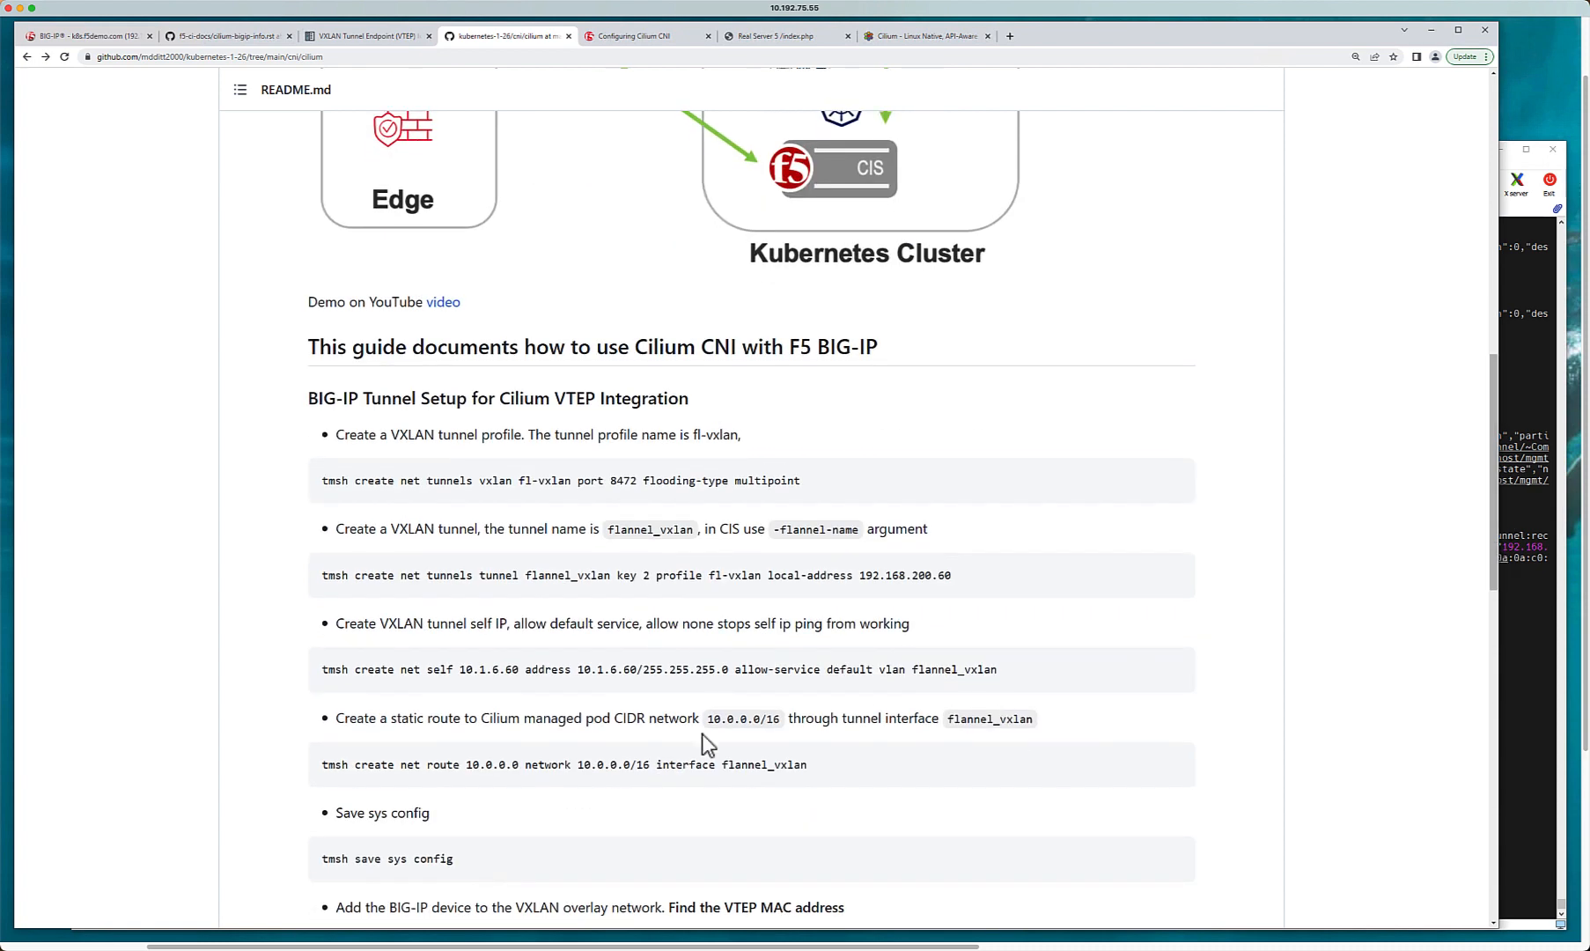
pyautogui.moveTo(383, 624)
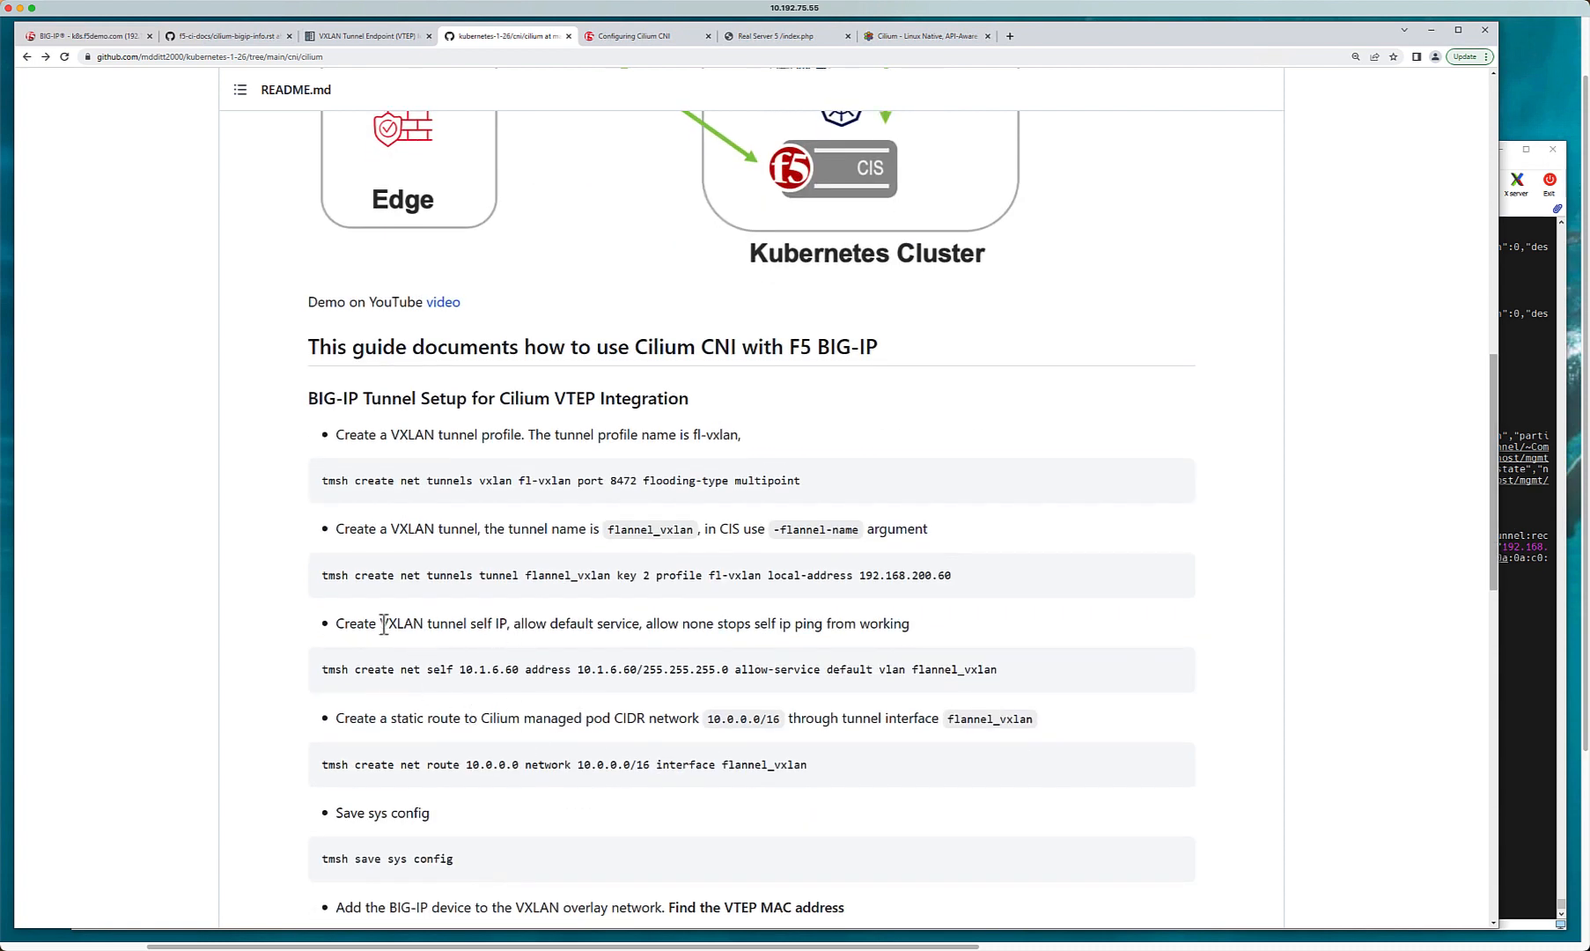
pyautogui.moveTo(461, 623)
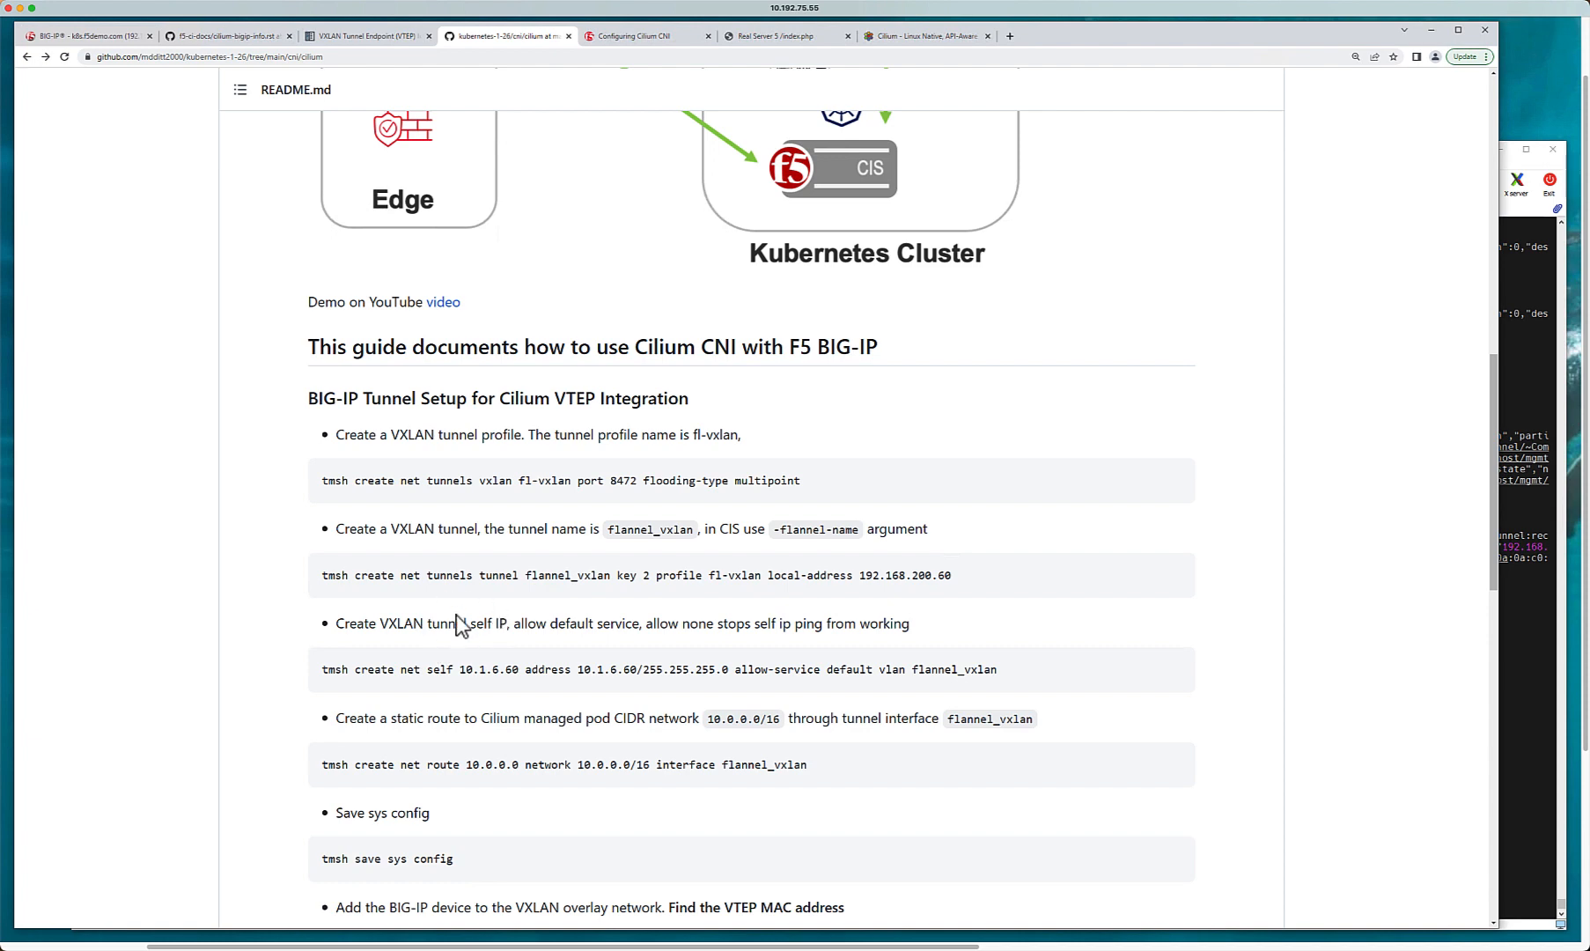
pyautogui.moveTo(493, 621)
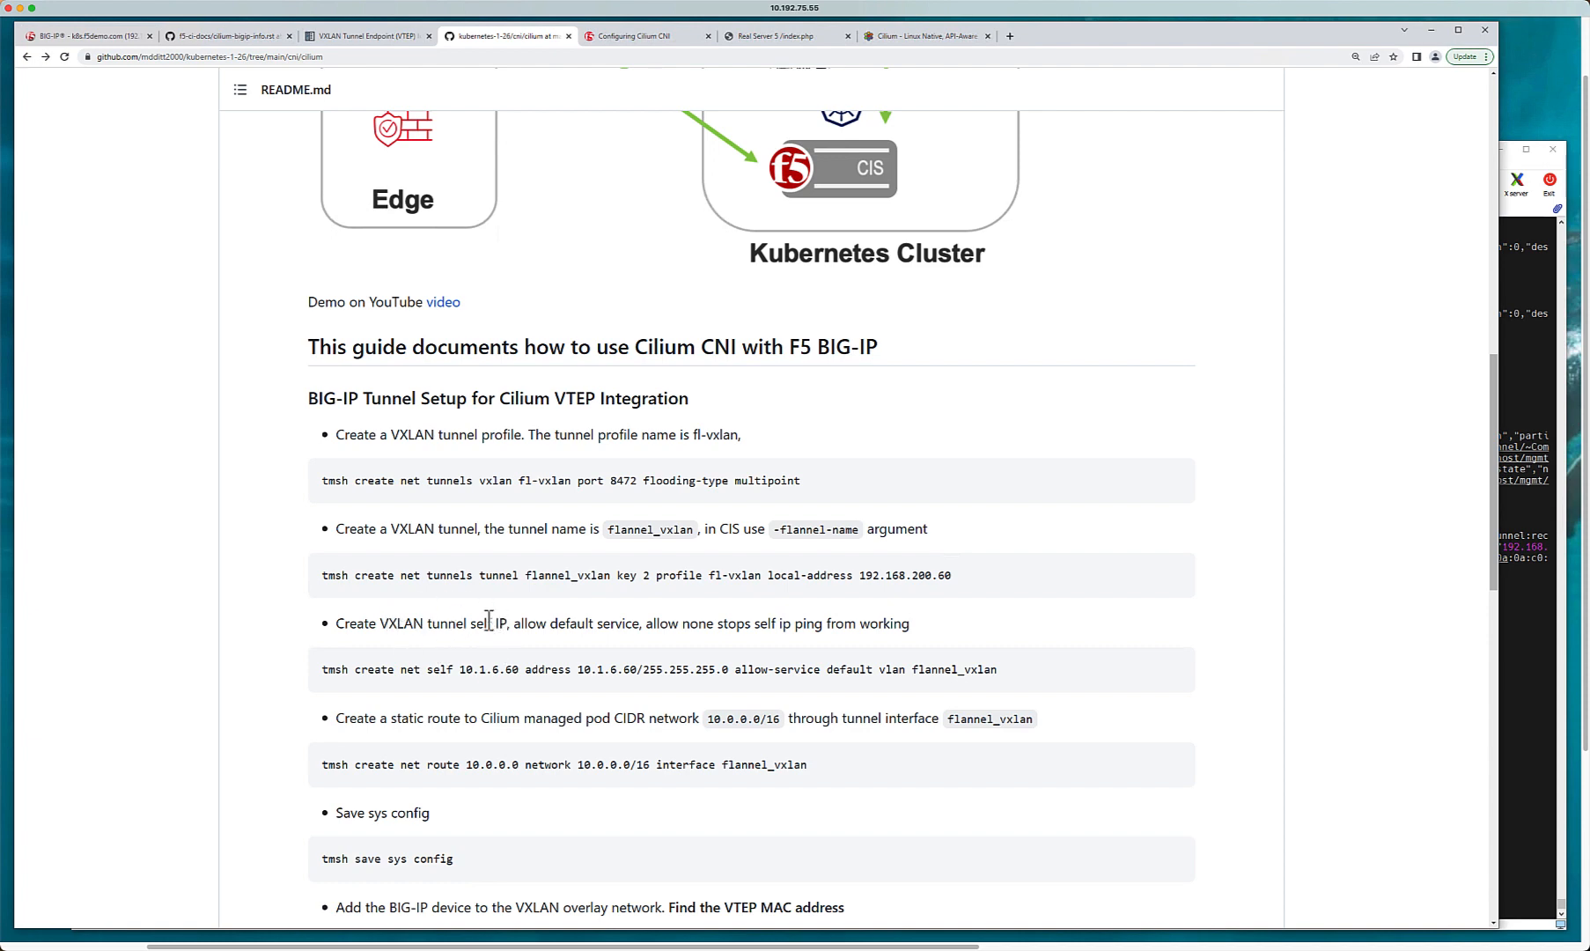
pyautogui.moveTo(499, 661)
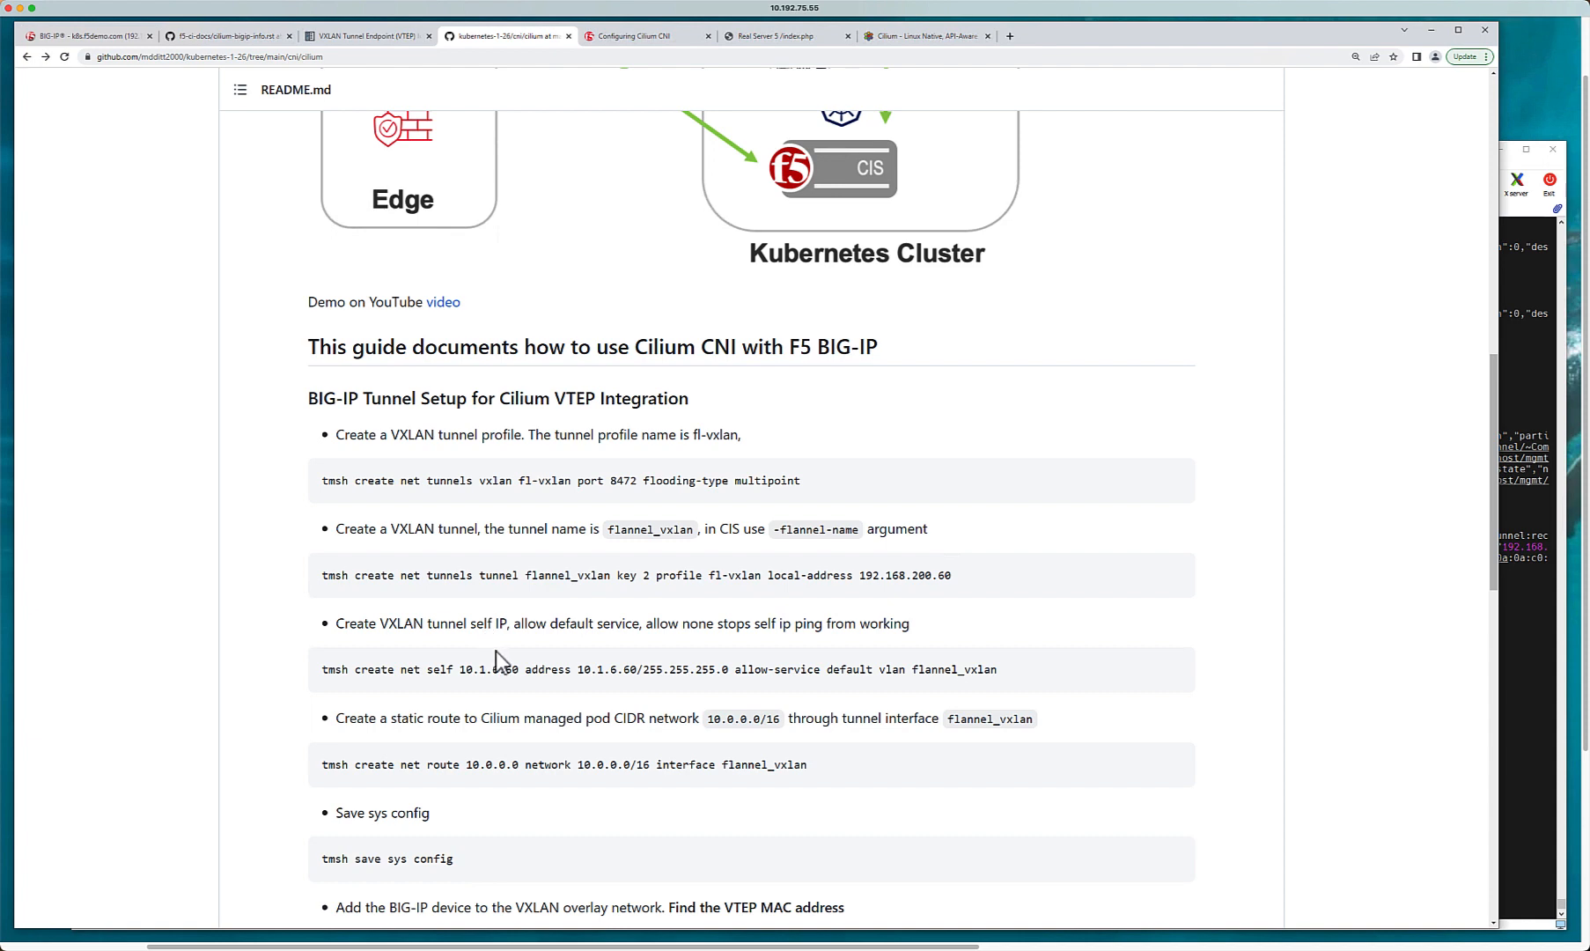
# Step: Highlight the address and name in the 'tmsh create net self 10.1.6.60' command
pyautogui.doubleClick(468, 670)
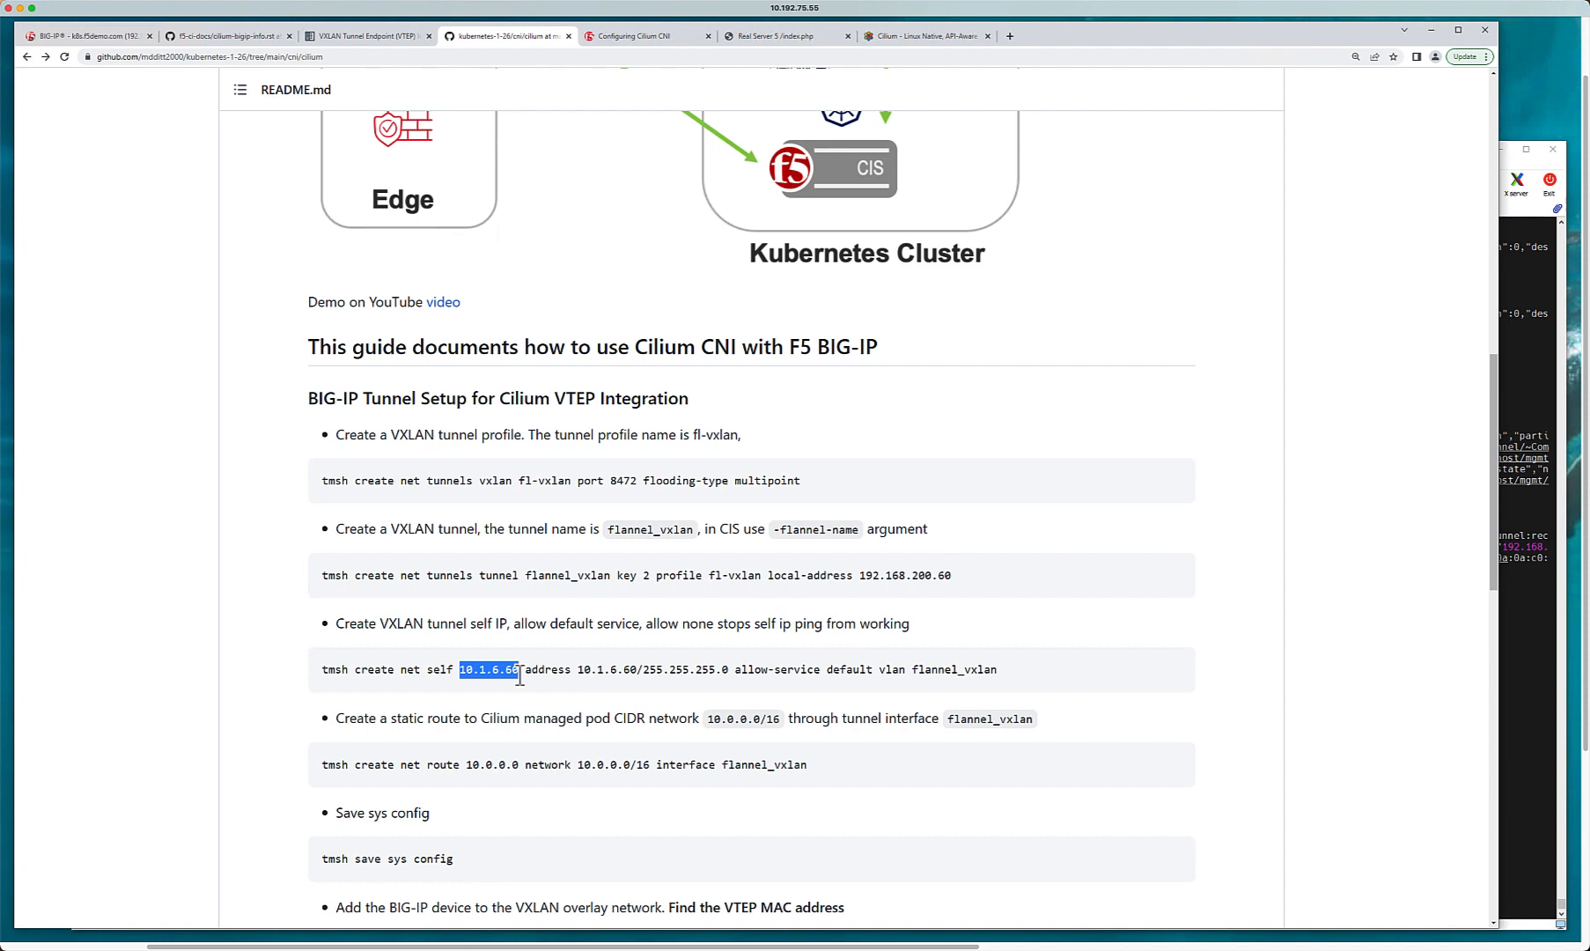
pyautogui.moveTo(504, 675)
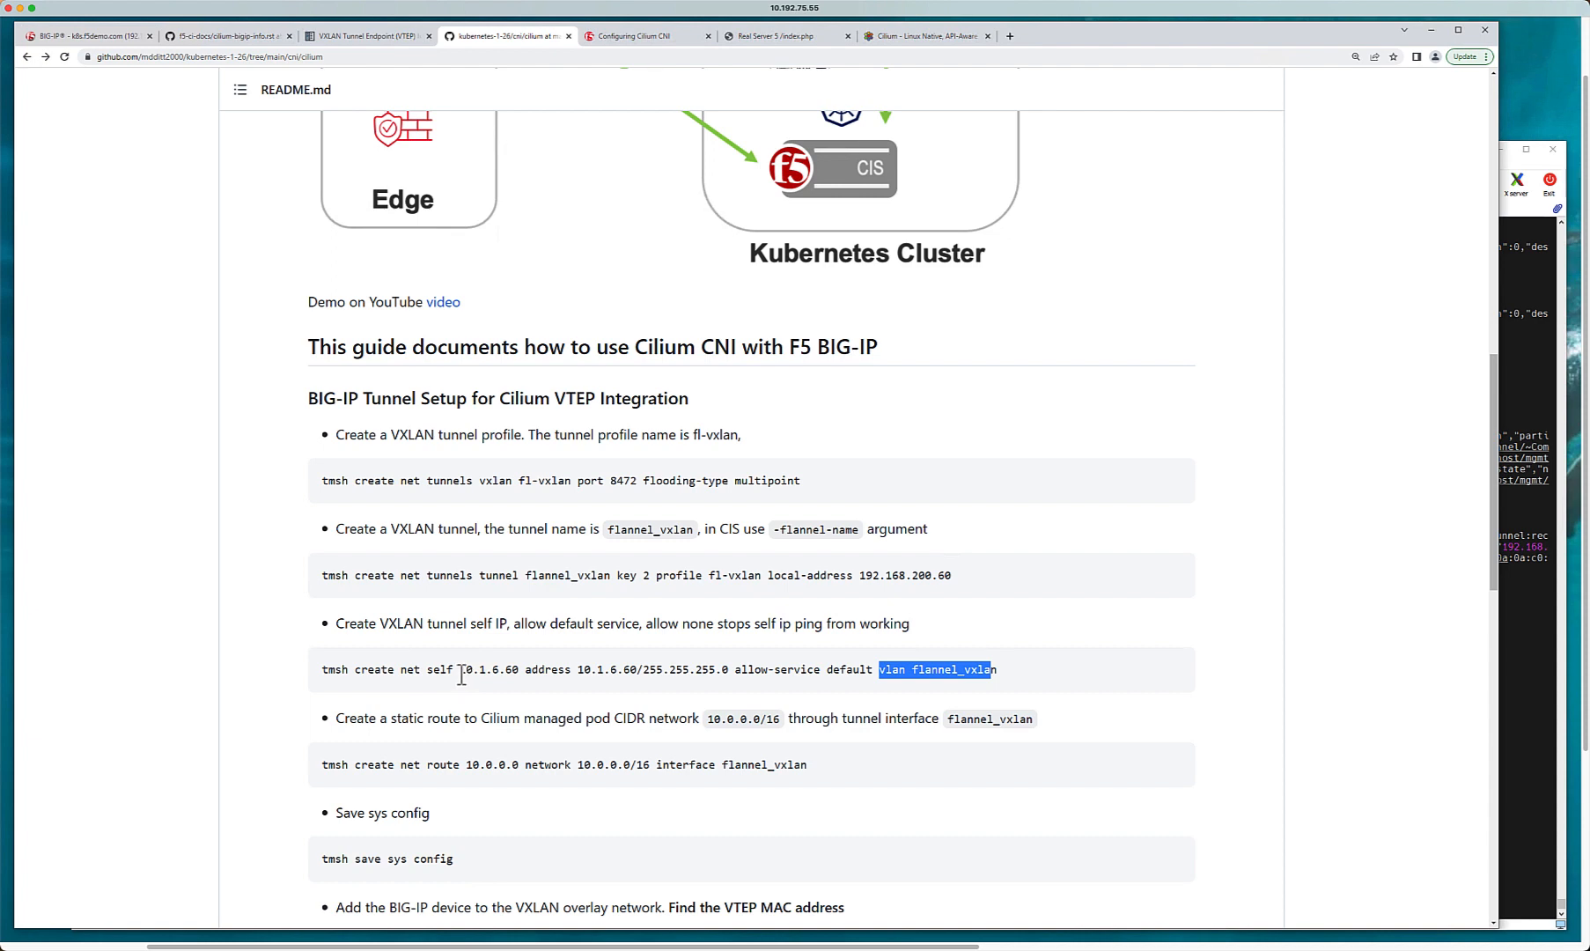
pyautogui.moveTo(434, 690)
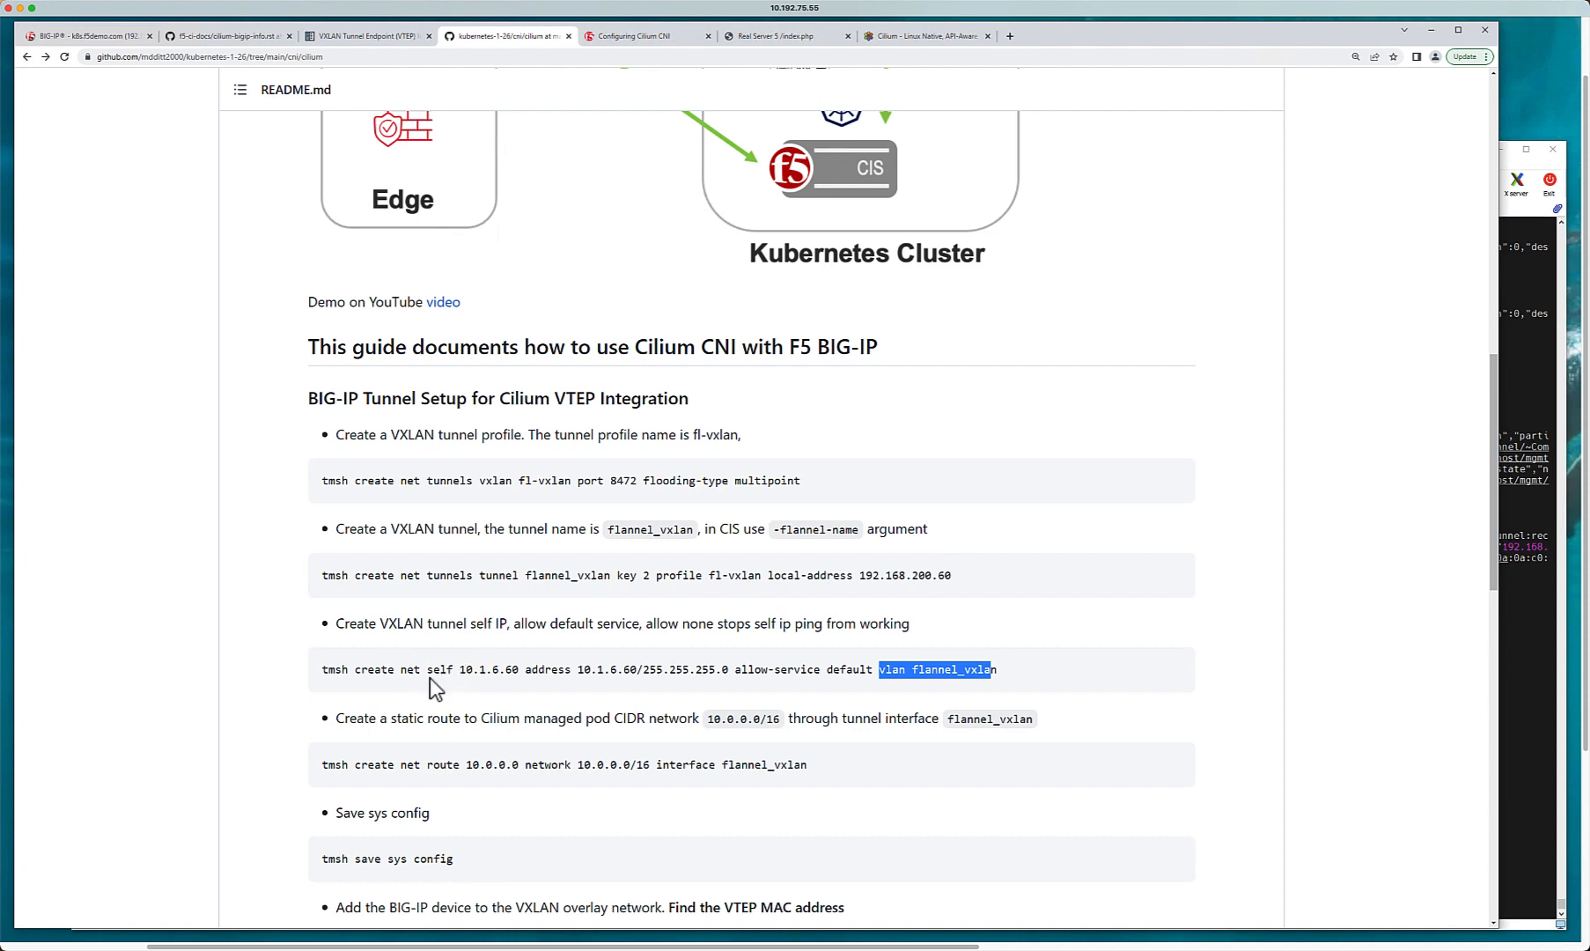
pyautogui.doubleClick(440, 669)
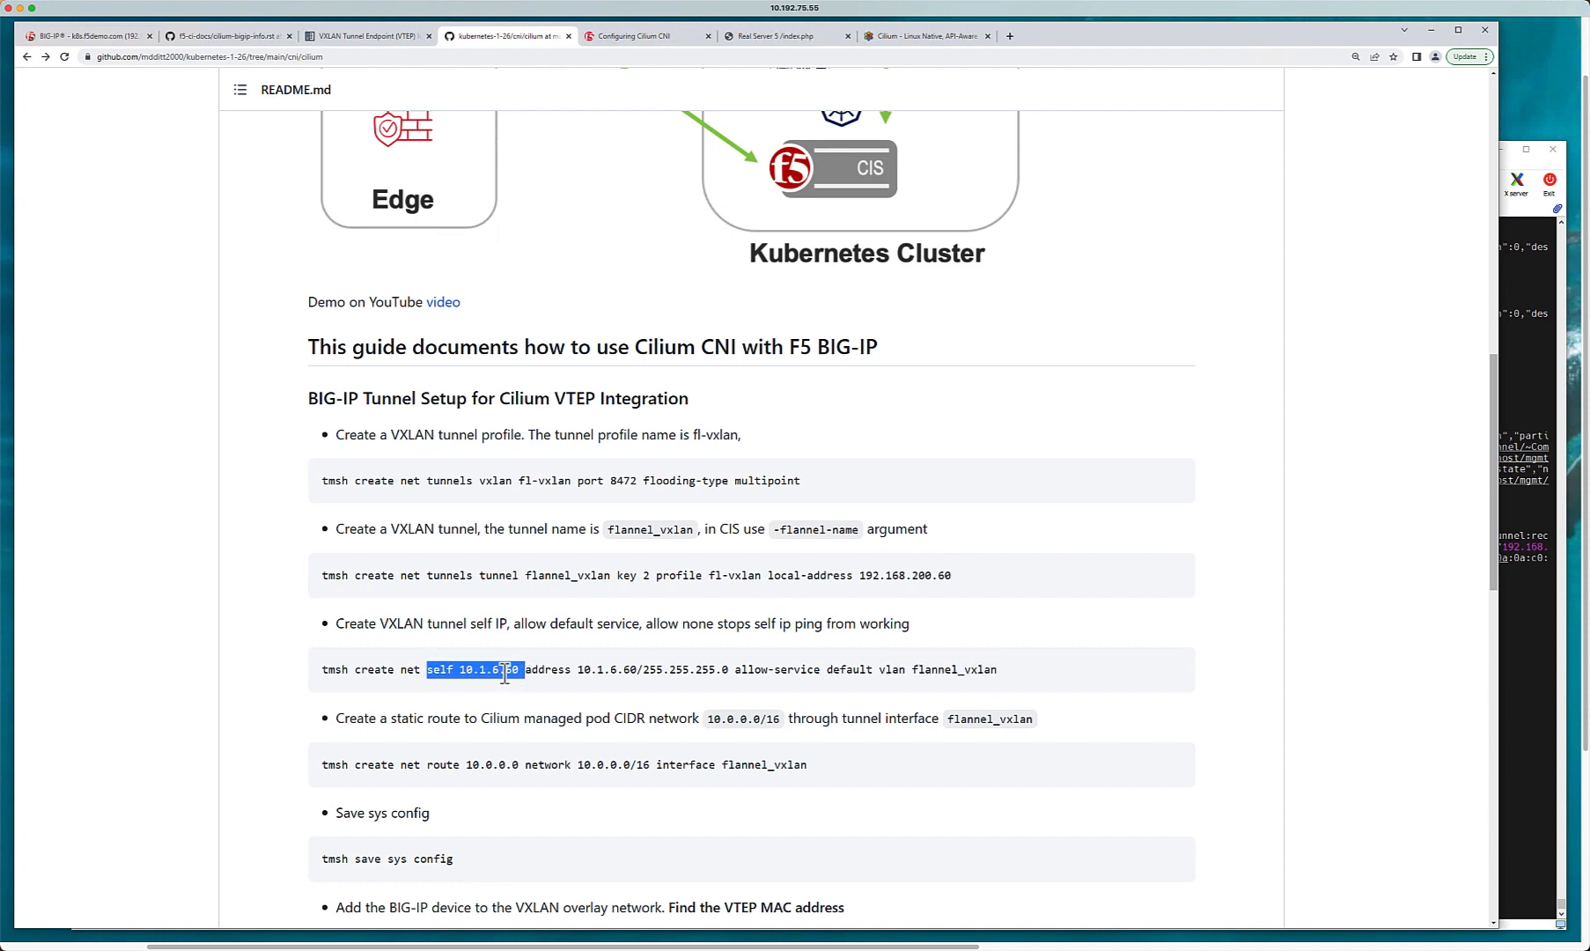
pyautogui.moveTo(501, 669)
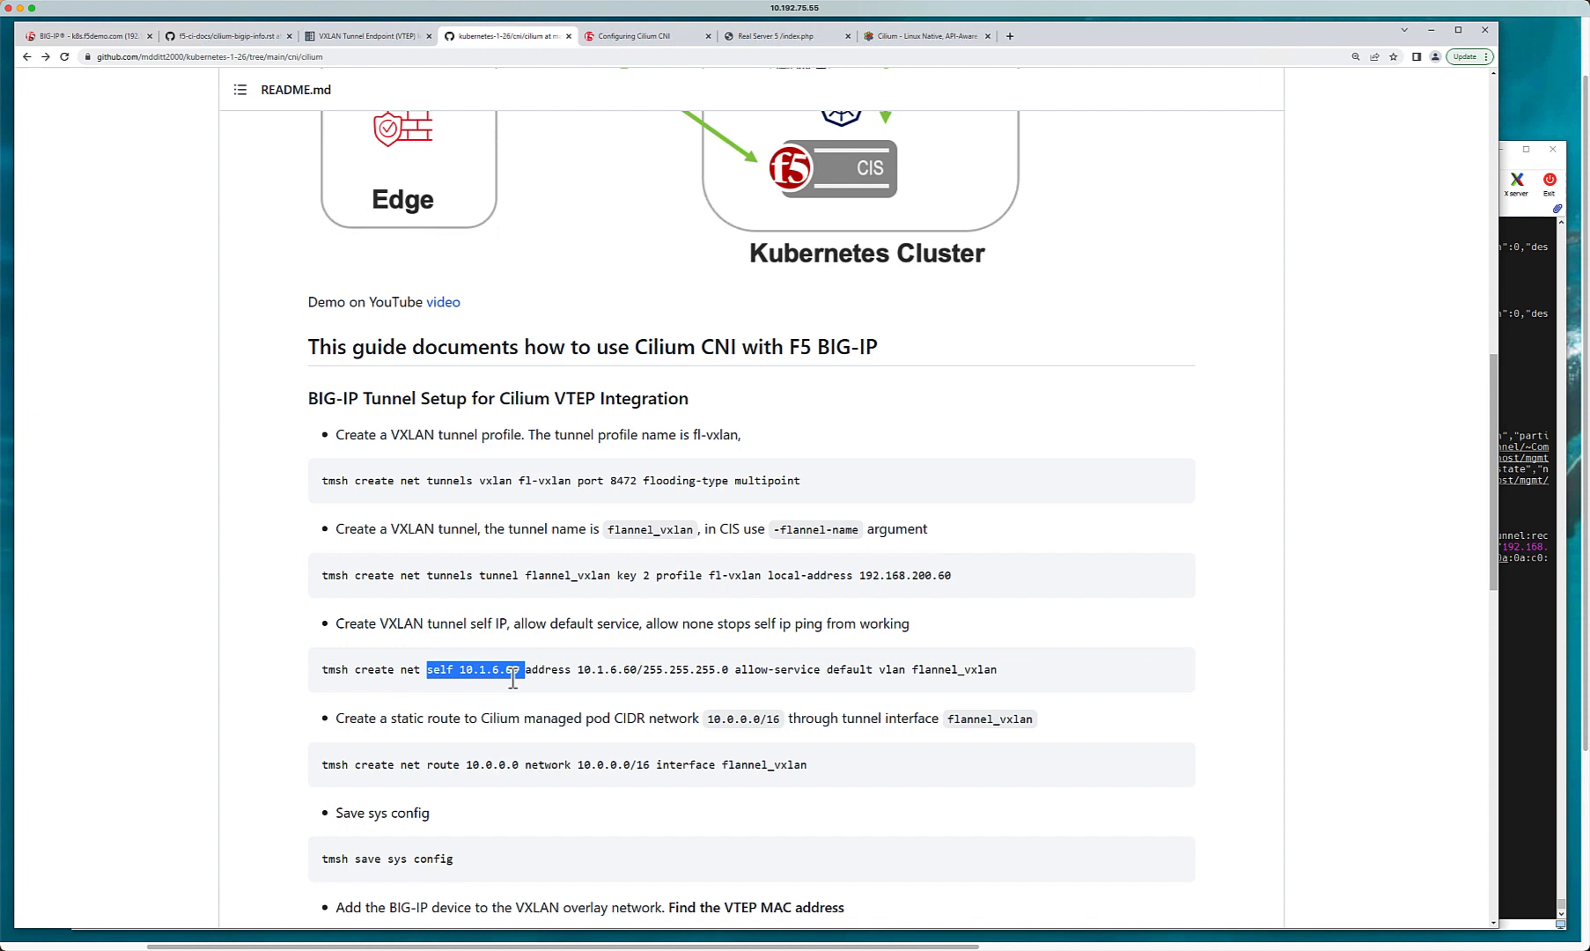
pyautogui.click(507, 669)
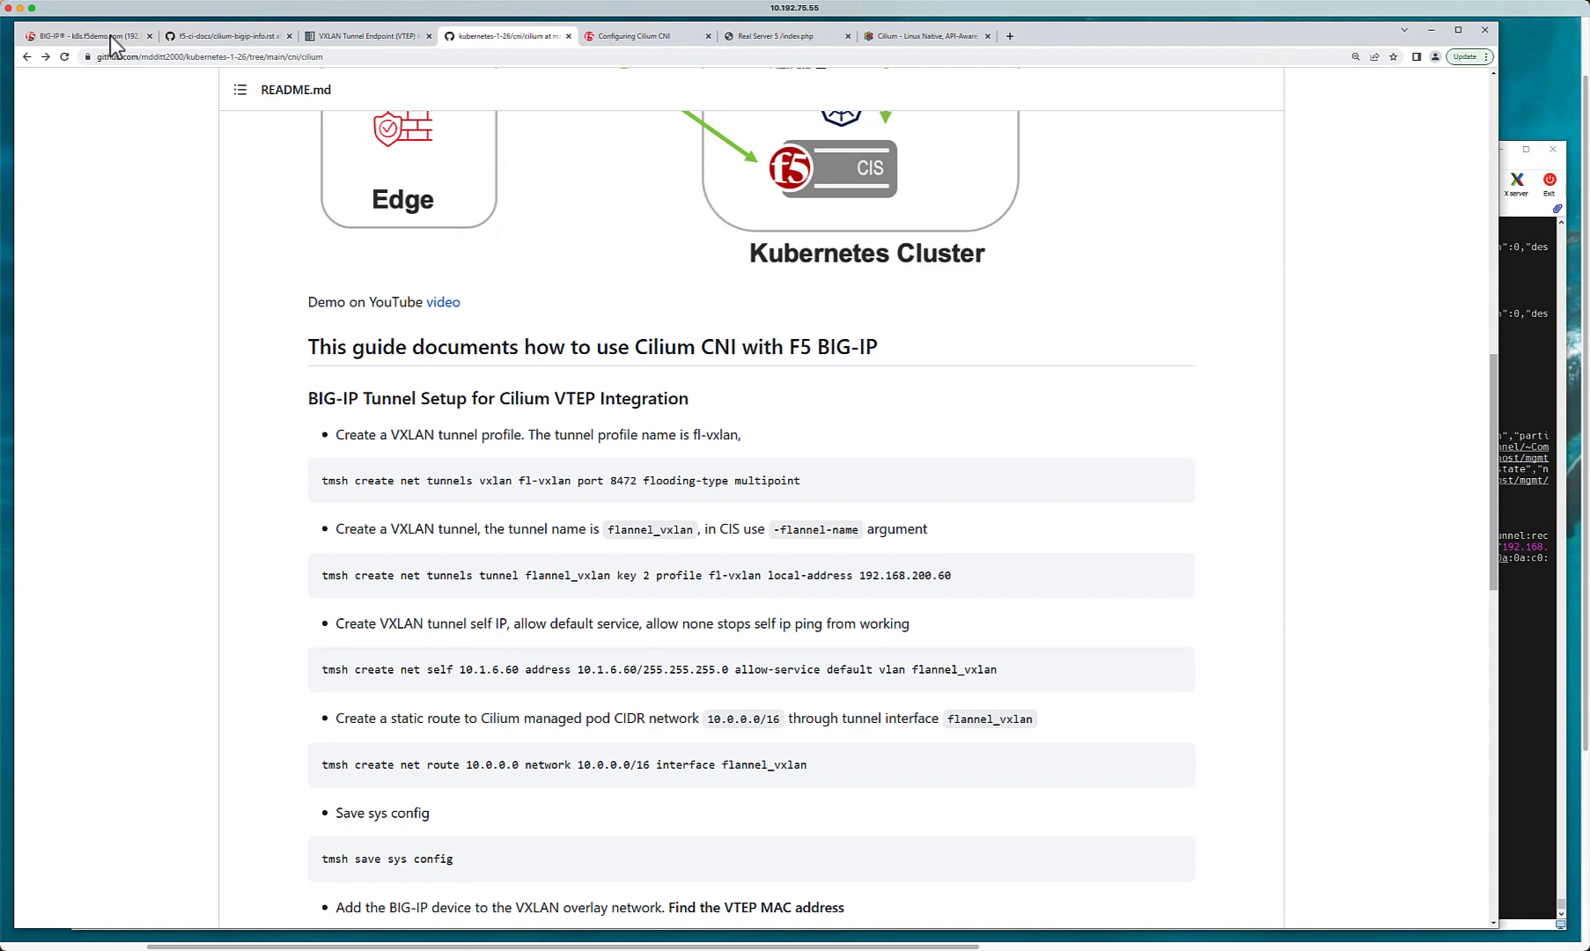
pyautogui.click(86, 36)
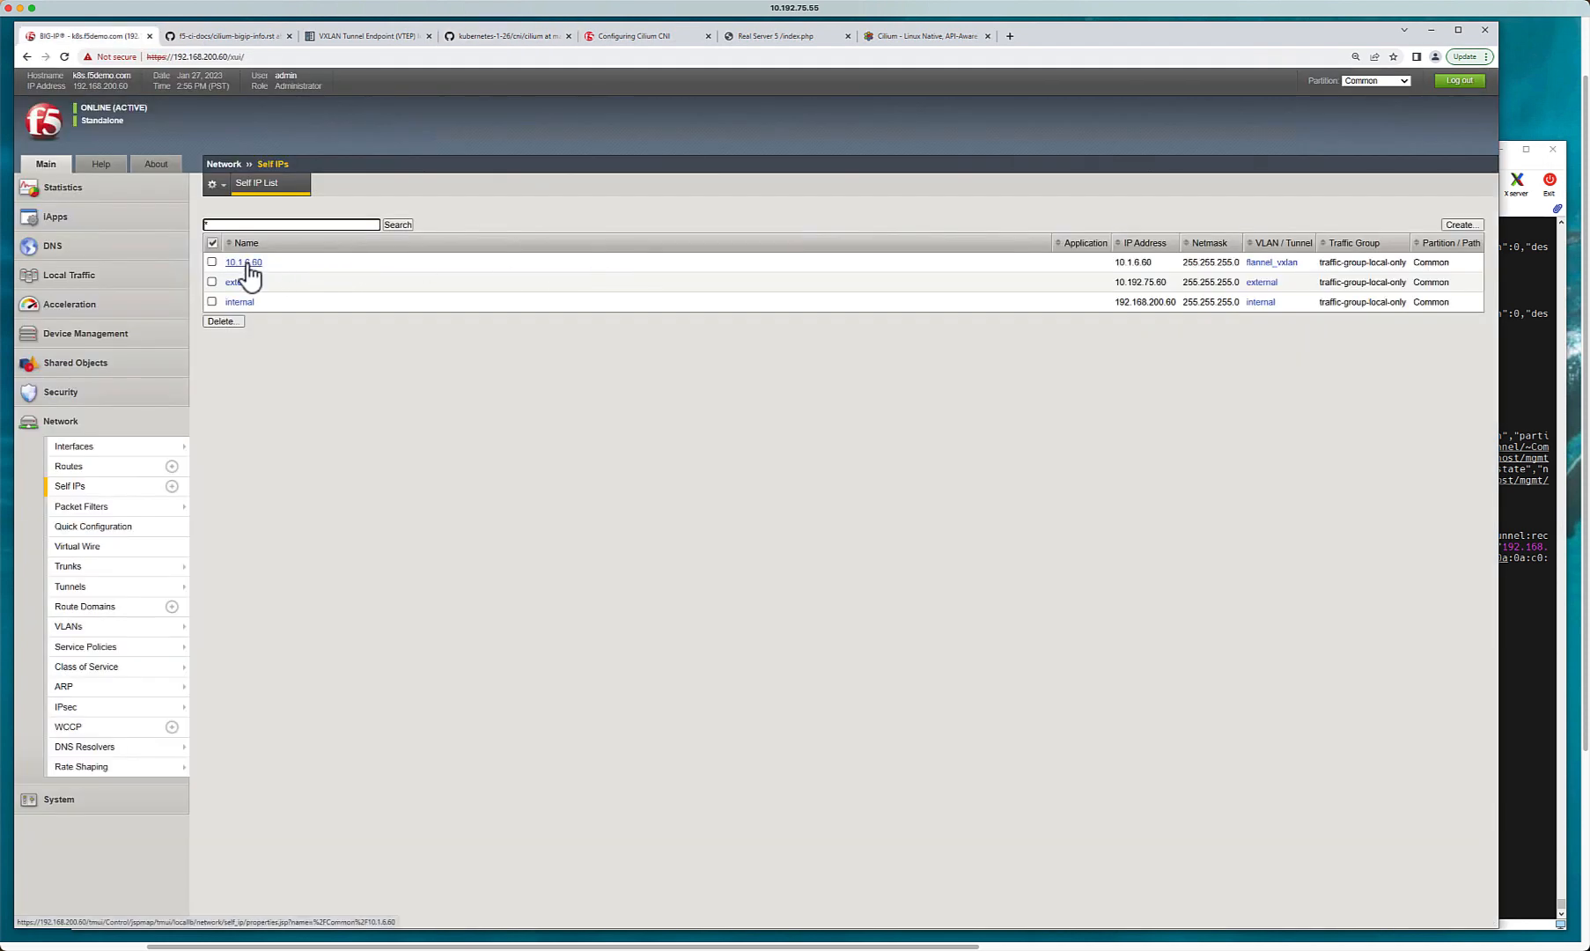
# Step: Inspect self IP 10.1.6.60: VLAN flannel_vxlan, netmask 255.255.255.0
pyautogui.click(243, 262)
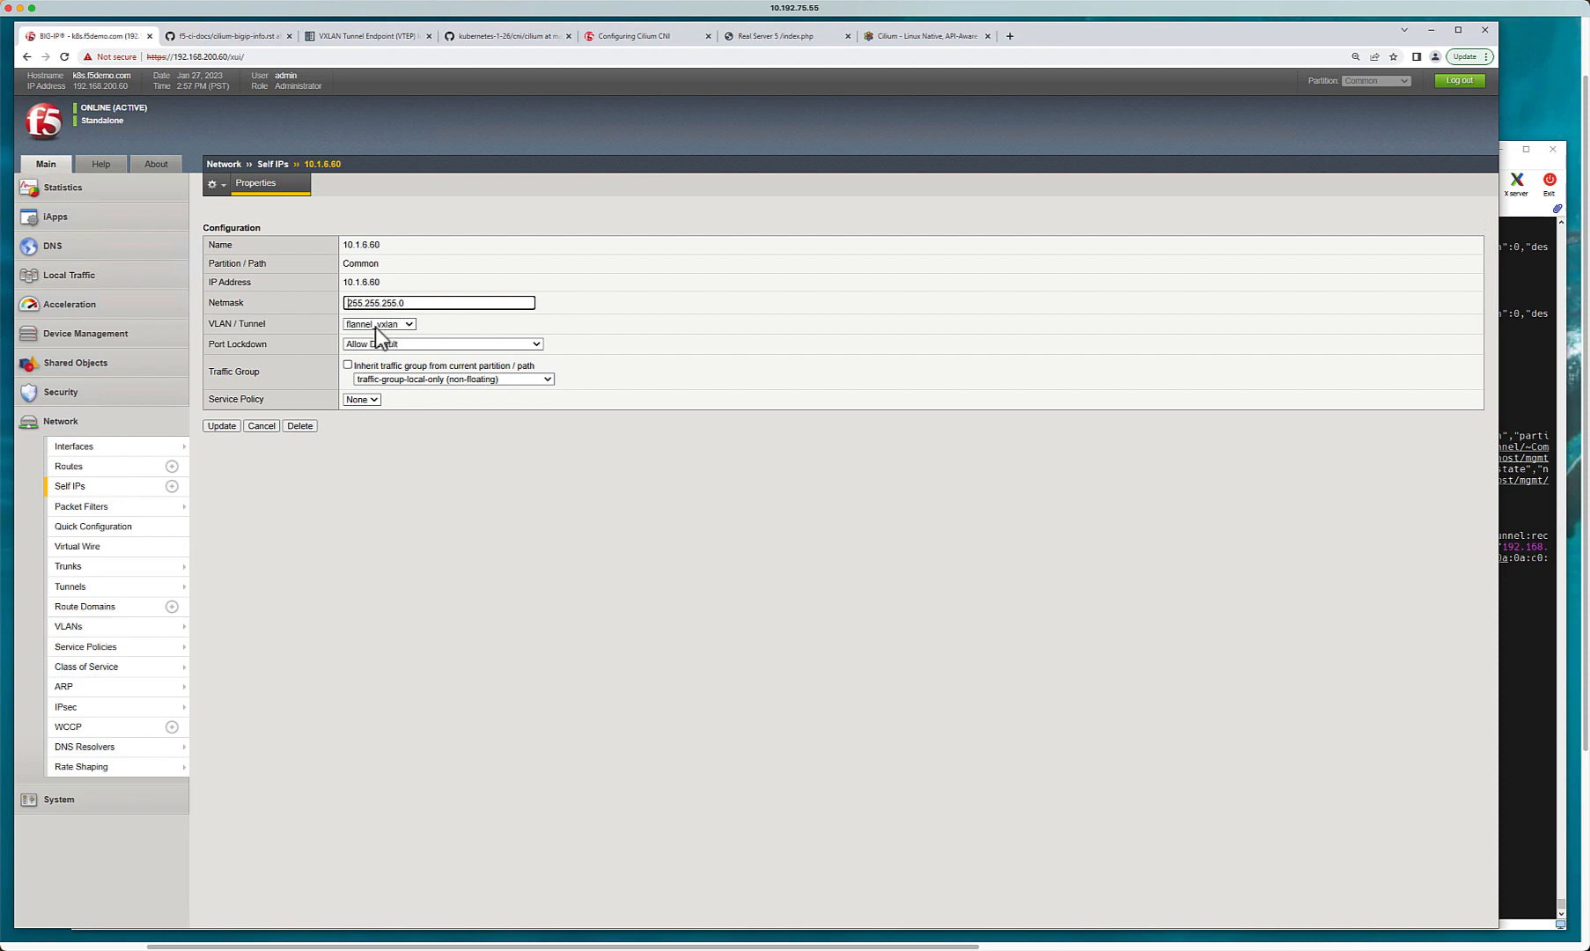
pyautogui.moveTo(376, 244)
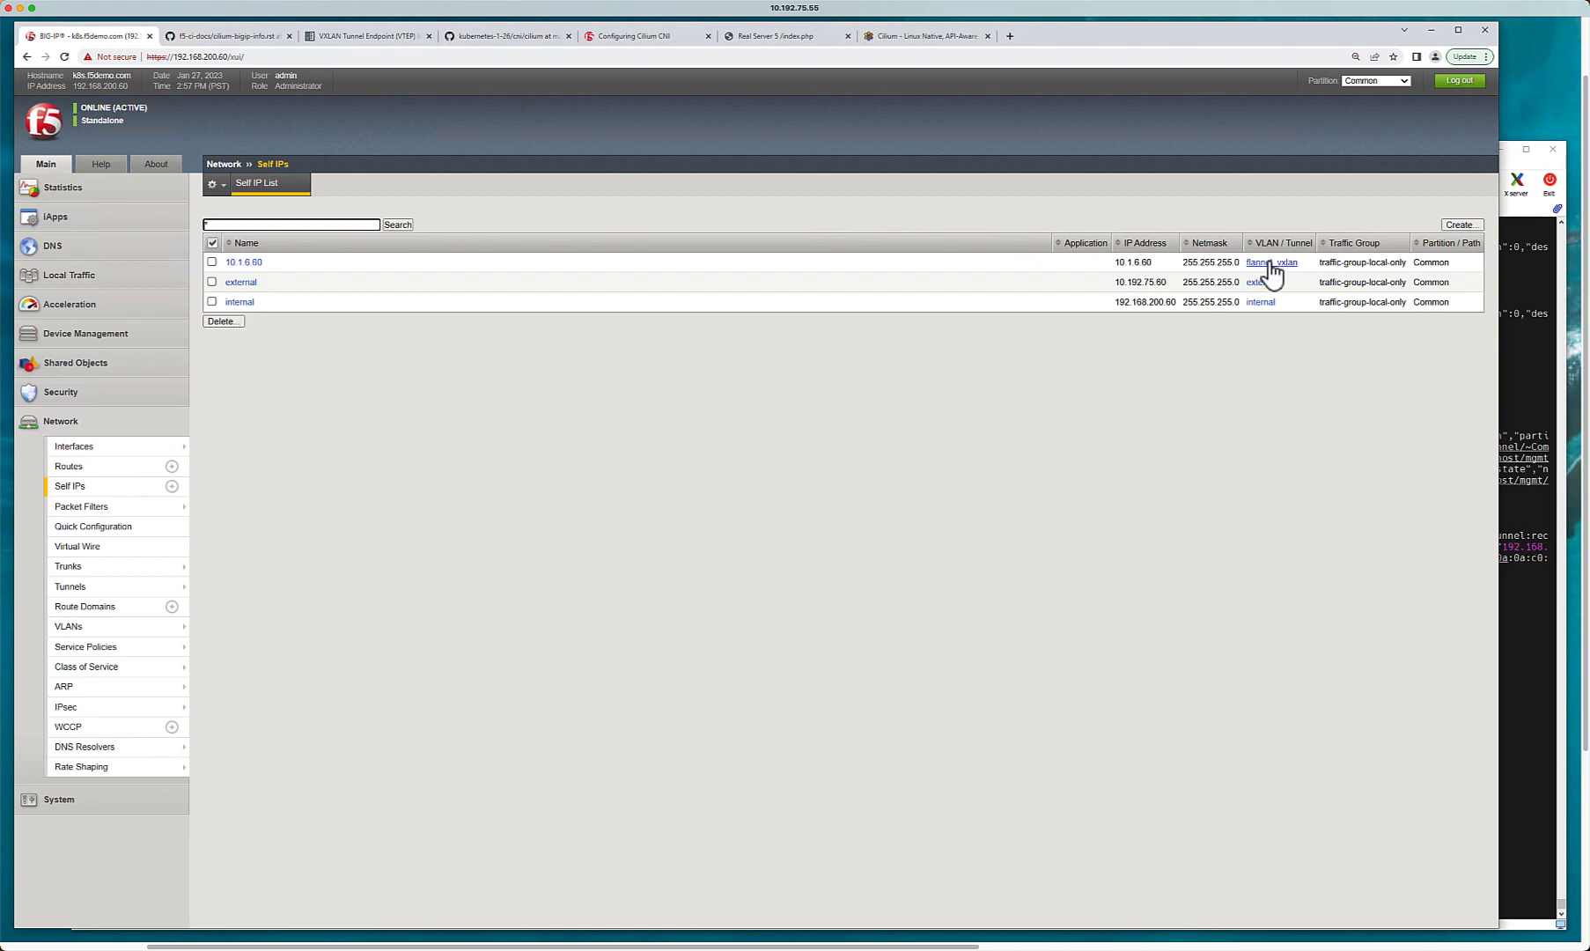
pyautogui.moveTo(764, 86)
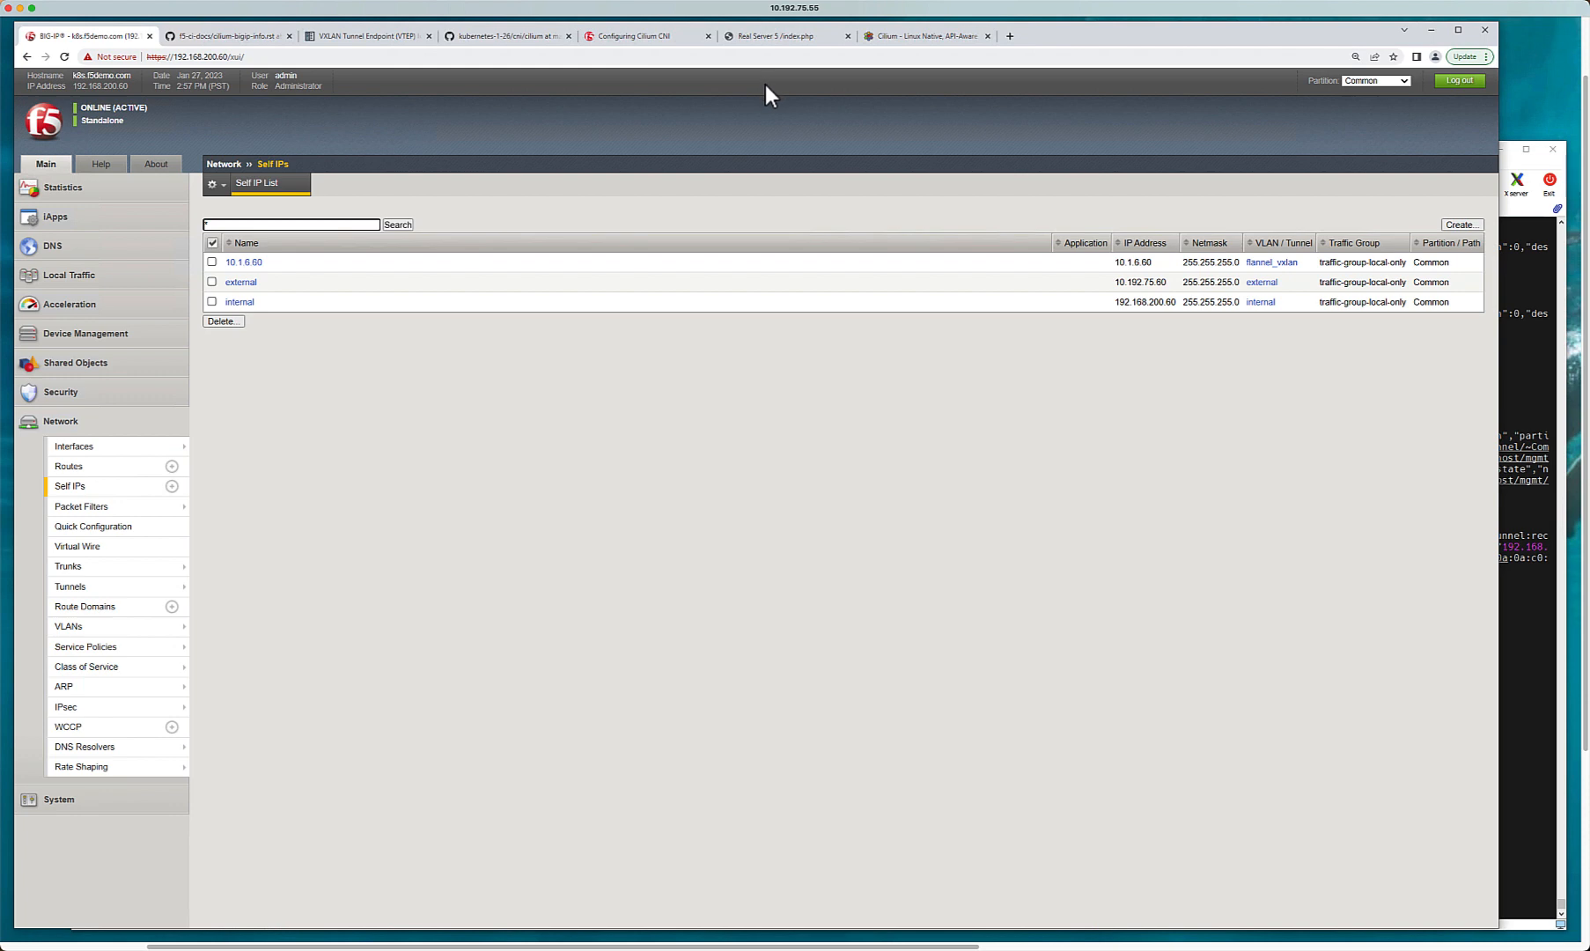
pyautogui.moveTo(528, 49)
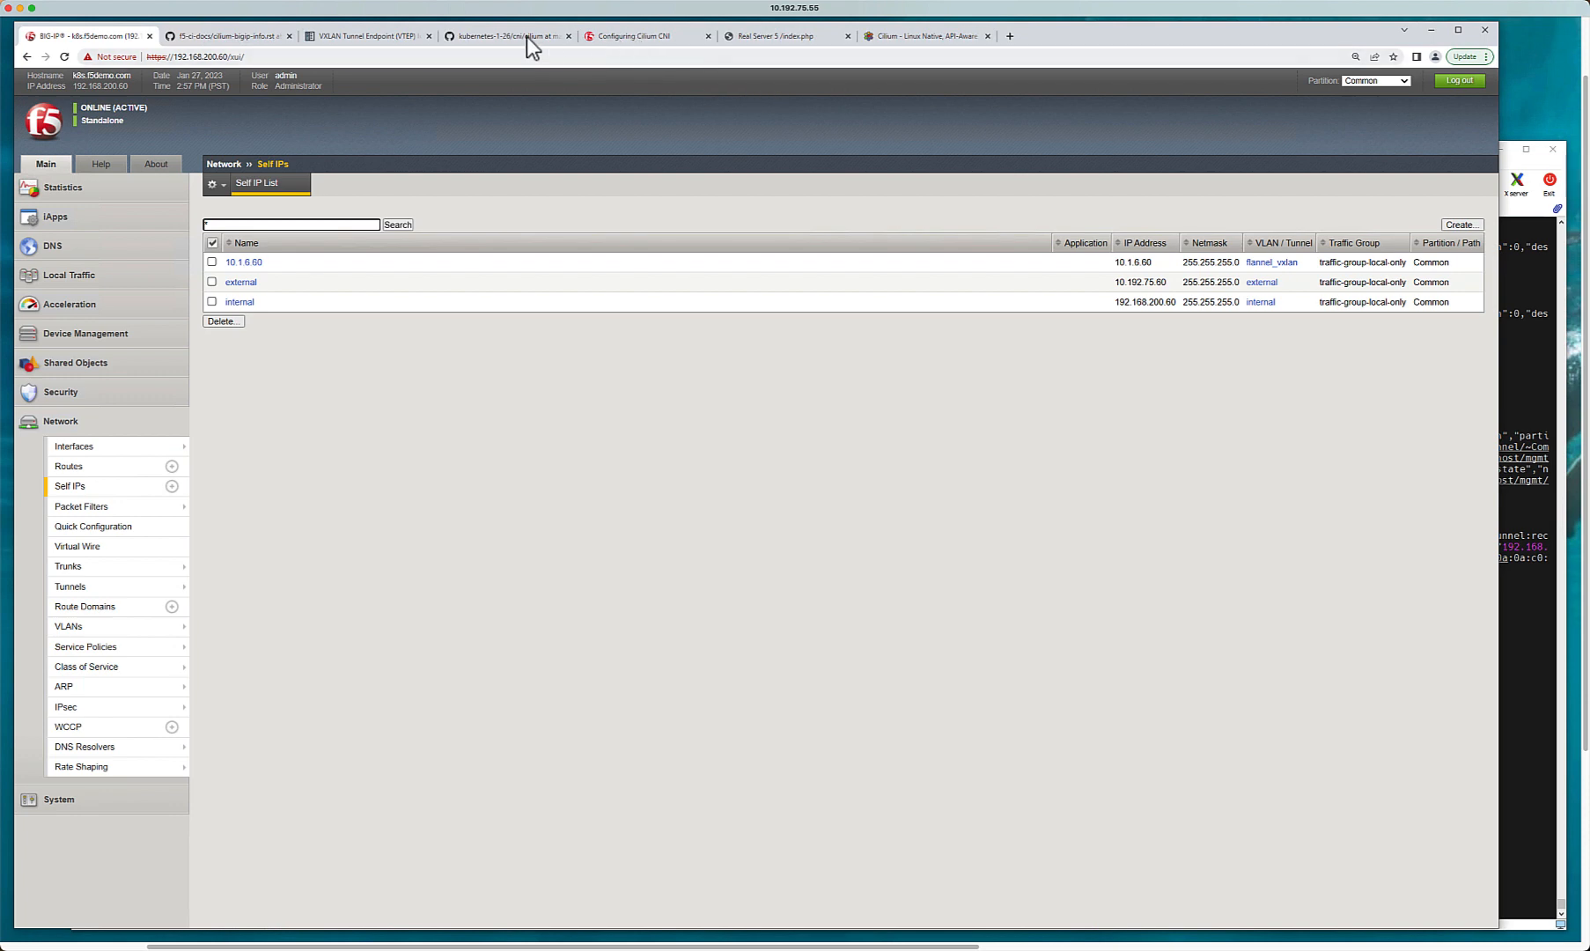
pyautogui.click(508, 36)
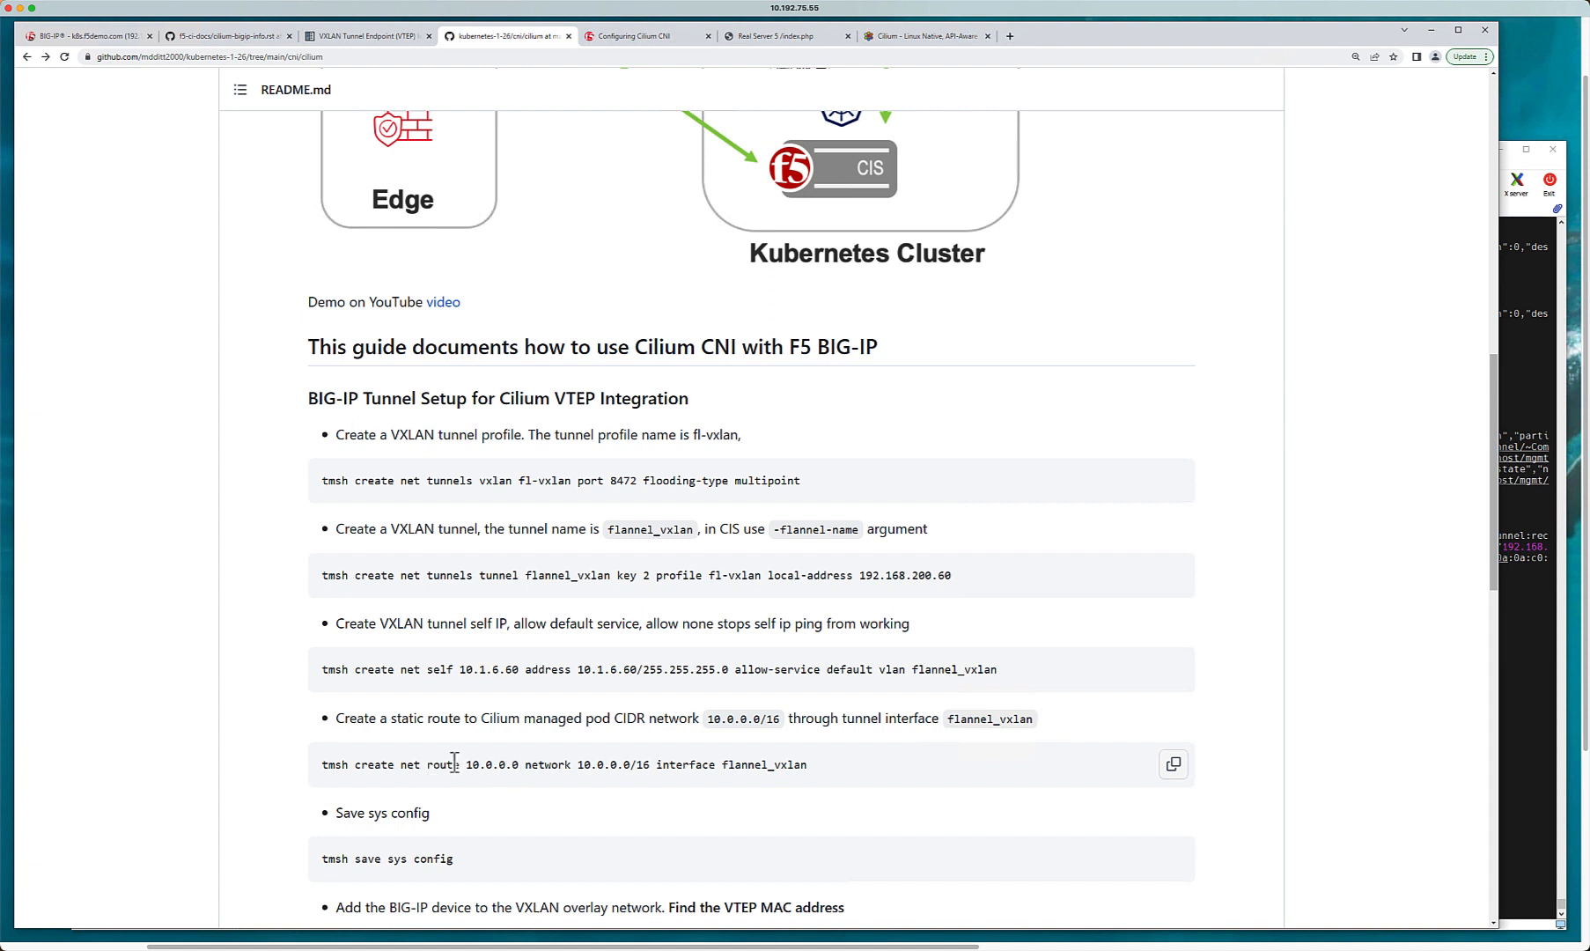
pyautogui.moveTo(811, 779)
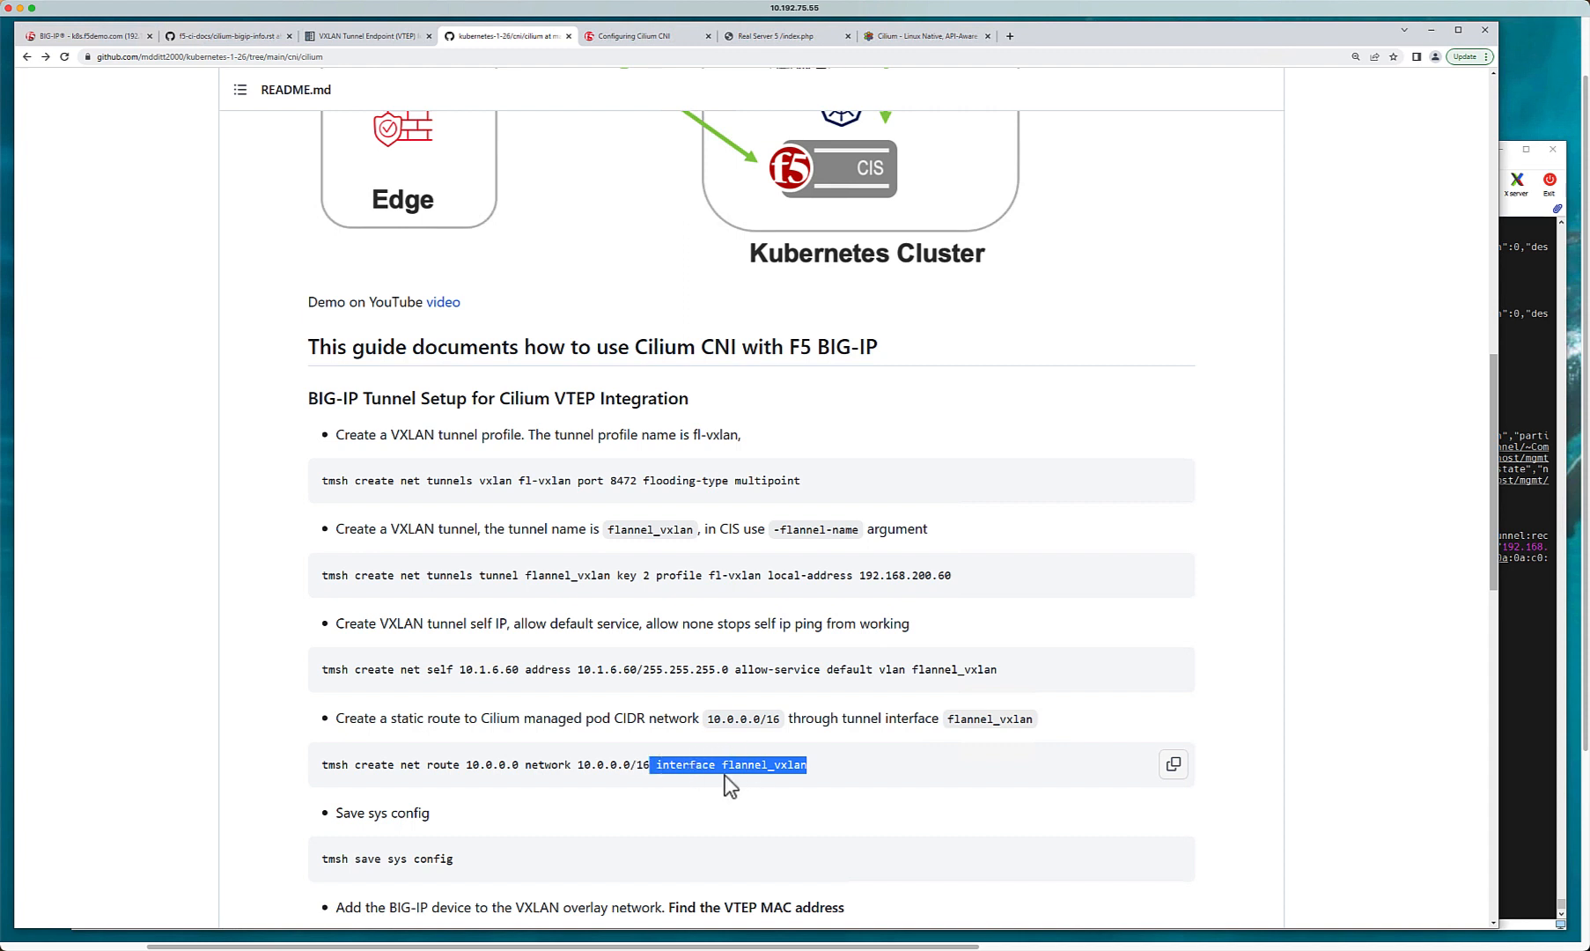
pyautogui.moveTo(505, 905)
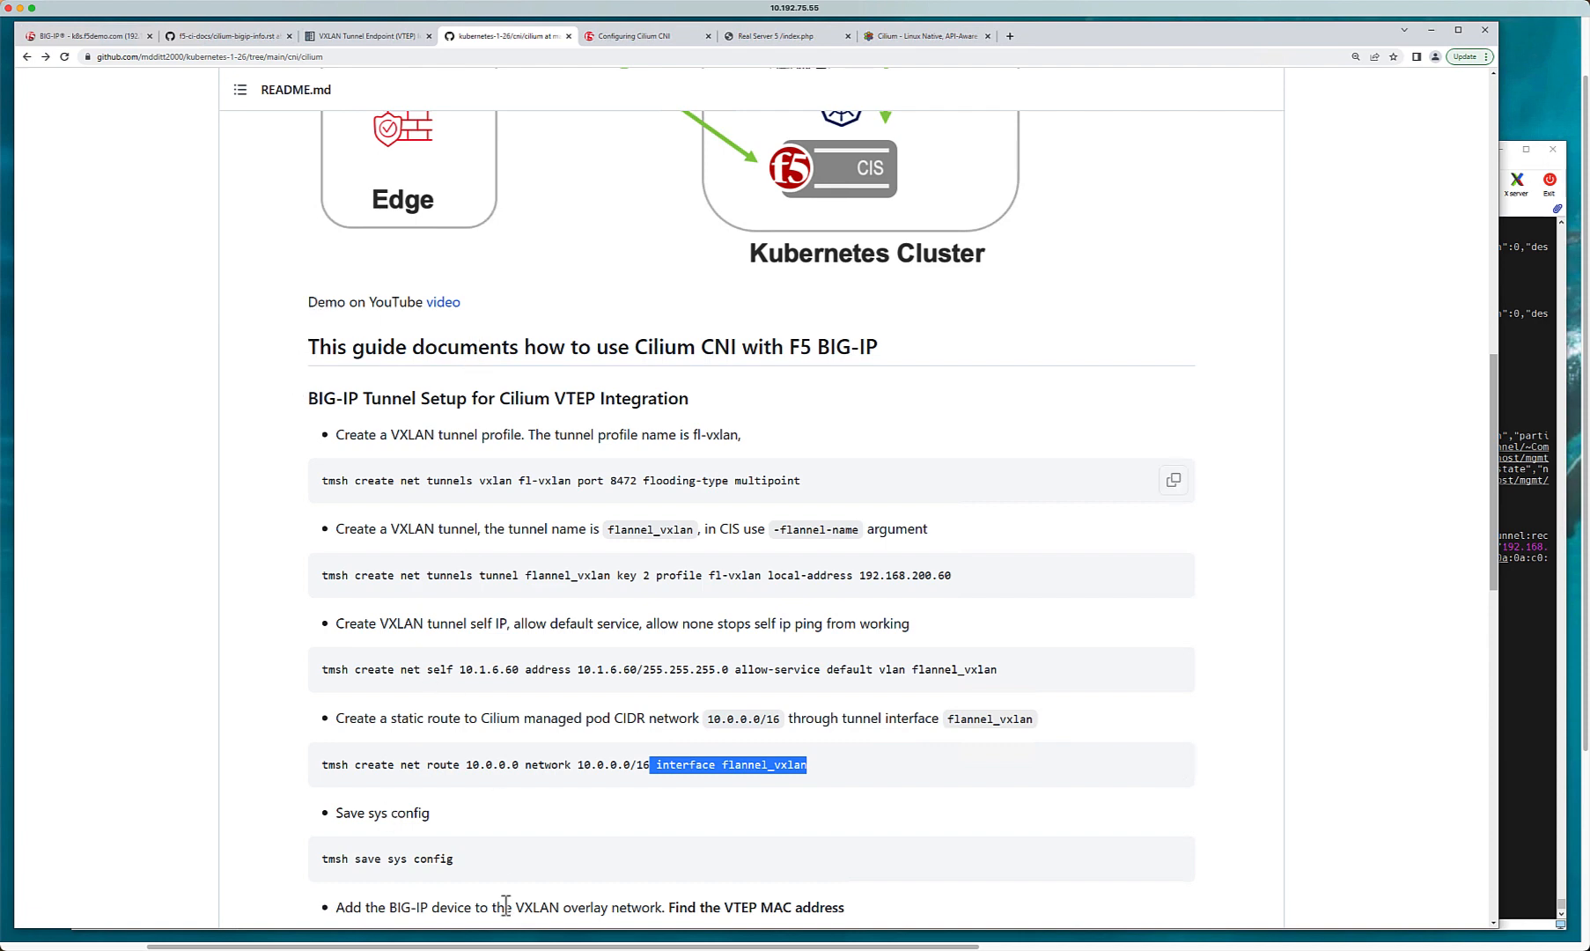
pyautogui.moveTo(326, 798)
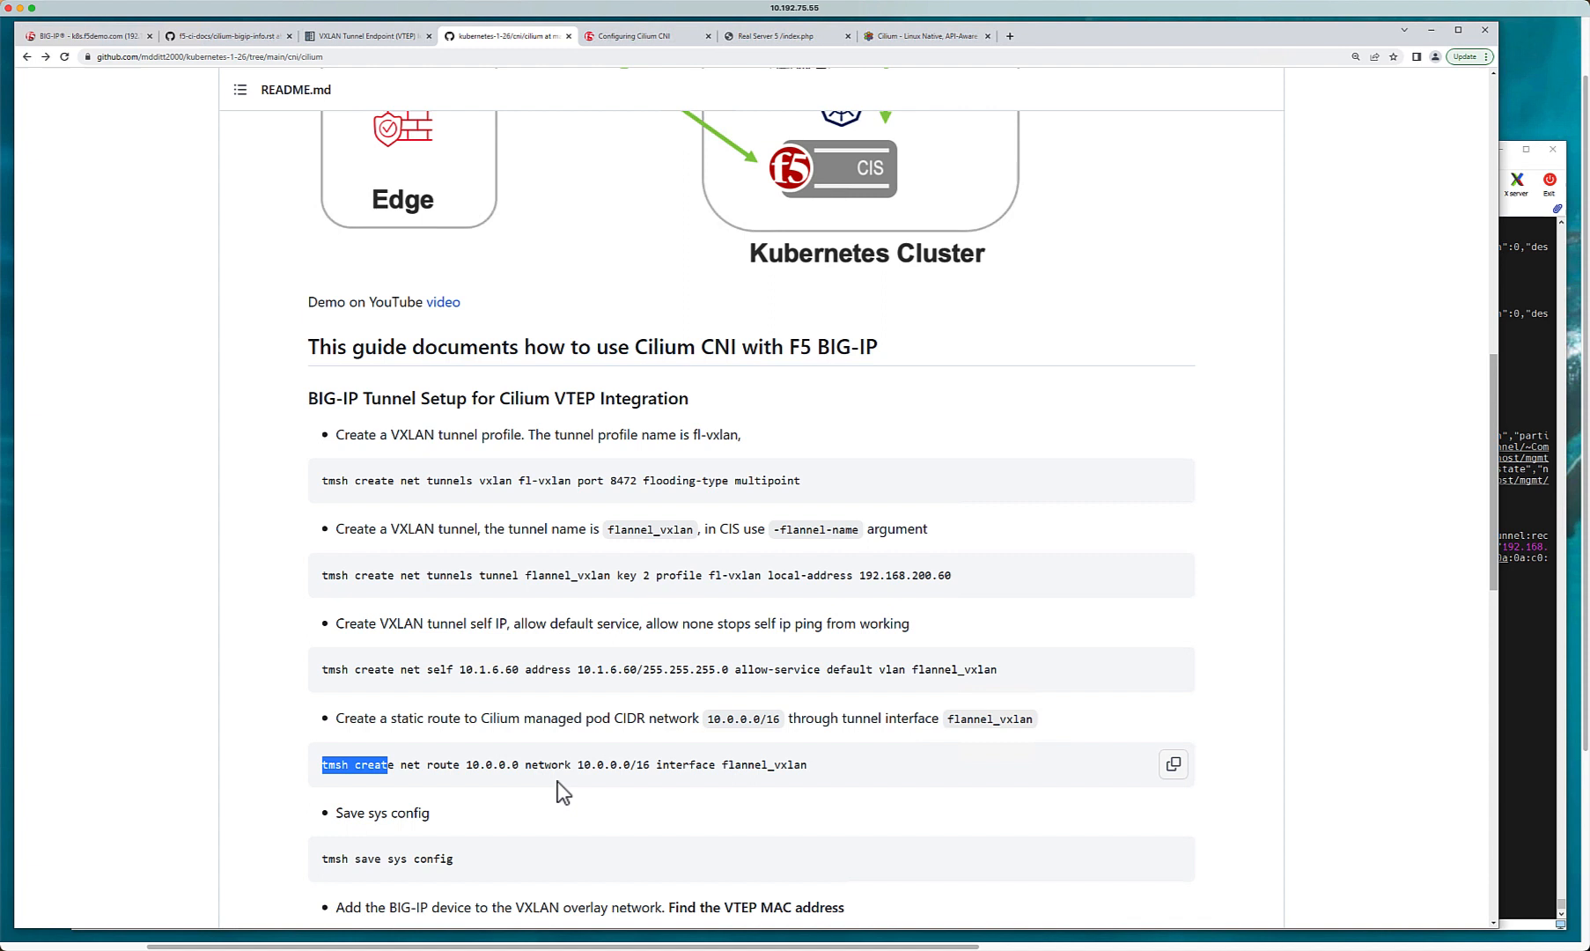
# Step: Highlight the guide's 'tmsh create net route' command for 10.0.0.0/16 via flannel_vxlan
pyautogui.tripleClick(557, 764)
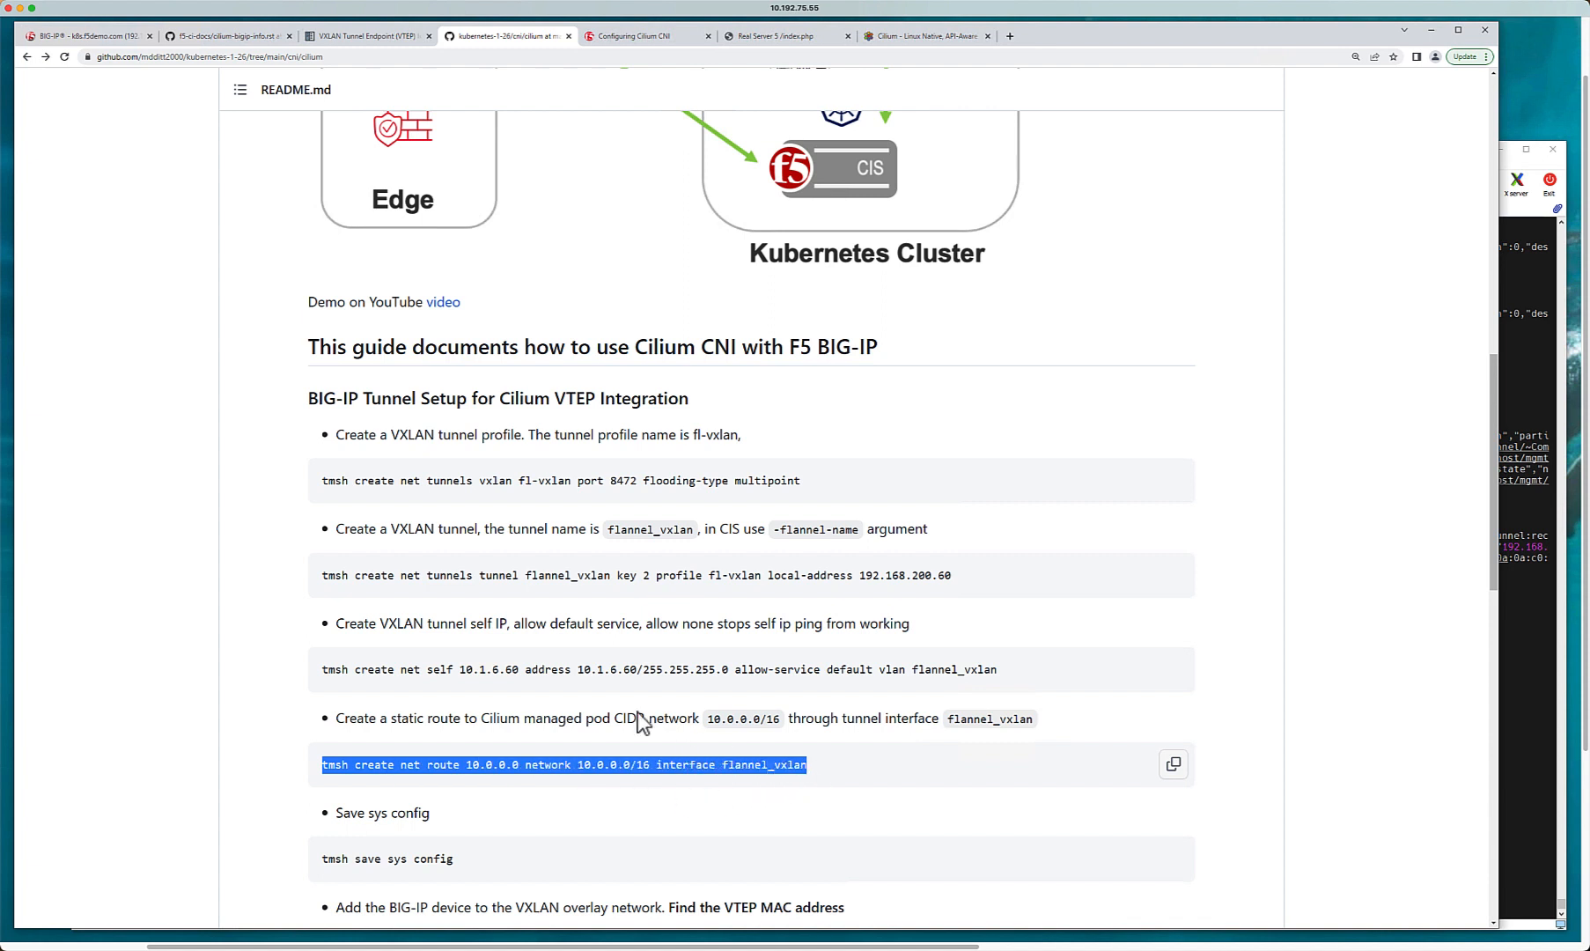
pyautogui.moveTo(715, 719)
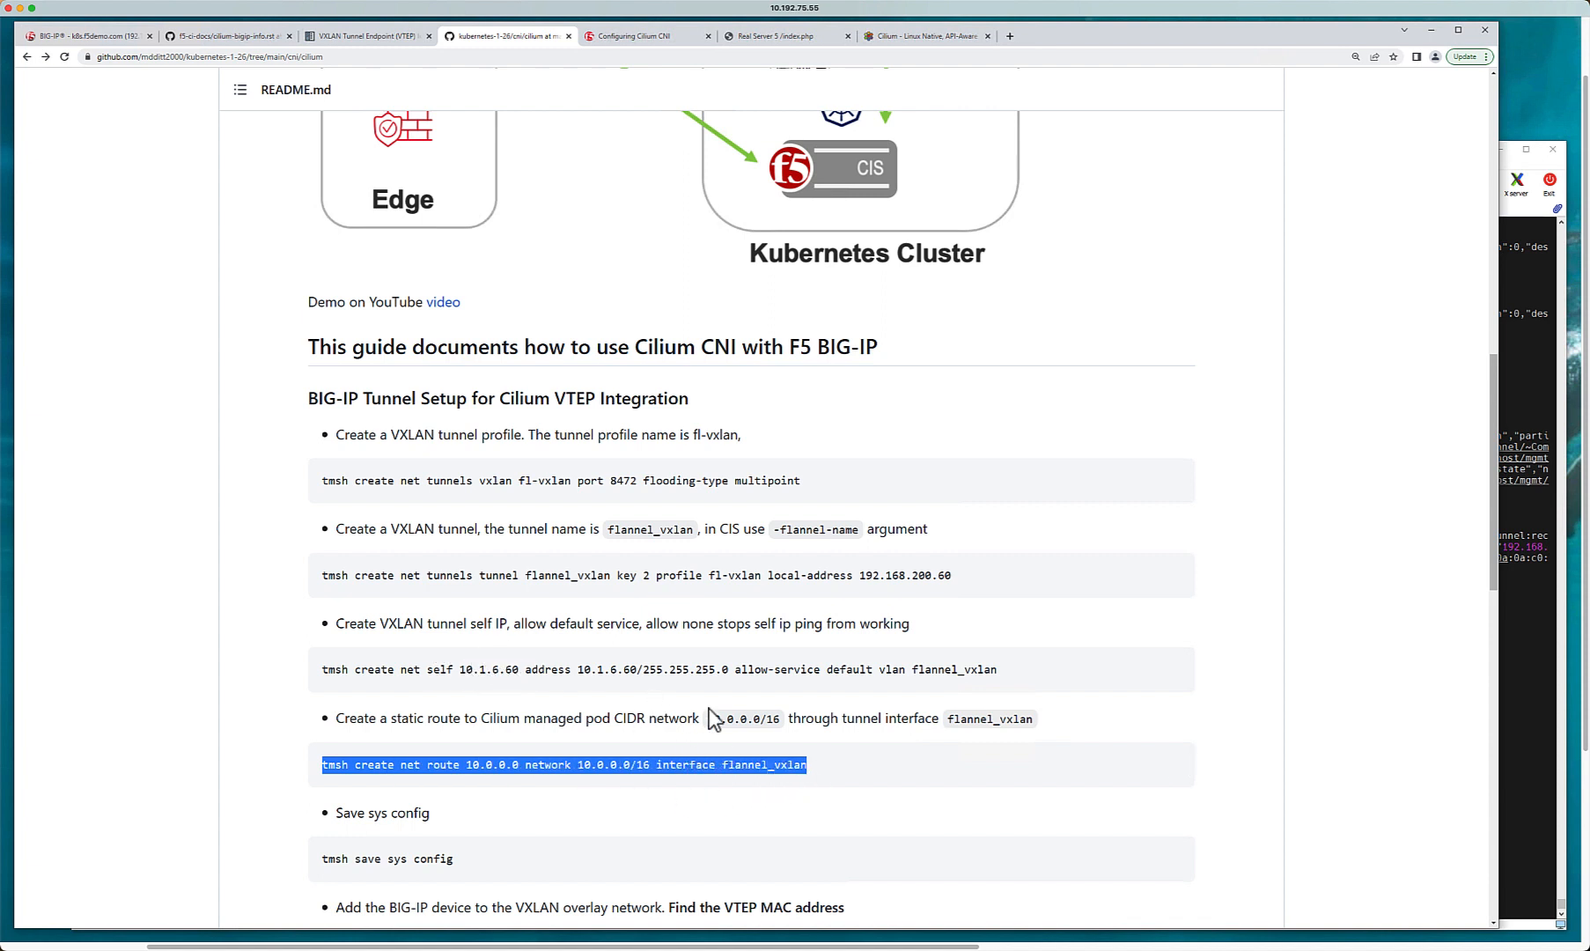
pyautogui.moveTo(678, 743)
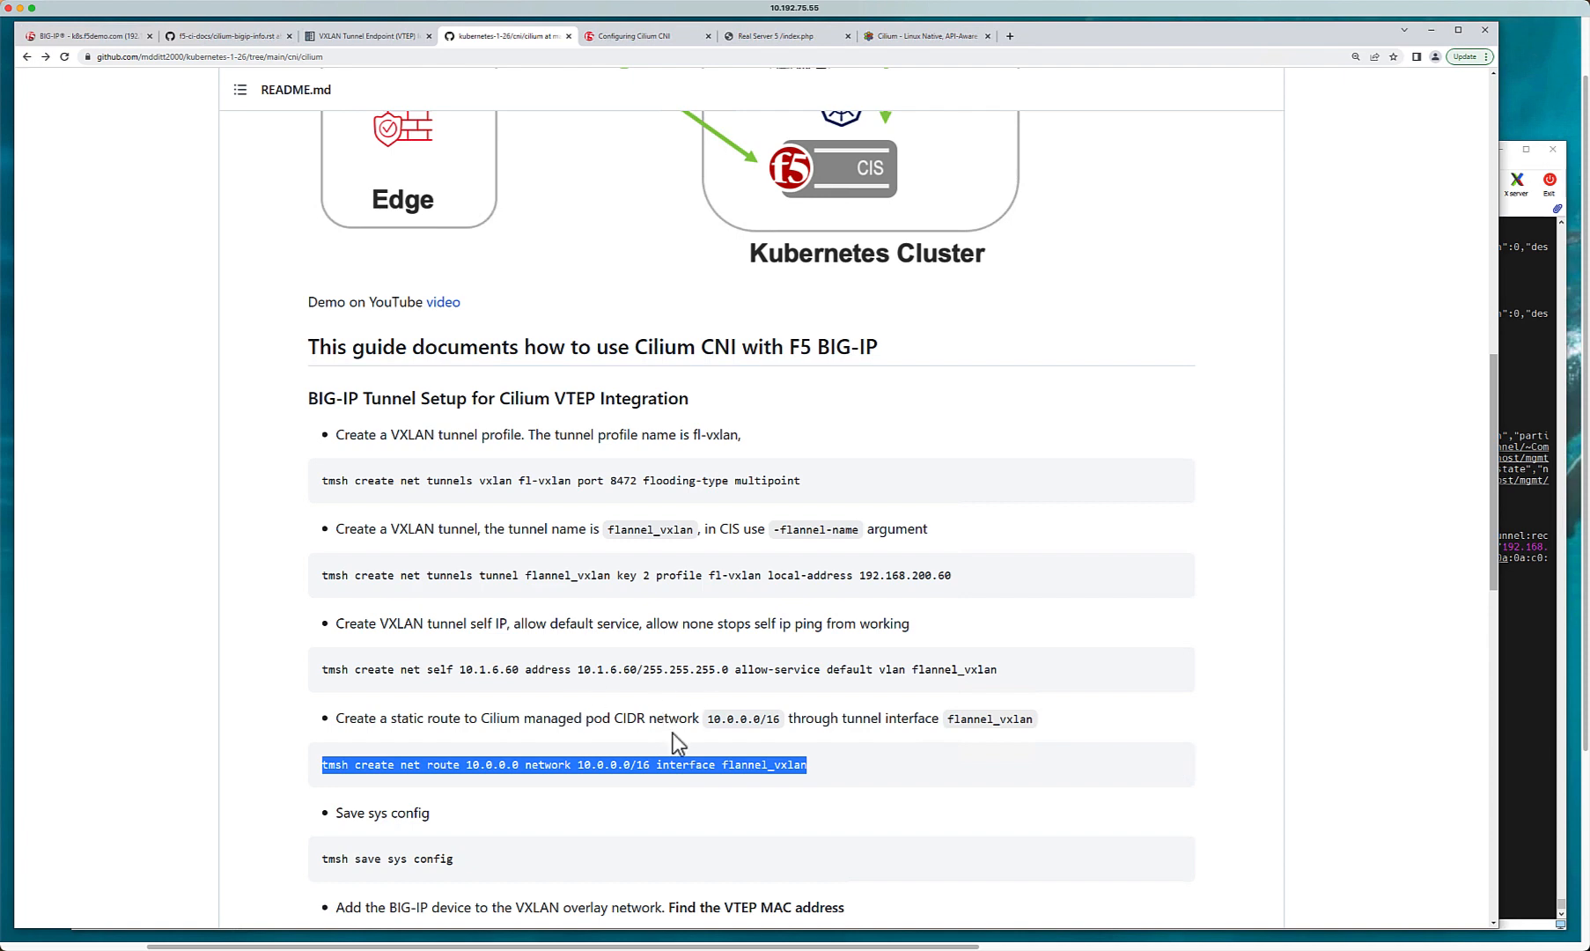
pyautogui.moveTo(513, 718)
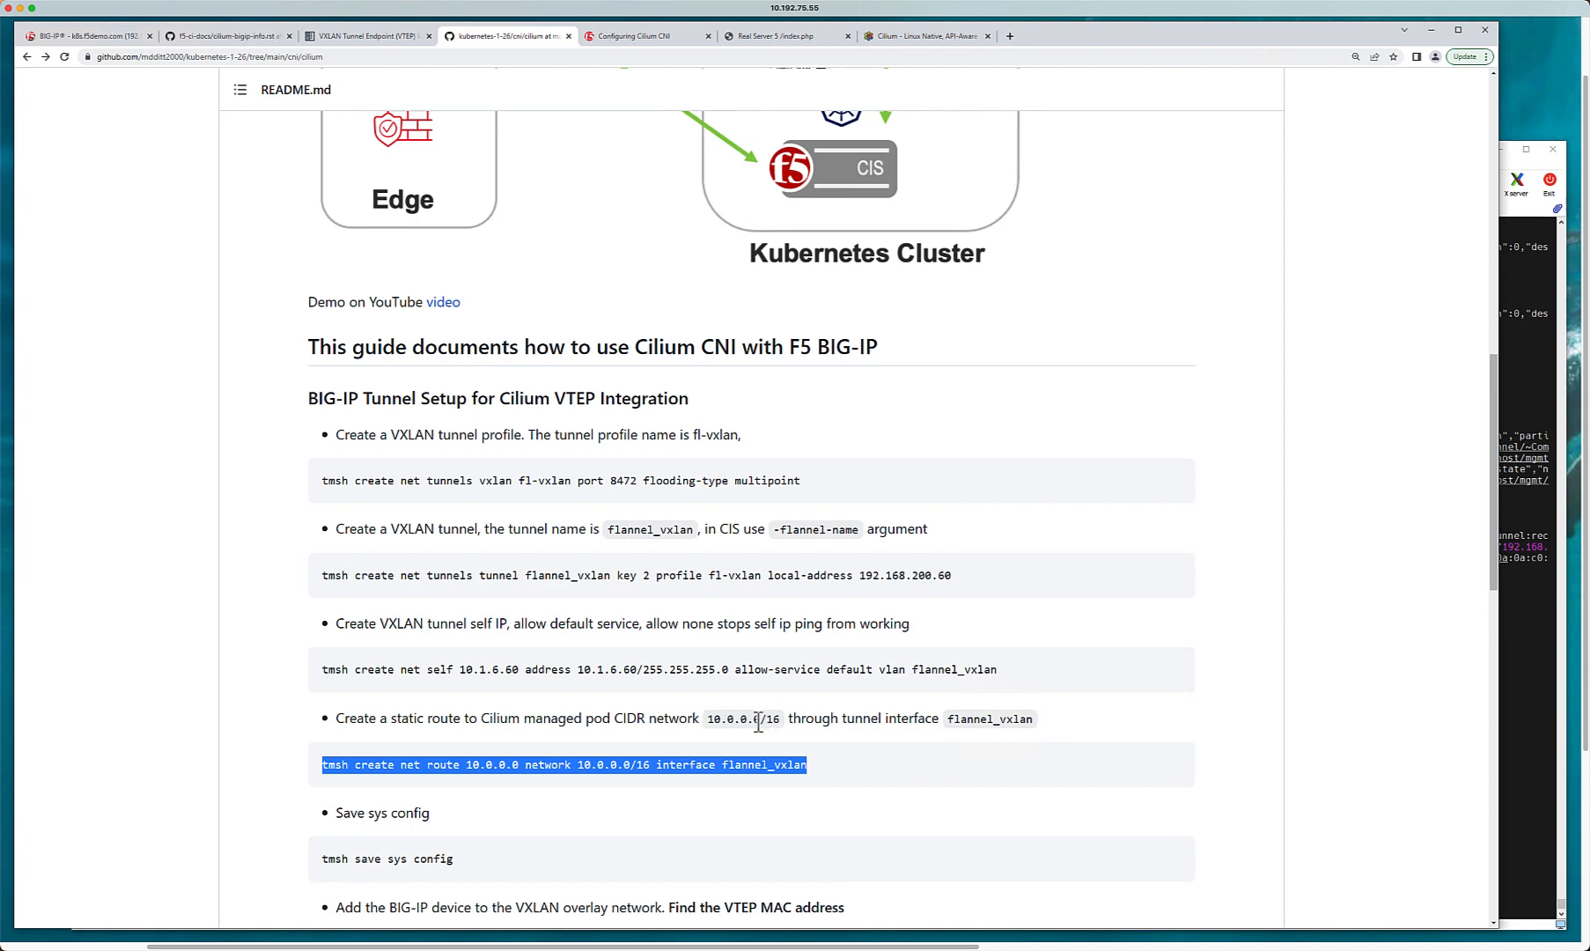
pyautogui.moveTo(1523, 377)
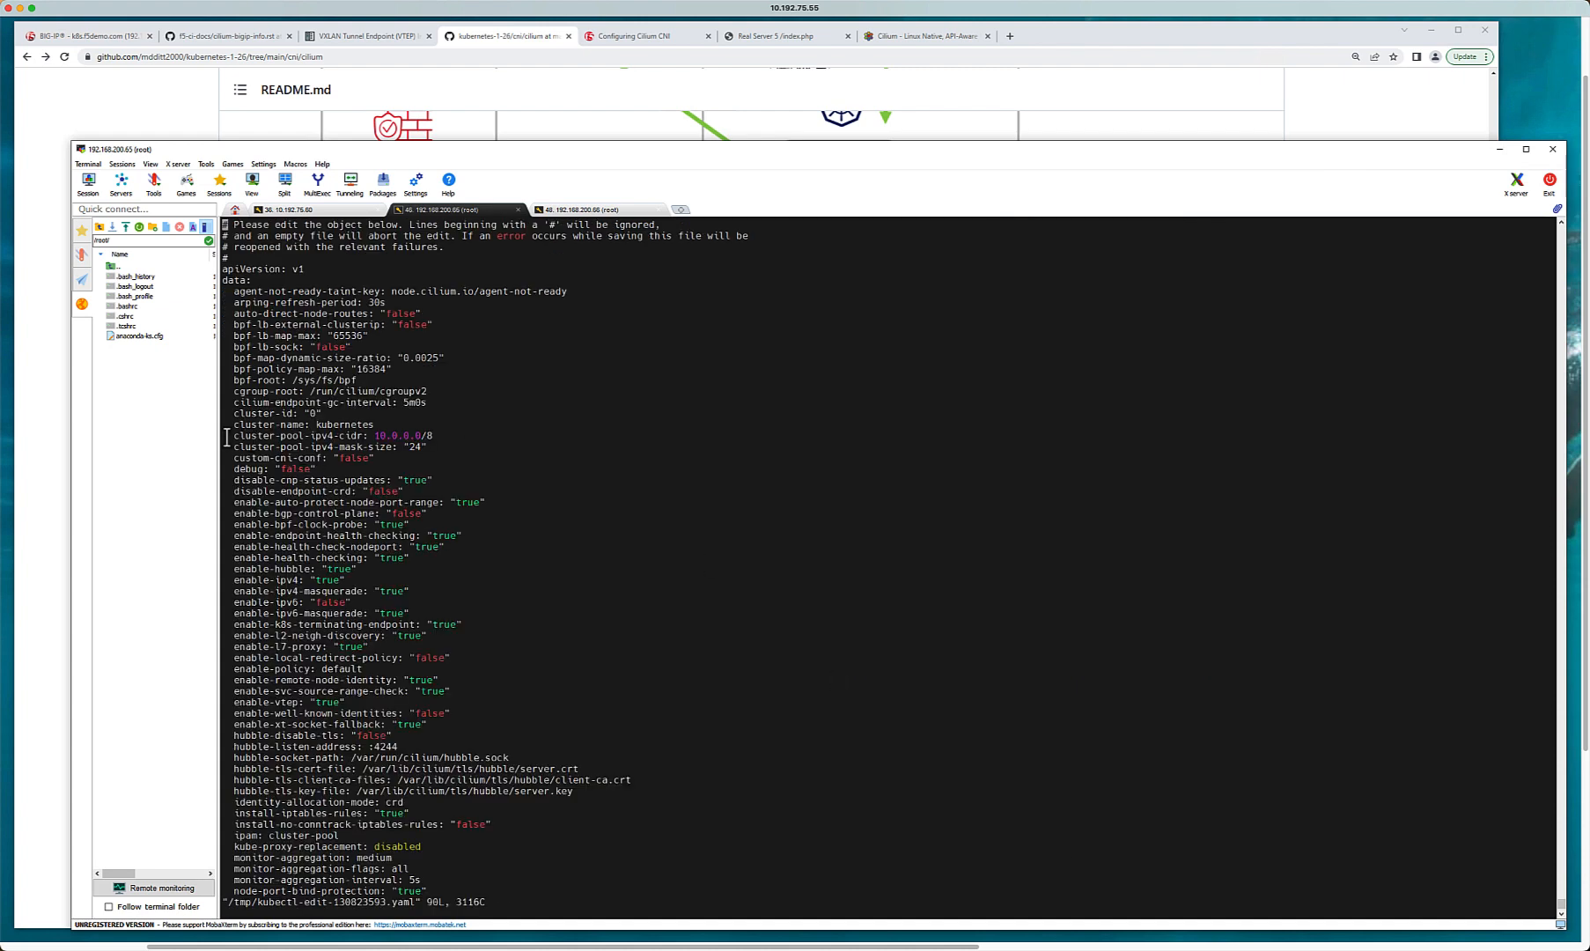
# Step: Inspect cilium-config's vtep-* entries for endpoint 192.168.200.60 and the 10.0.0.0/8 pool CIDR
pyautogui.doubleClick(399, 435)
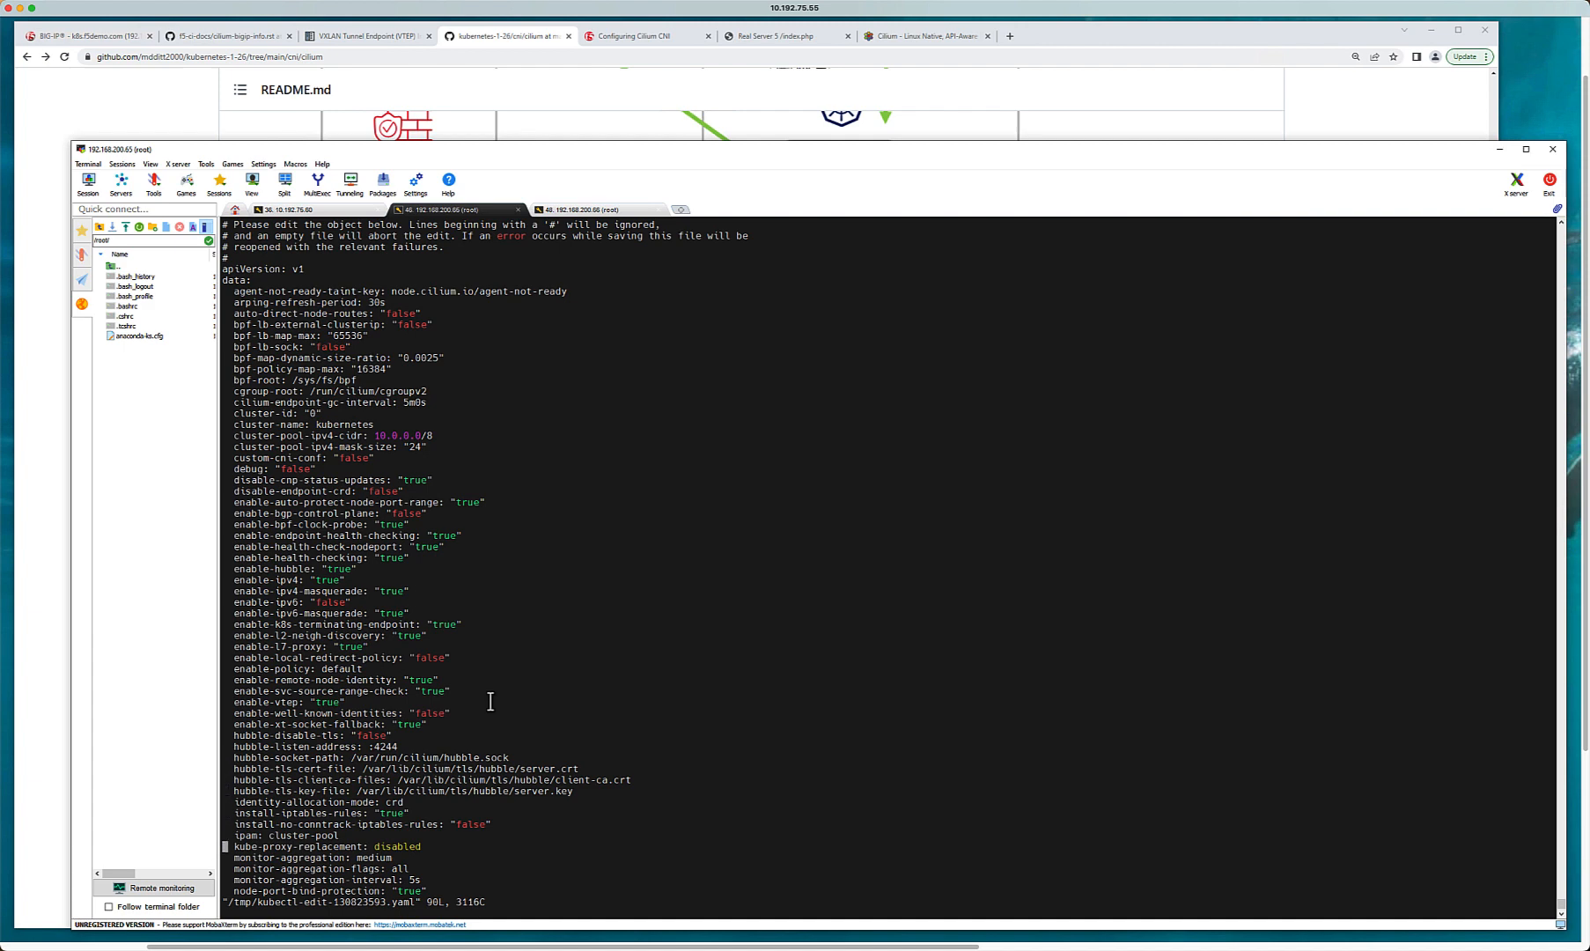
pyautogui.scroll(-3)
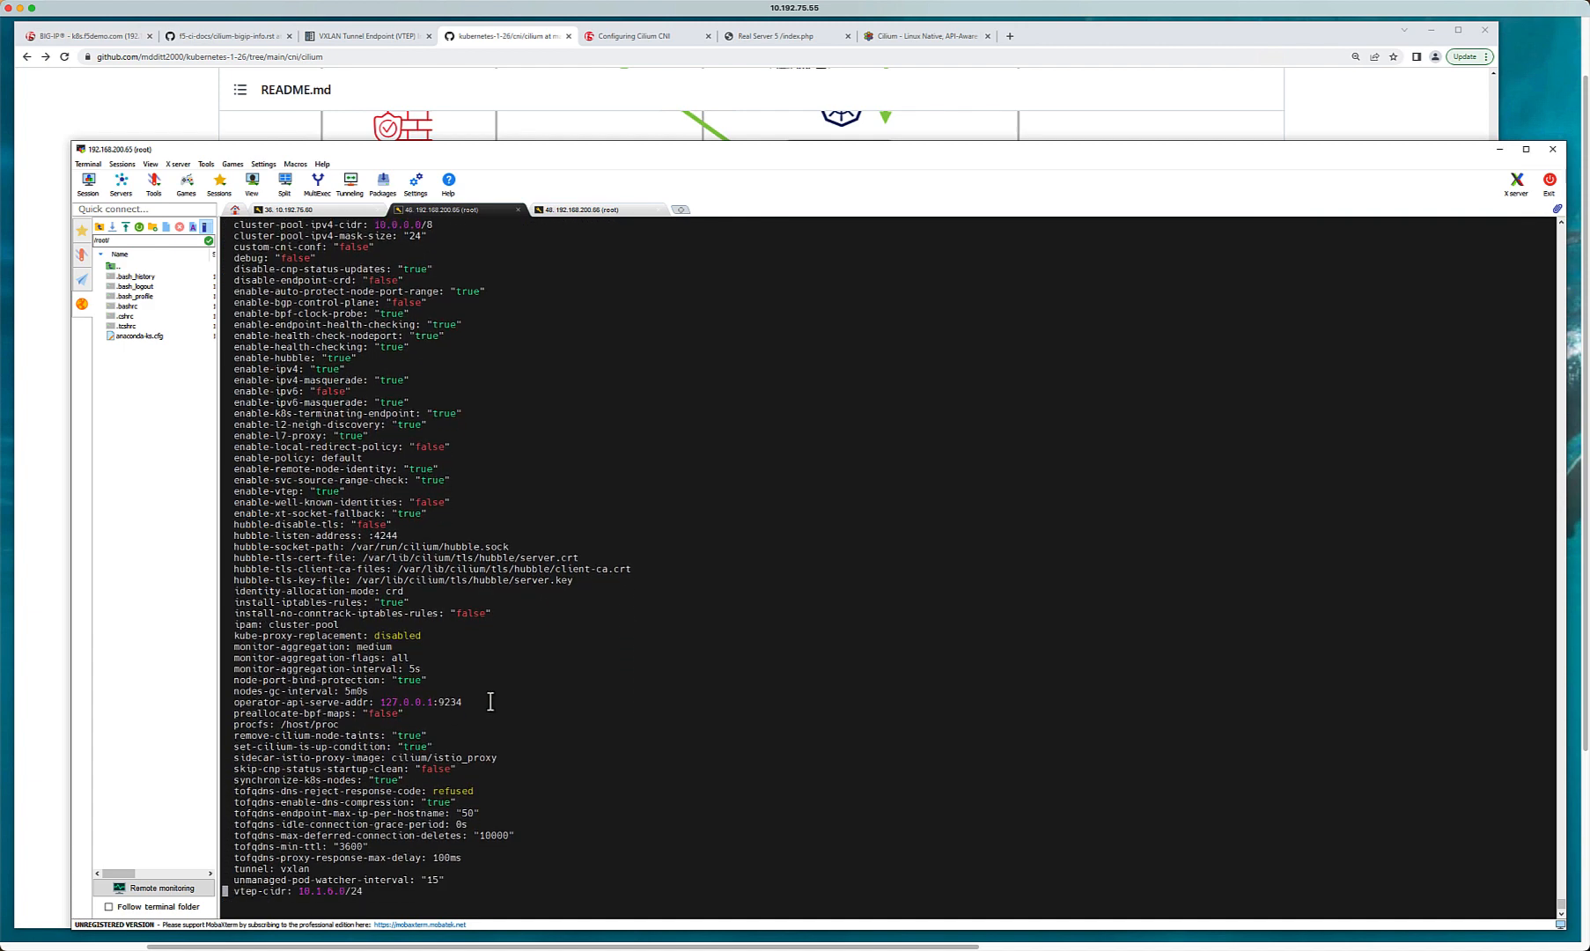
pyautogui.scroll(-3)
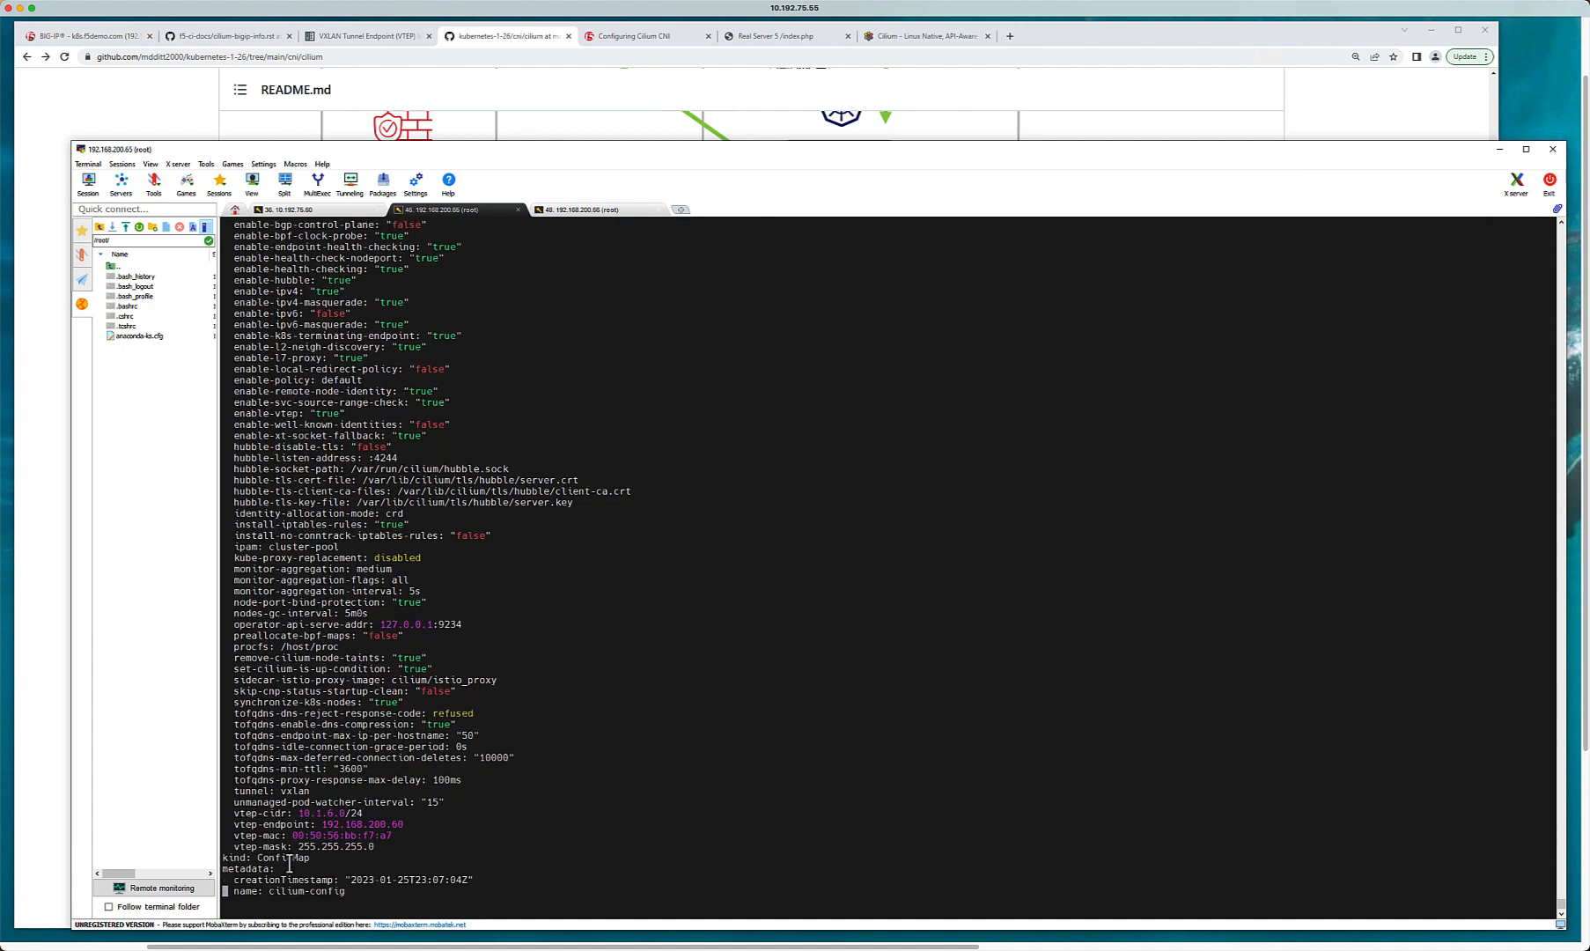
pyautogui.doubleClick(314, 812)
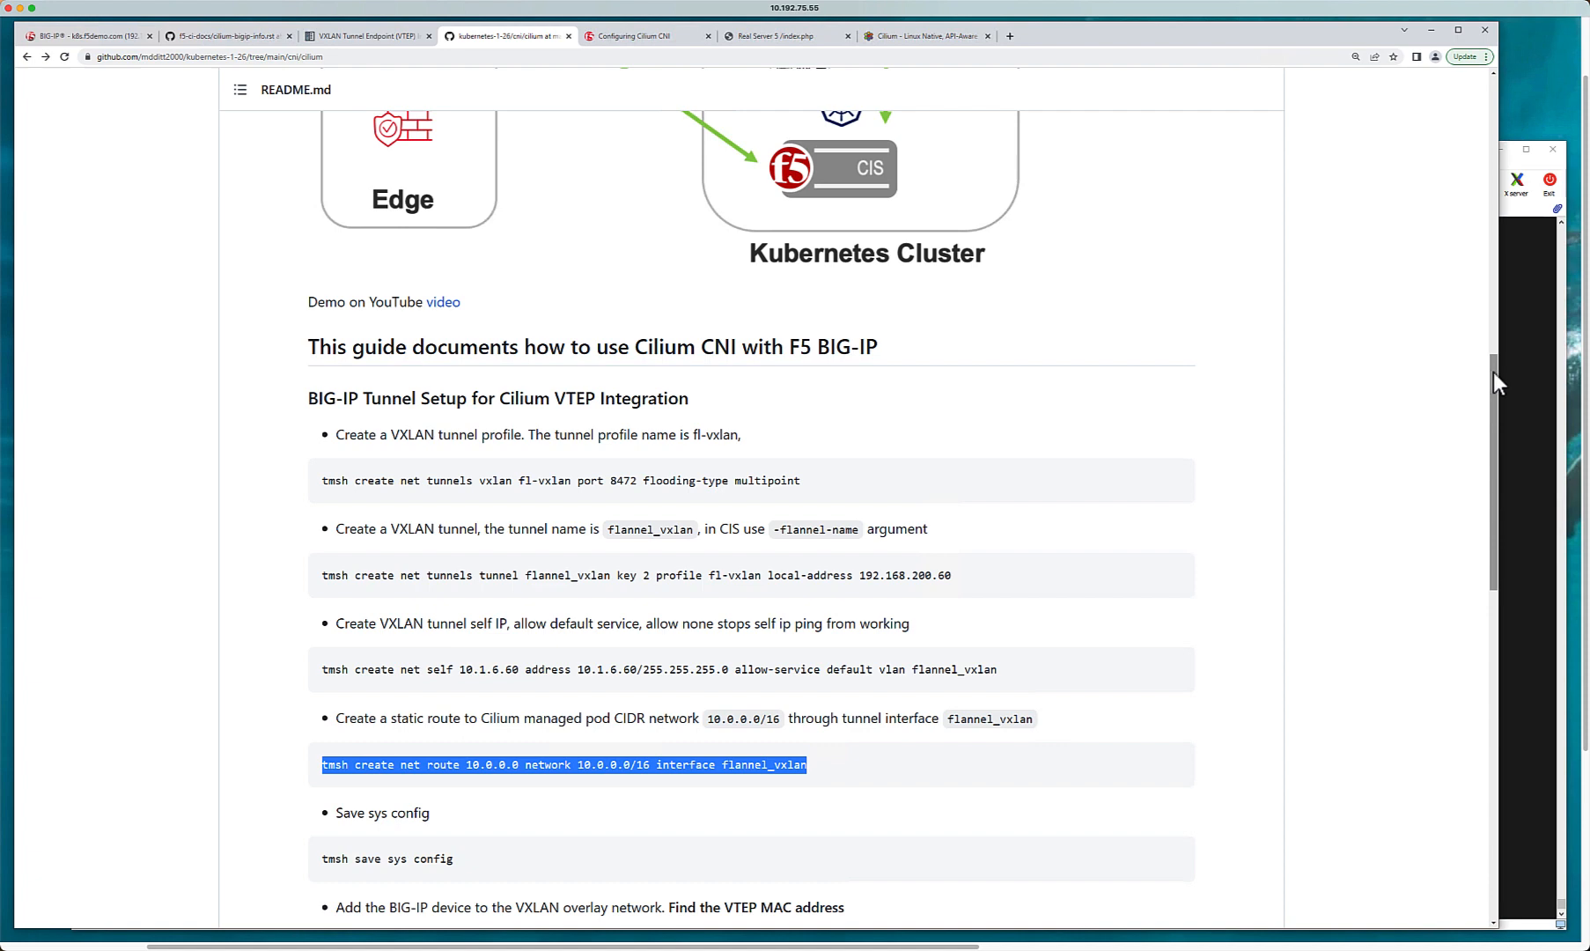
# Step: Highlight the flannel_vxlan show command and its MAC 00:50:56:bb:f7:a7
pyautogui.scroll(-3)
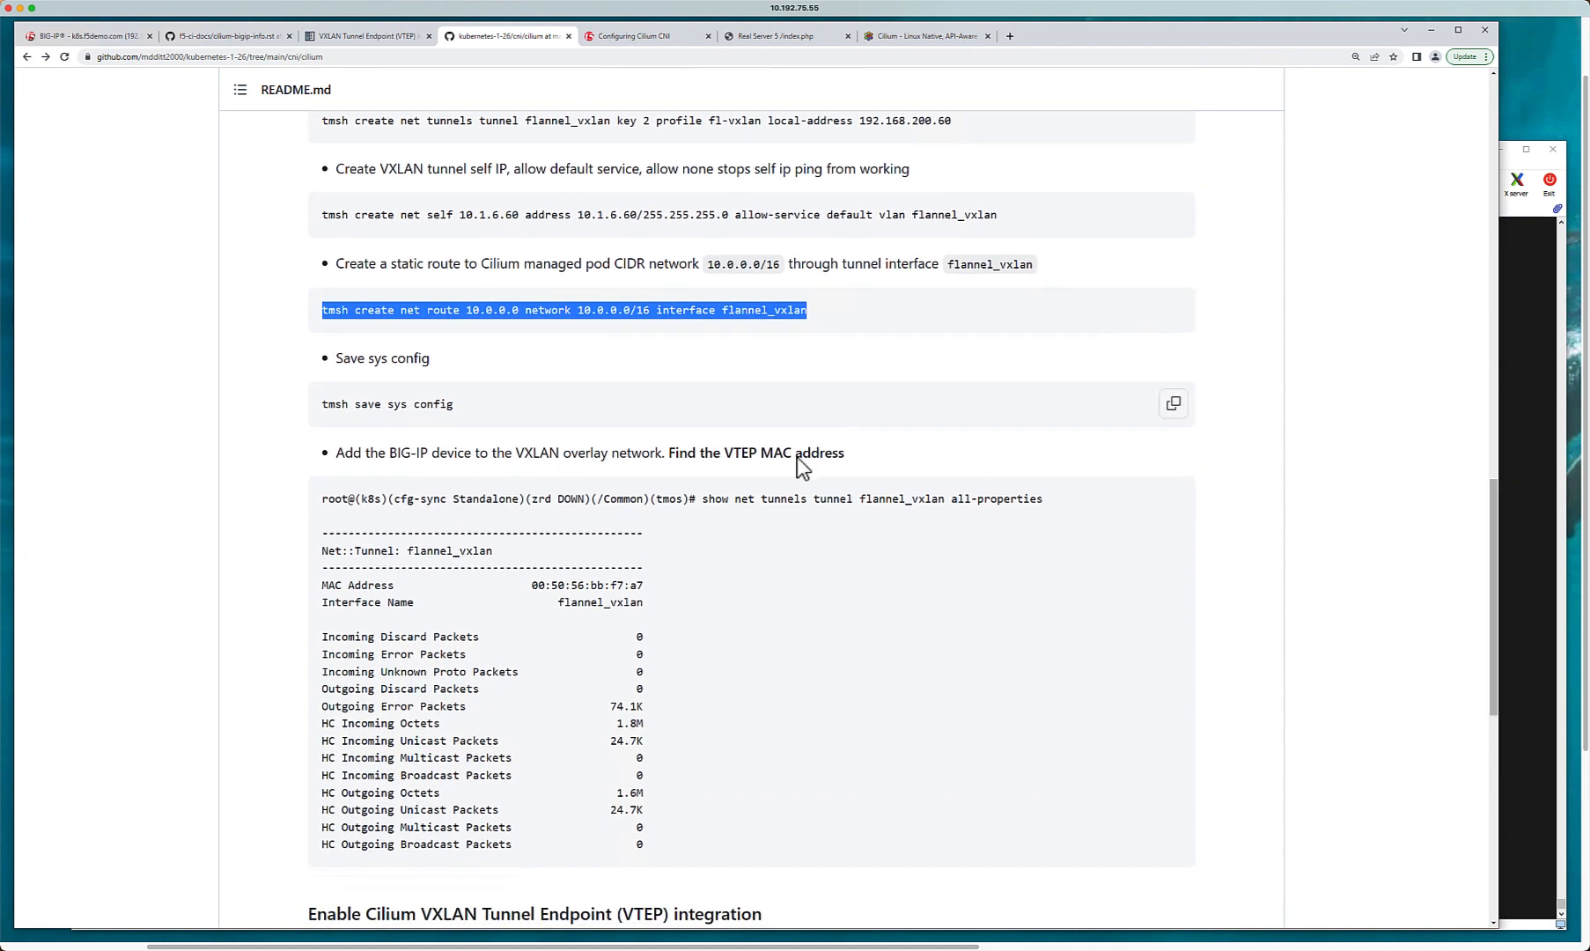
pyautogui.doubleClick(830, 498)
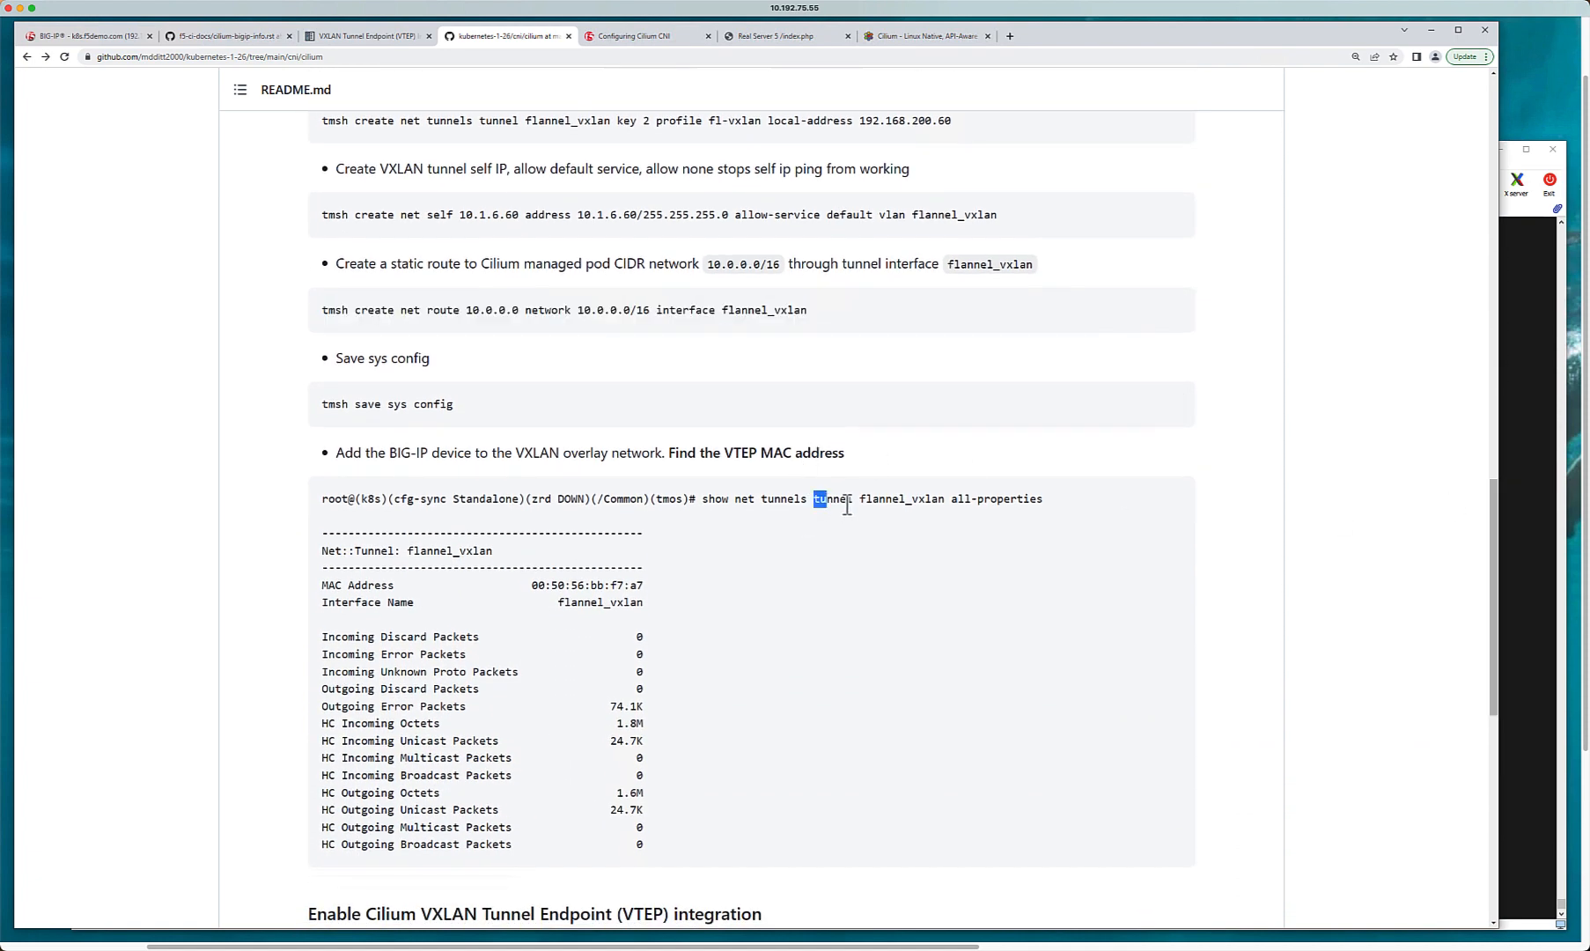
pyautogui.doubleClick(901, 499)
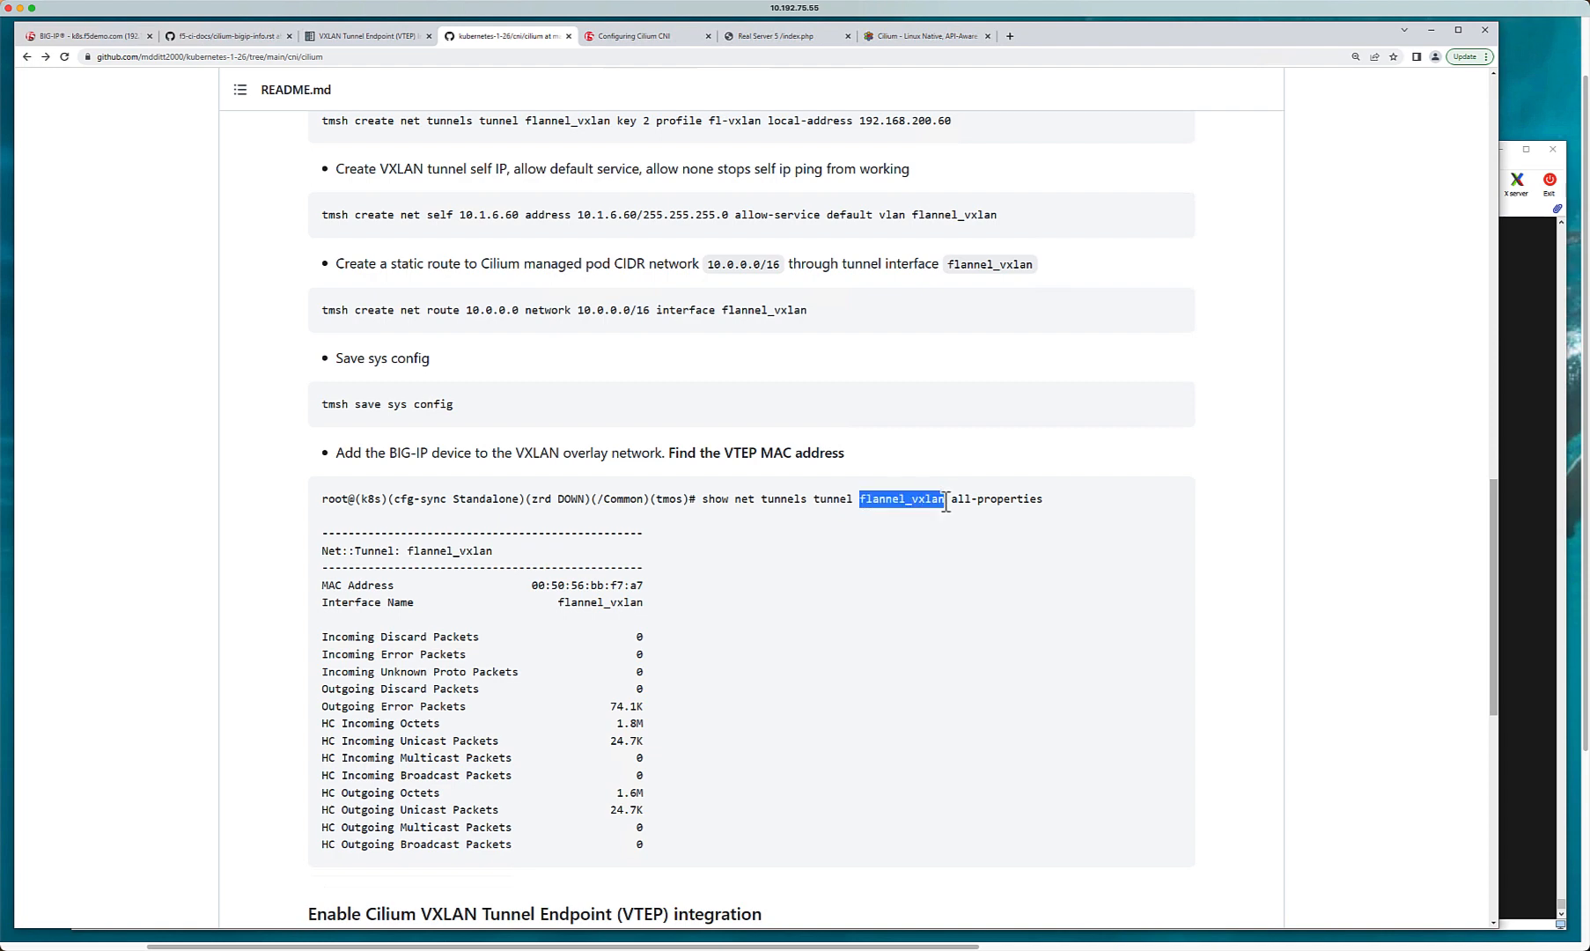
pyautogui.moveTo(768, 502)
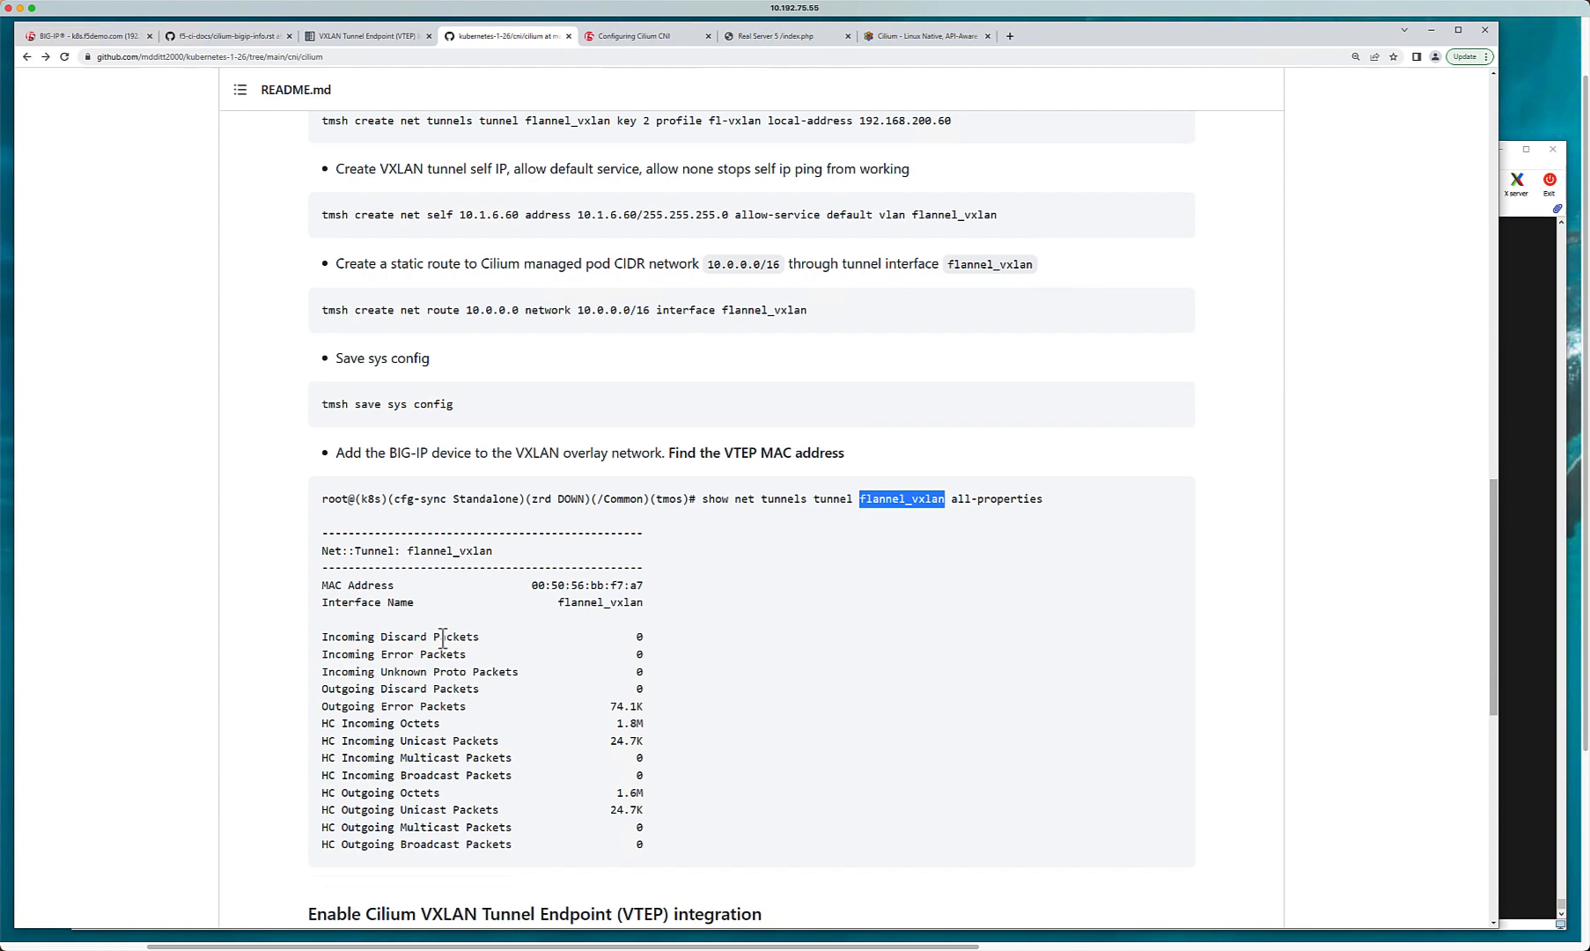
pyautogui.doubleClick(586, 584)
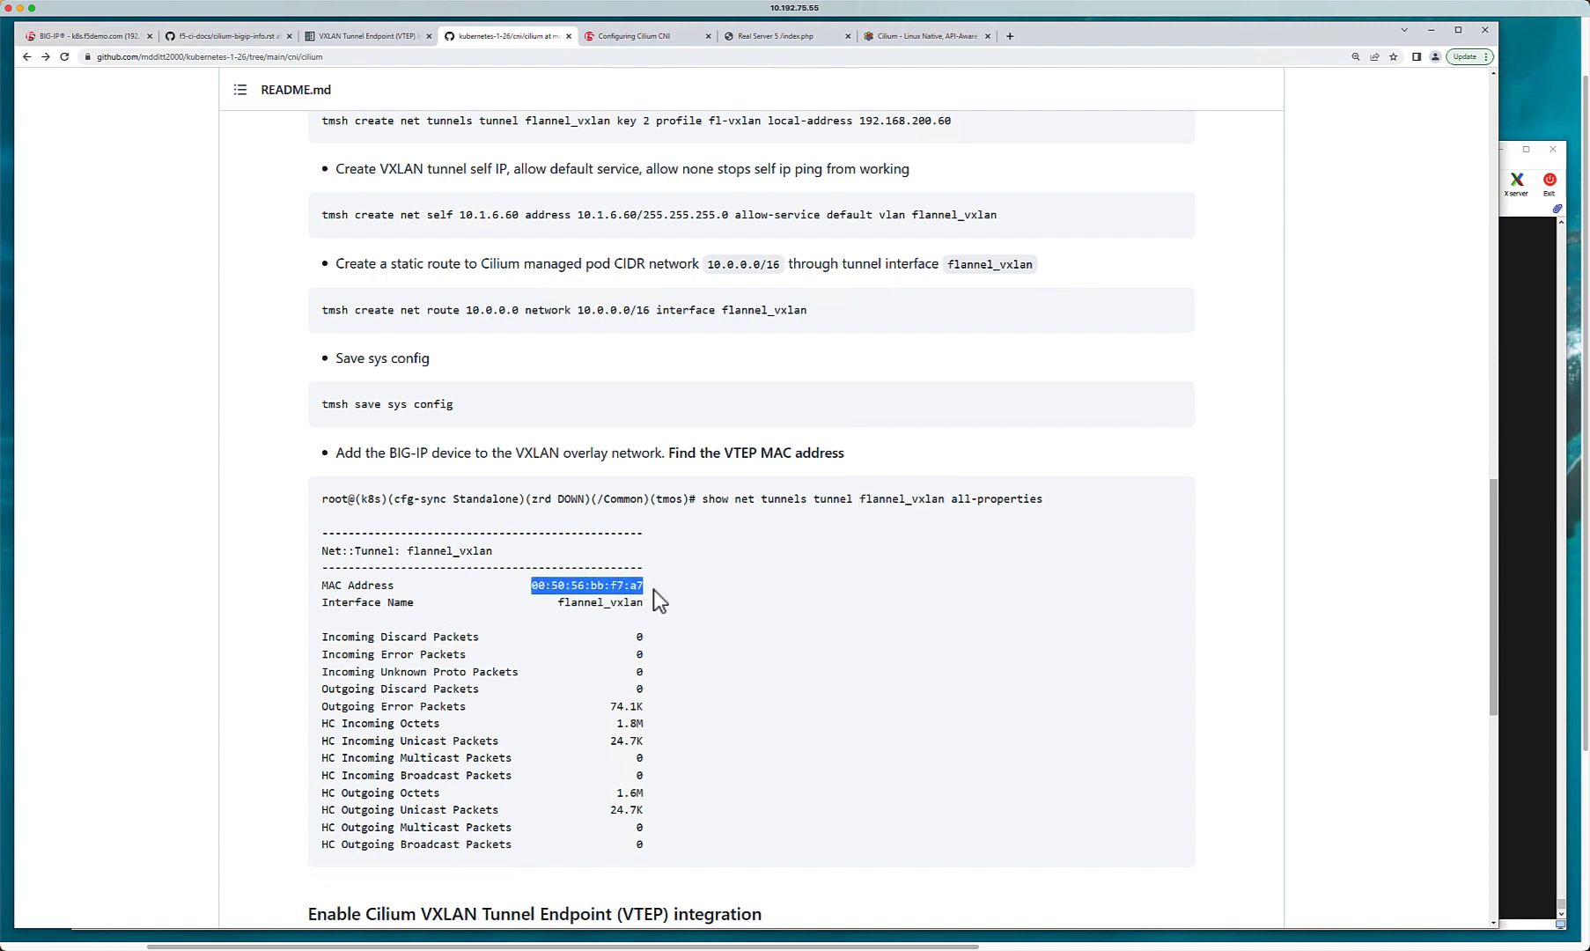
pyautogui.moveTo(822, 497)
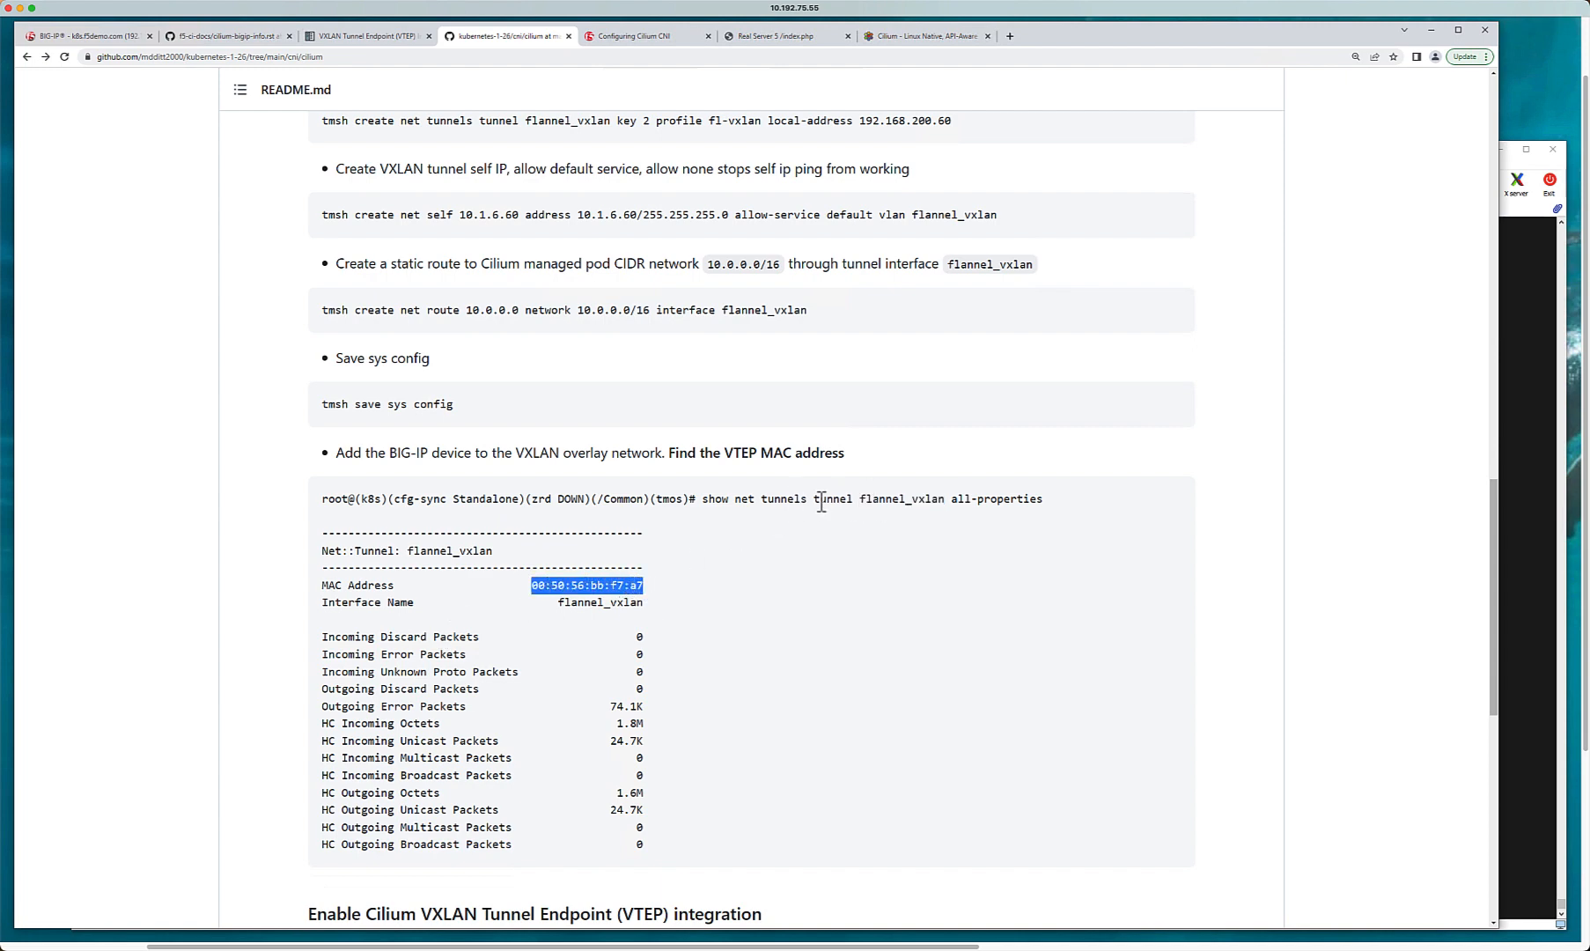
pyautogui.moveTo(882, 504)
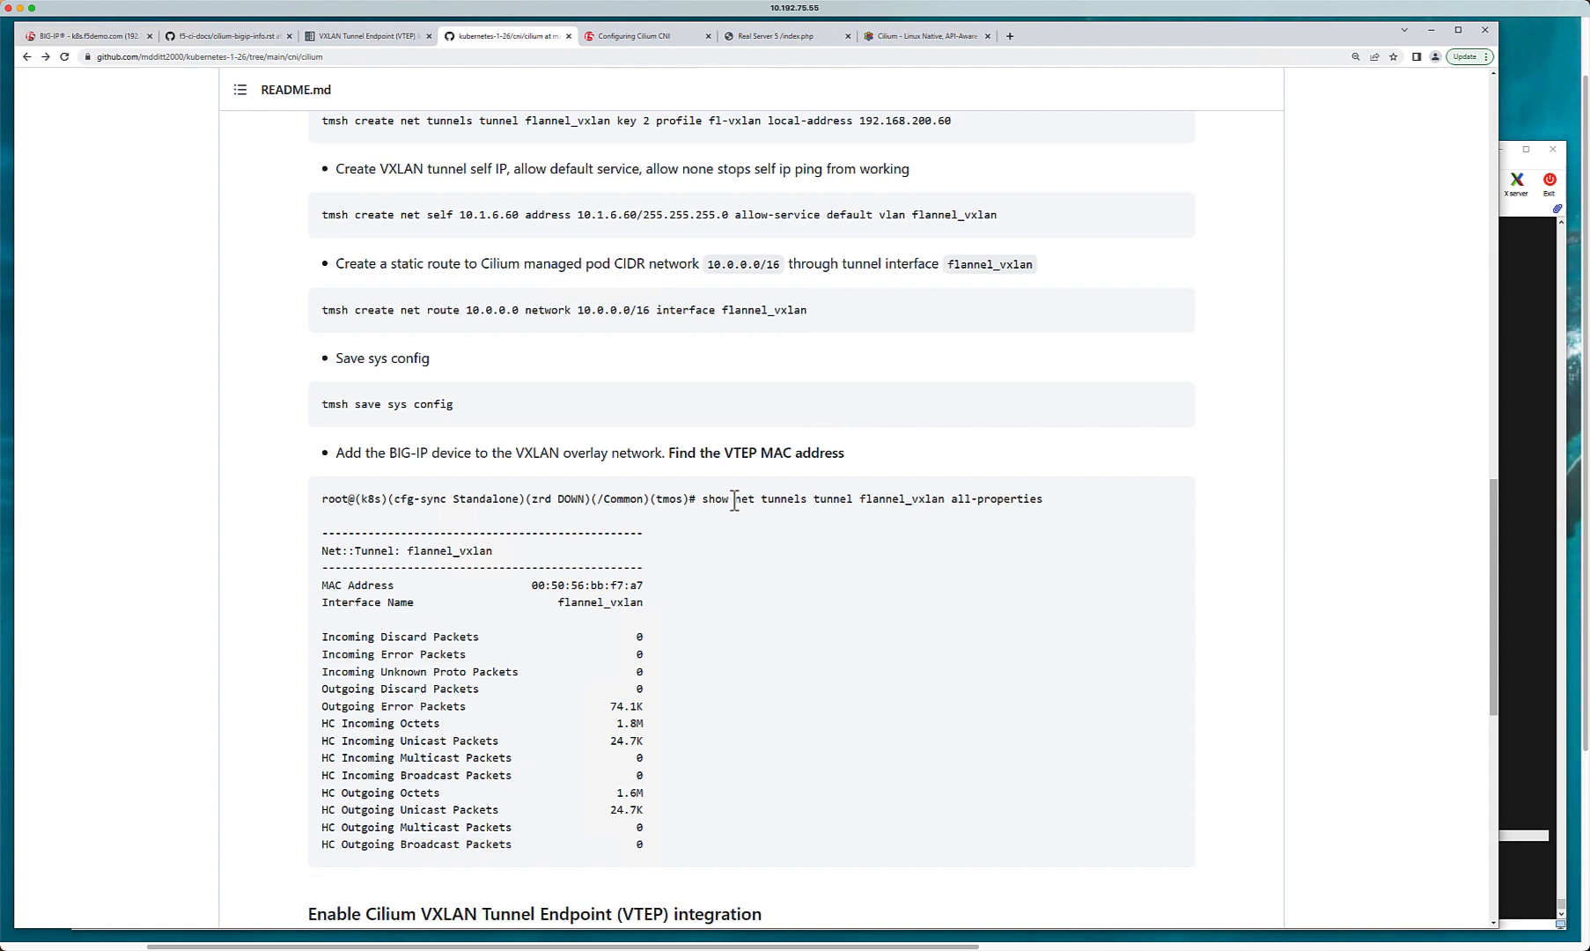
pyautogui.moveTo(548, 631)
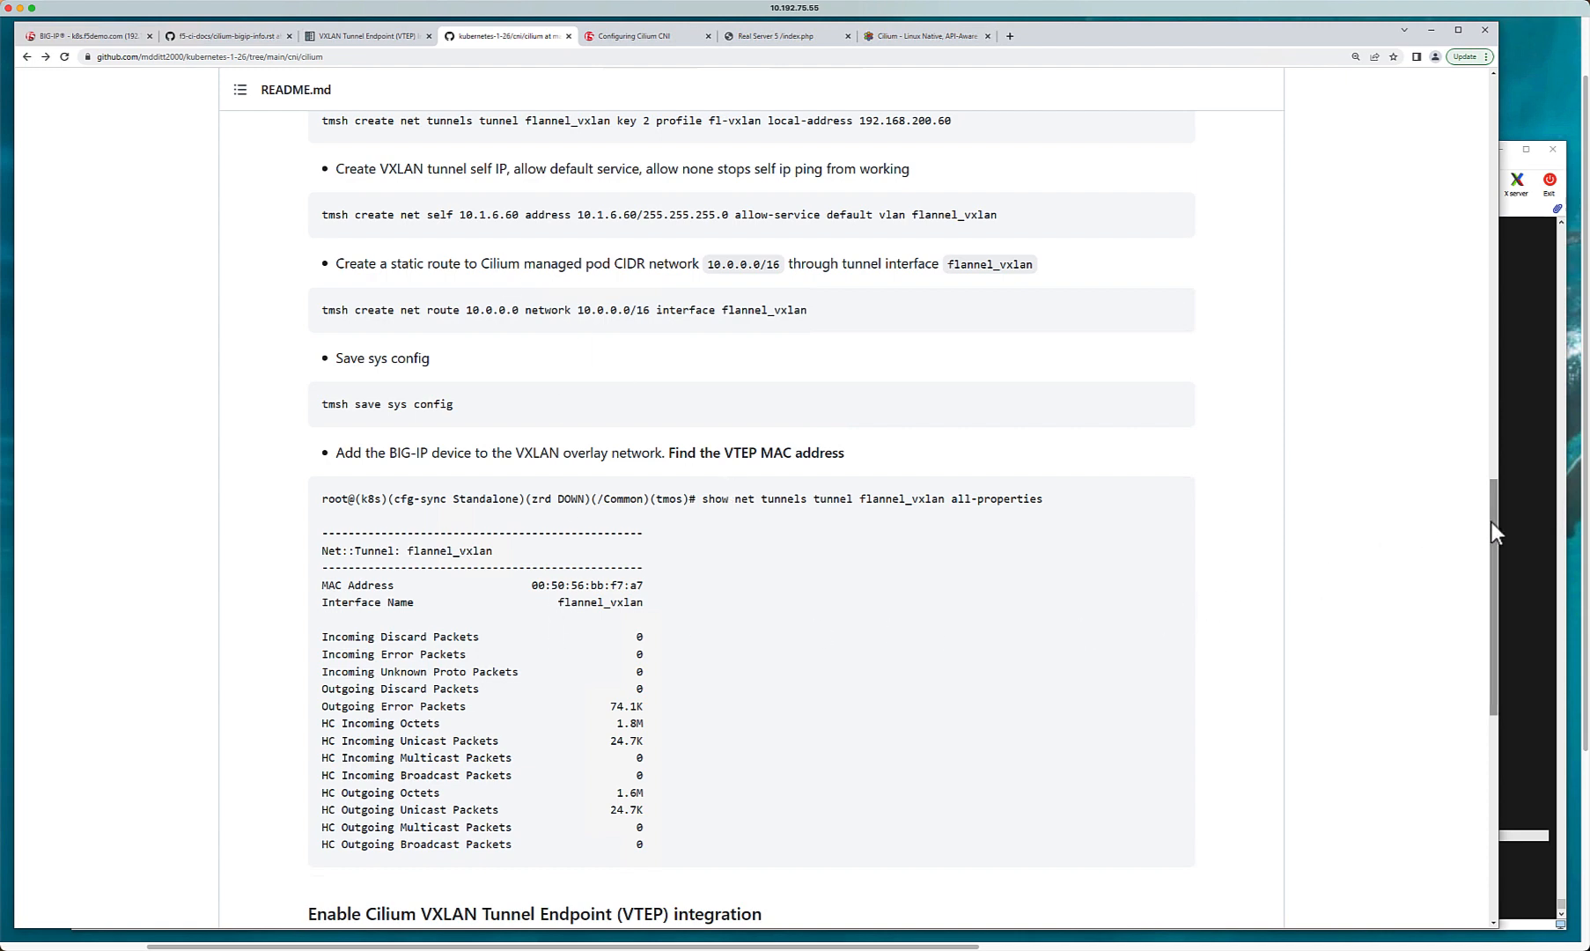
# Step: Scroll to the VTEP integration section and the FDB entries for 192.168.200.65/.66
pyautogui.scroll(-3)
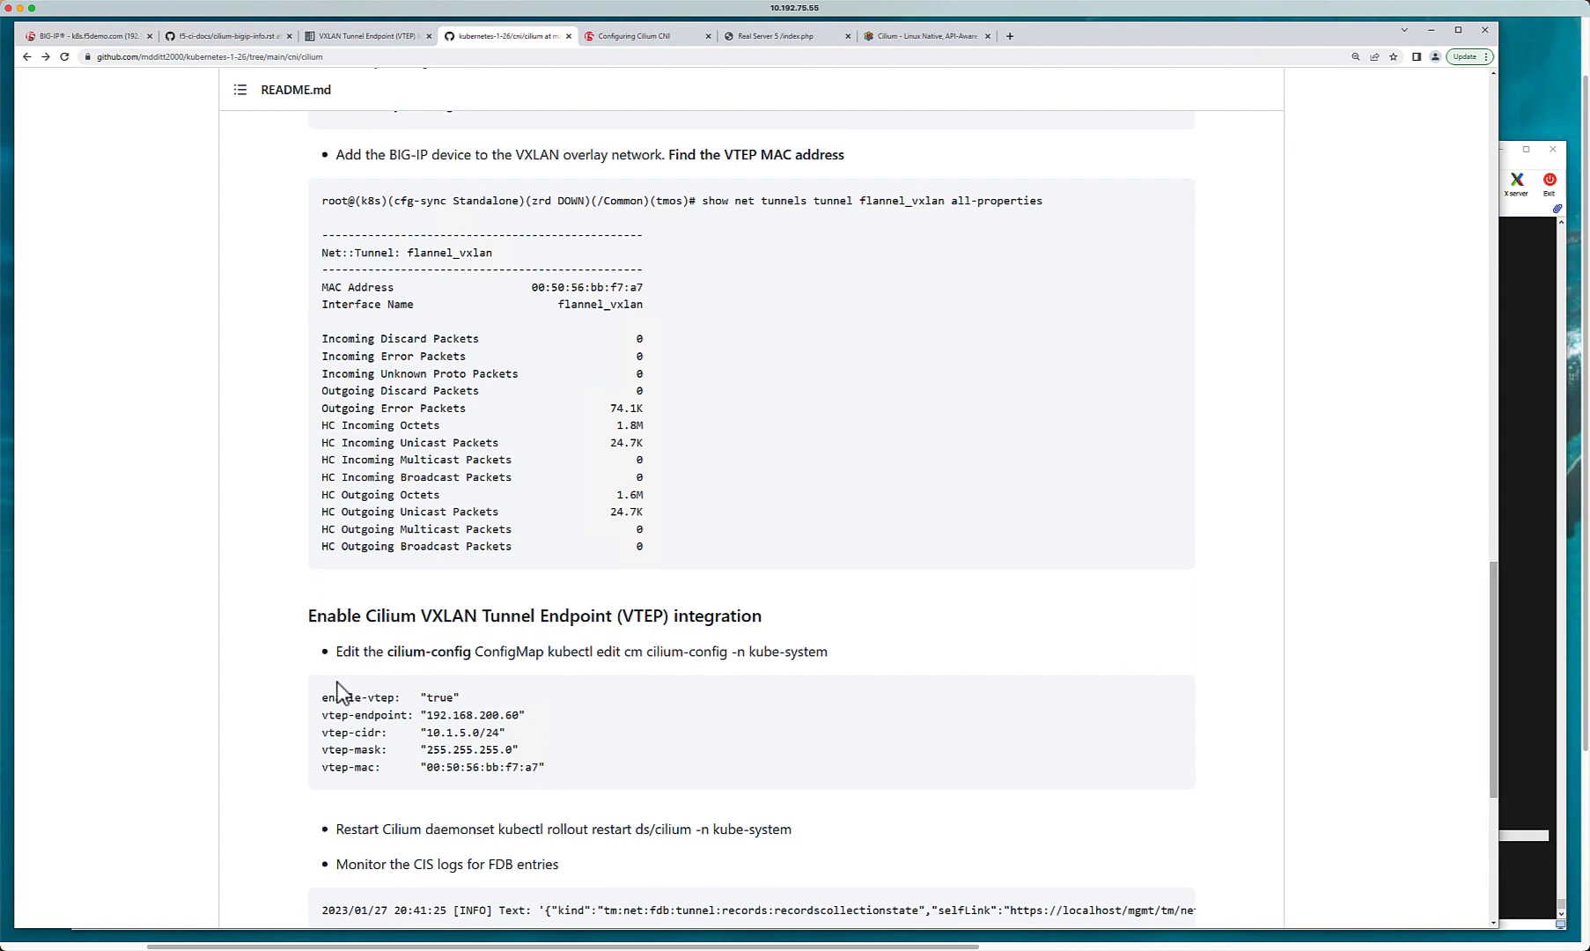
pyautogui.moveTo(462, 715)
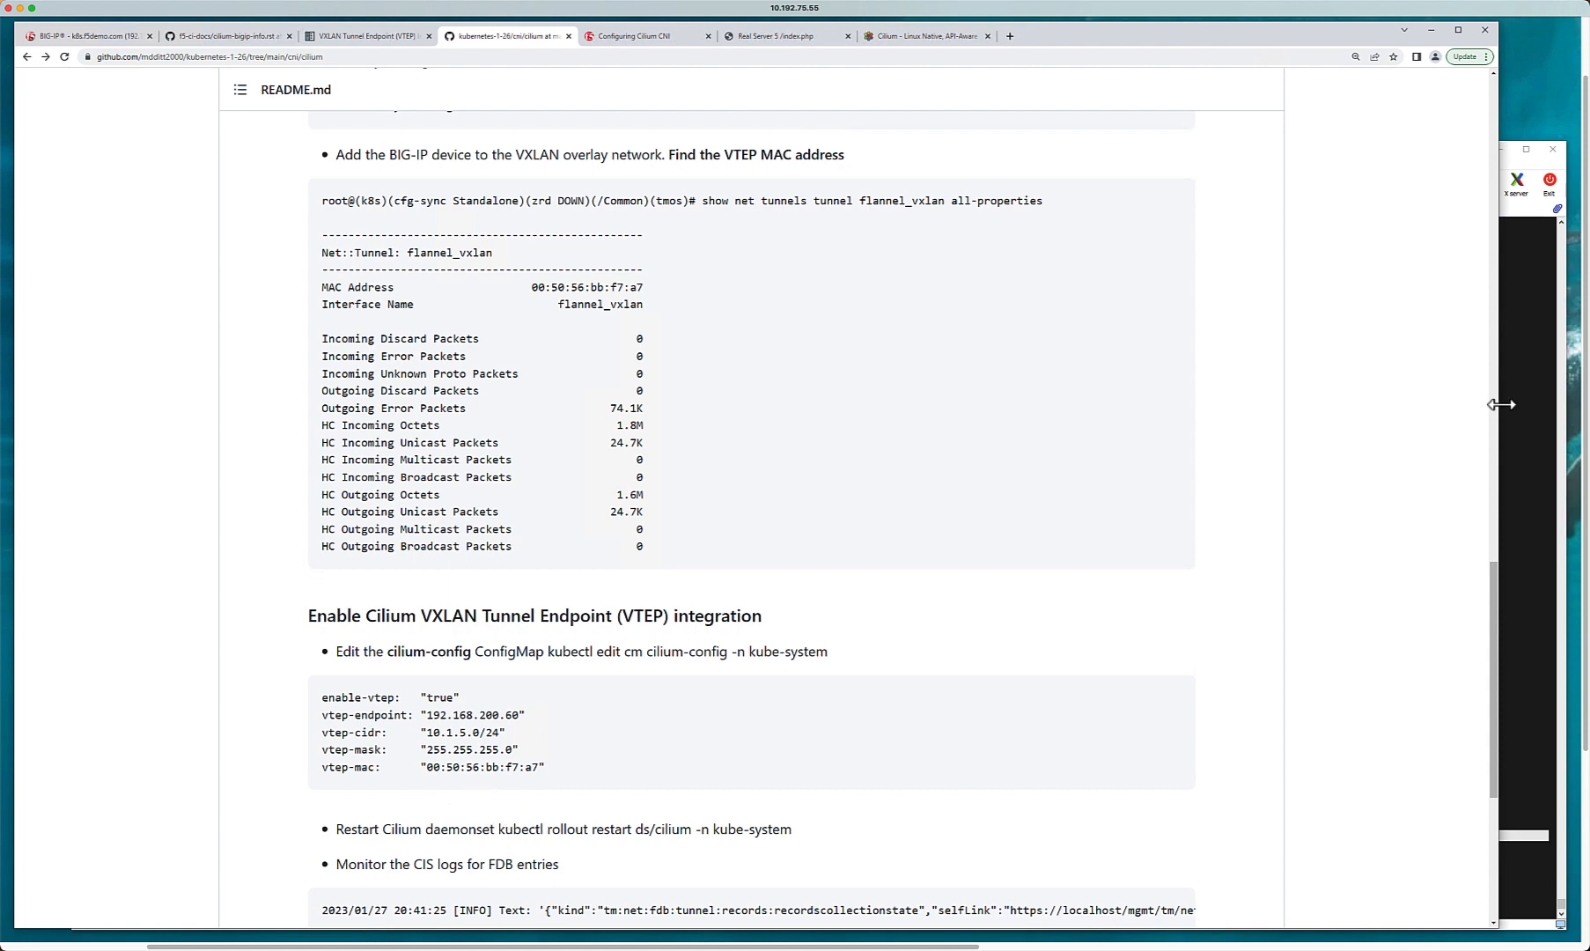
pyautogui.scroll(-3)
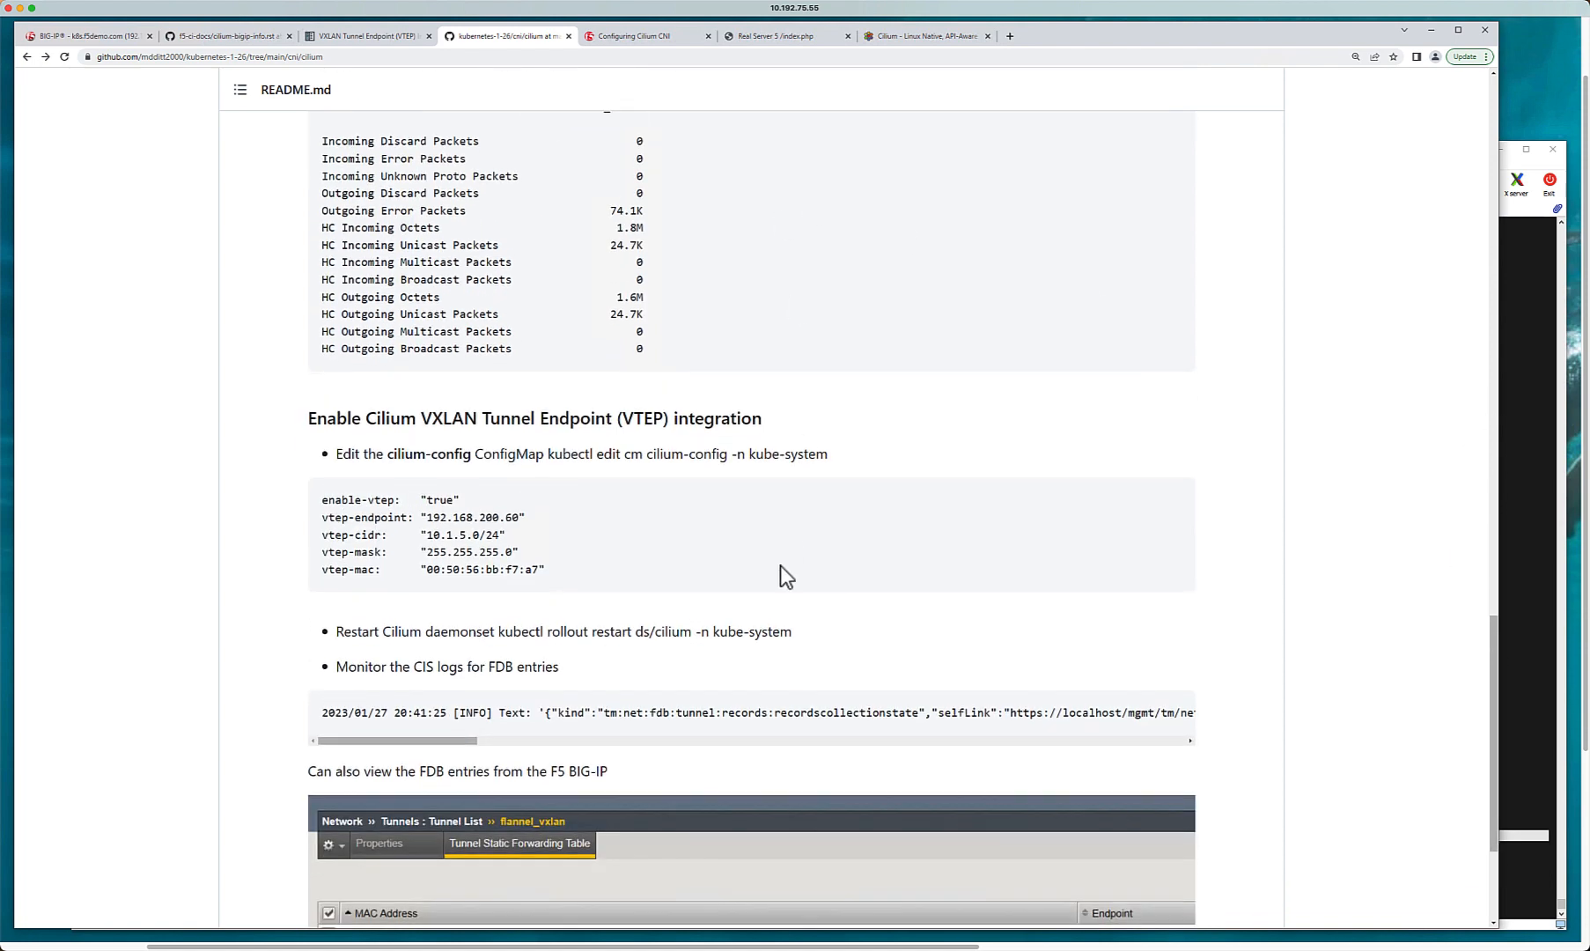
pyautogui.moveTo(692, 713)
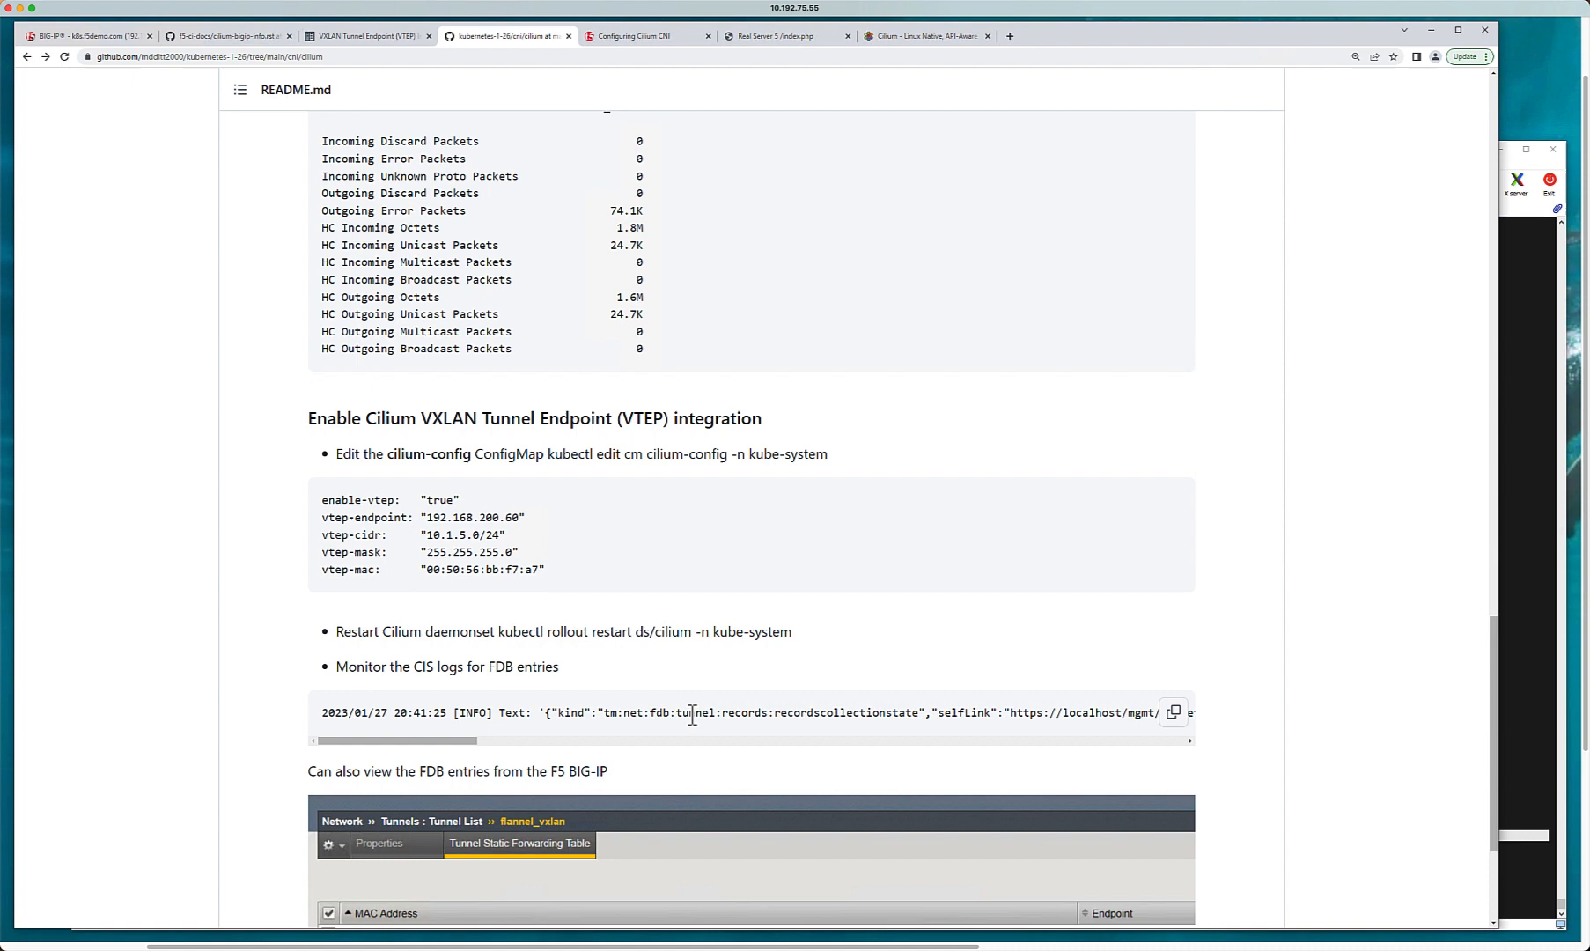
pyautogui.scroll(-3)
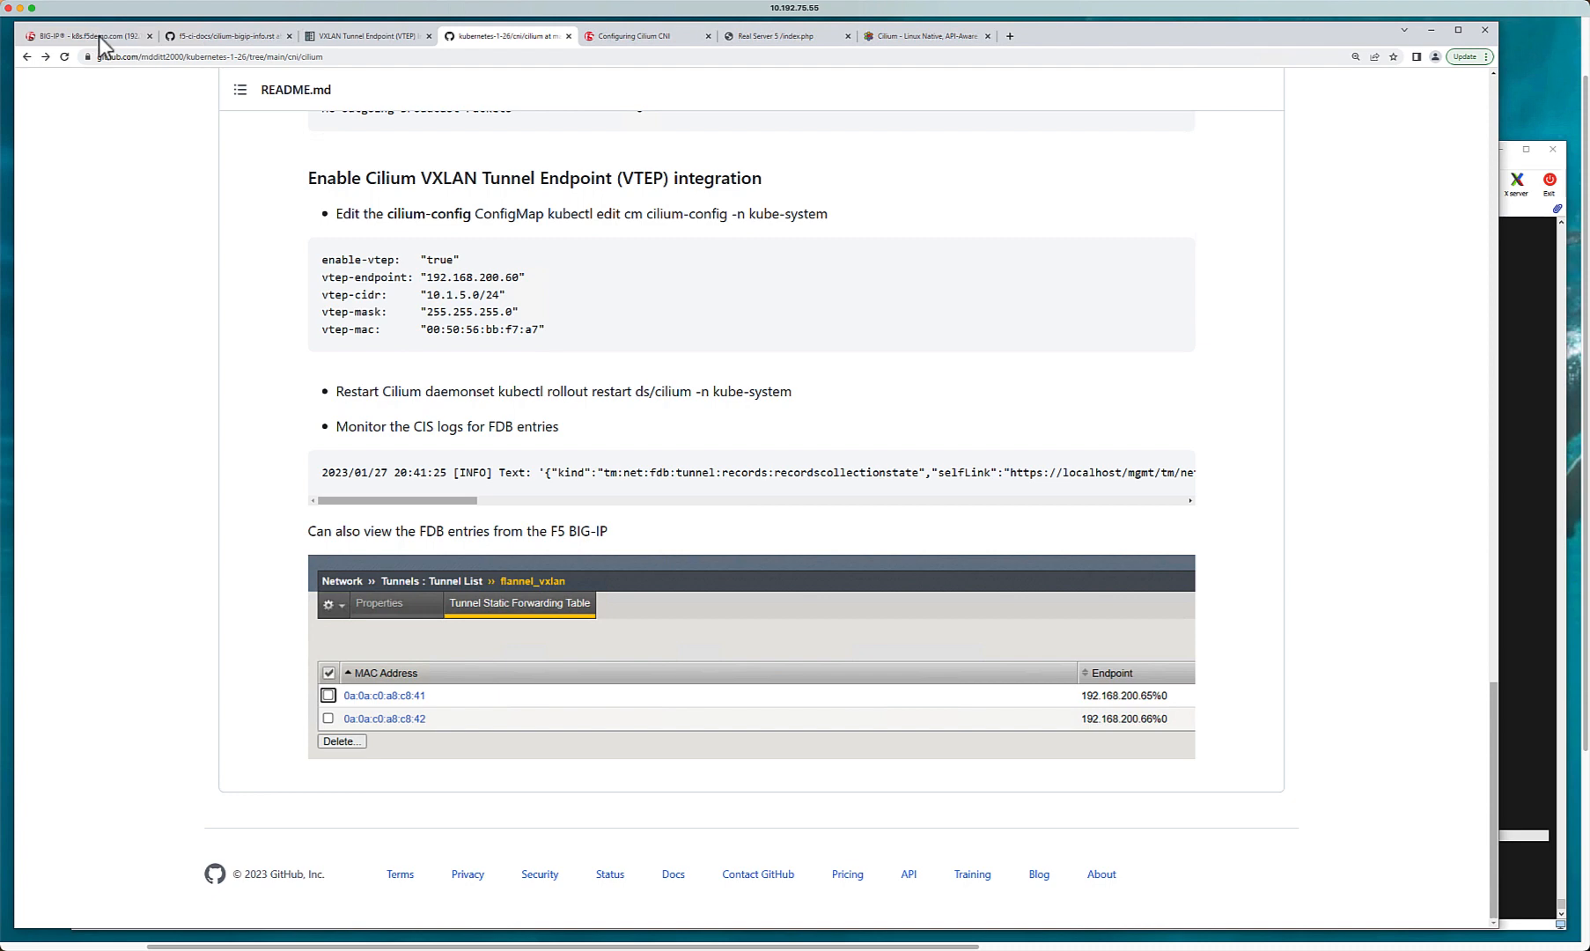
# Step: List the k8s partition's virtual servers, showing crd_10_192_75_121_80
pyautogui.click(86, 36)
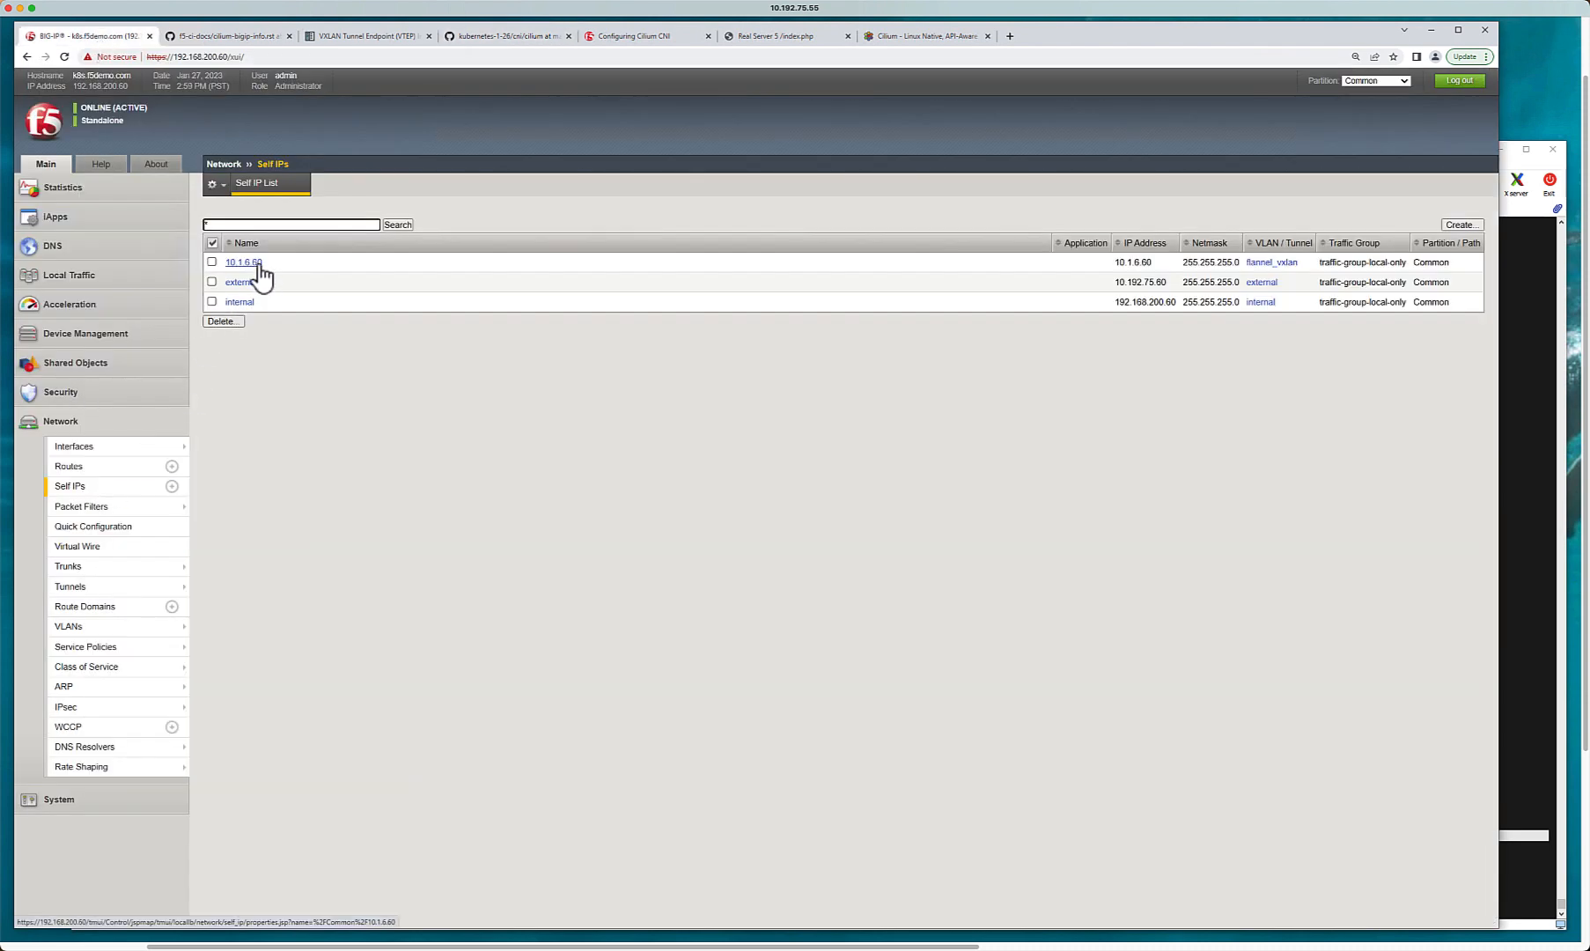
pyautogui.moveTo(269, 484)
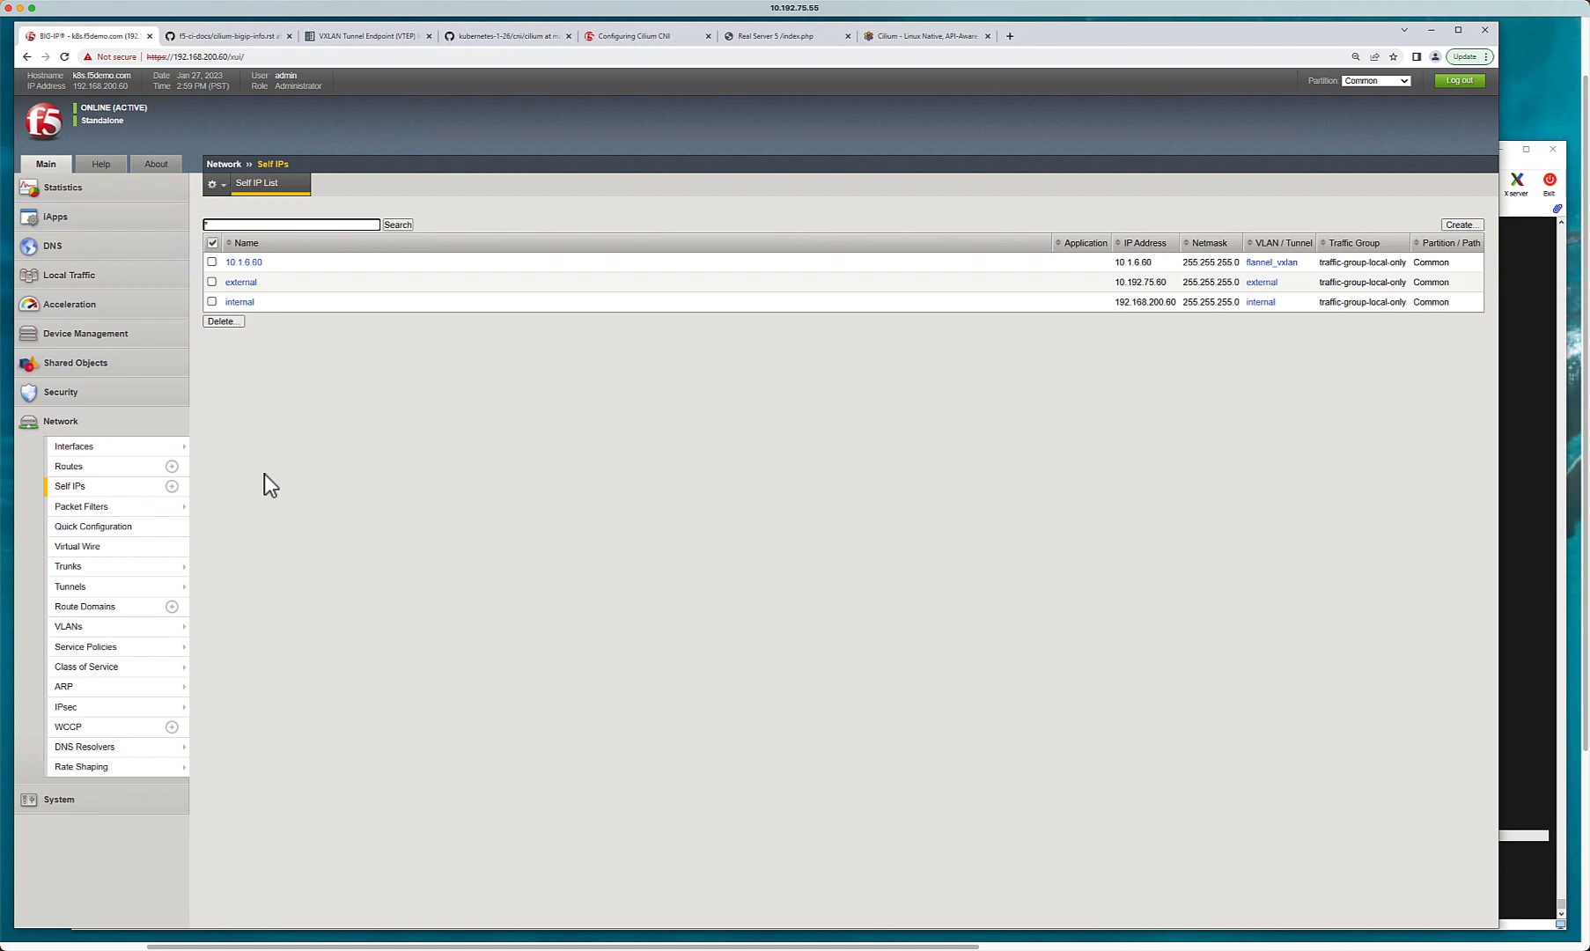
pyautogui.moveTo(165, 228)
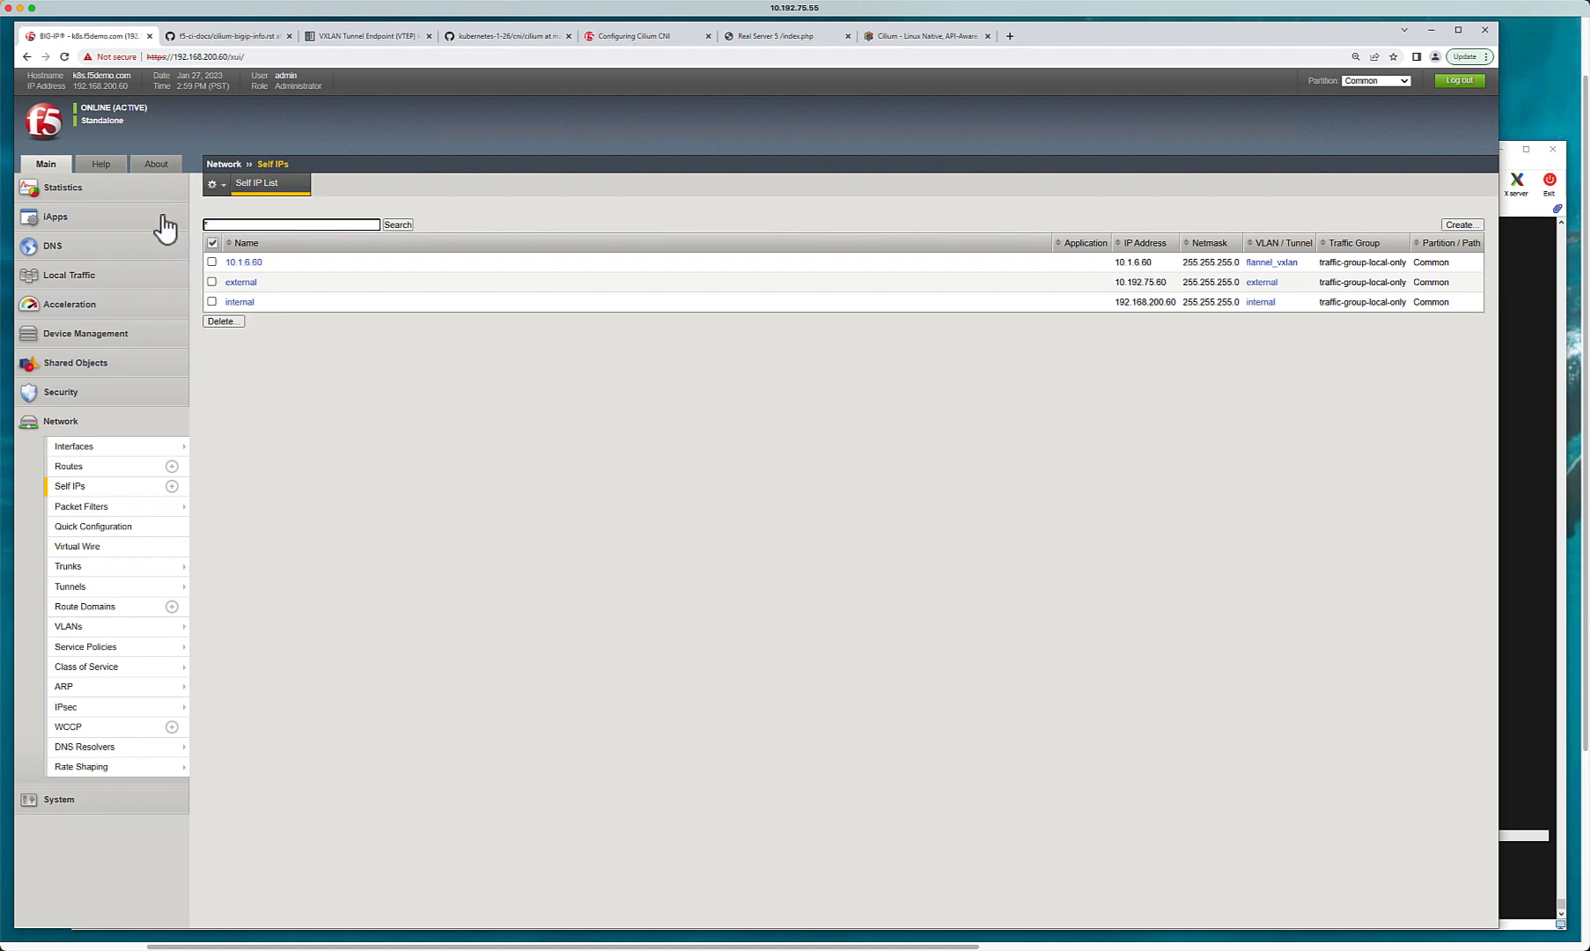
pyautogui.click(69, 274)
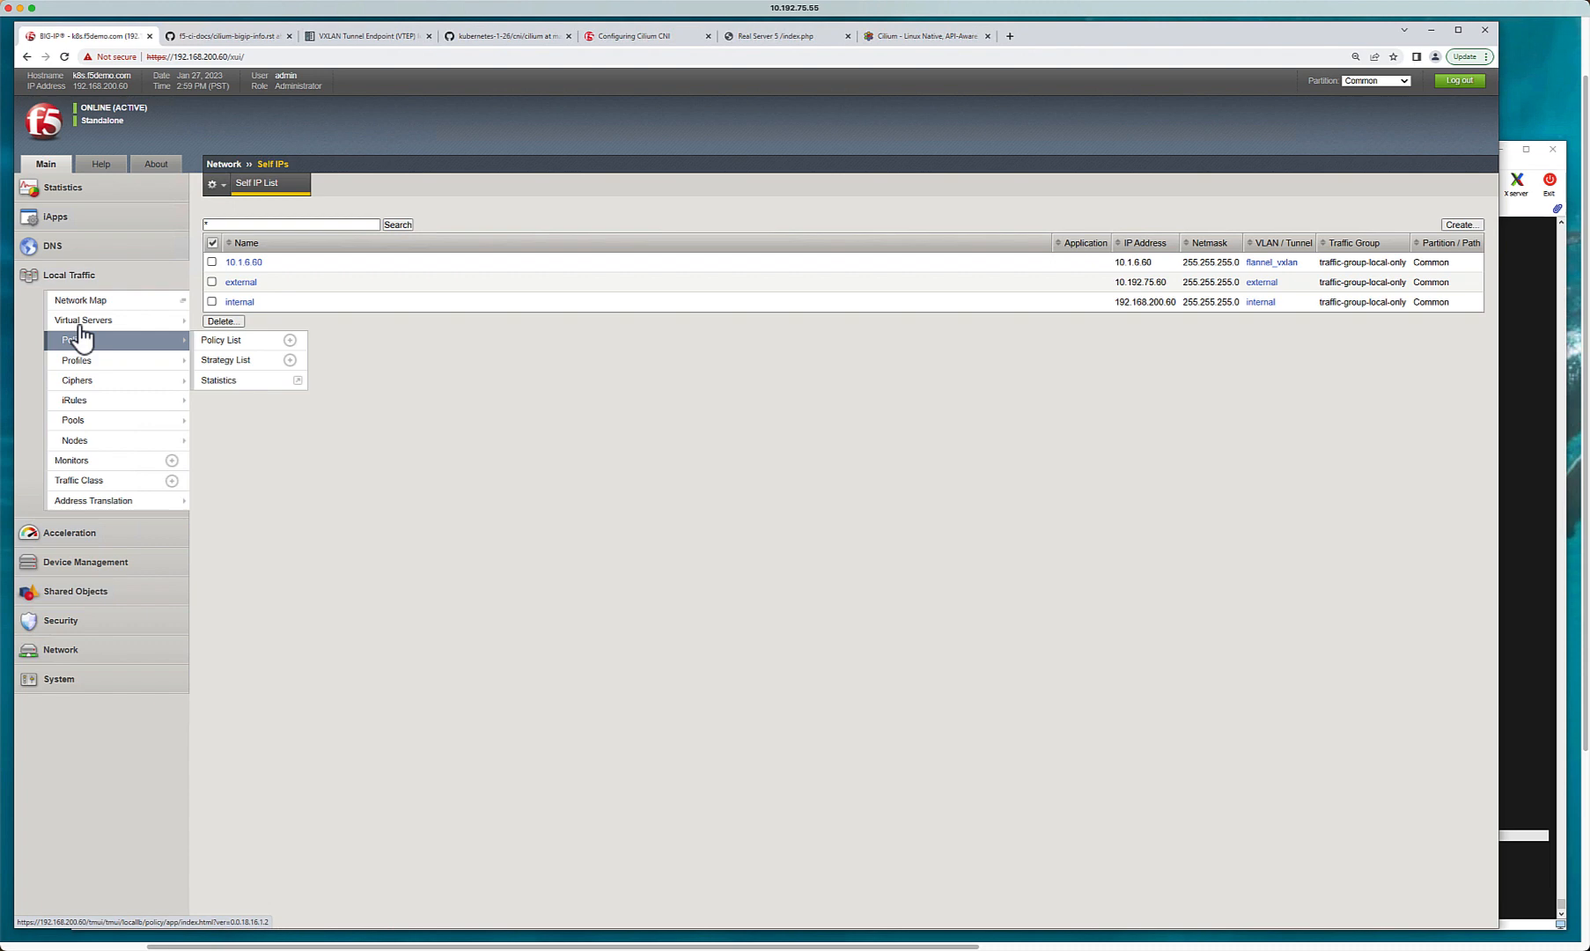
pyautogui.click(83, 320)
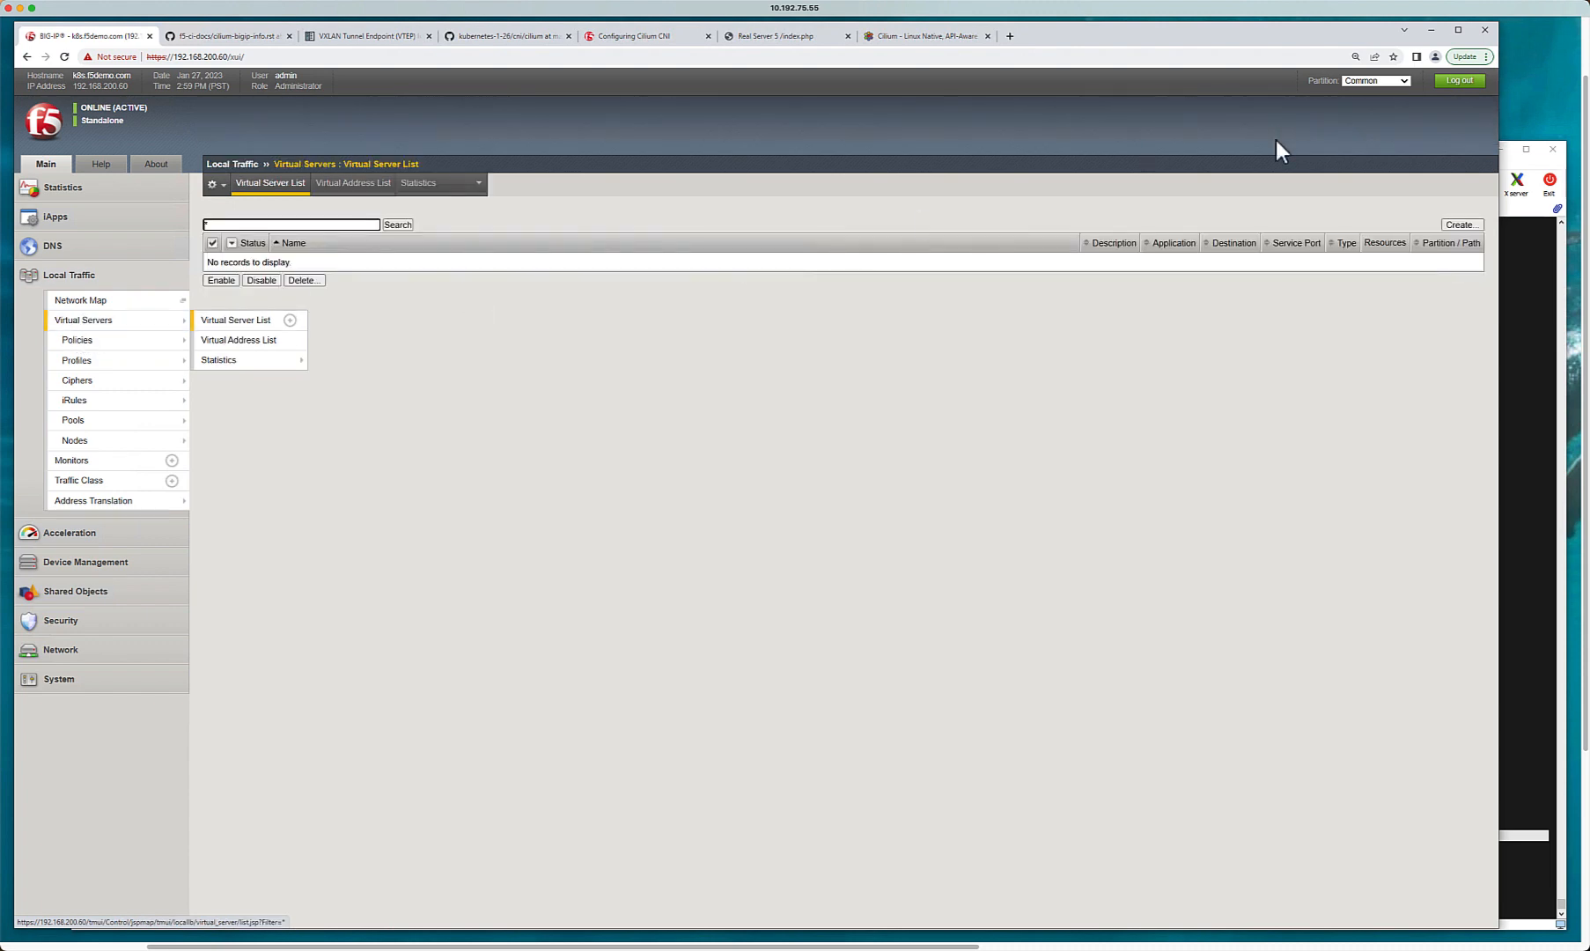
pyautogui.click(1375, 80)
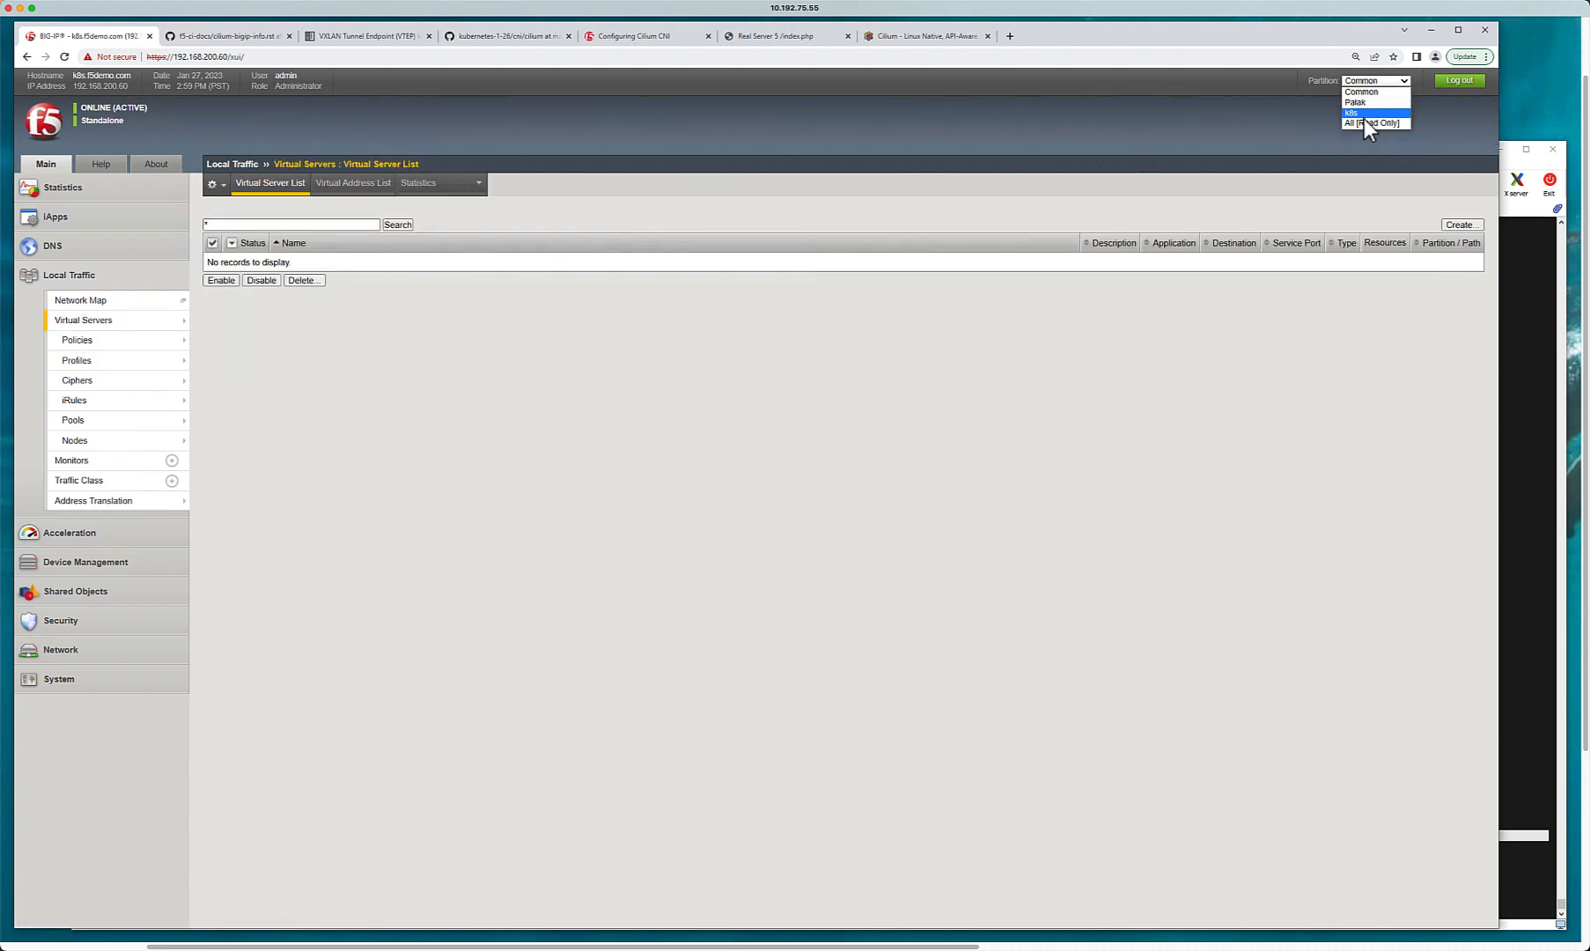
pyautogui.click(1355, 112)
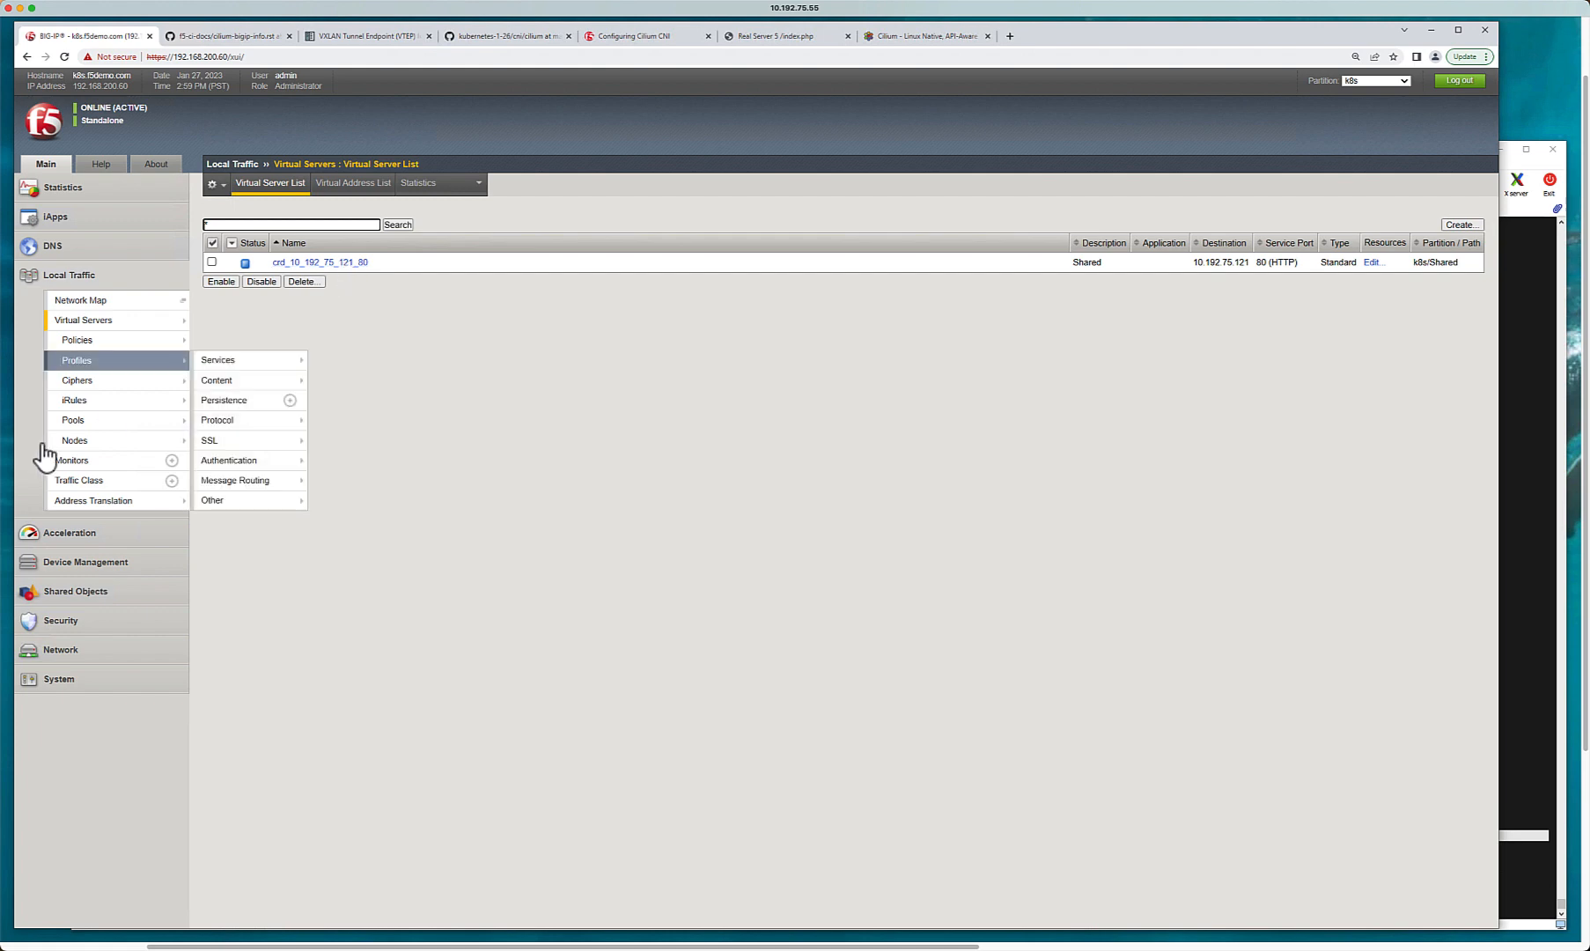
# Step: Show hello_world_app_8080_default members 10.0.1.22:8080 and 10.0.1.225:8080
pyautogui.click(73, 420)
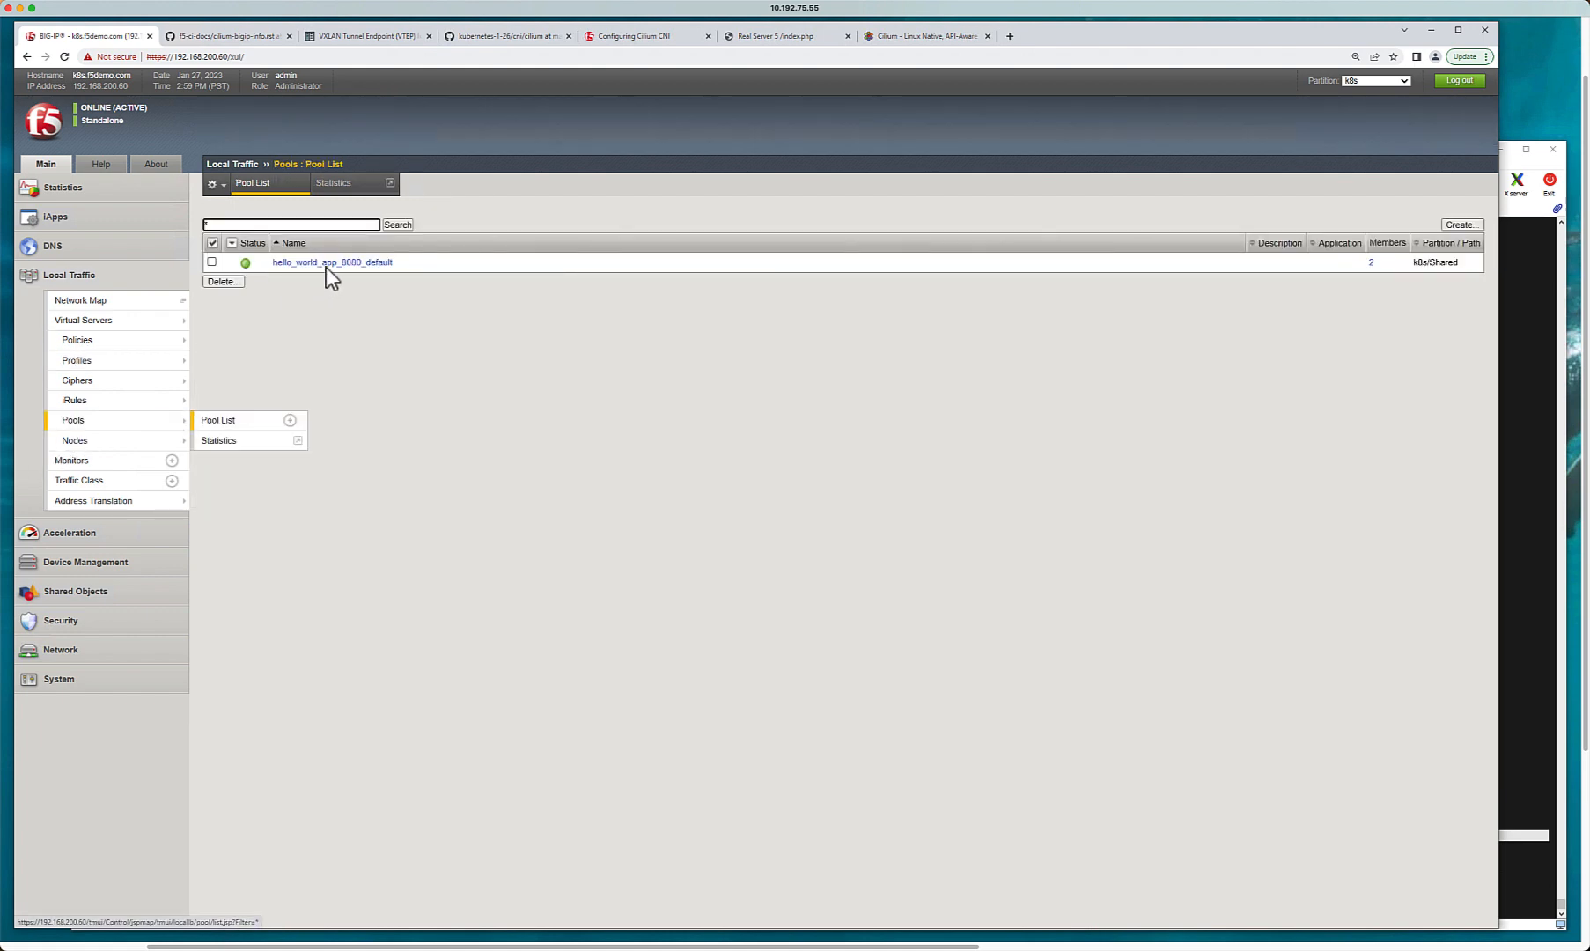
pyautogui.click(330, 262)
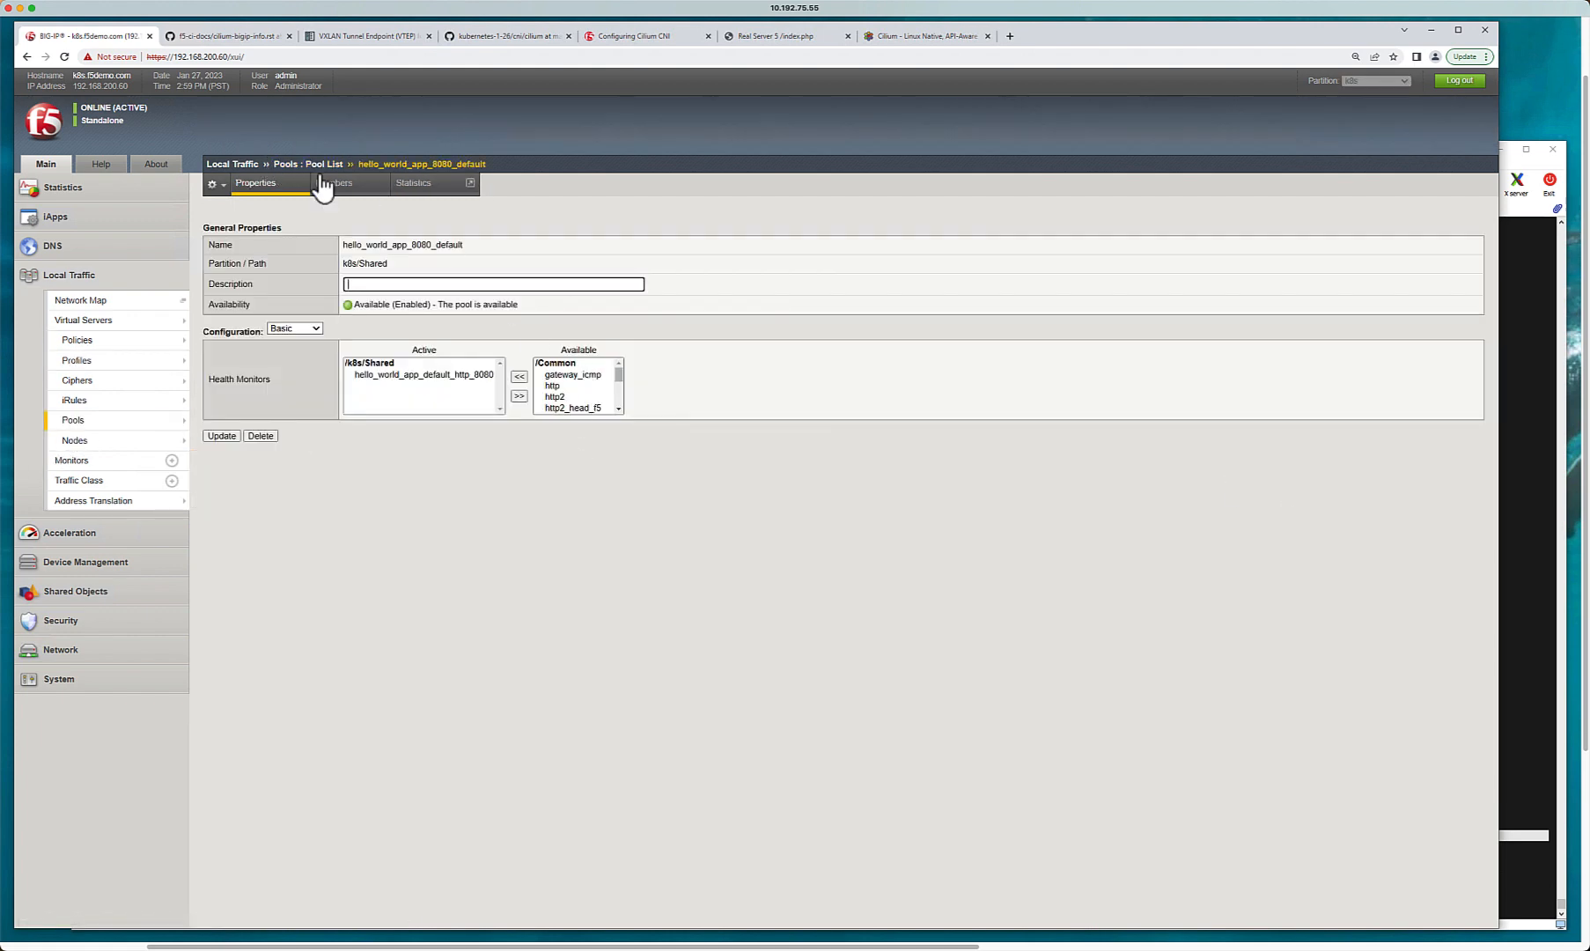
pyautogui.click(333, 182)
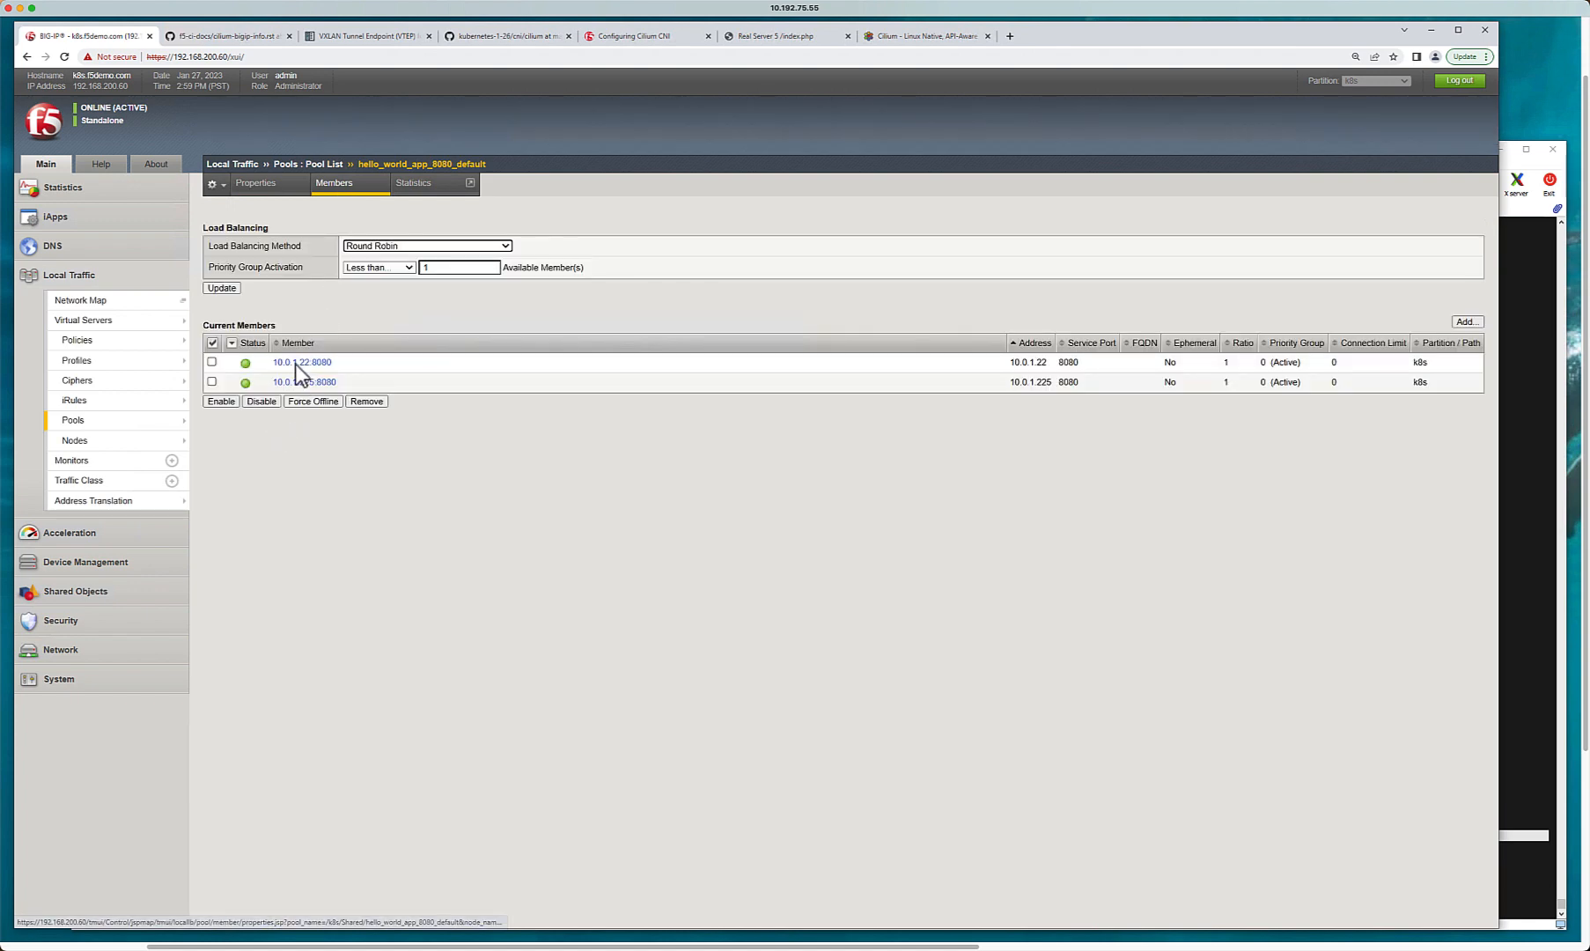
pyautogui.moveTo(1498, 408)
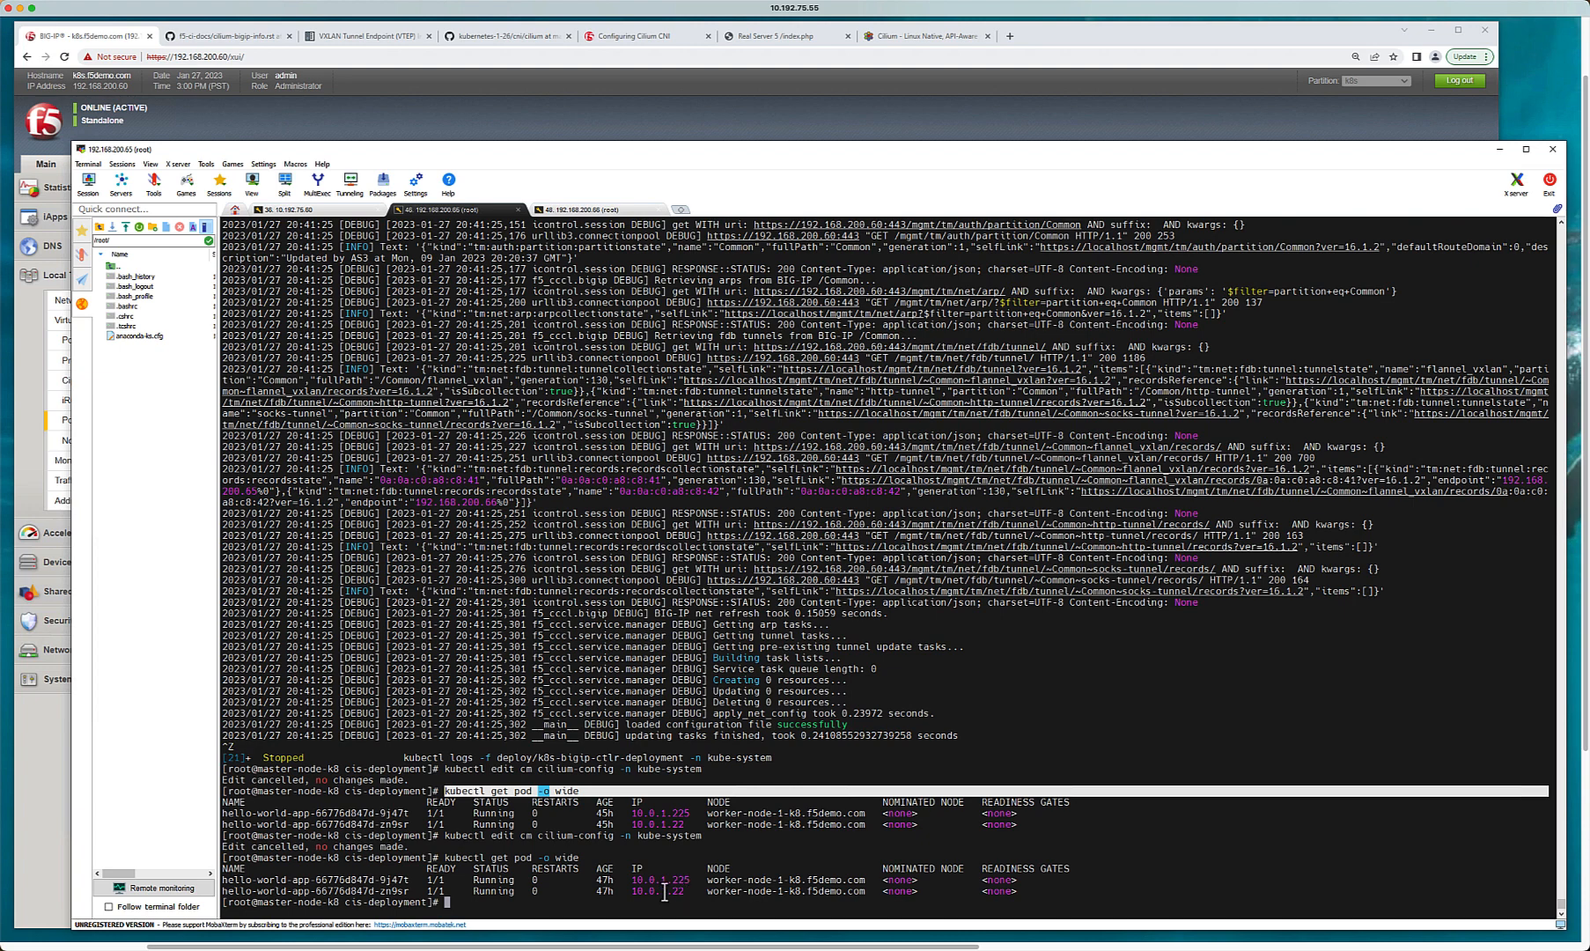
pyautogui.moveTo(420, 168)
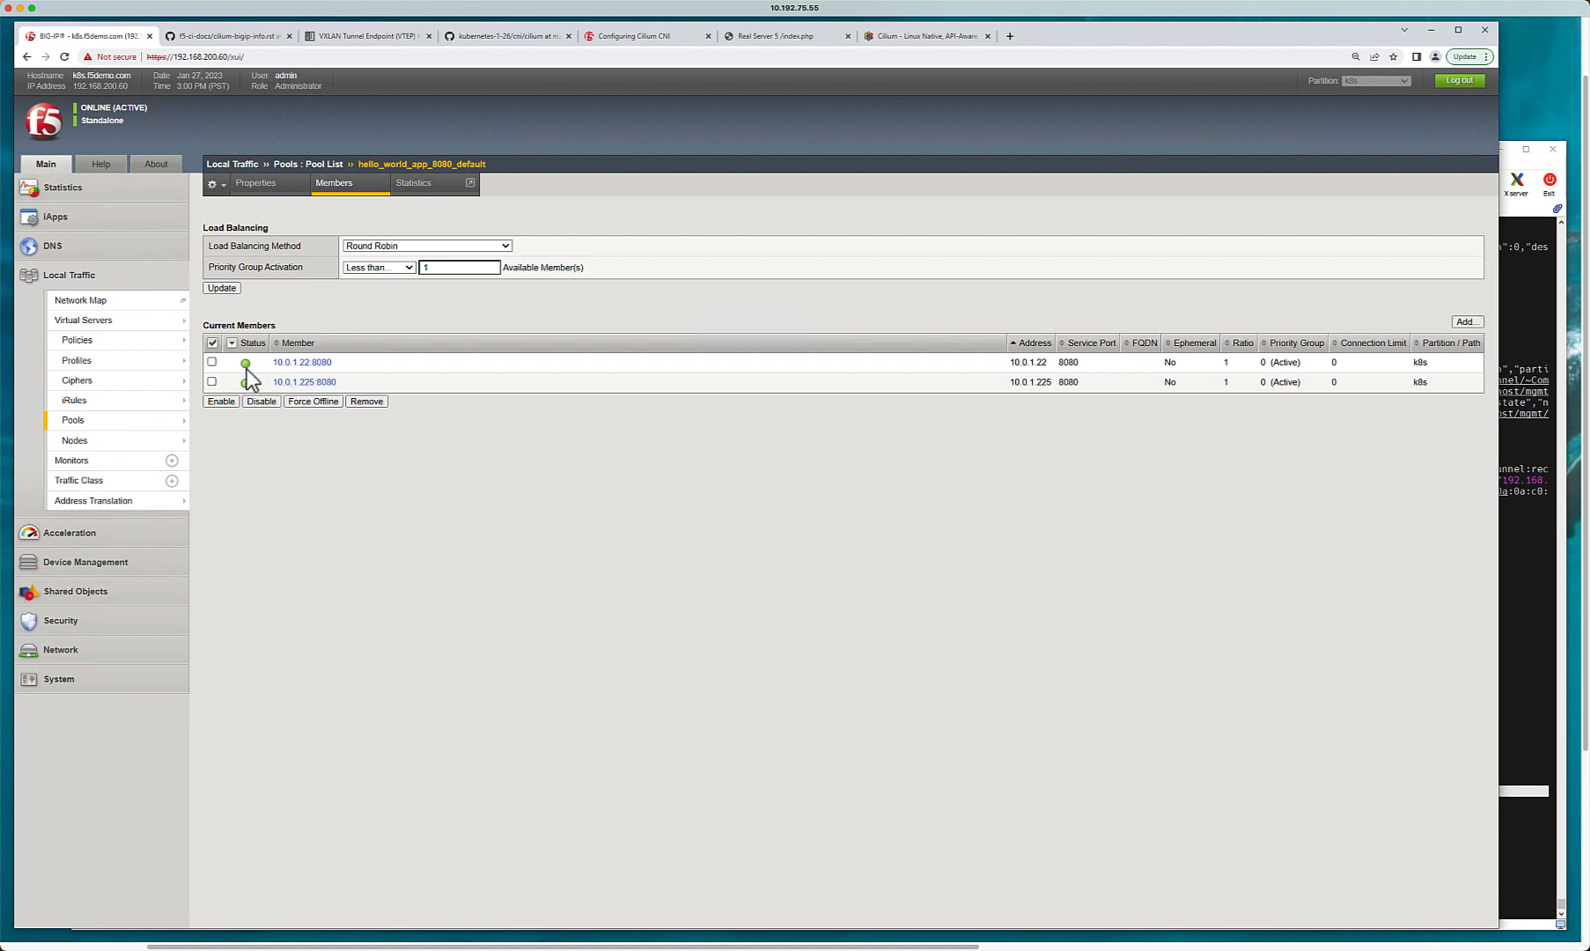
pyautogui.moveTo(302, 361)
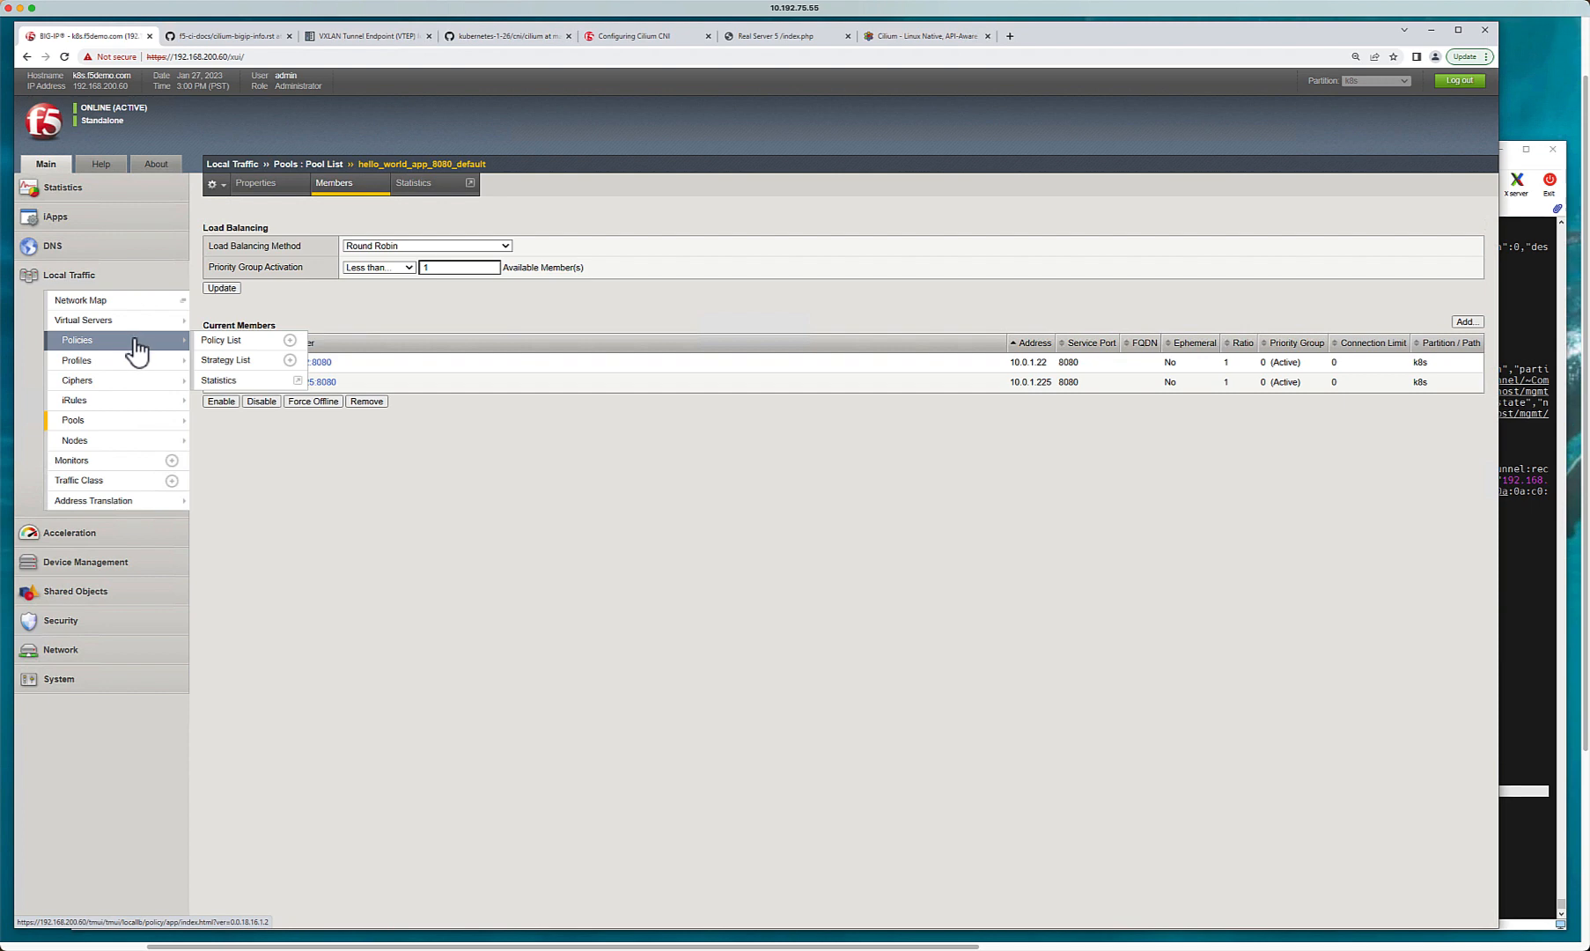
# Step: Look over the README diagram of BIG-IP, CIS and the hello-world pods
pyautogui.click(502, 35)
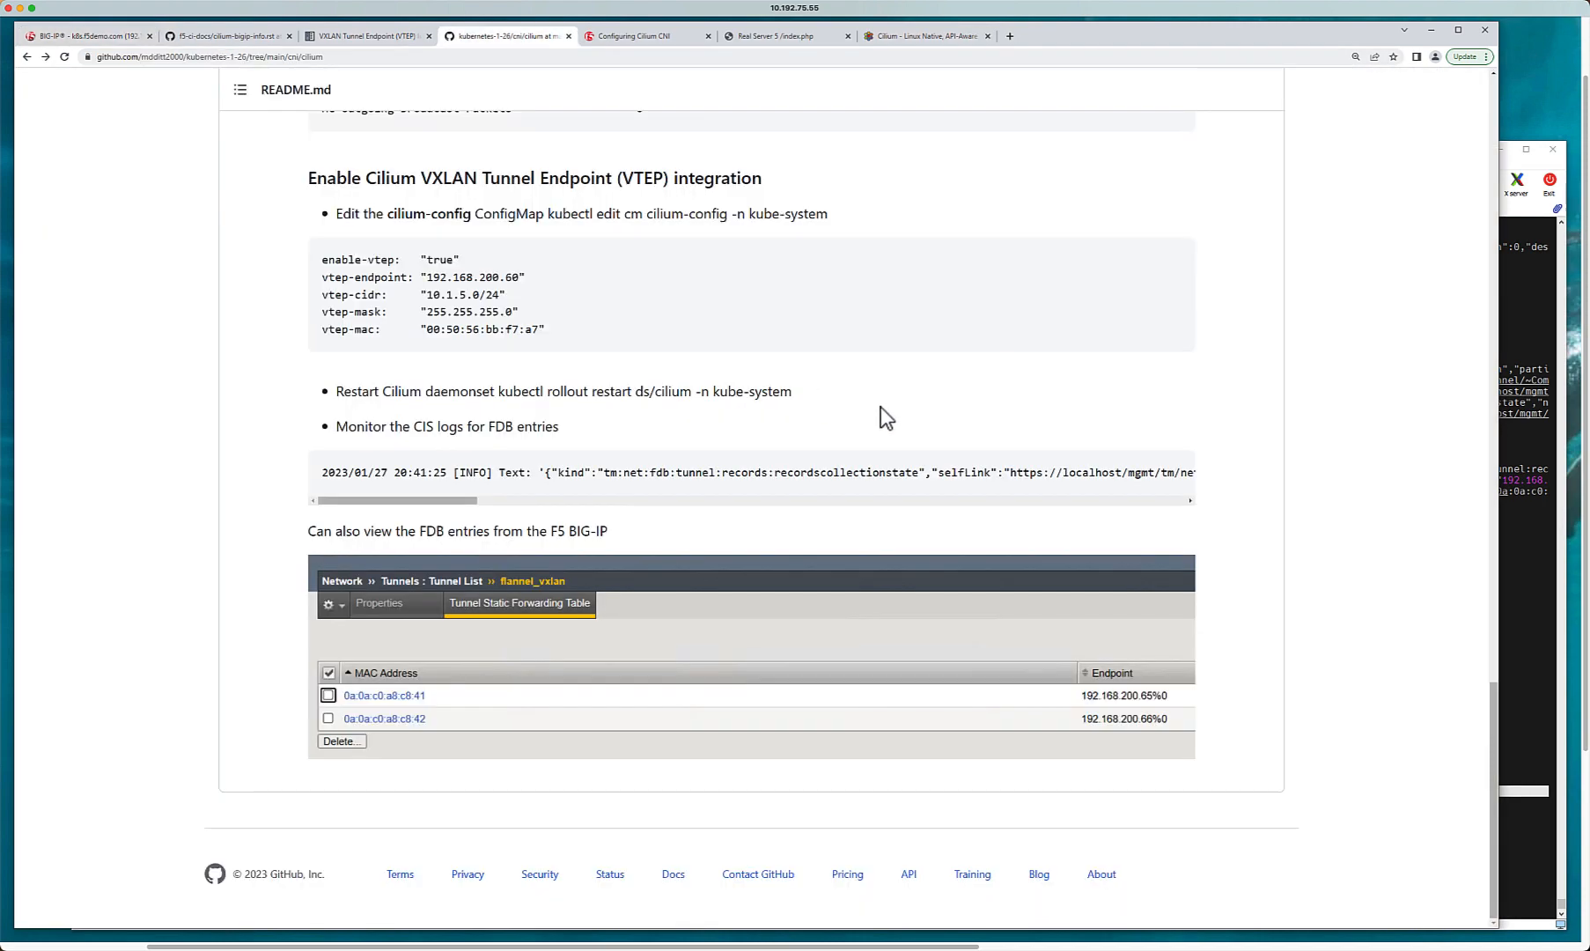
pyautogui.scroll(3)
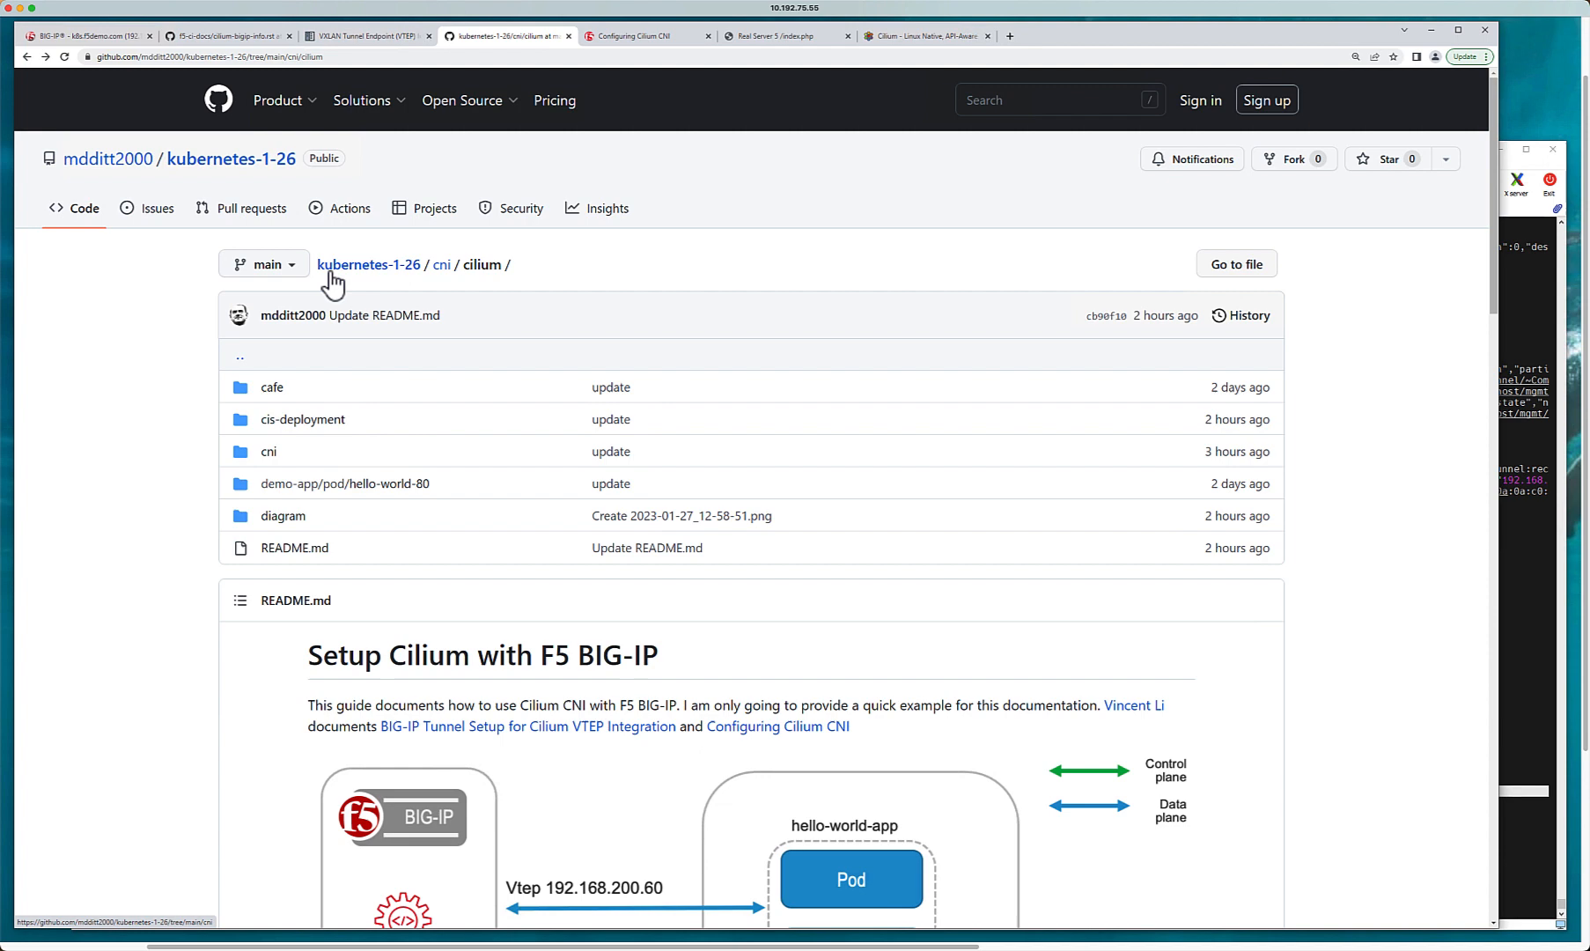
pyautogui.moveTo(1491, 223)
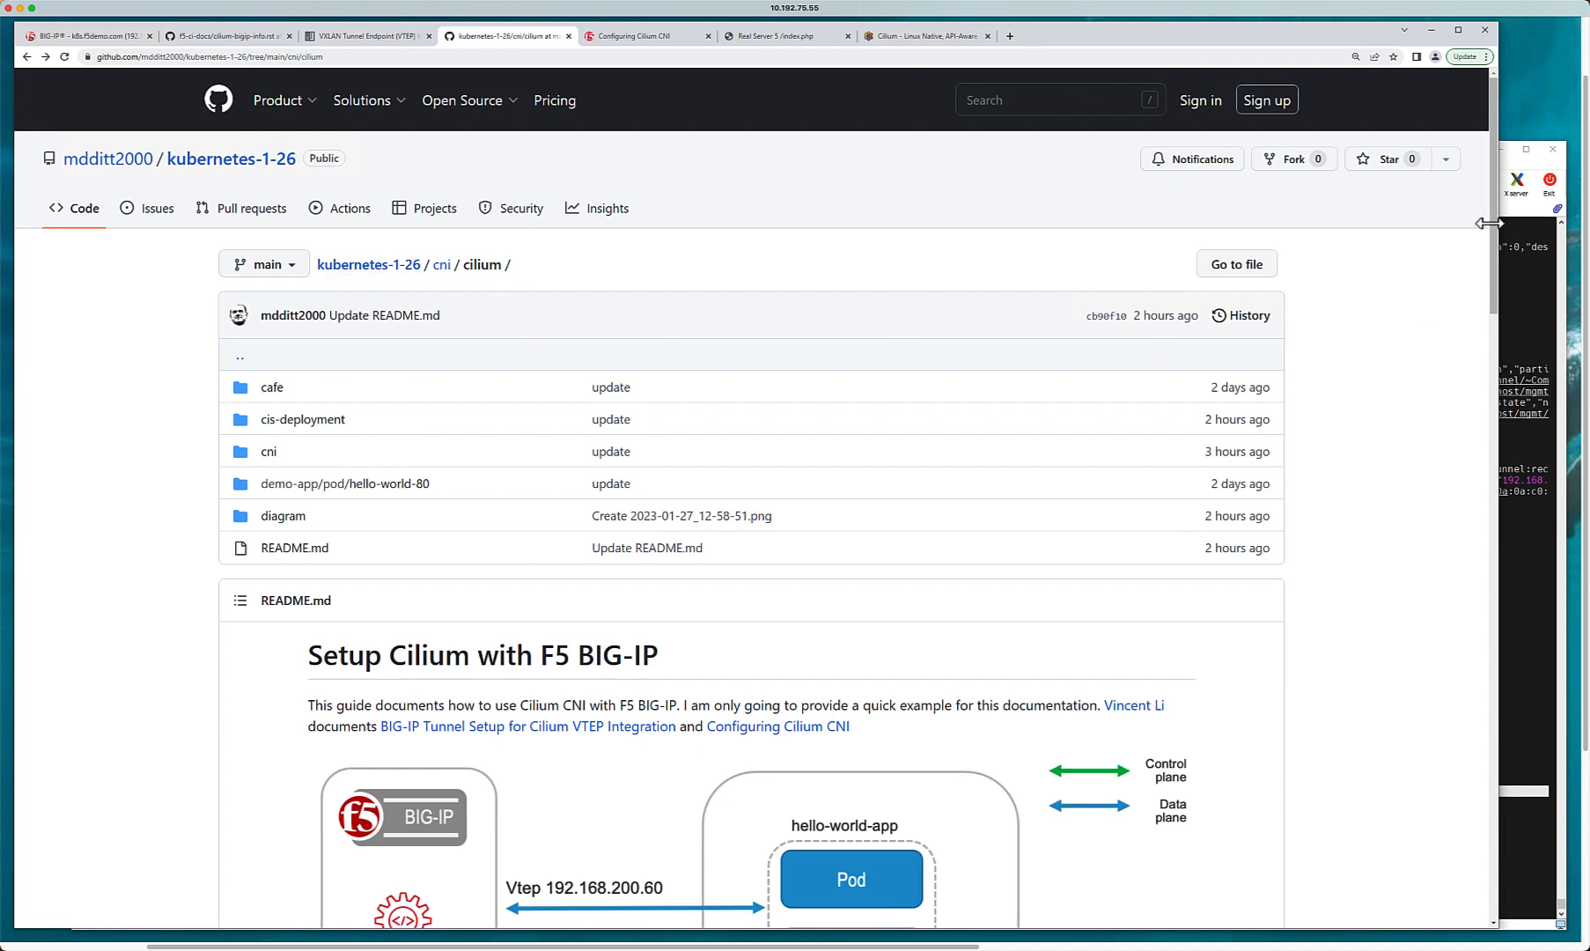
pyautogui.scroll(-3)
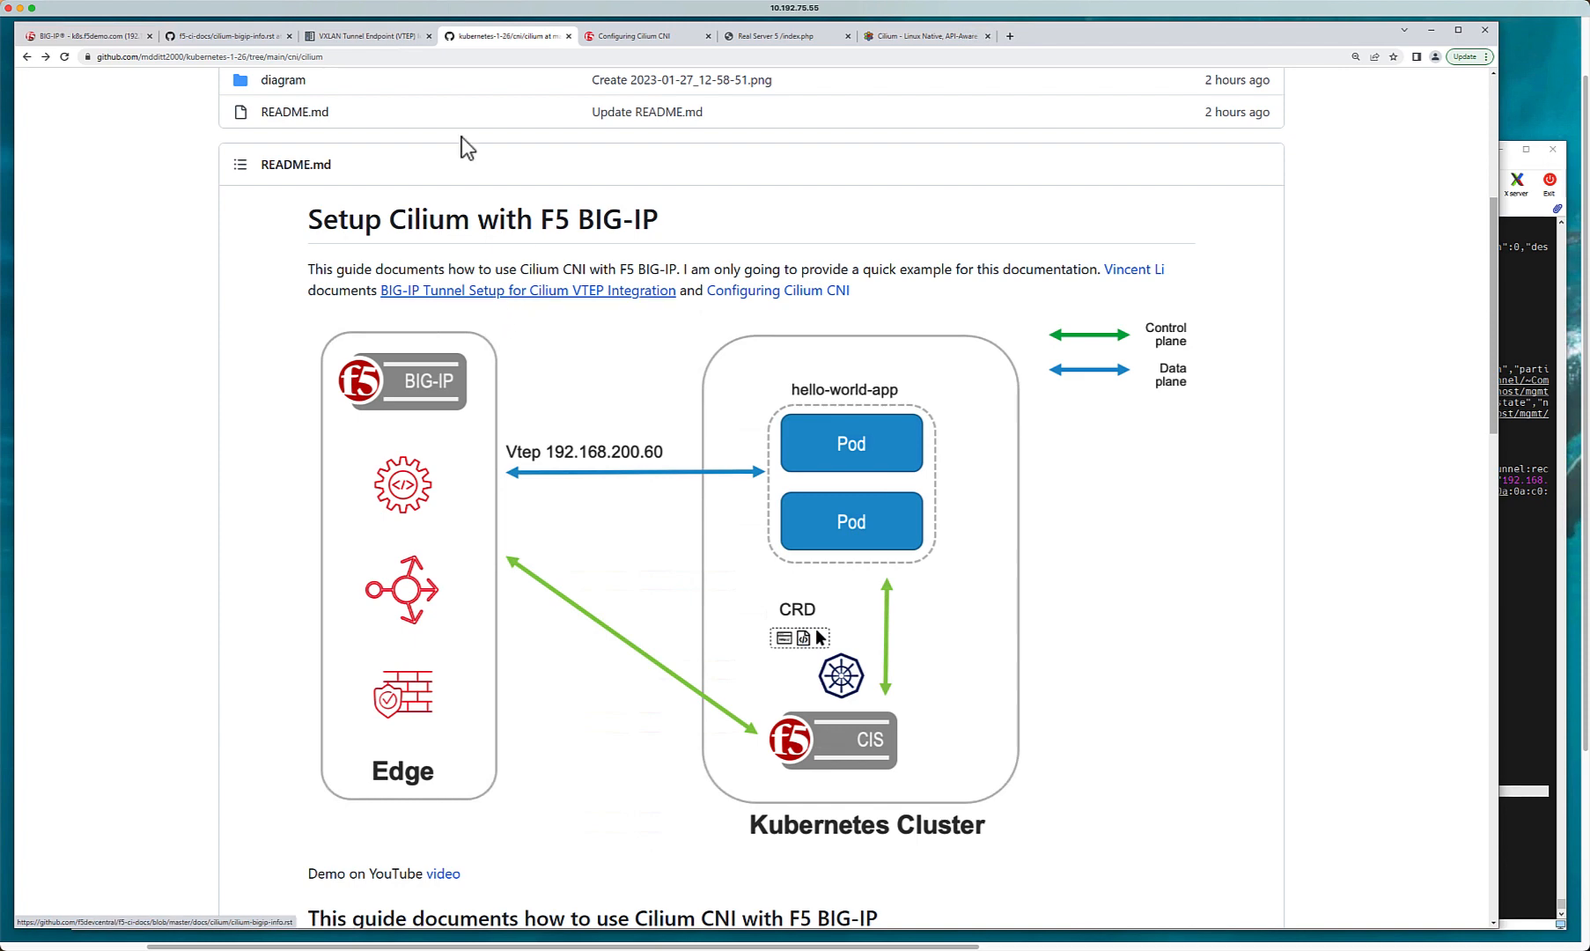
pyautogui.moveTo(382, 48)
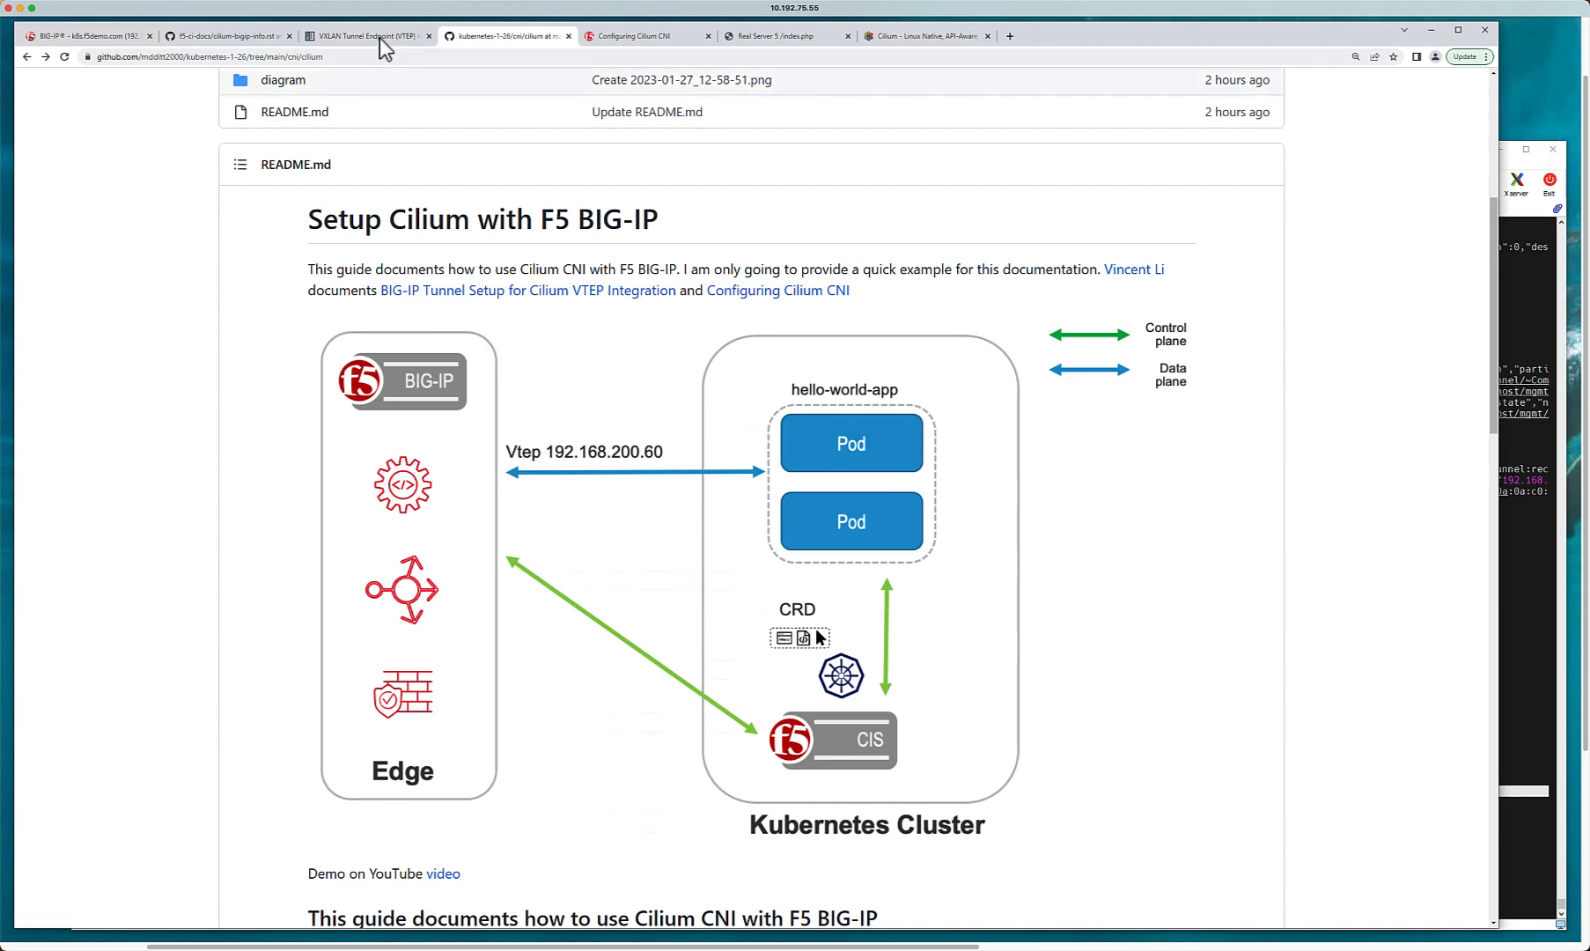
pyautogui.click(367, 36)
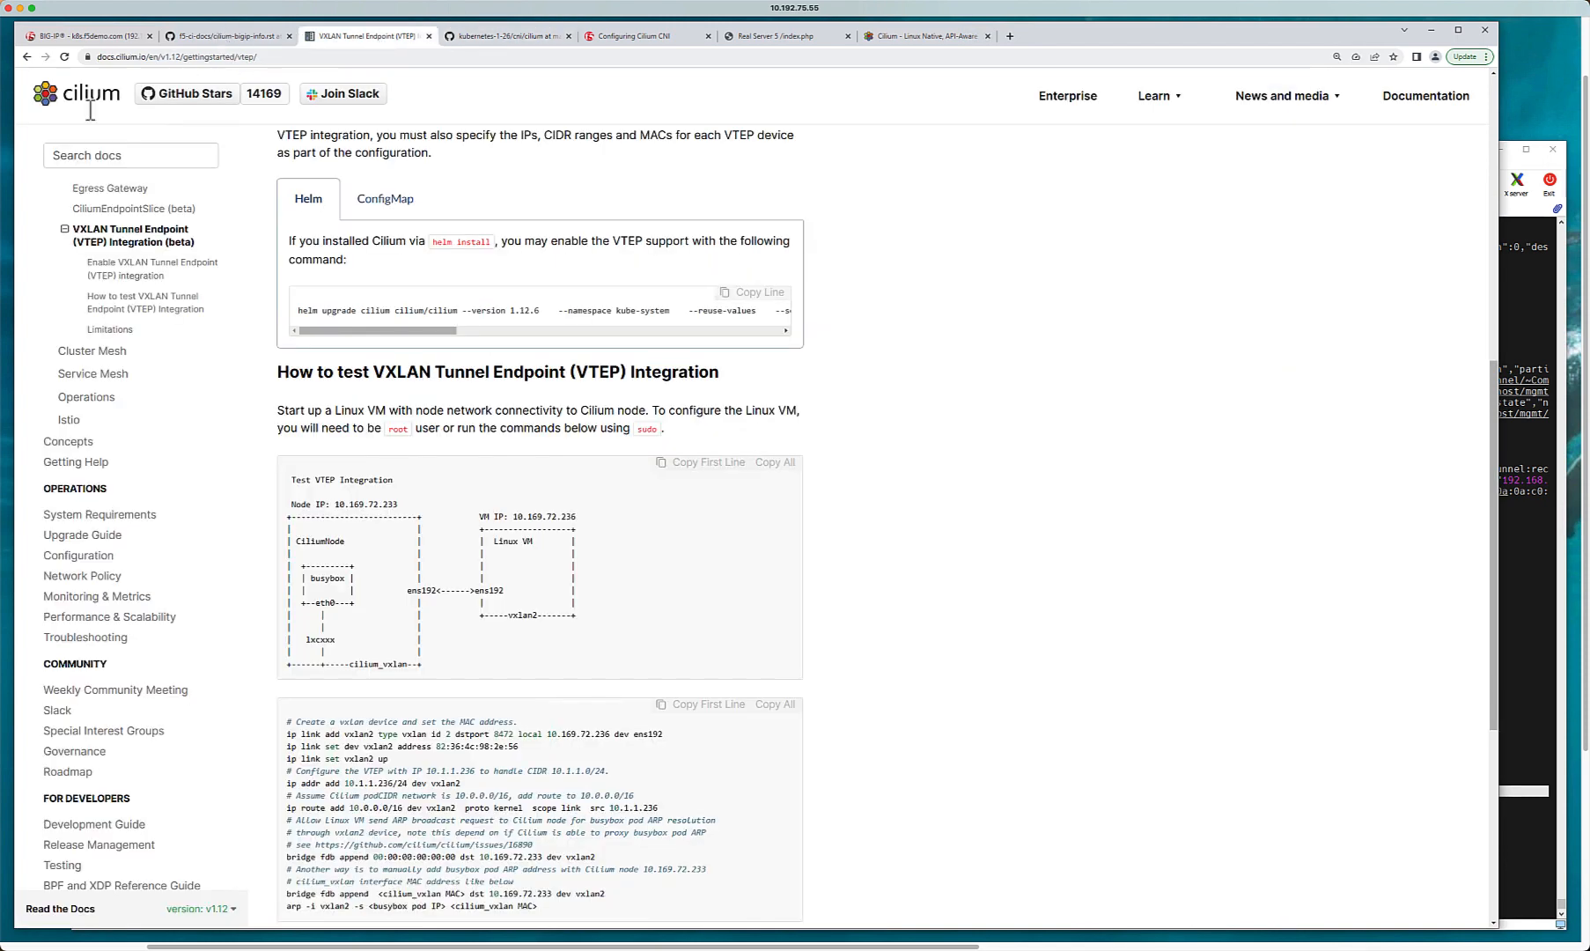
# Step: Read the cilium-bigip-info.rst tmsh tunnel commands, marking 'Geneve' in the Note
pyautogui.click(228, 35)
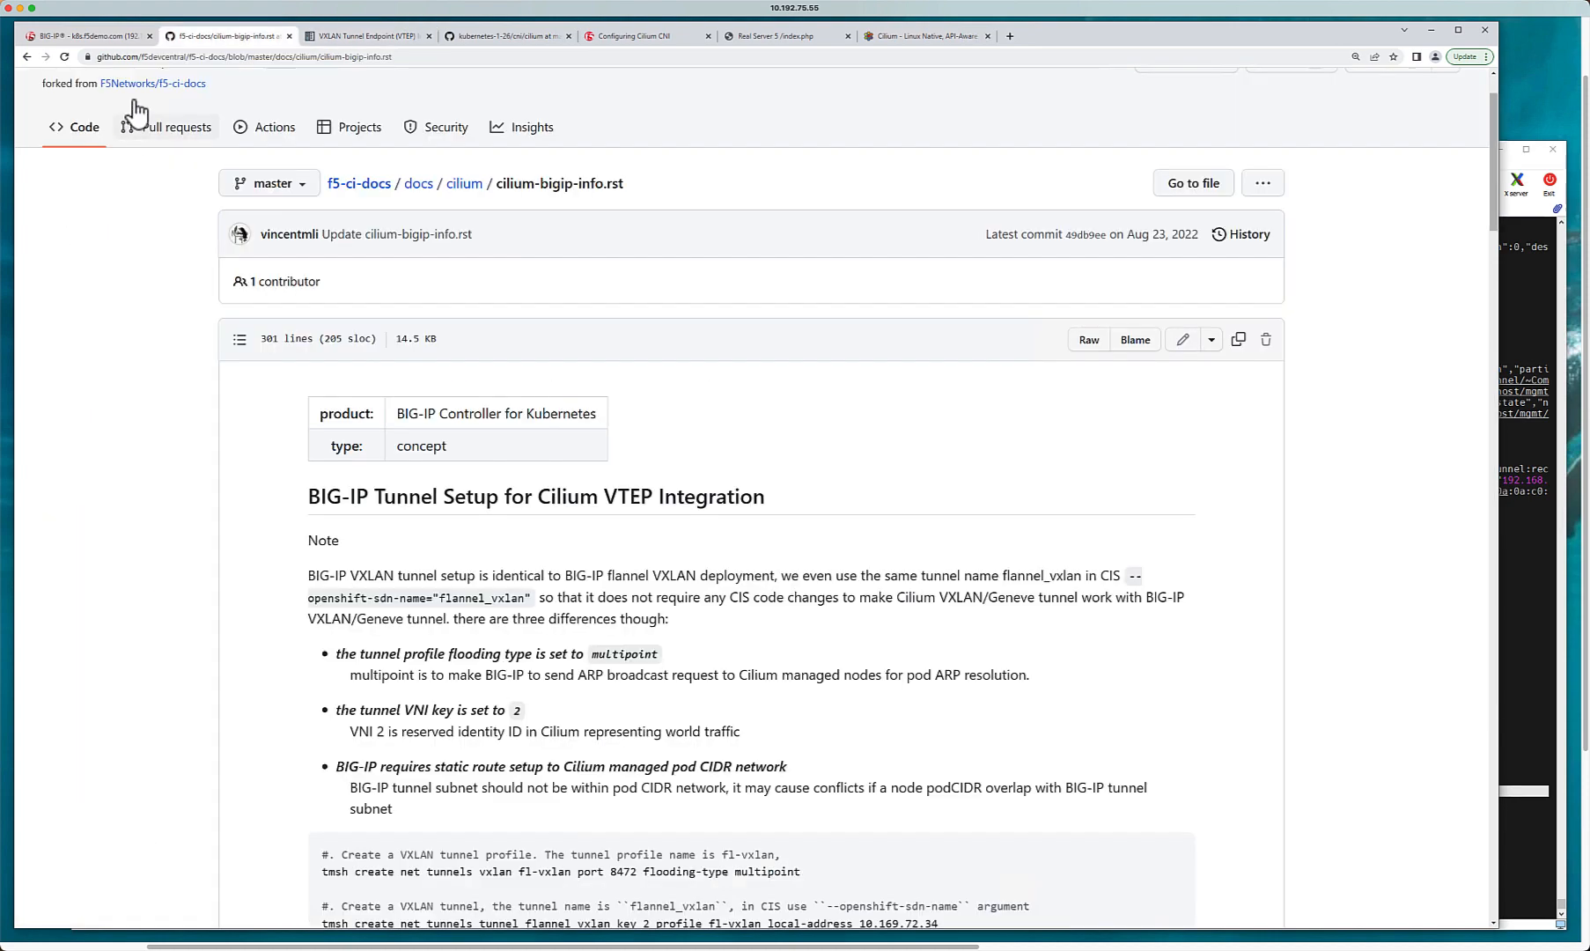
pyautogui.moveTo(1484, 188)
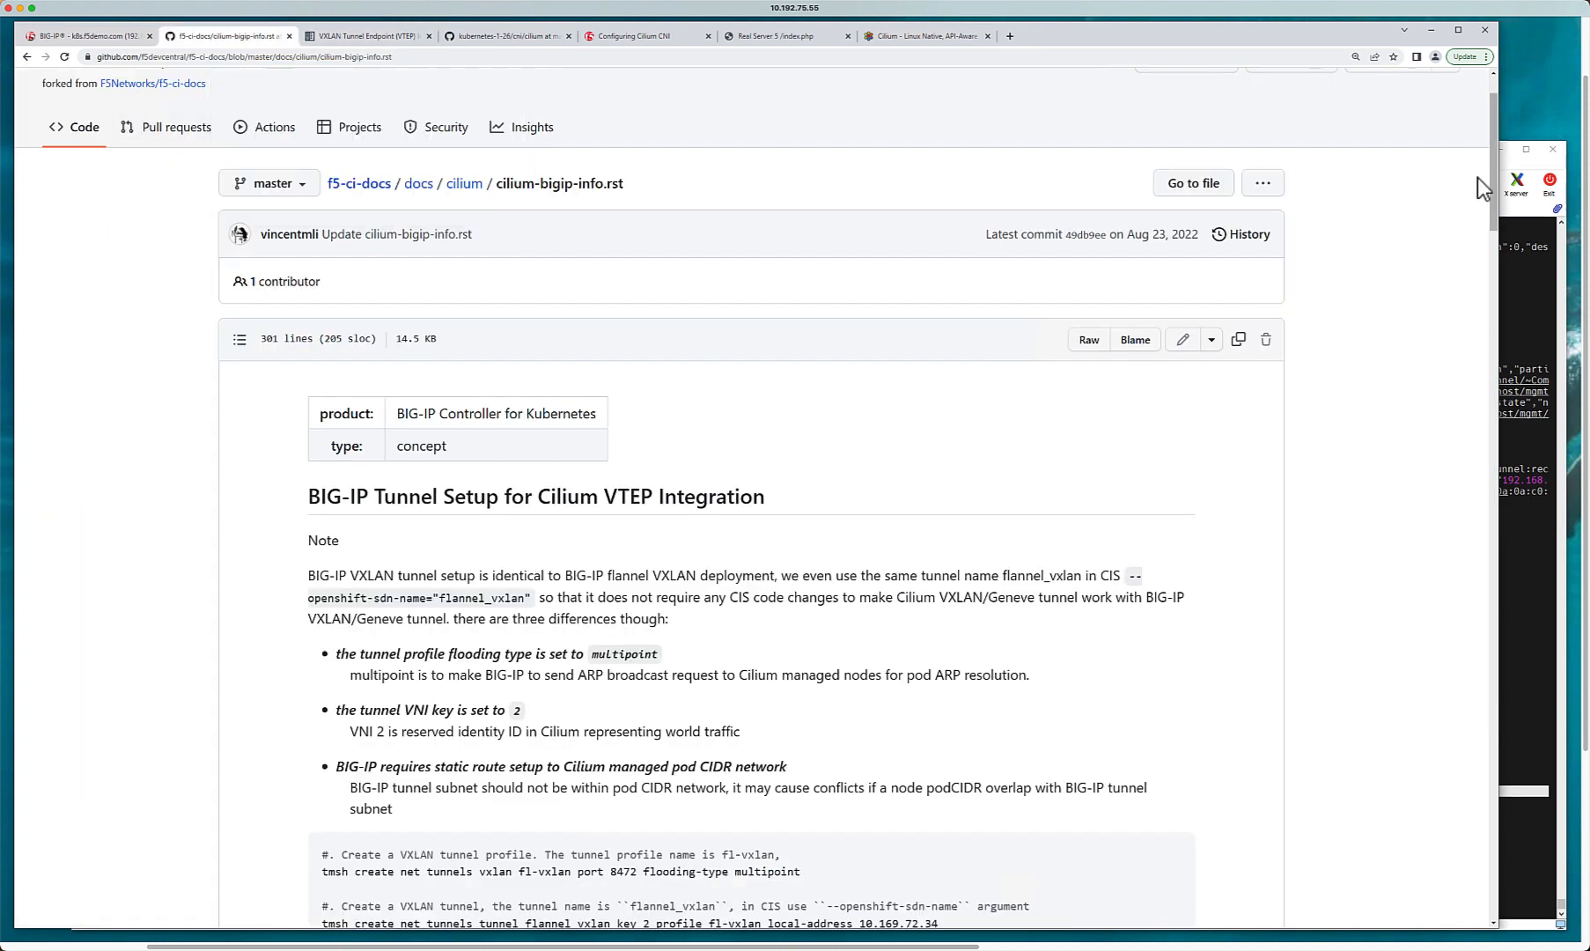
pyautogui.scroll(-3)
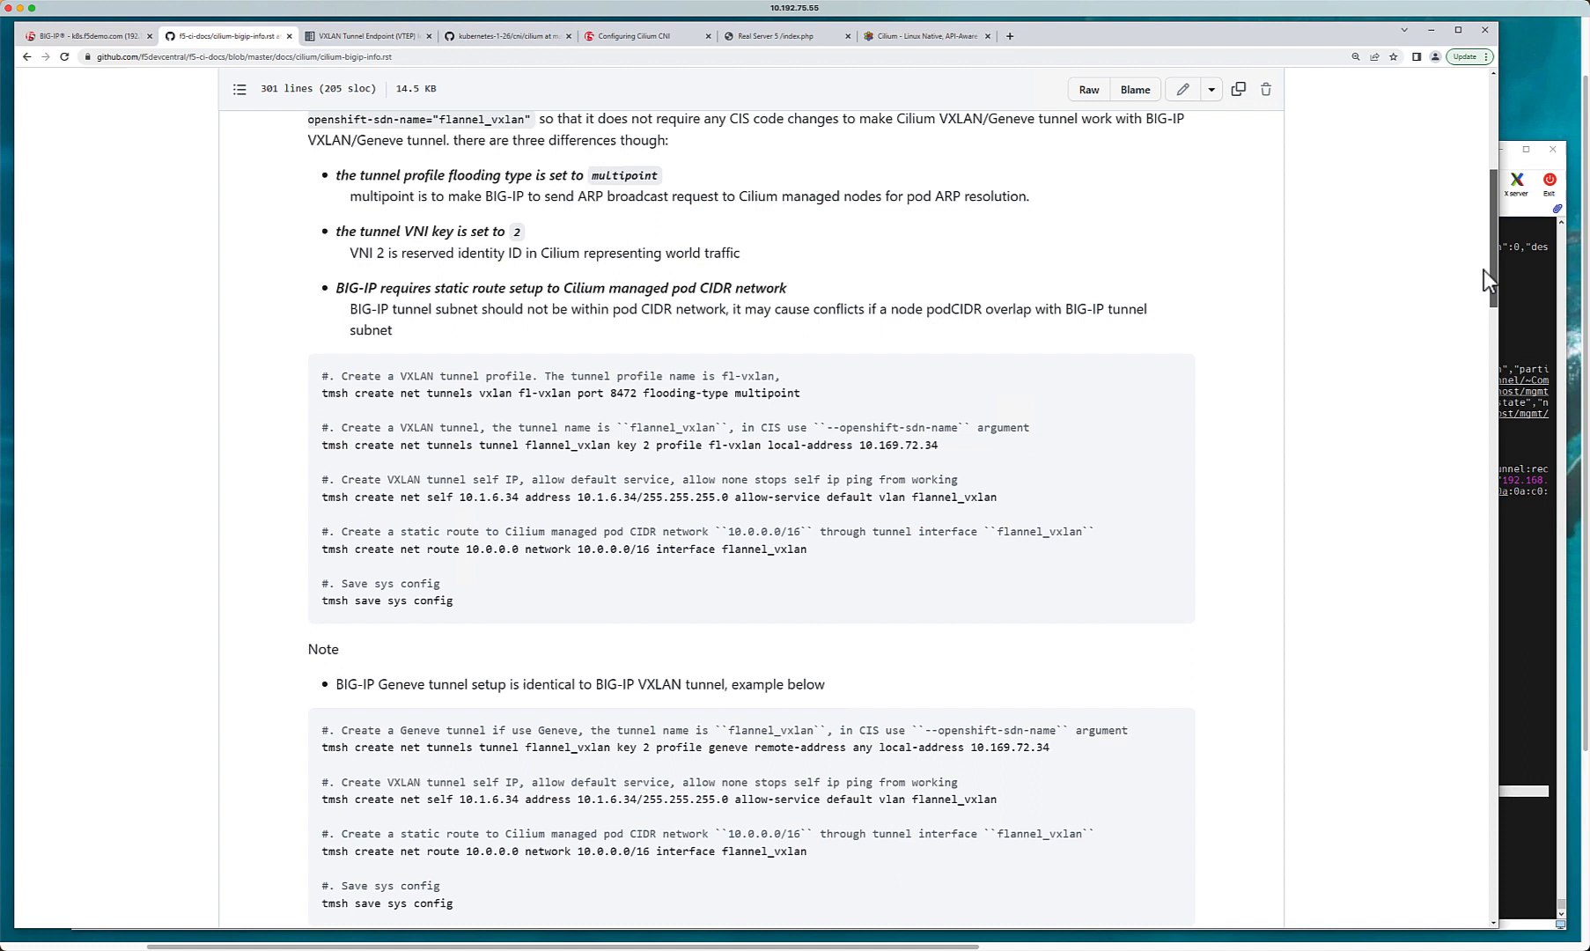
pyautogui.moveTo(381, 684)
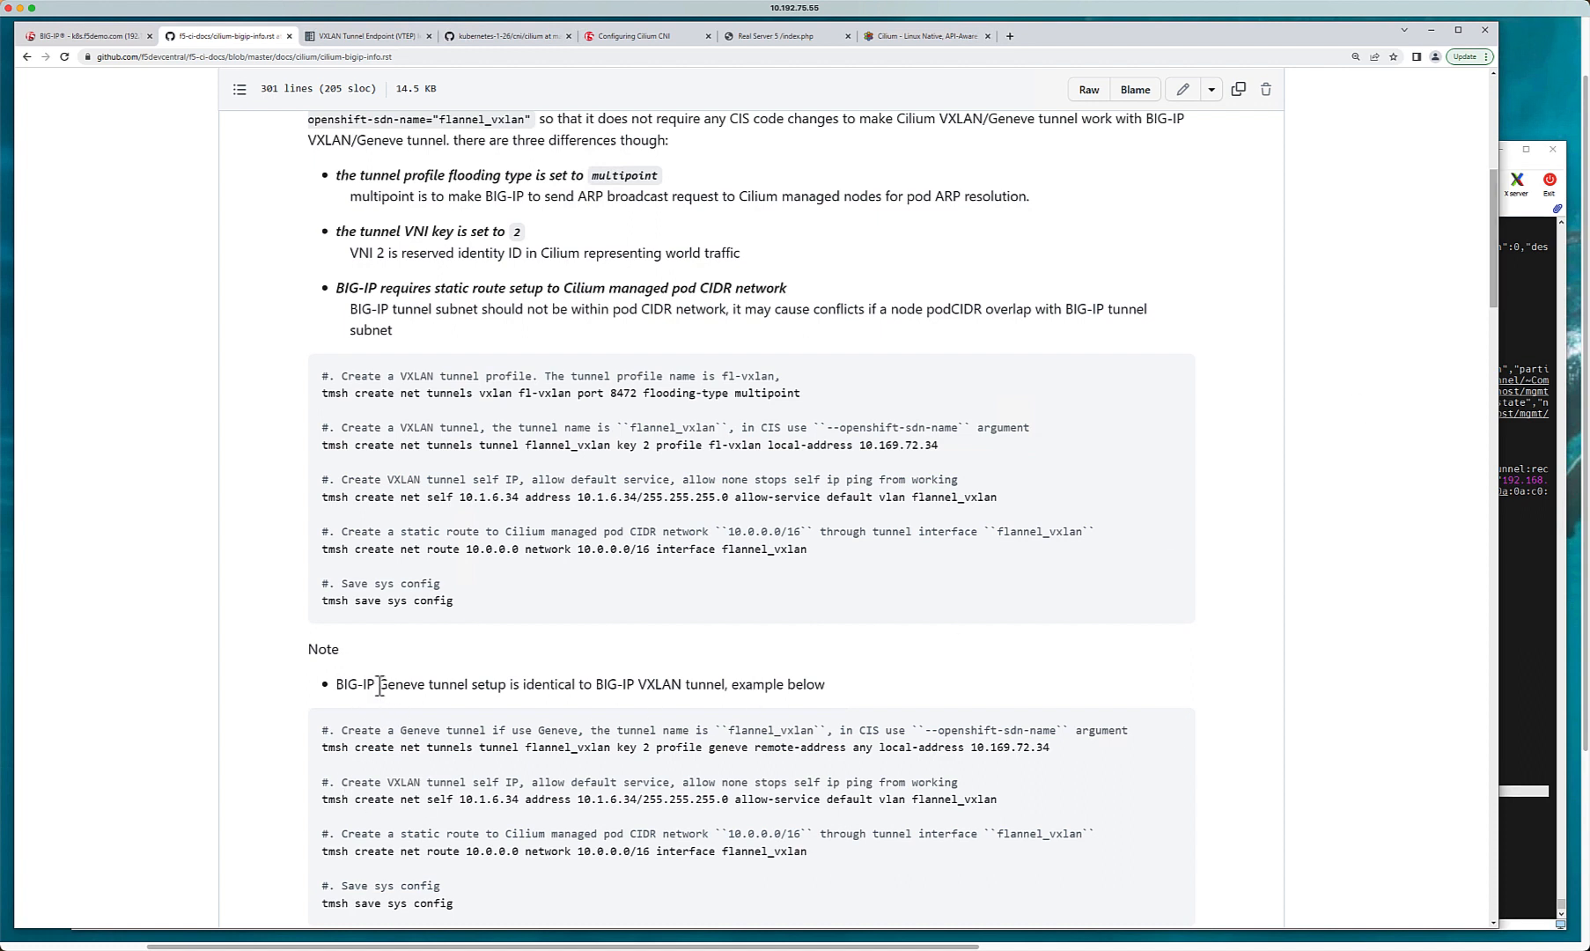
pyautogui.doubleClick(421, 684)
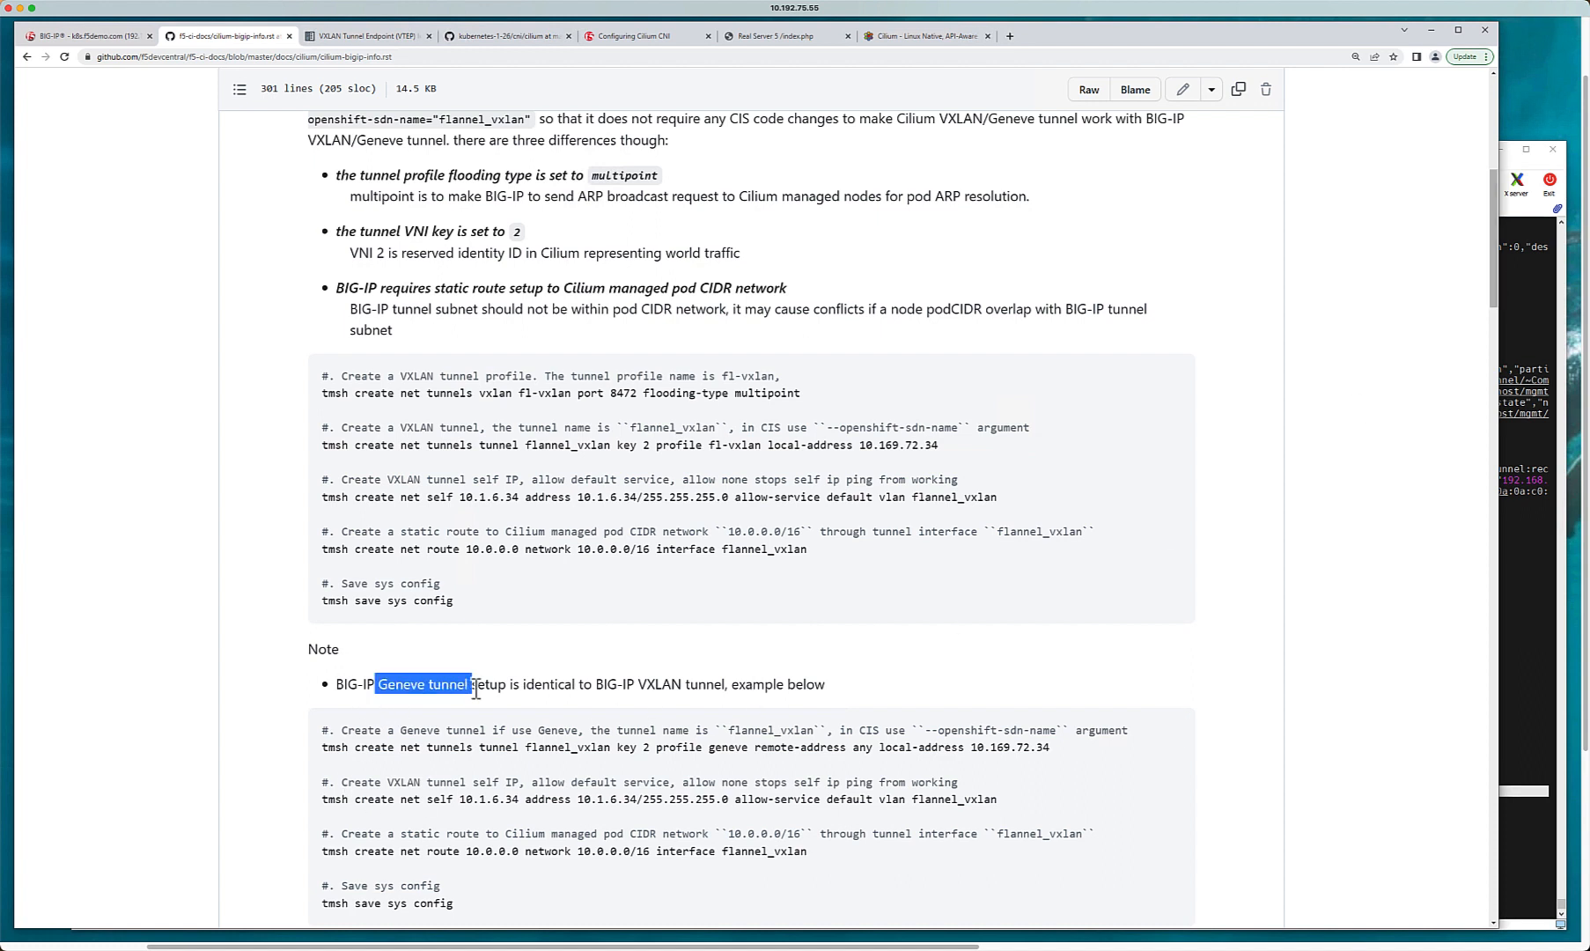
pyautogui.moveTo(427, 373)
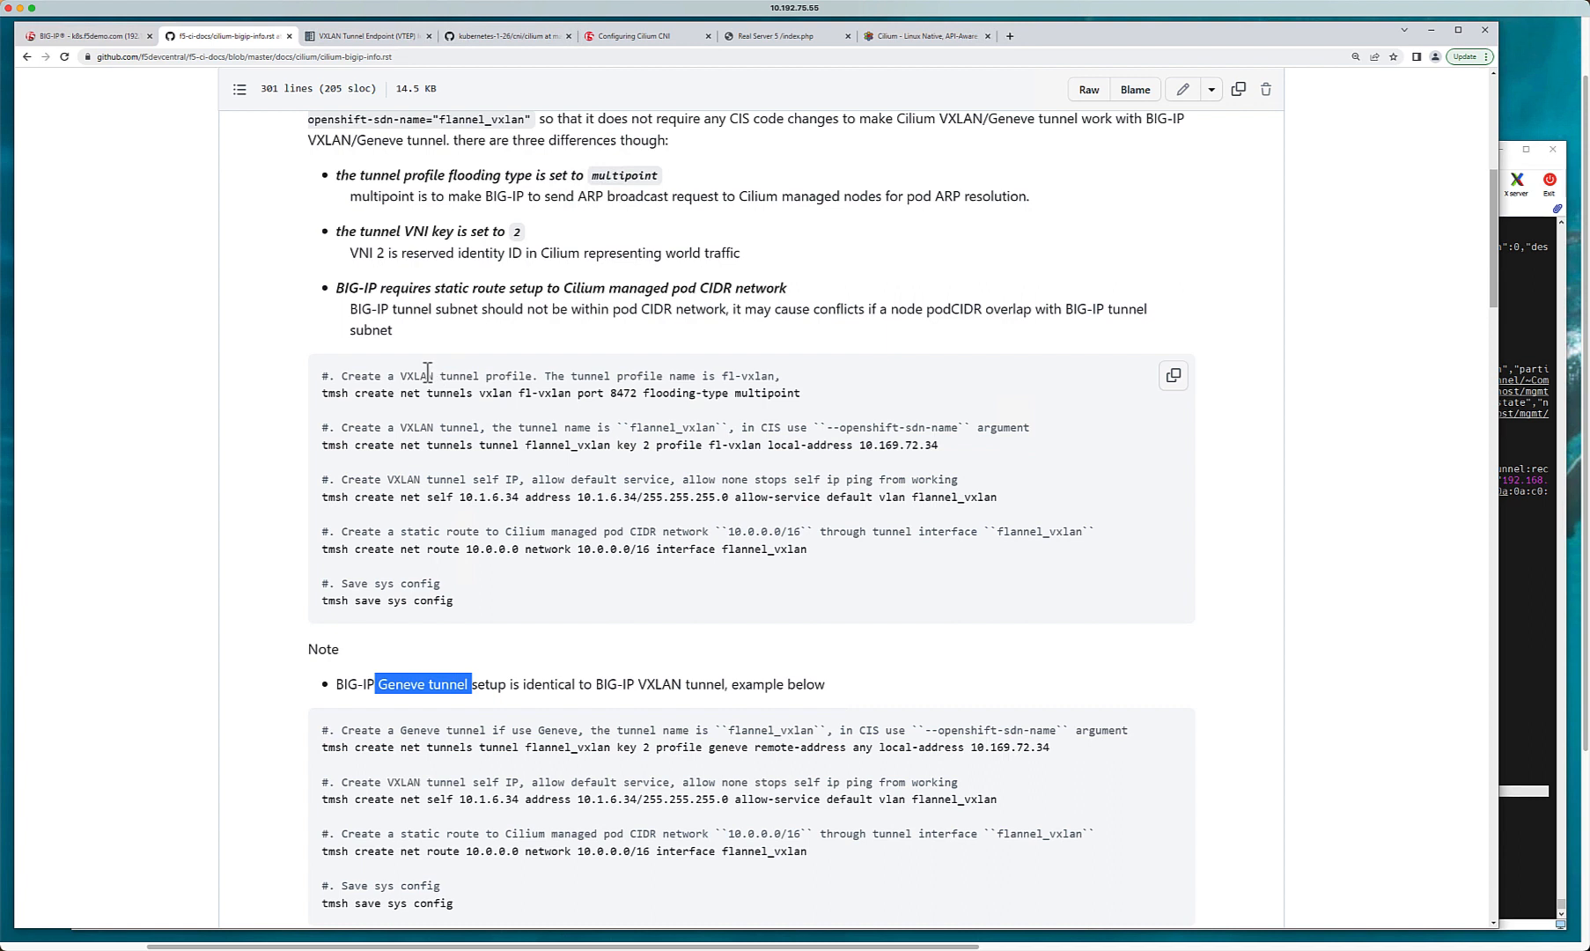
pyautogui.moveTo(394, 683)
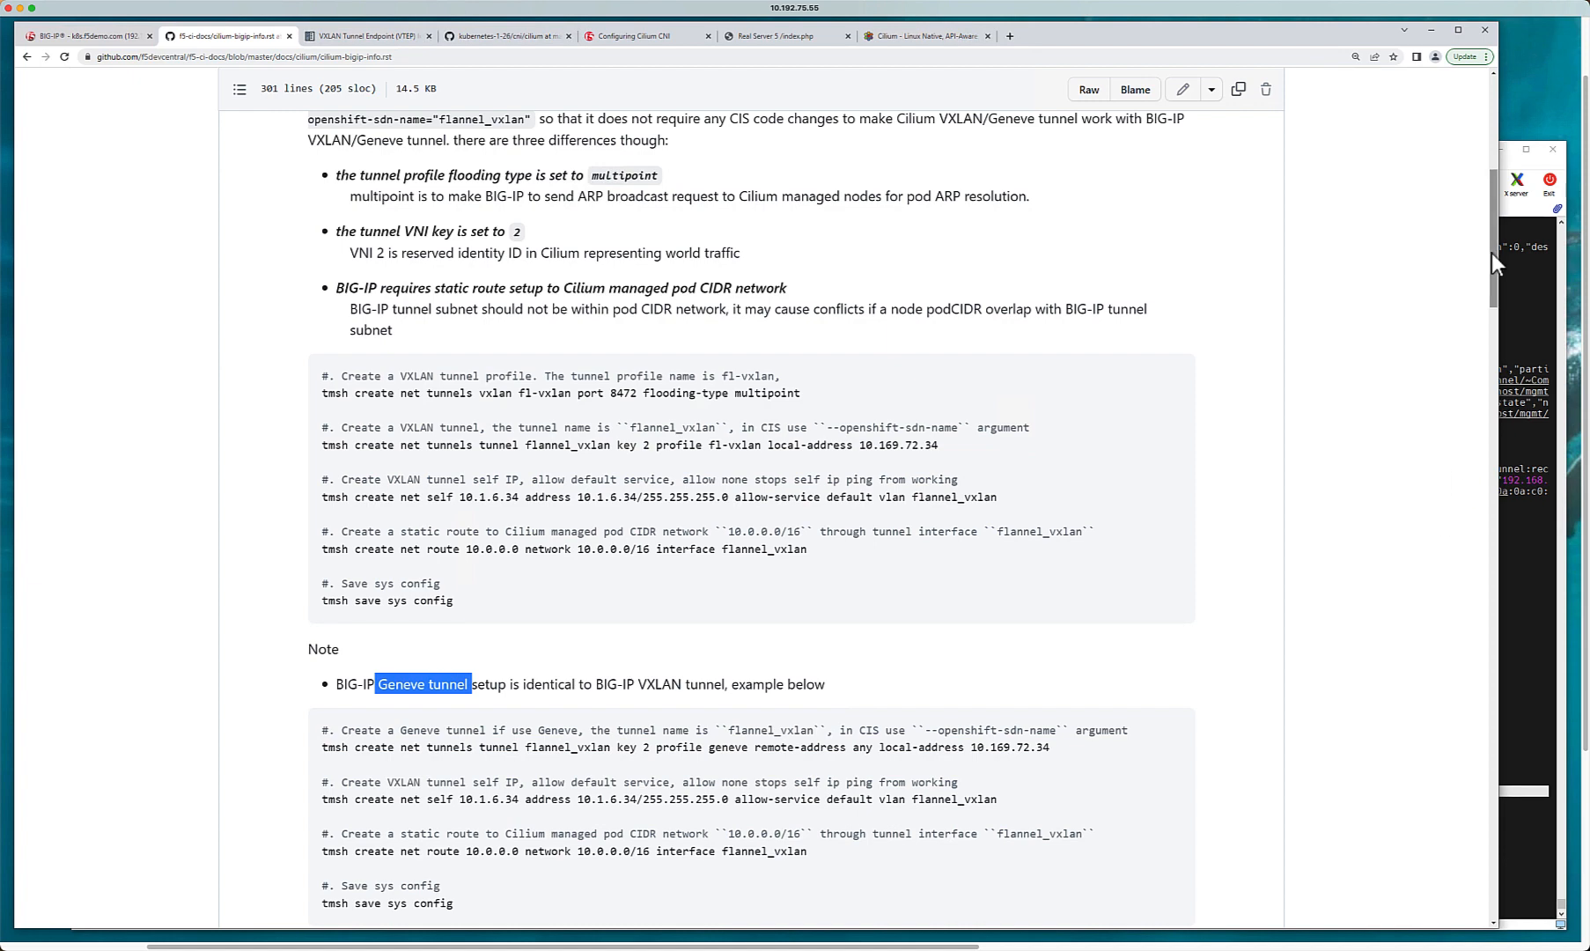
pyautogui.scroll(-3)
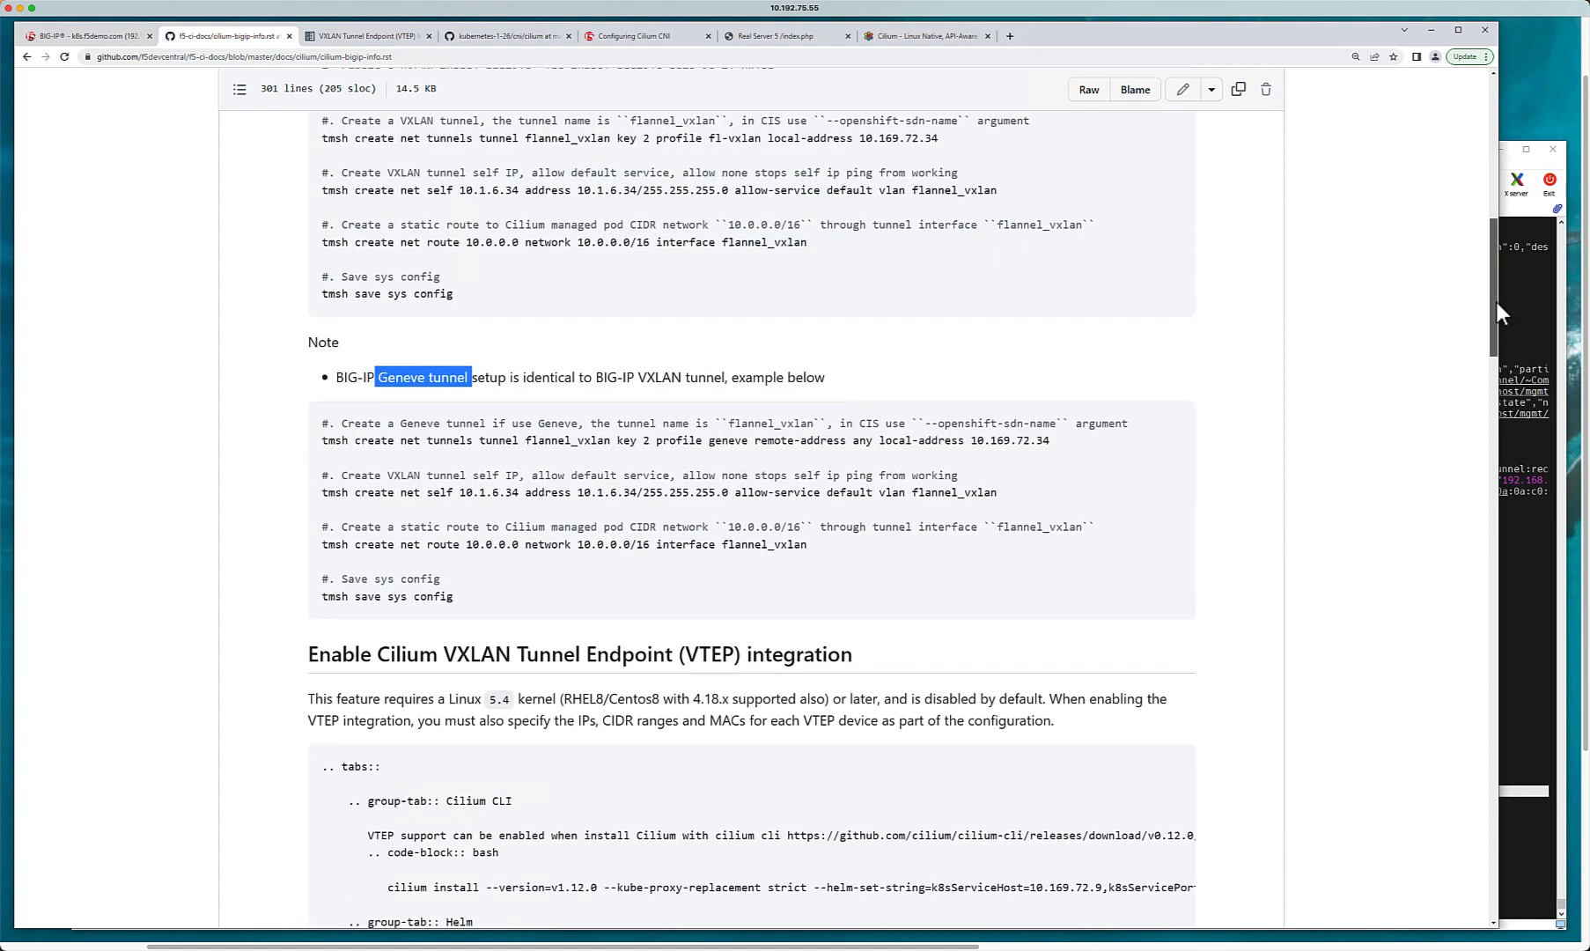
pyautogui.scroll(-3)
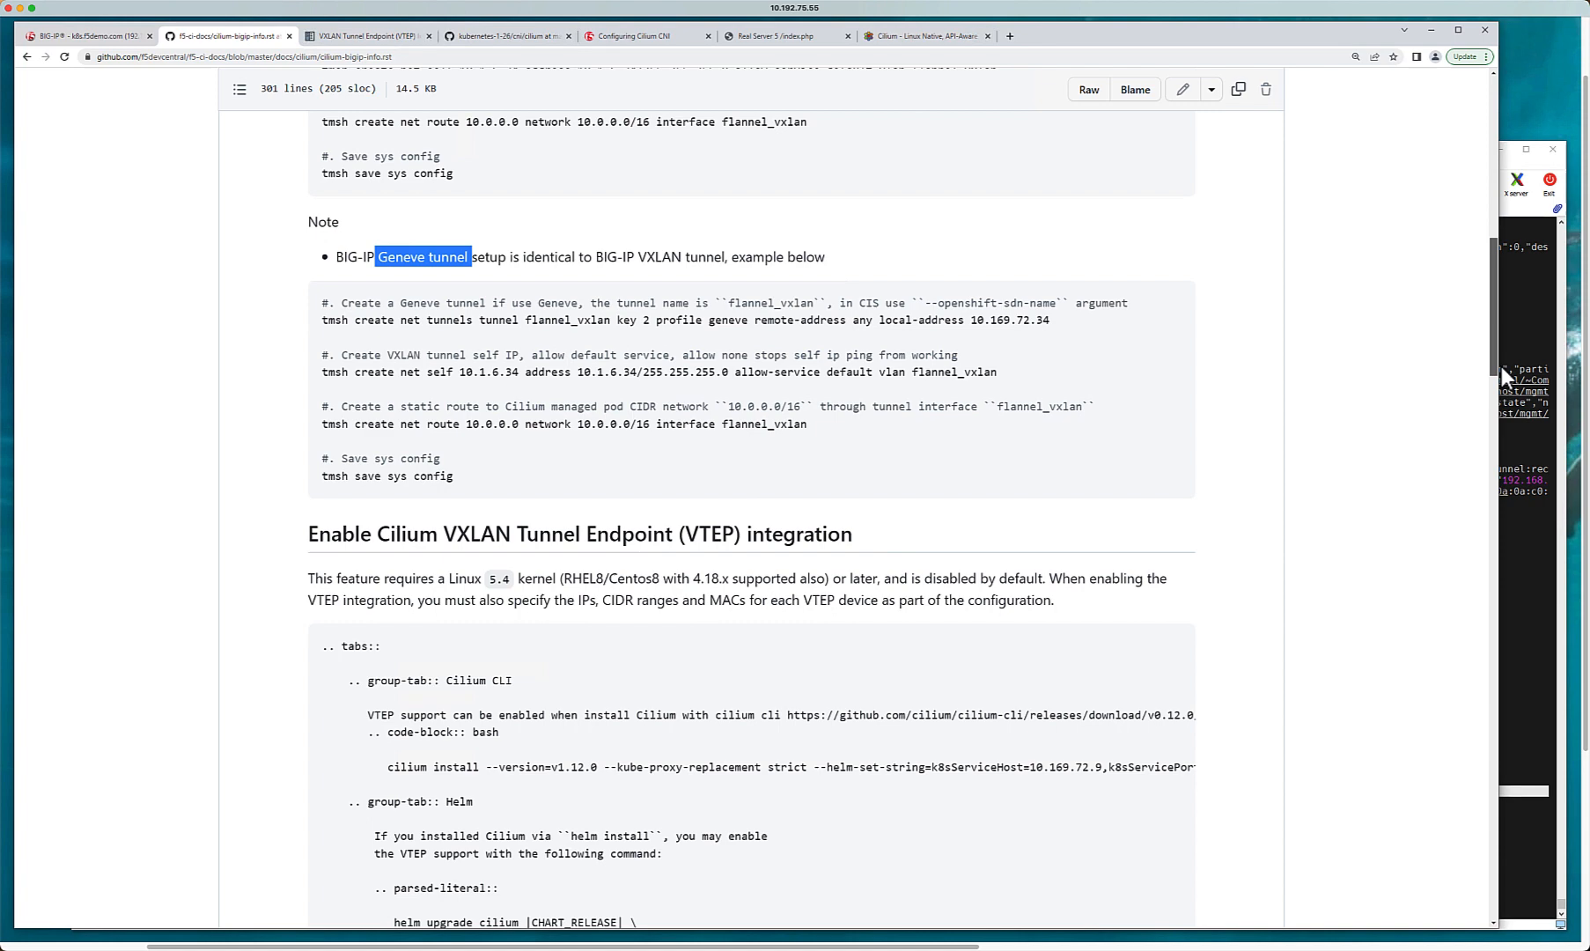
pyautogui.scroll(-3)
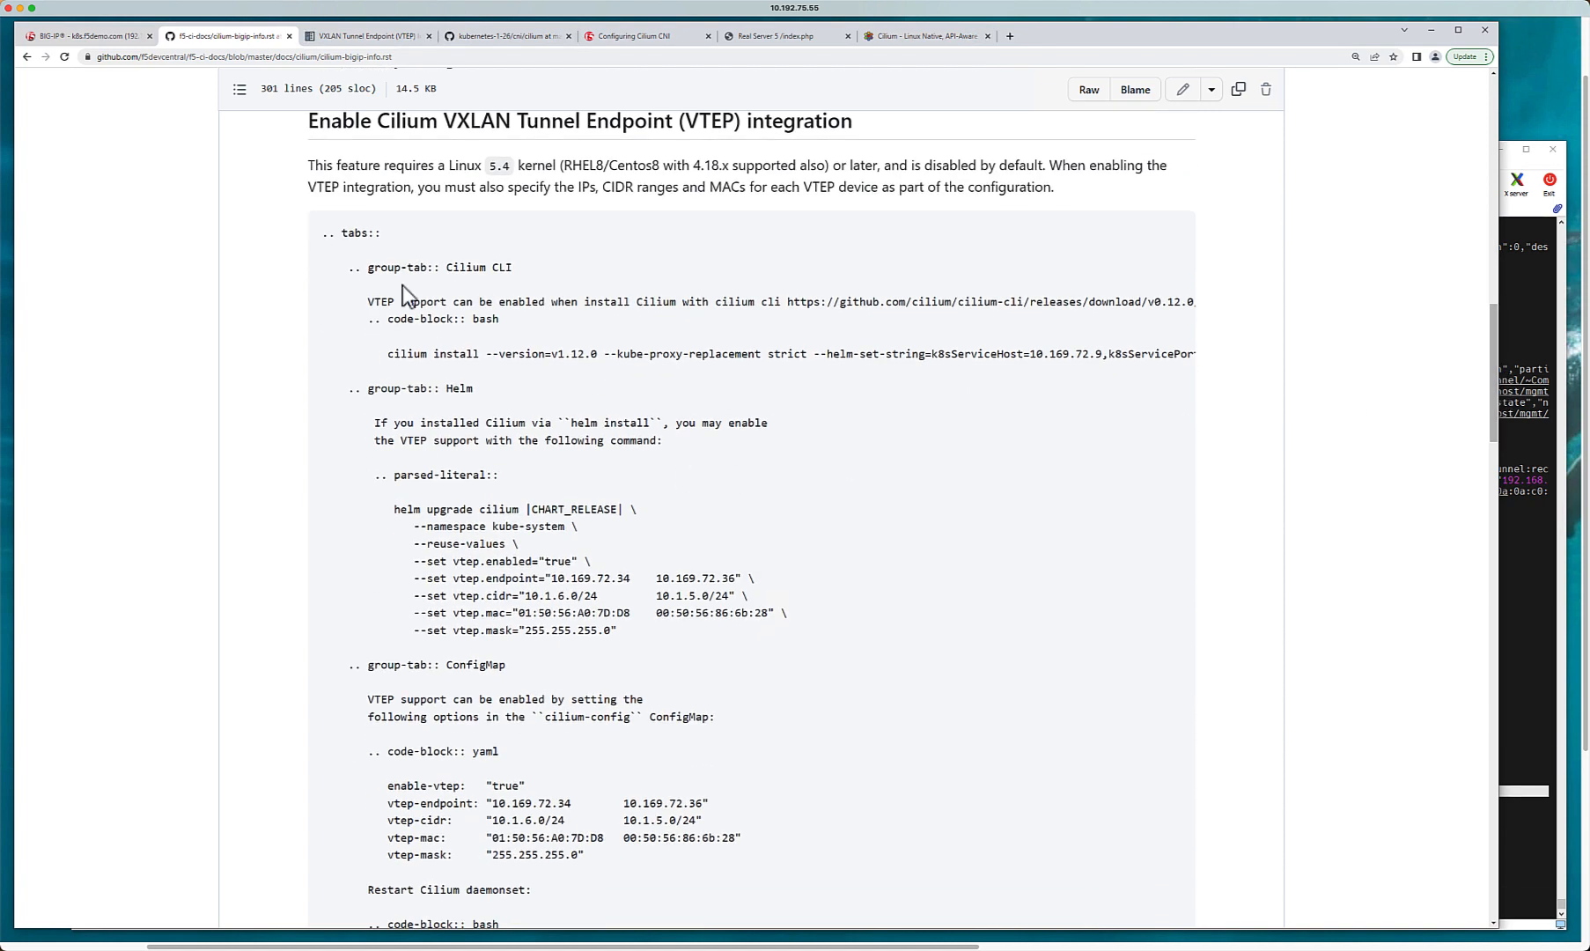
pyautogui.moveTo(399, 507)
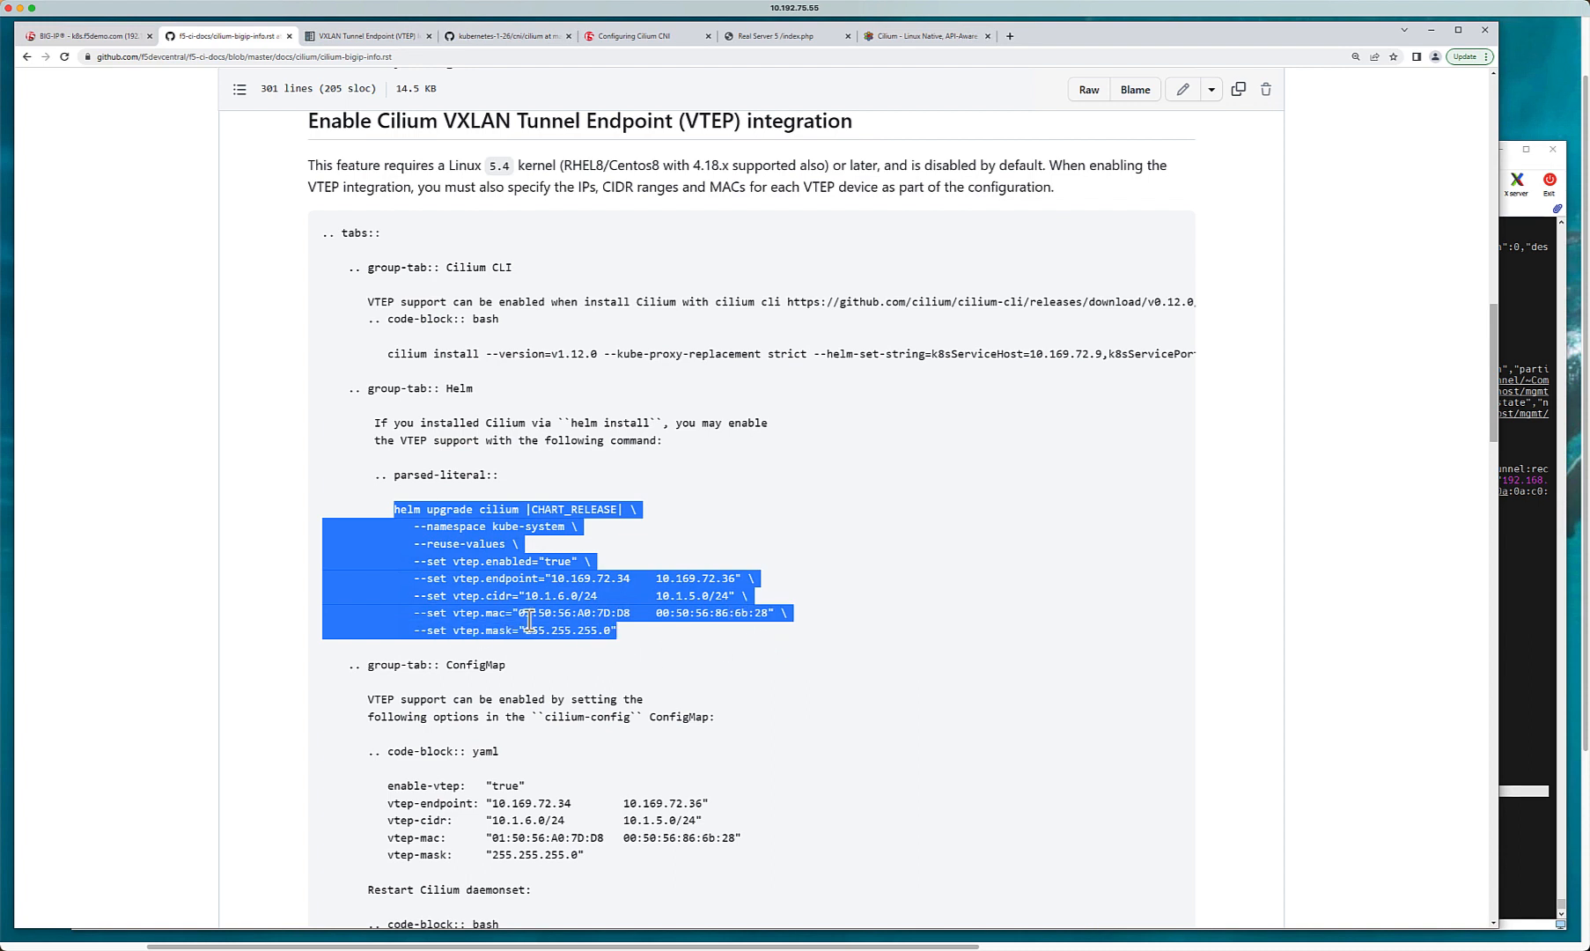
pyautogui.moveTo(403, 675)
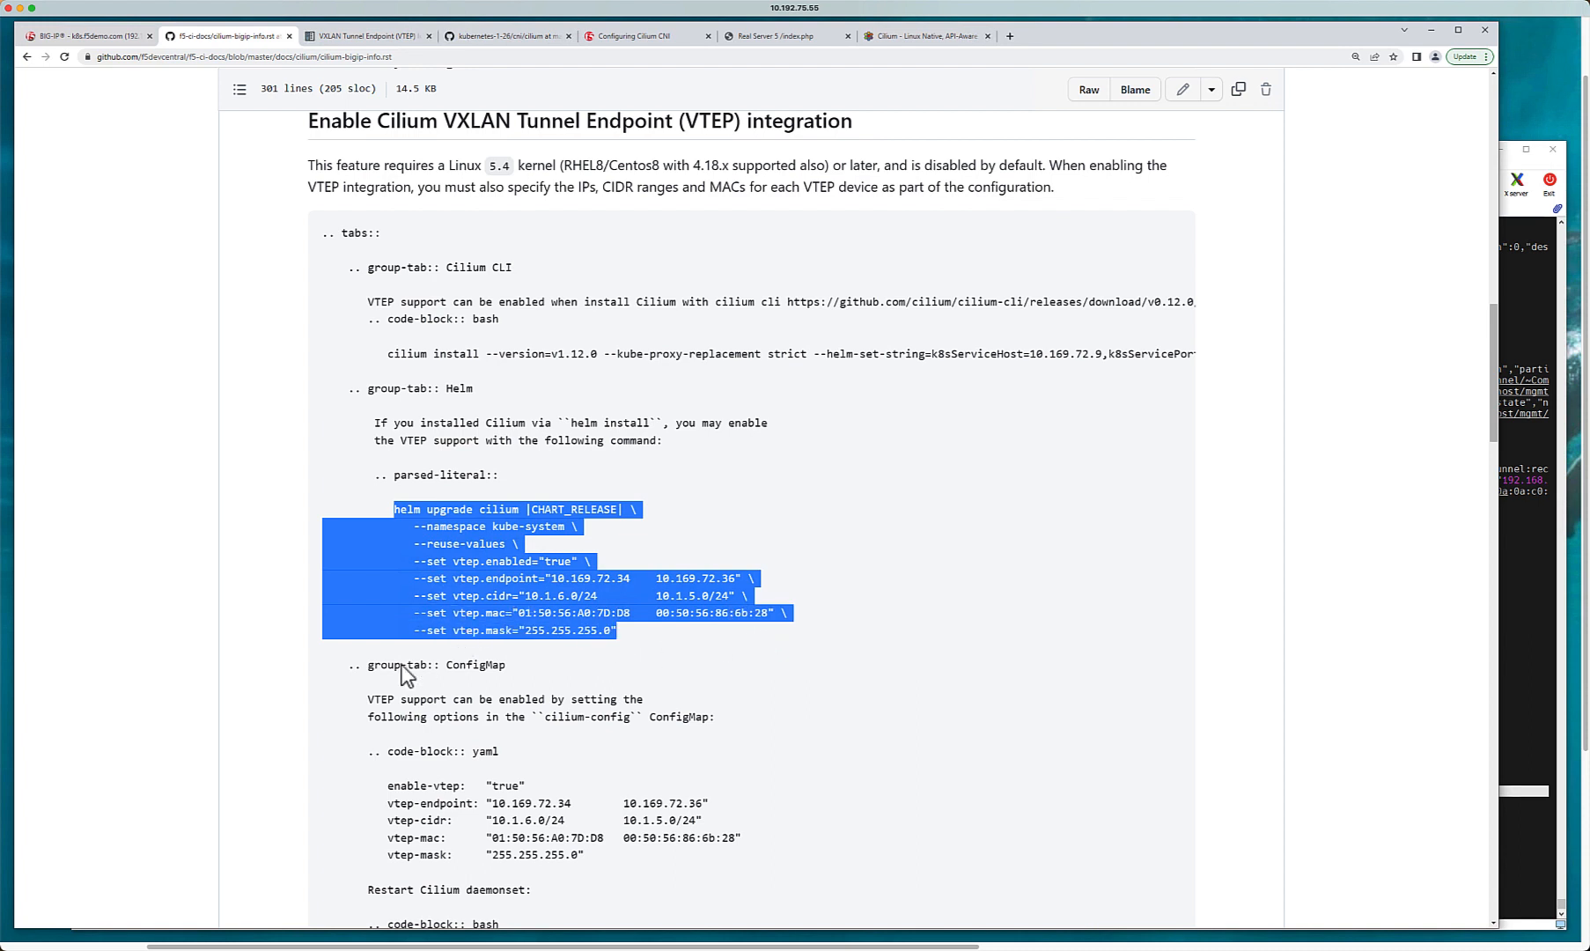
pyautogui.moveTo(401, 521)
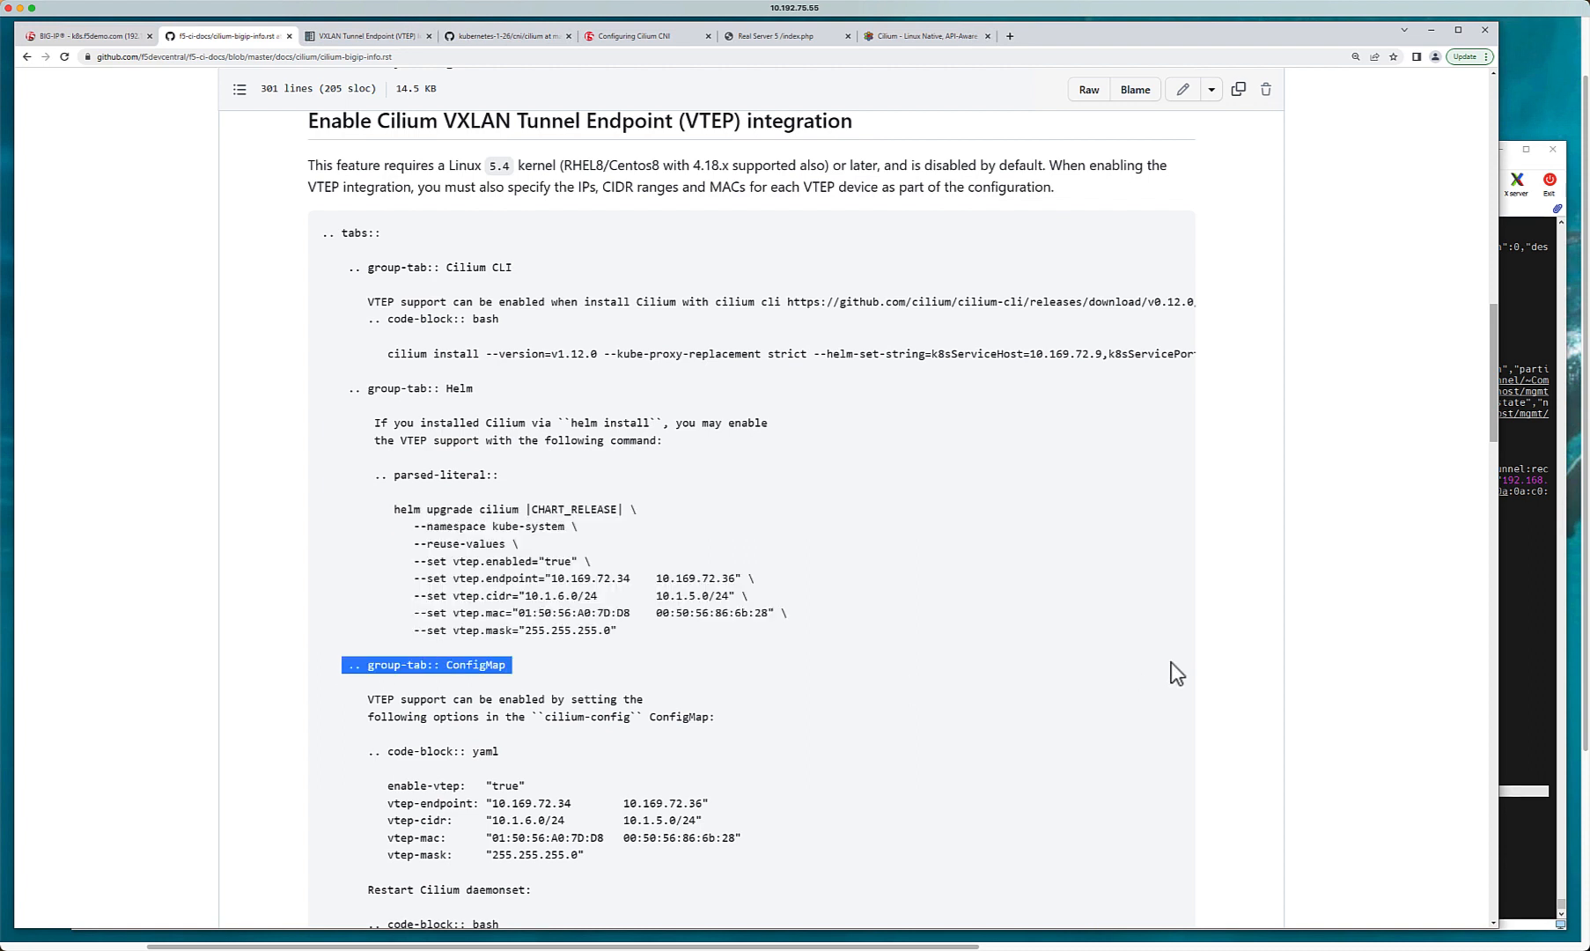
pyautogui.moveTo(669, 600)
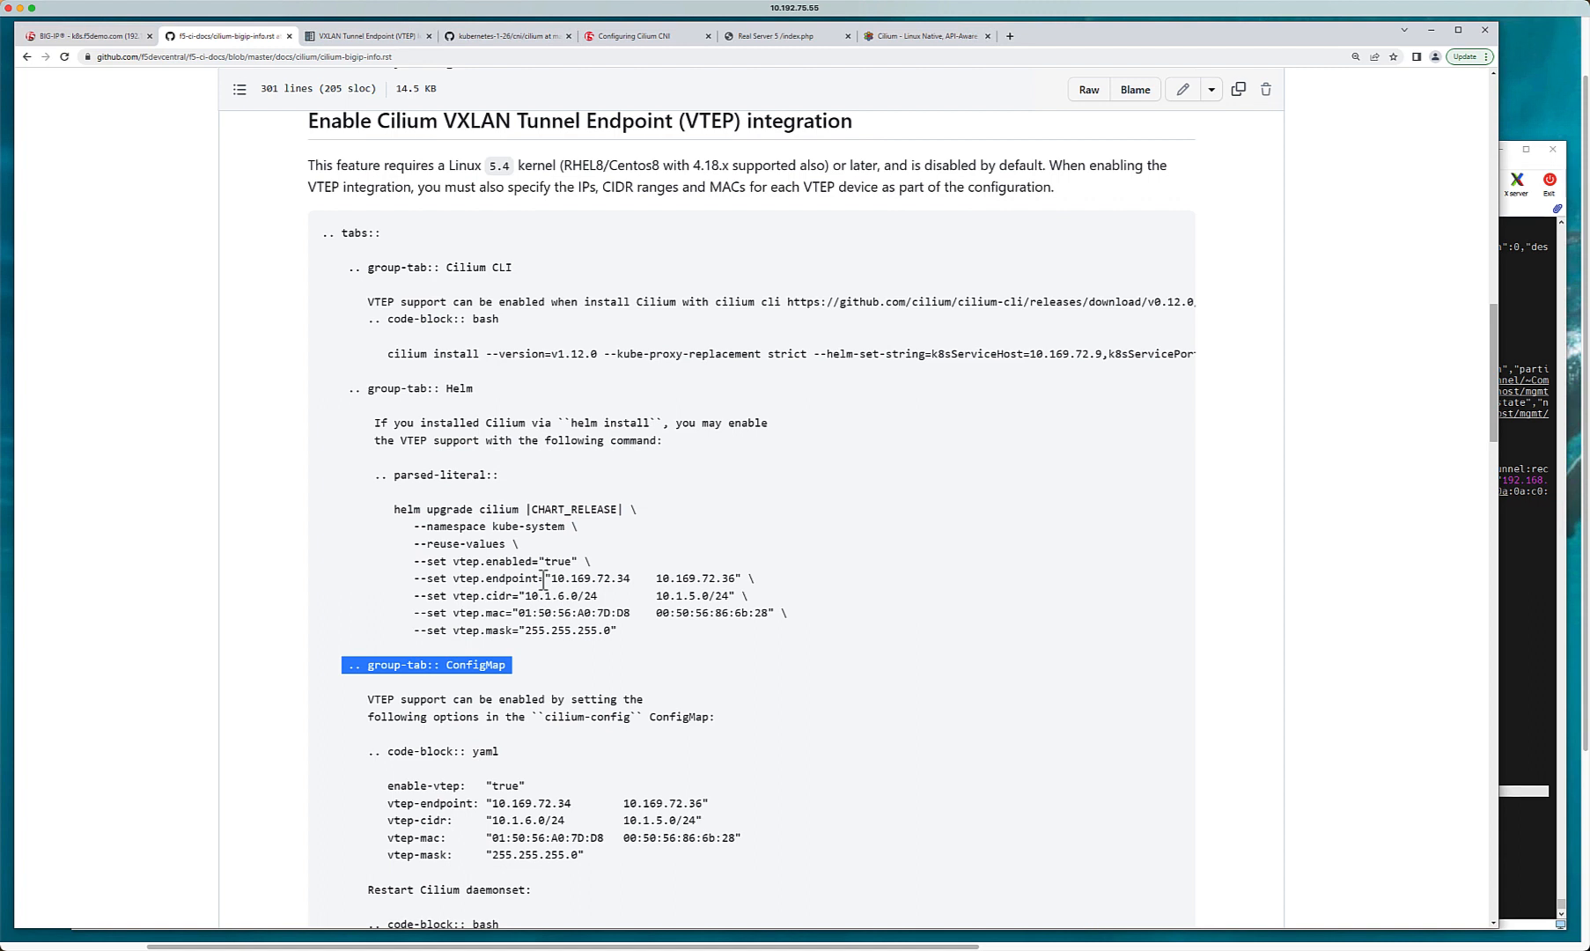
pyautogui.moveTo(580, 514)
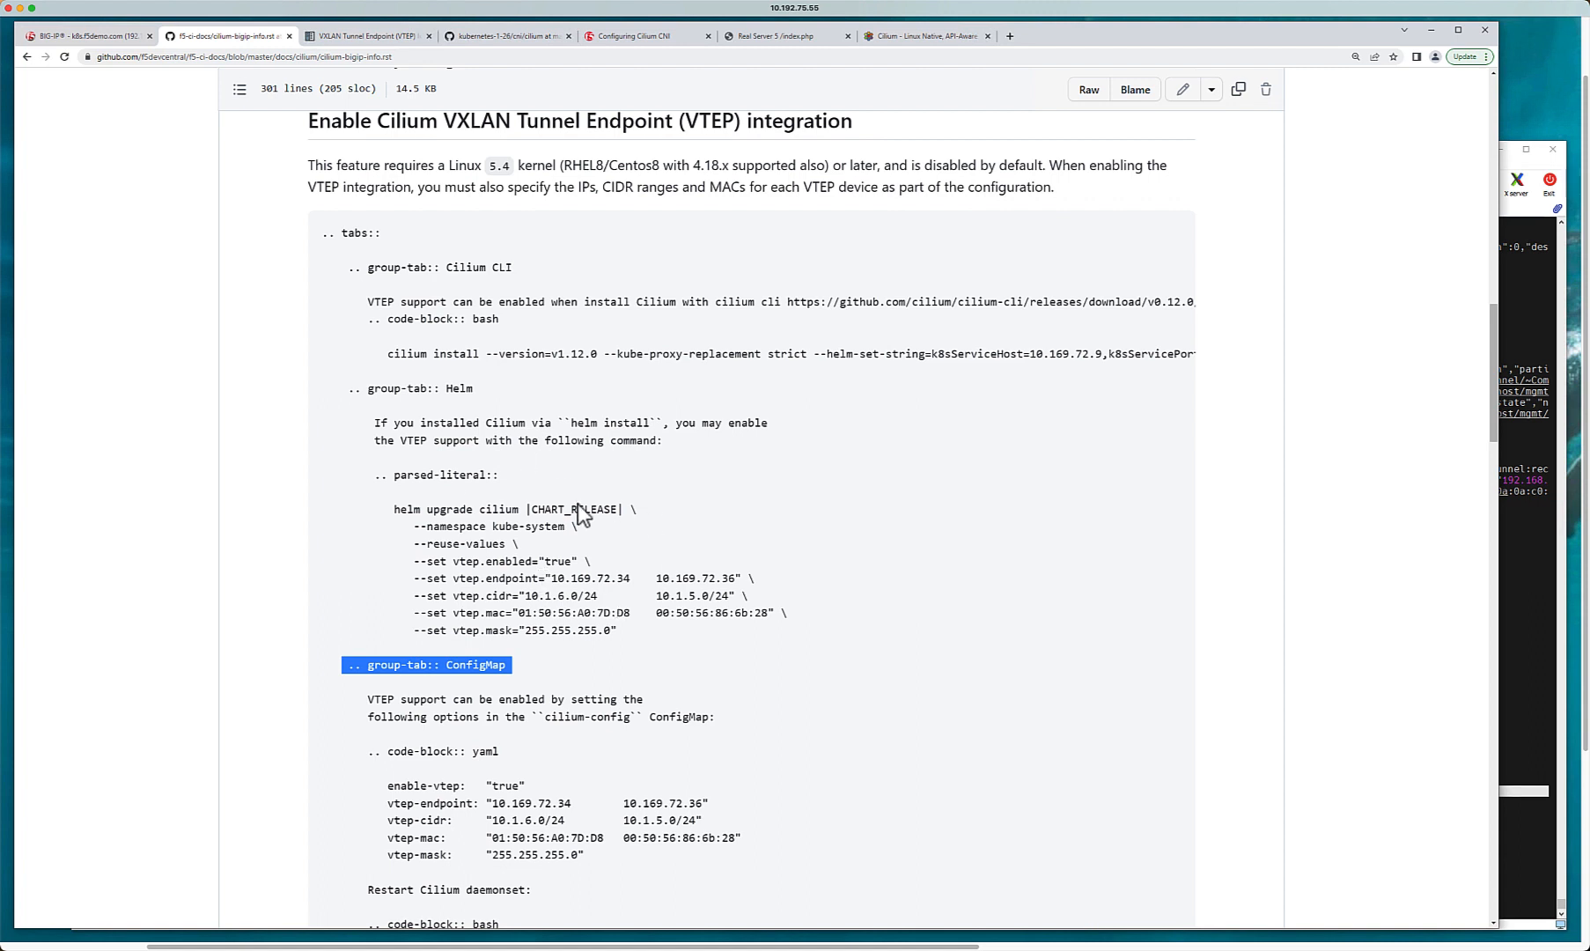
pyautogui.moveTo(650, 607)
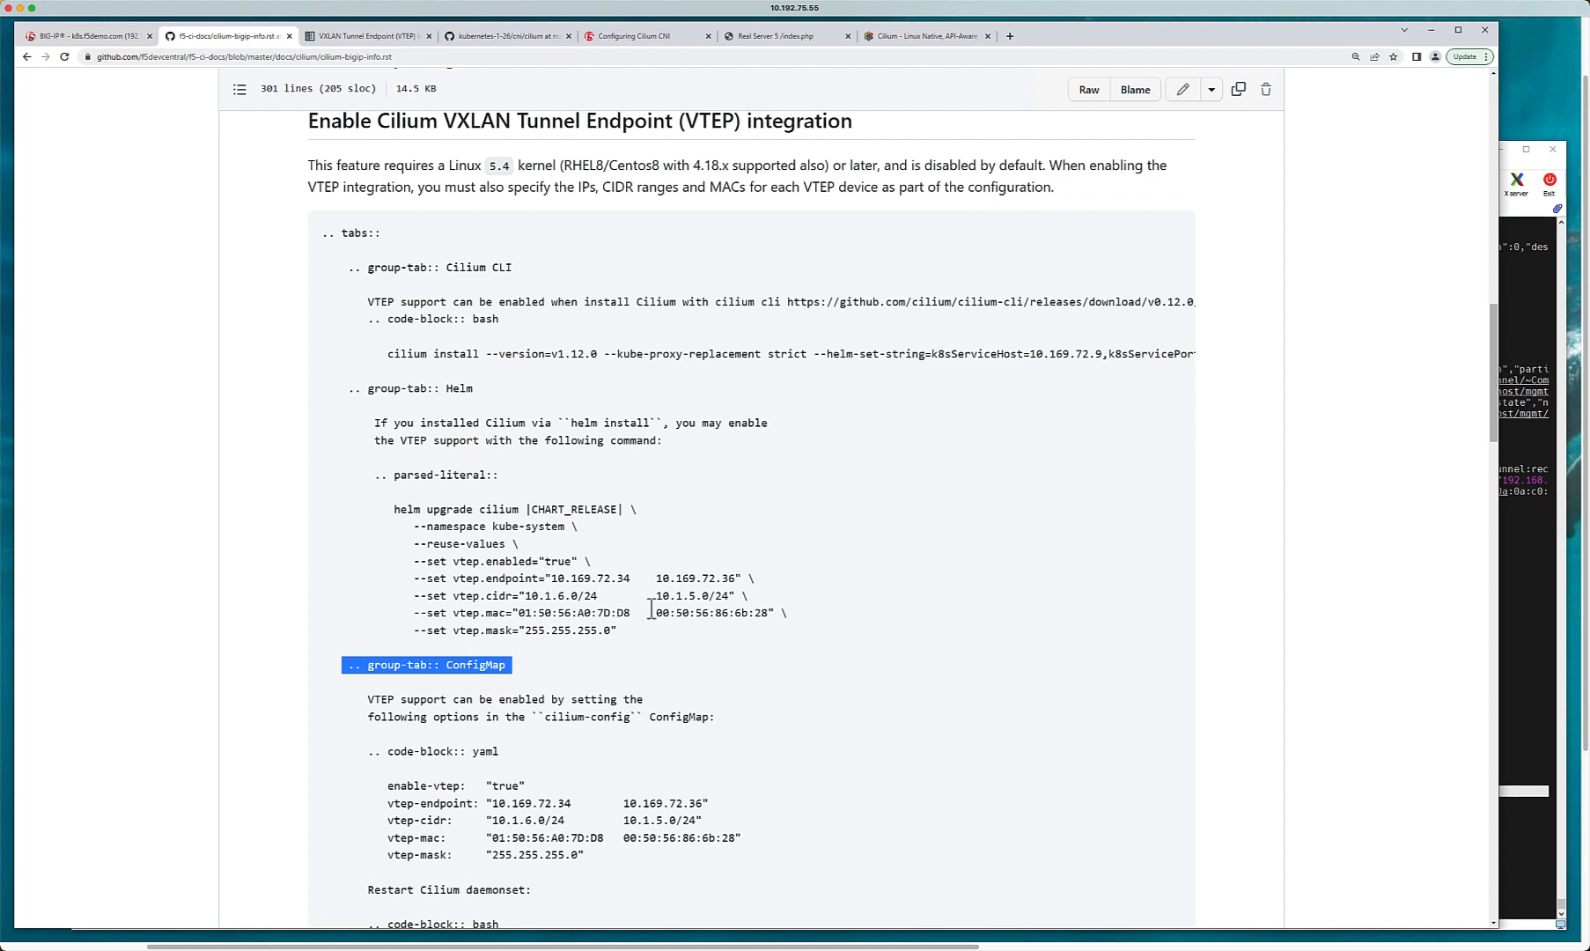
pyautogui.moveTo(499, 842)
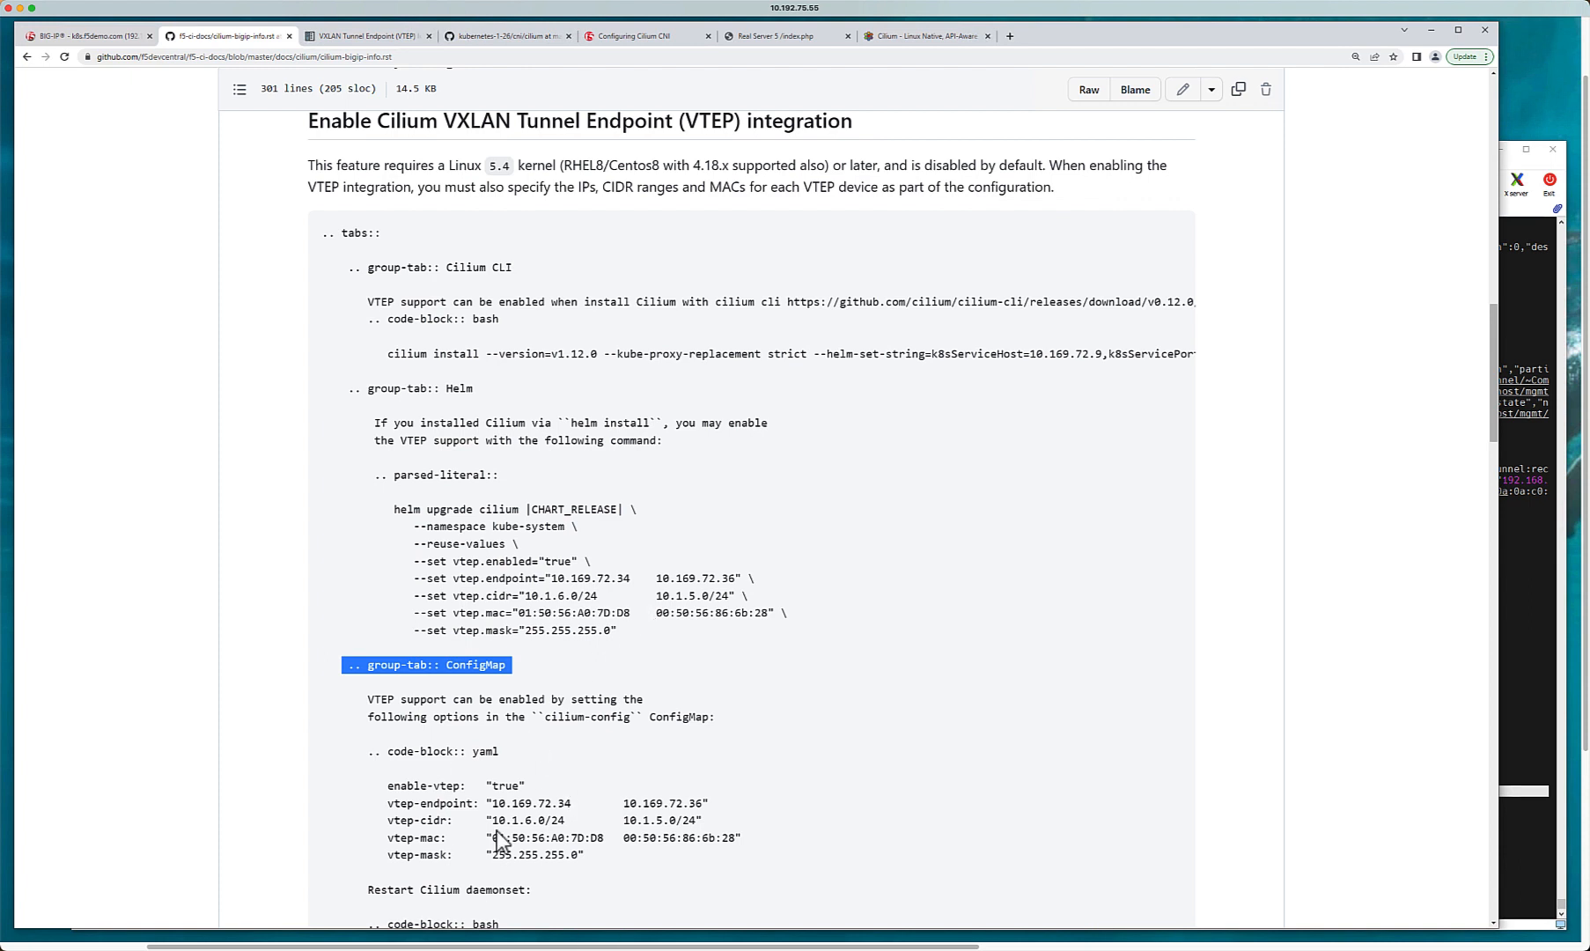
pyautogui.moveTo(462, 709)
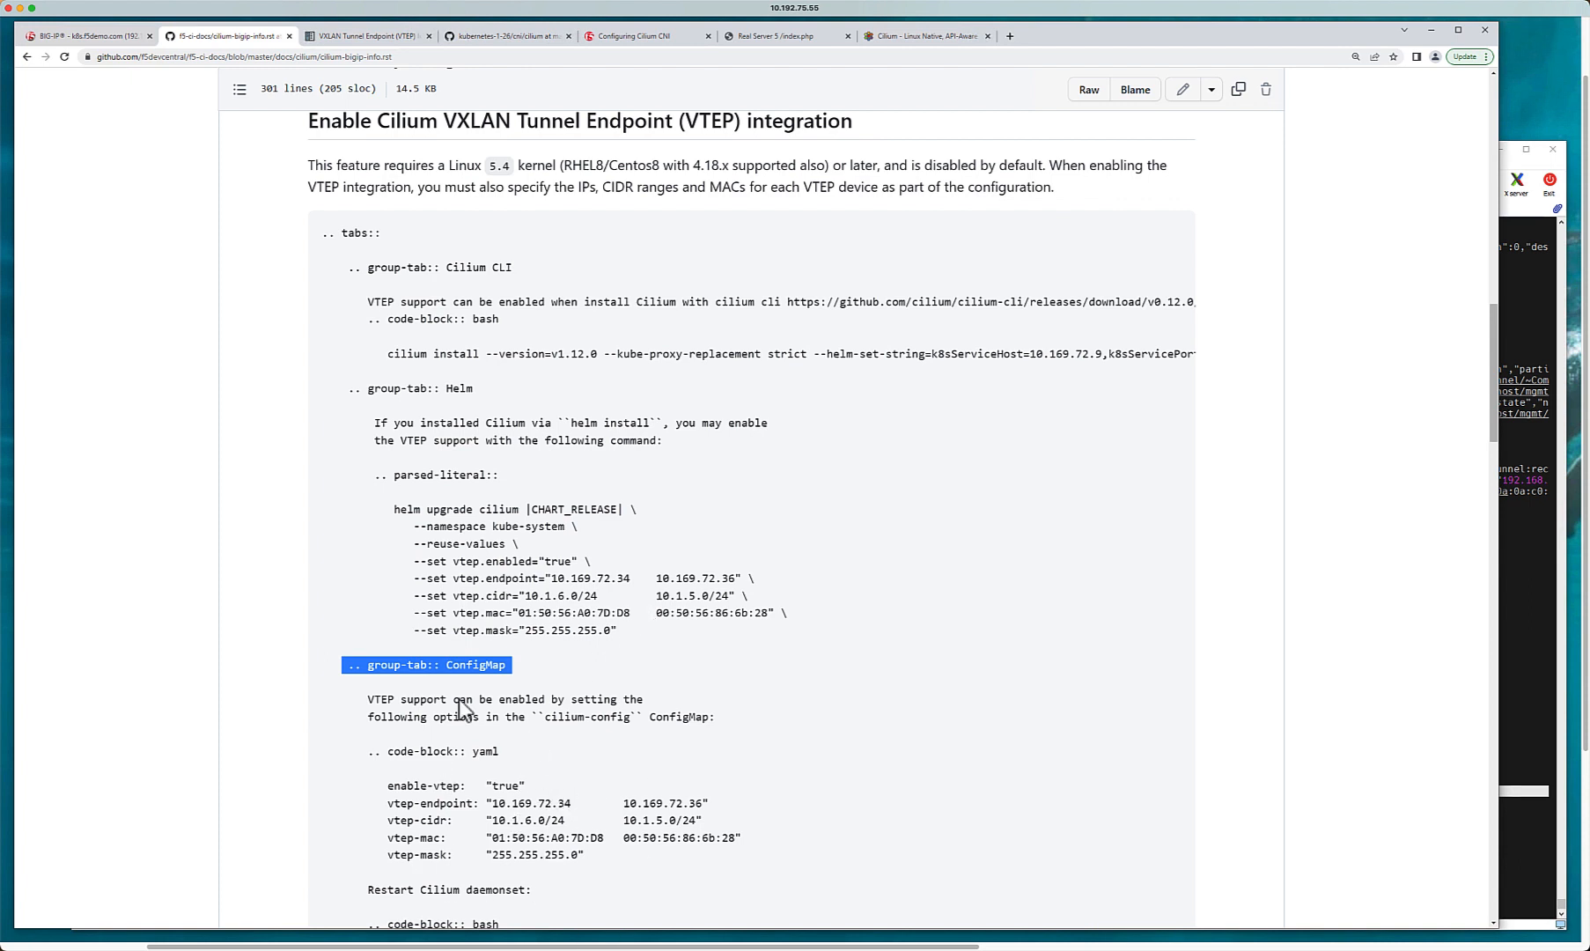
pyautogui.moveTo(480, 697)
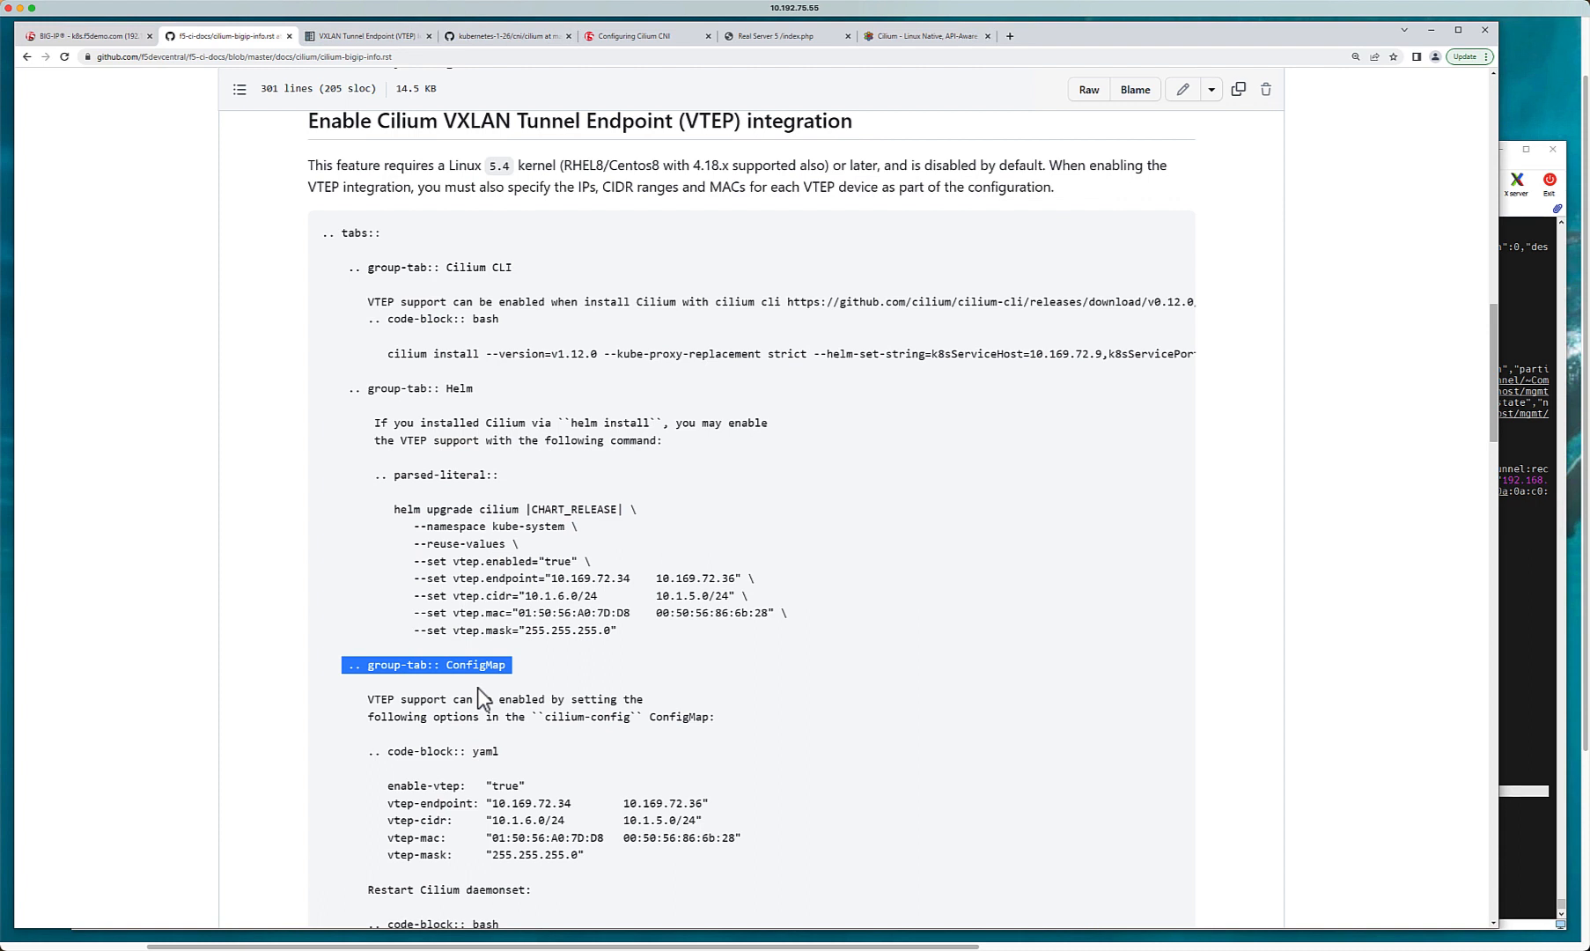
pyautogui.doubleClick(587, 717)
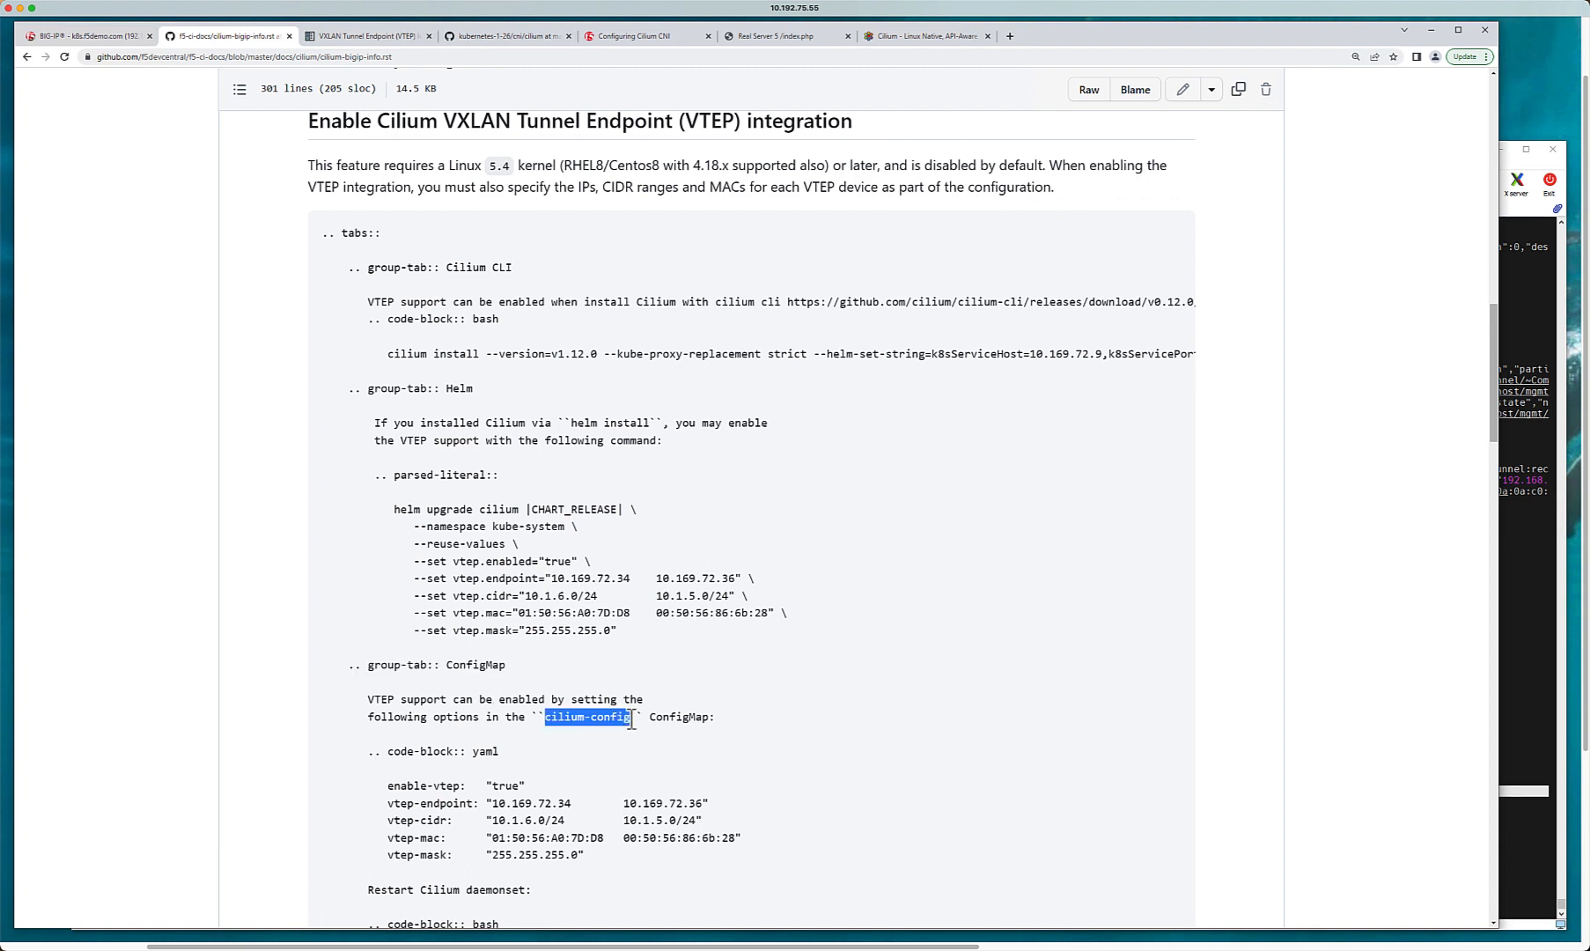
pyautogui.moveTo(1497, 433)
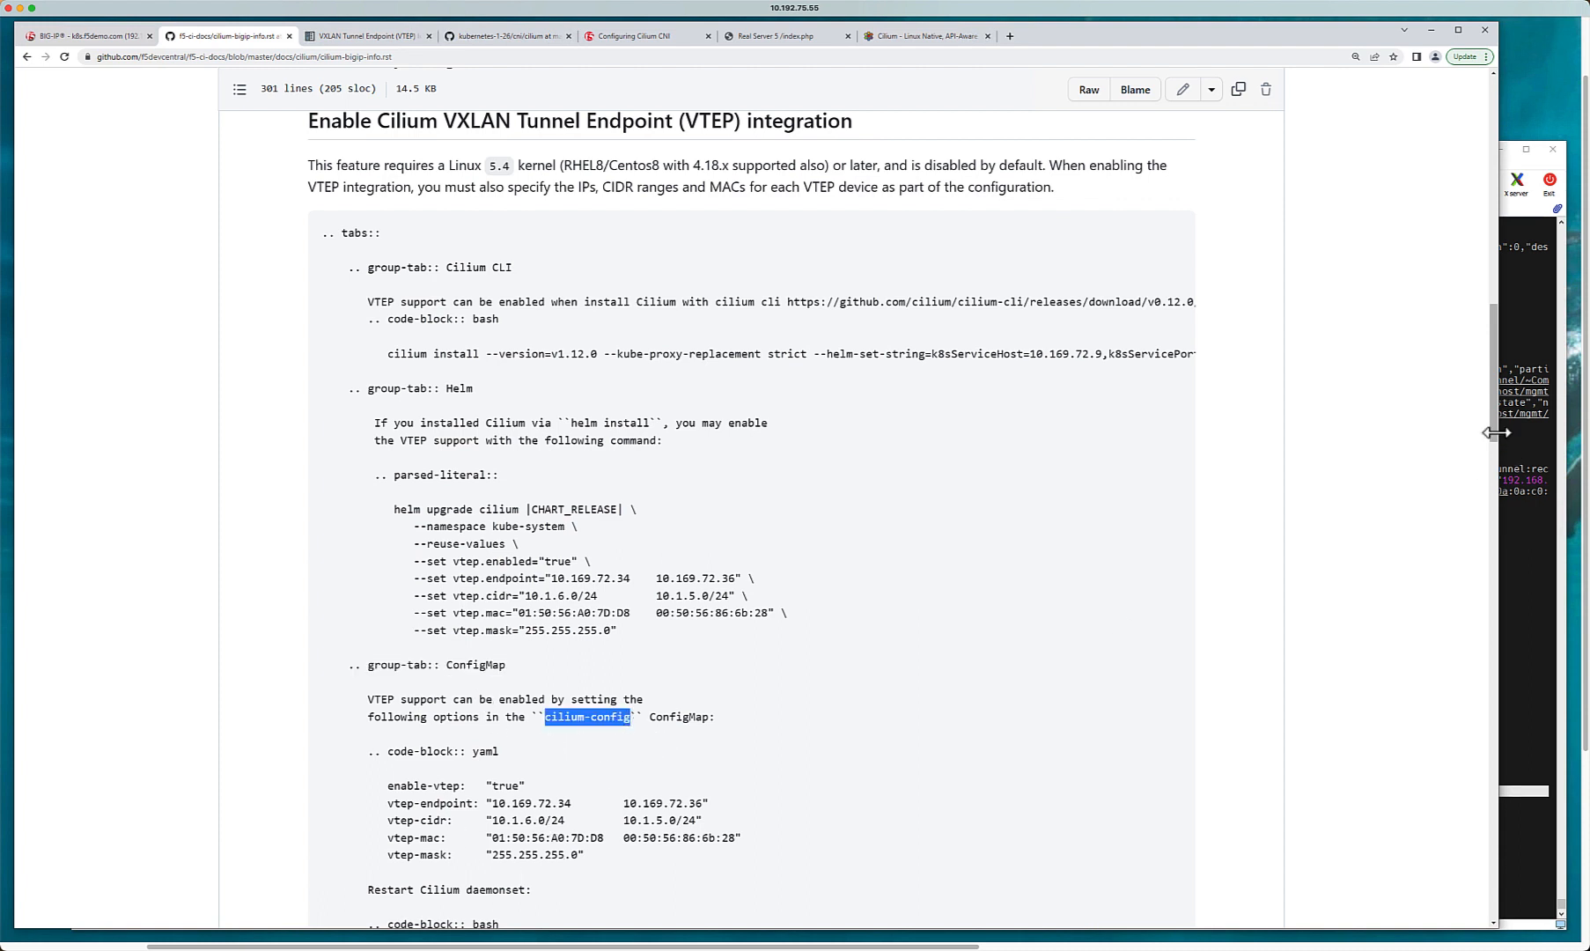
# Step: Scroll the cilium-bigip-info.rst guide down to the Cilium cluster networking overview diagram
pyautogui.scroll(-3)
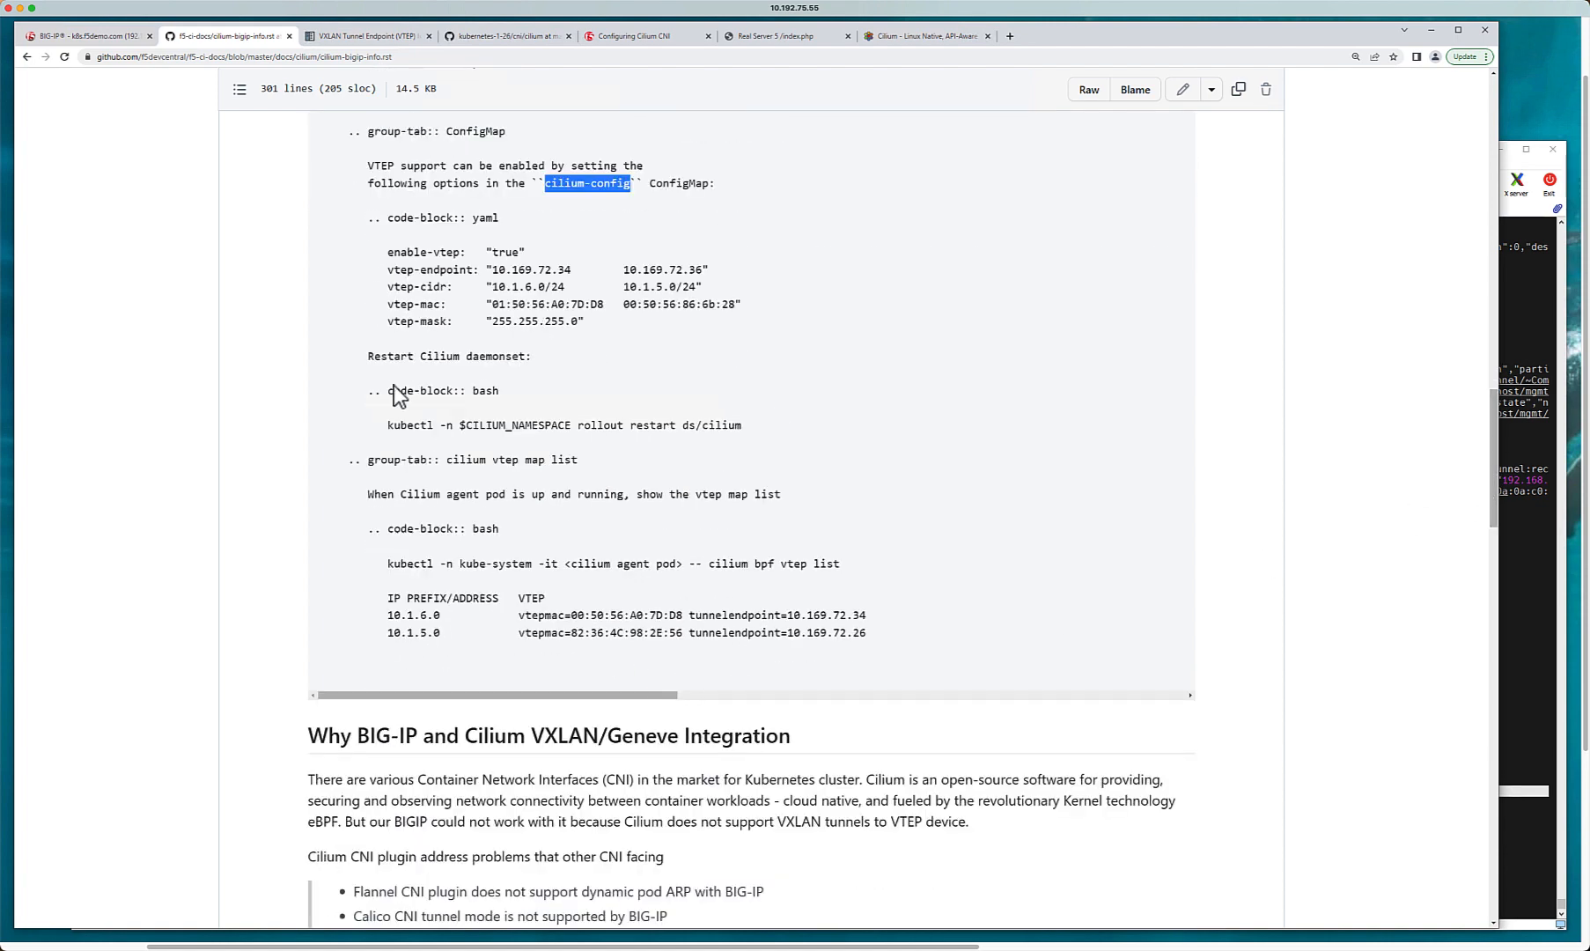
pyautogui.moveTo(510, 430)
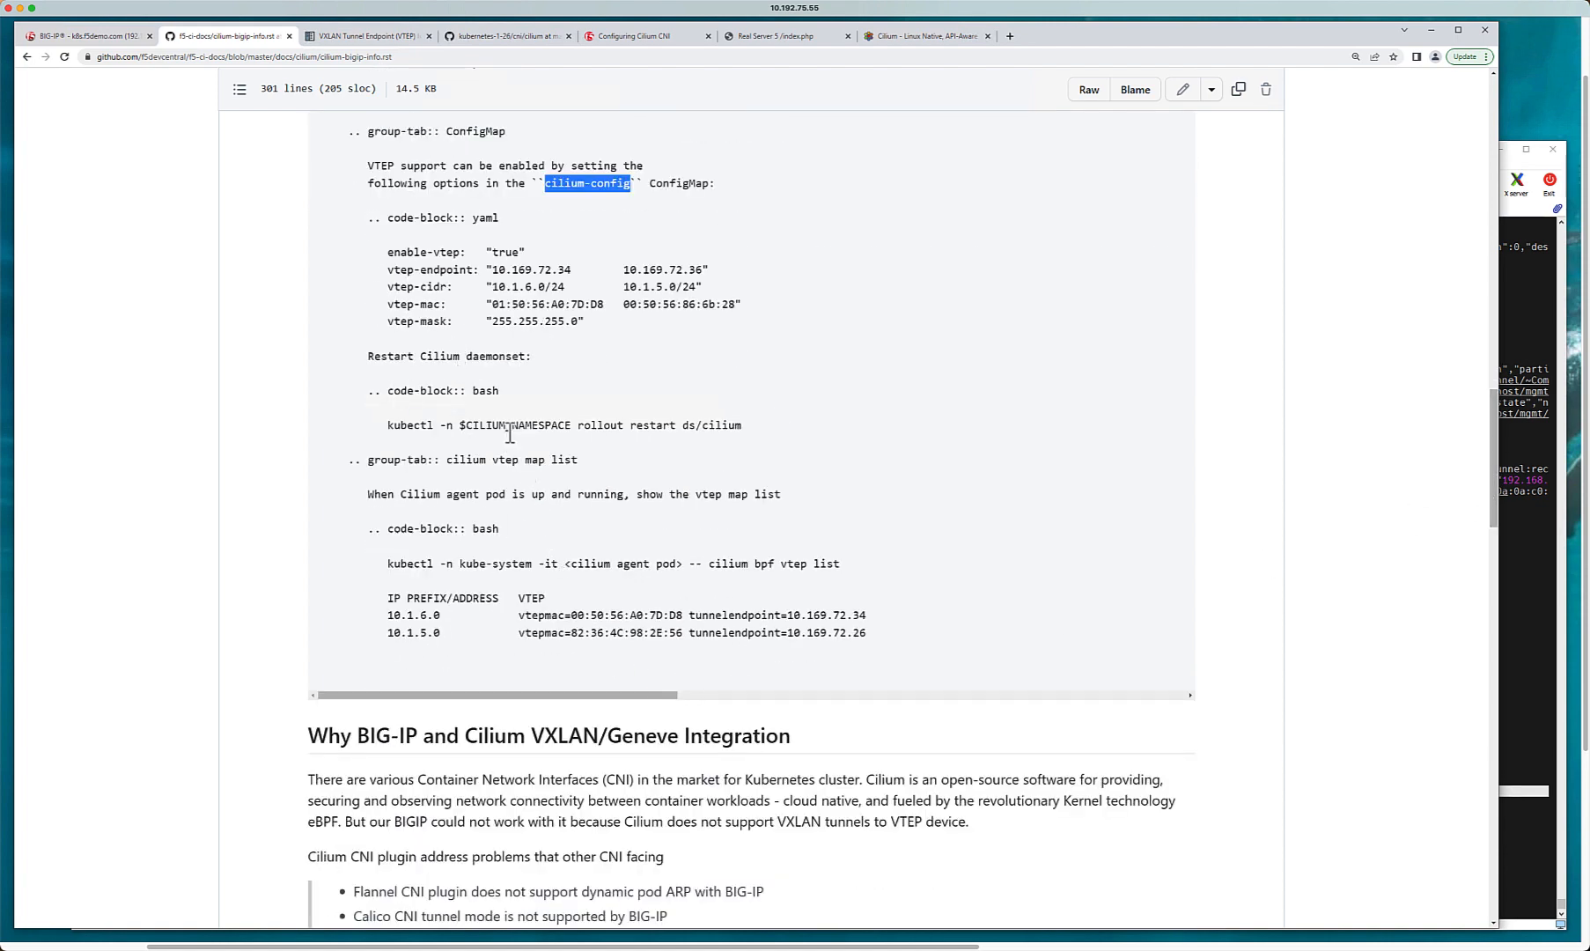
pyautogui.moveTo(1499, 409)
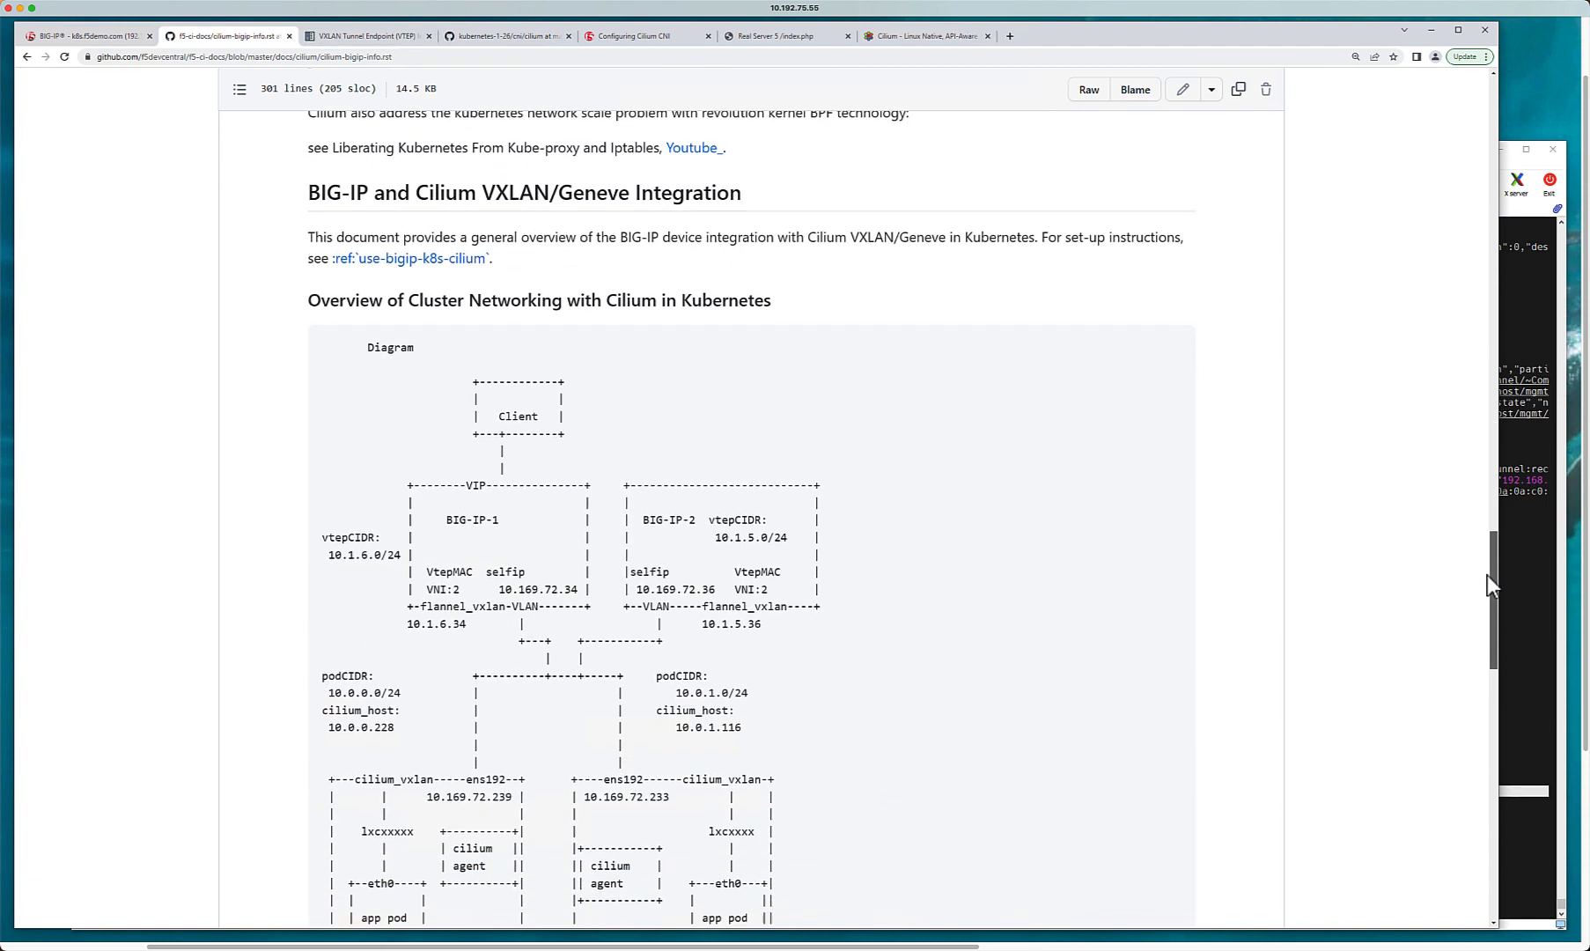
pyautogui.scroll(-3)
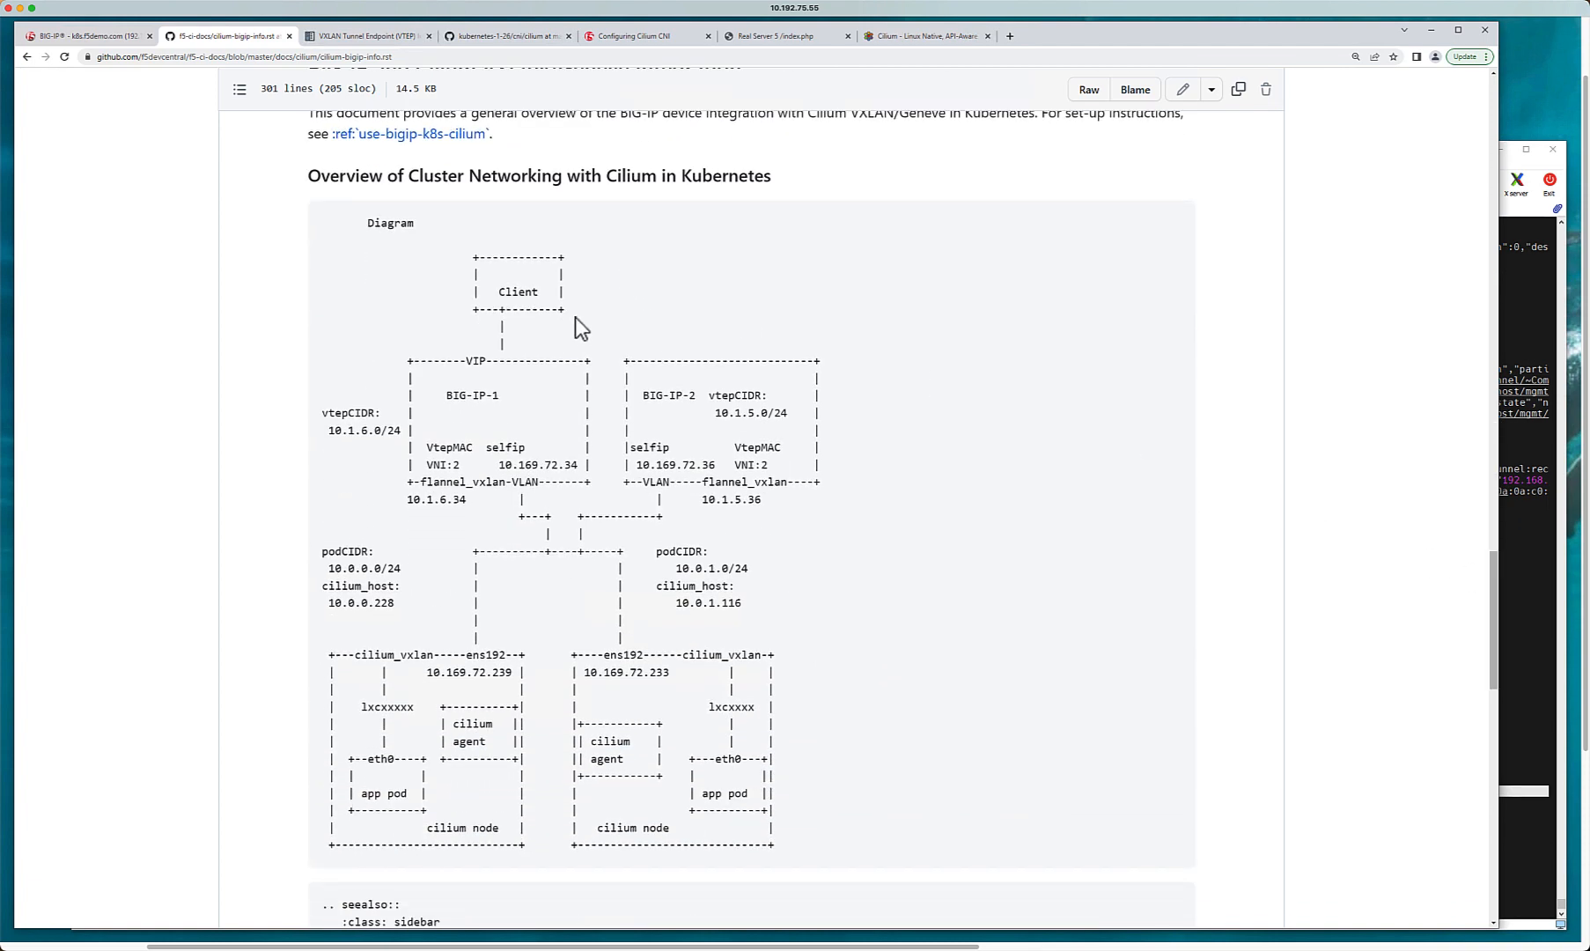
pyautogui.moveTo(450, 395)
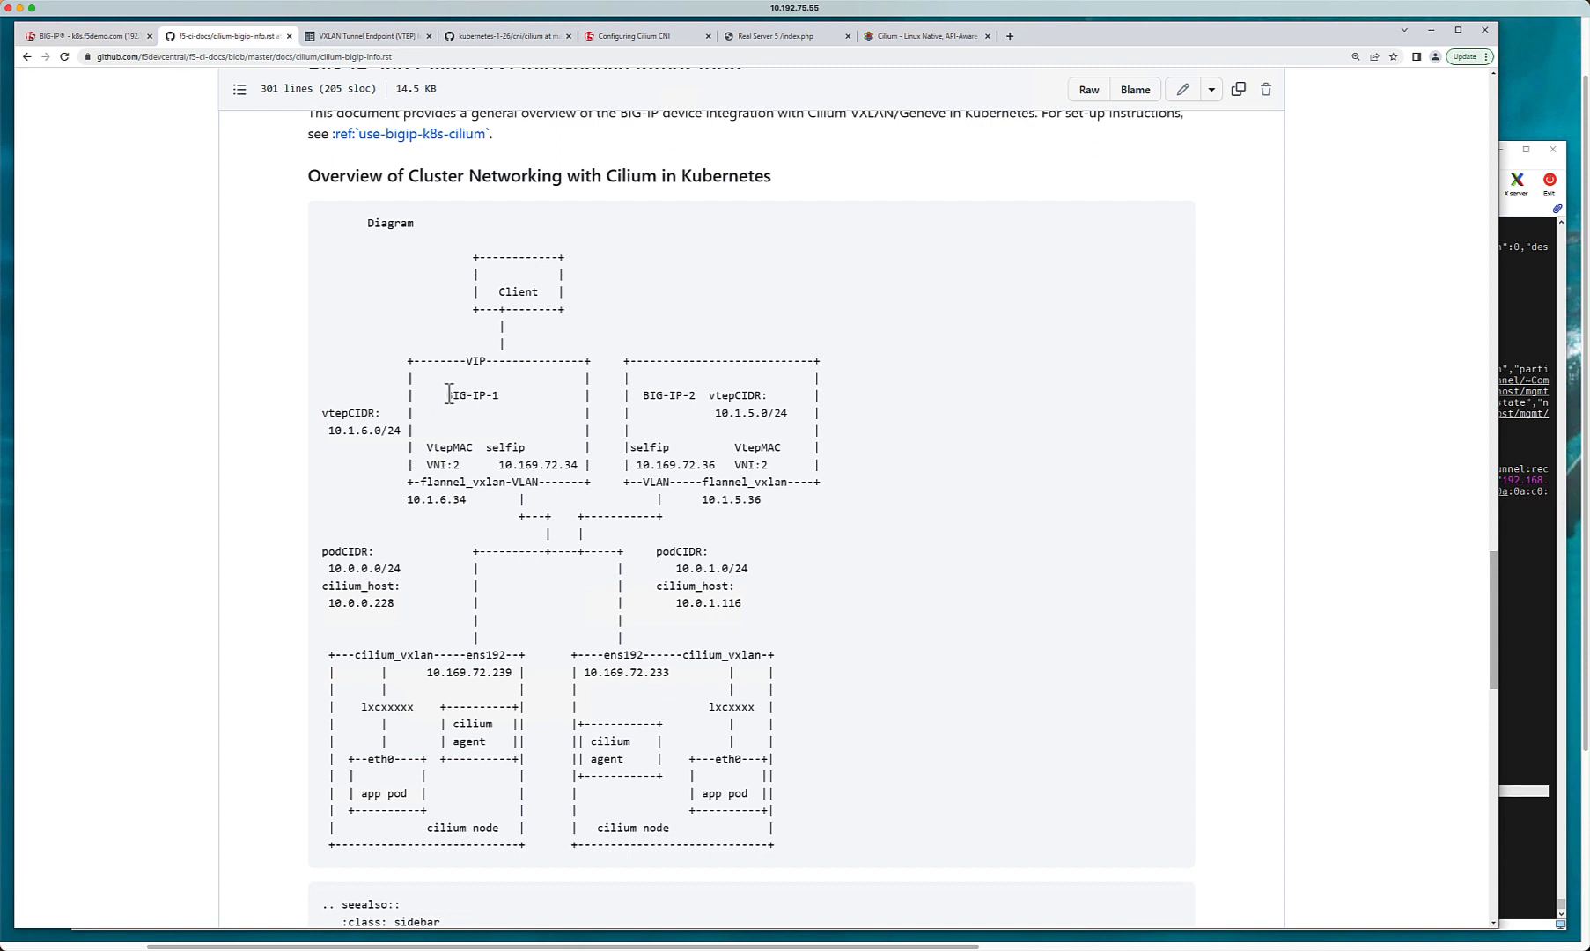
pyautogui.moveTo(677, 422)
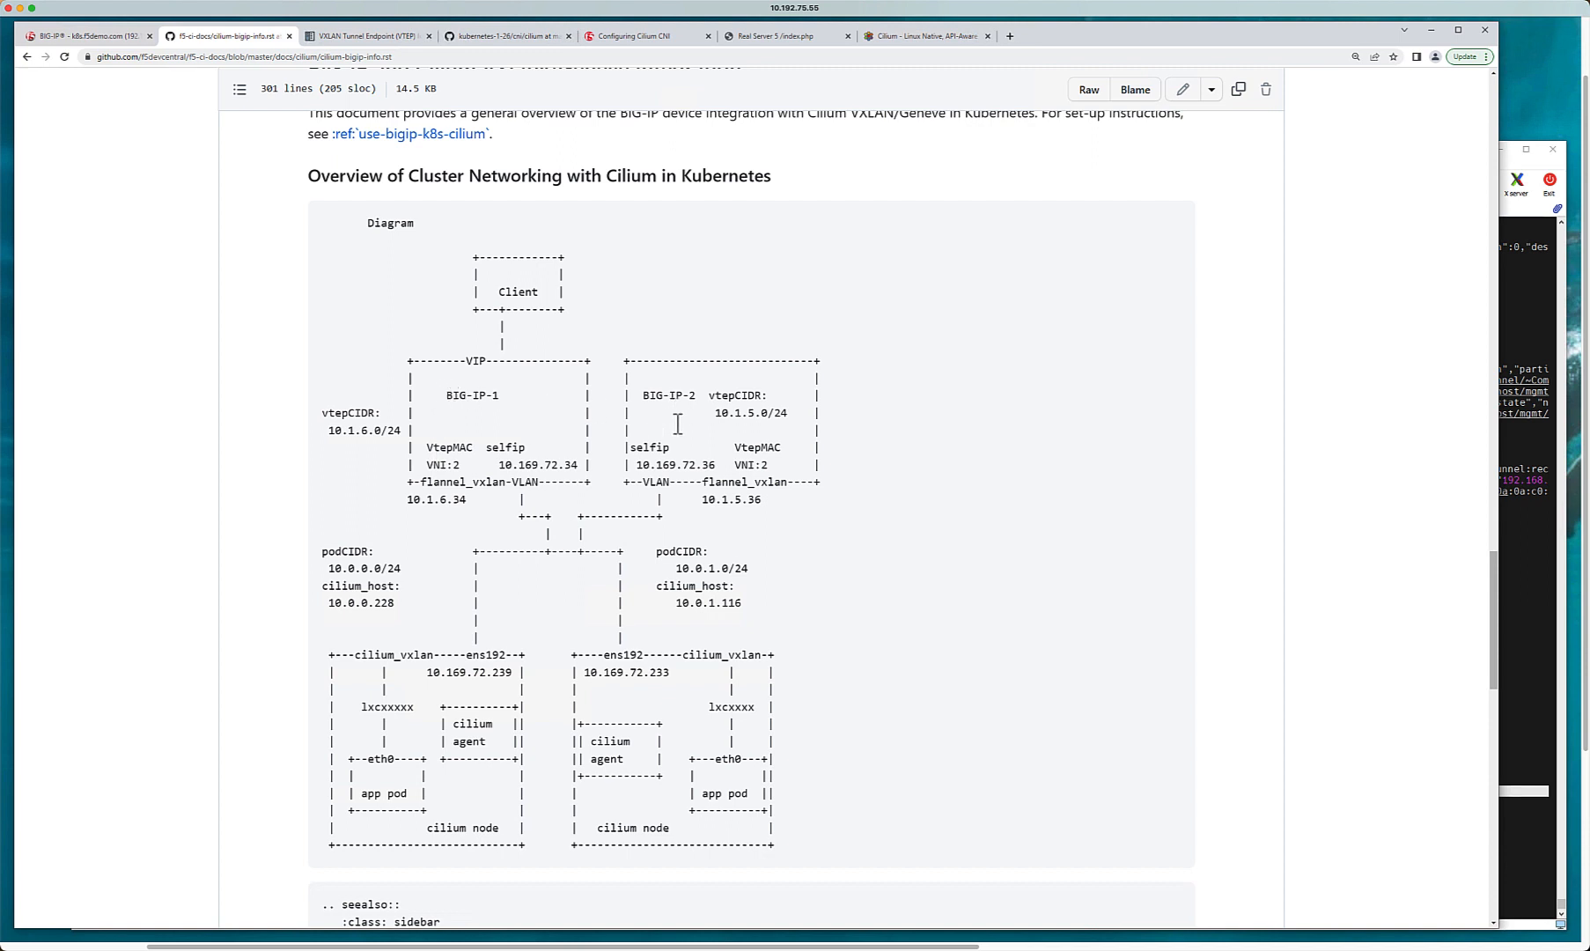
pyautogui.moveTo(569, 538)
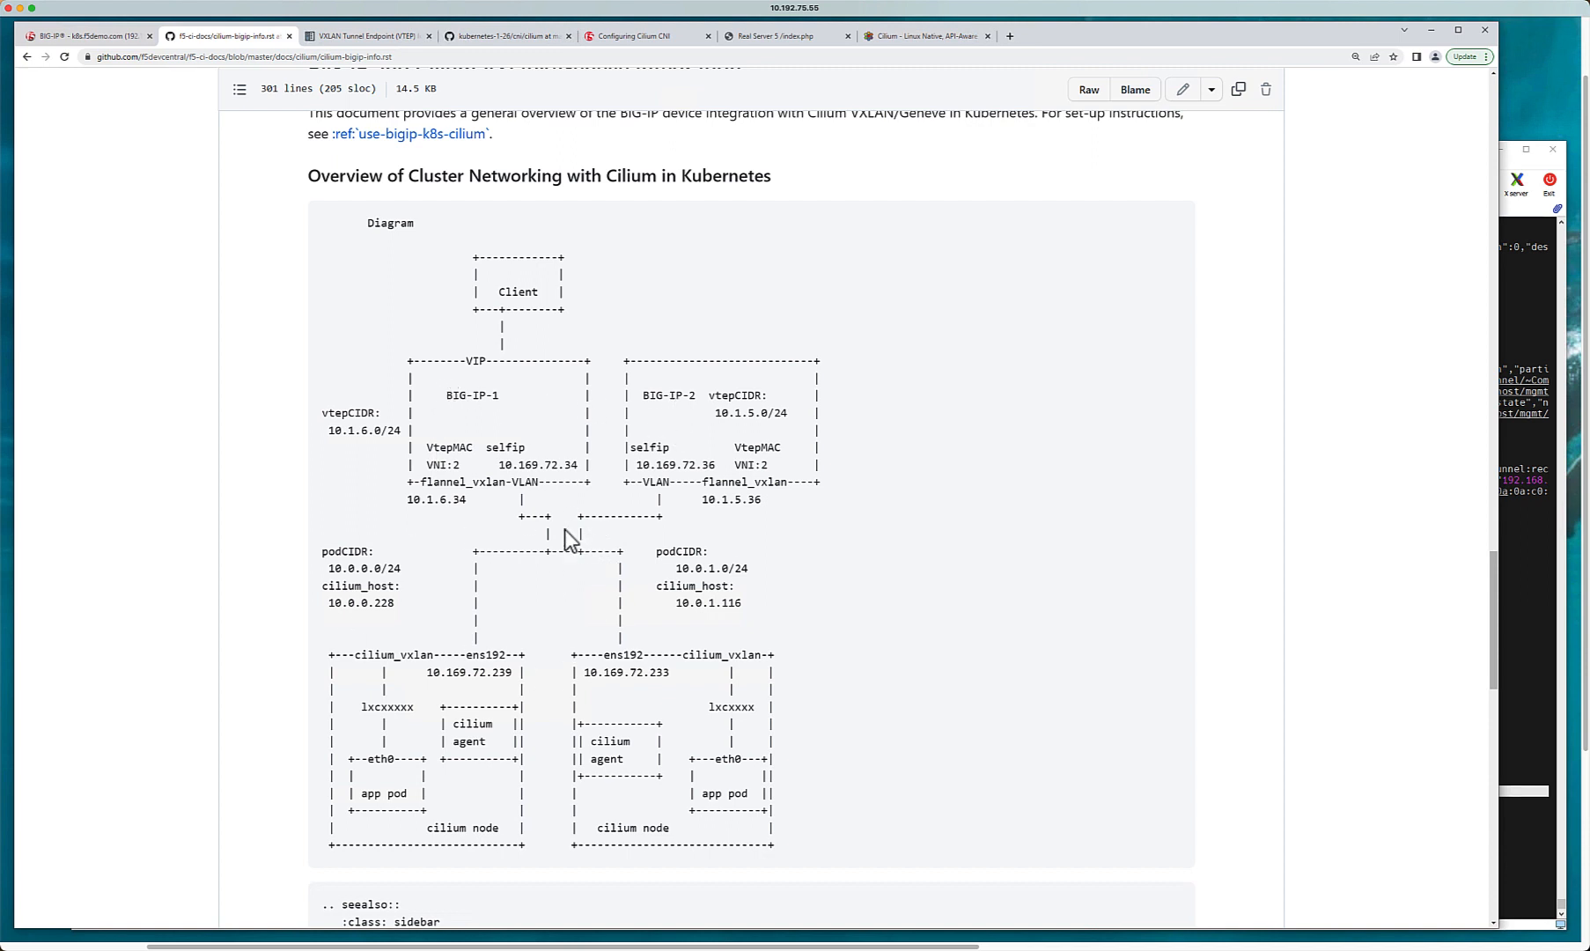
pyautogui.moveTo(569, 692)
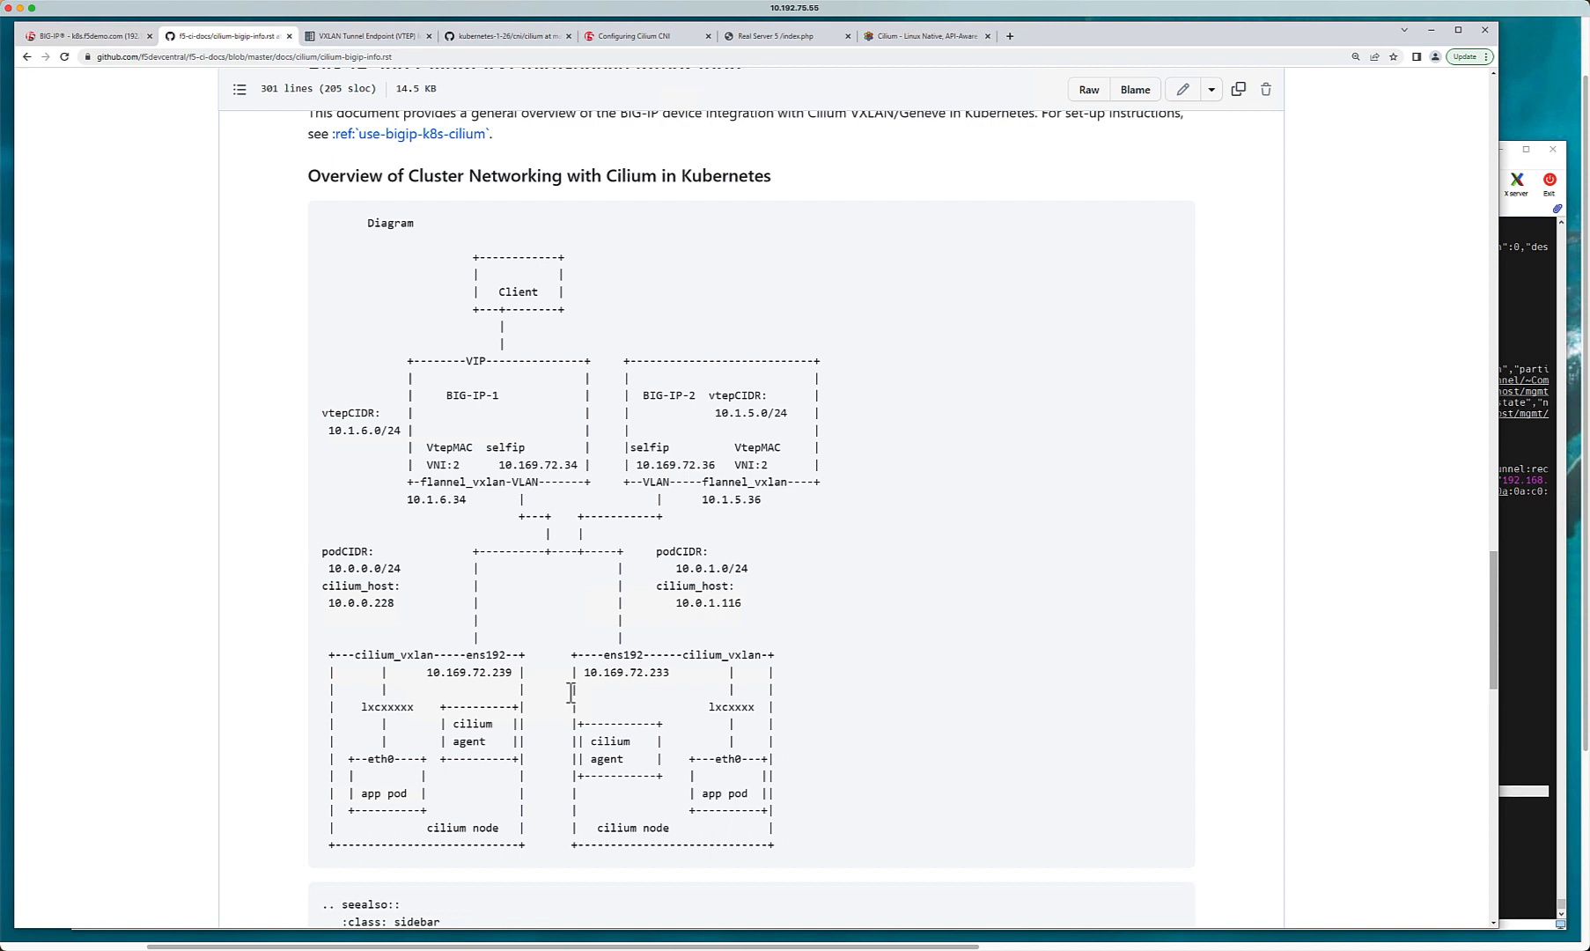
pyautogui.moveTo(791, 42)
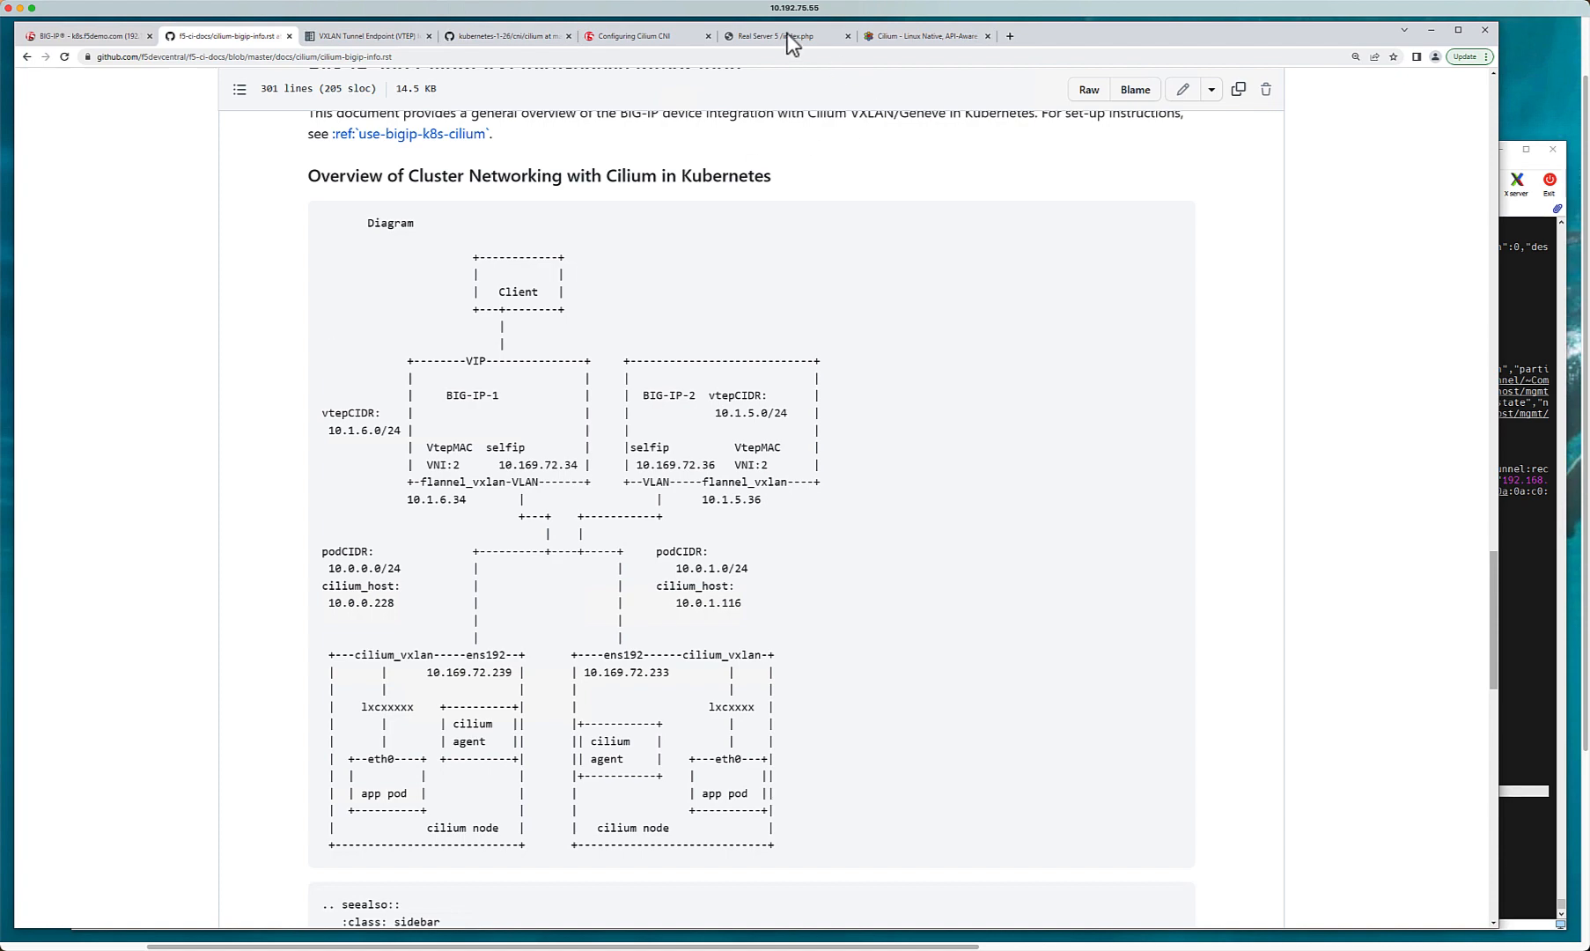
pyautogui.click(781, 35)
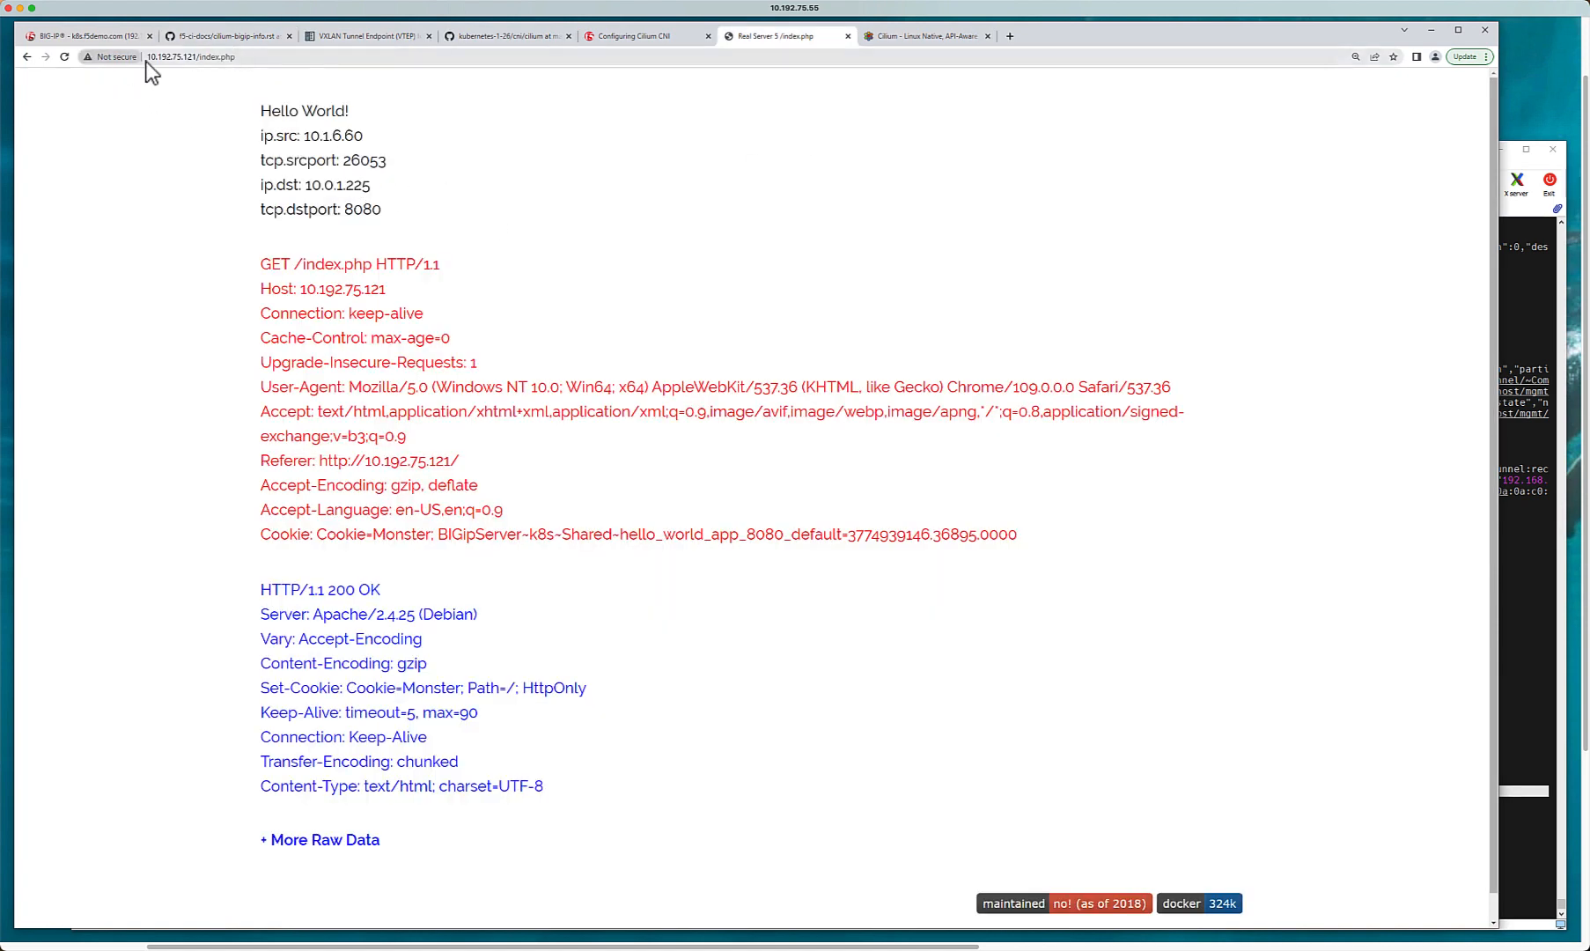
pyautogui.click(65, 56)
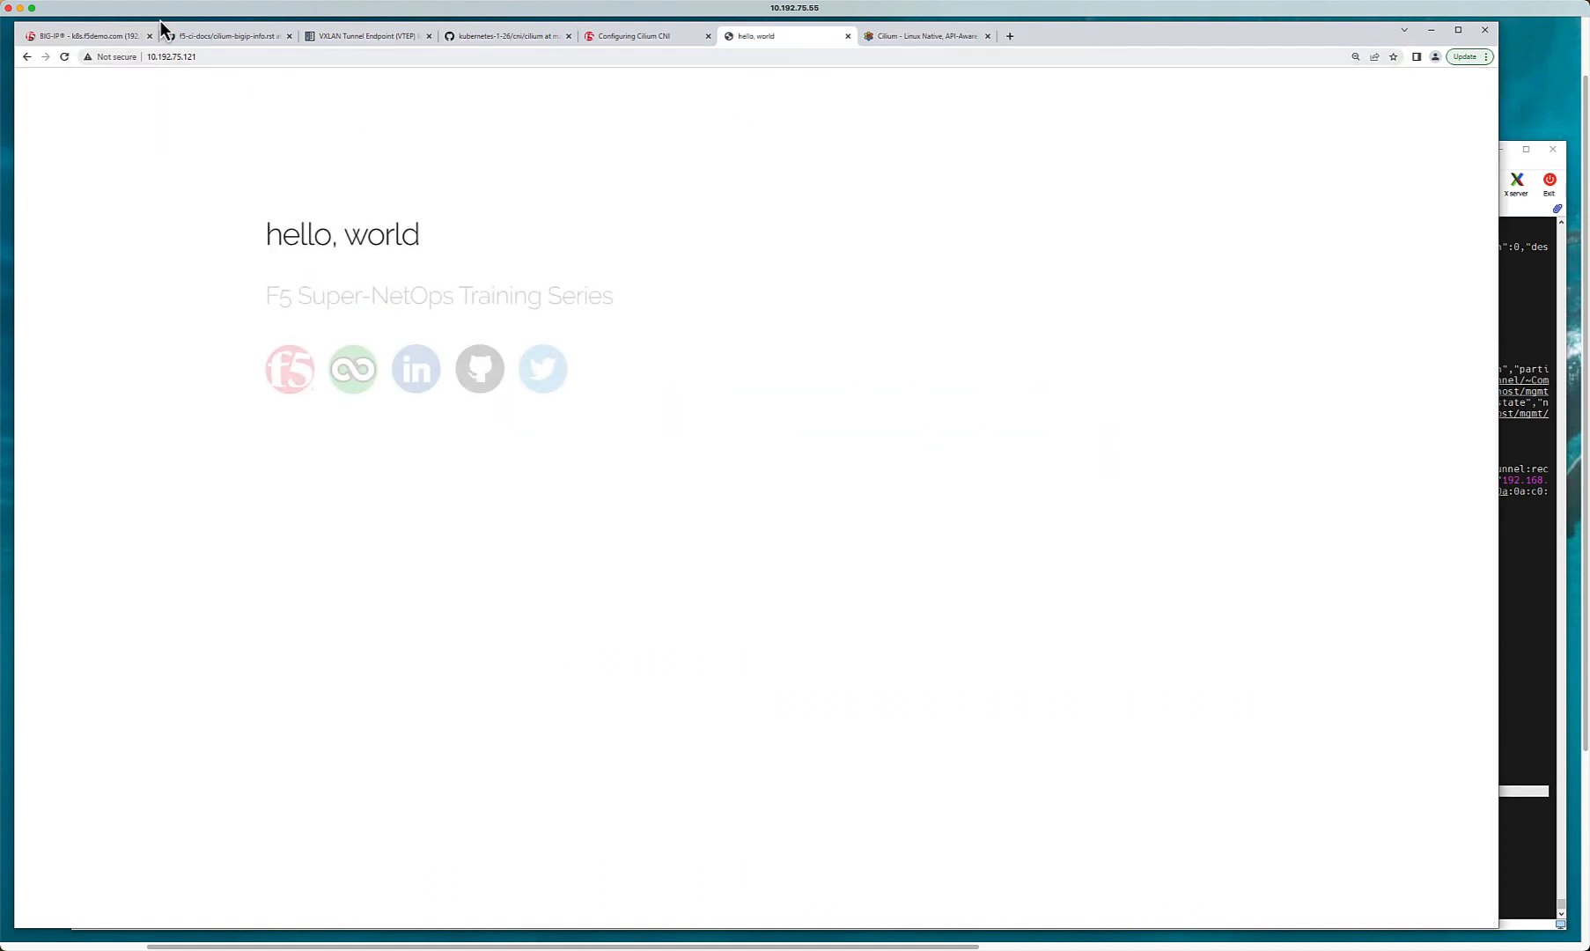
pyautogui.click(86, 35)
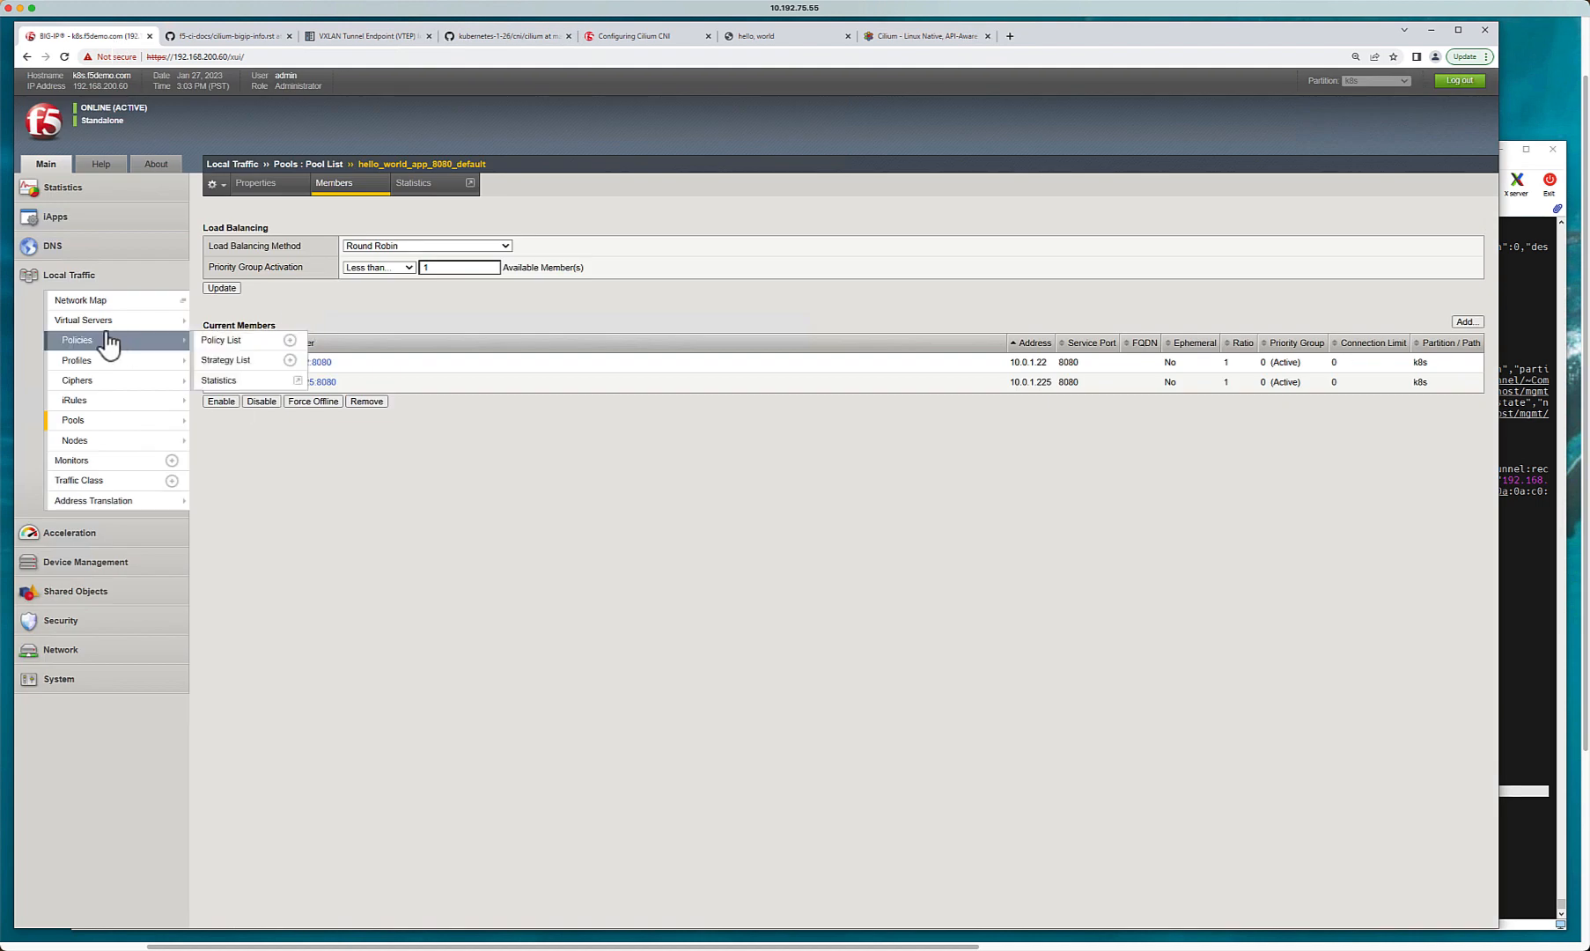
# Step: Review virtual server crd_10_192_75_121_80 on 10.192.75.121:80, then view the Cilium setup README
pyautogui.click(82, 319)
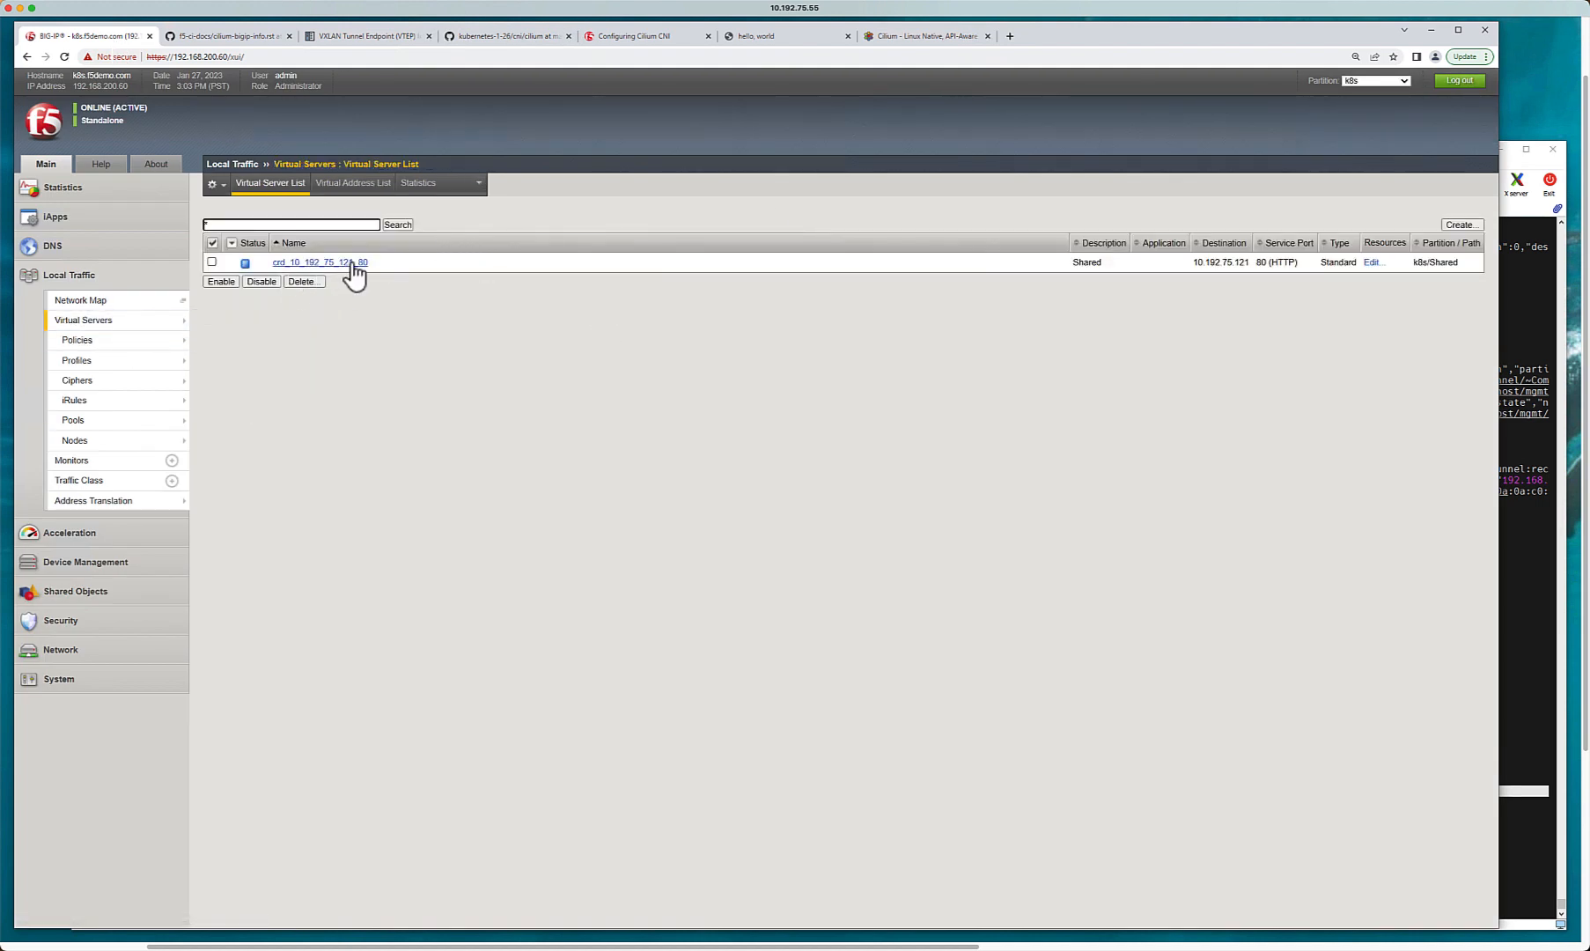
pyautogui.moveTo(771, 53)
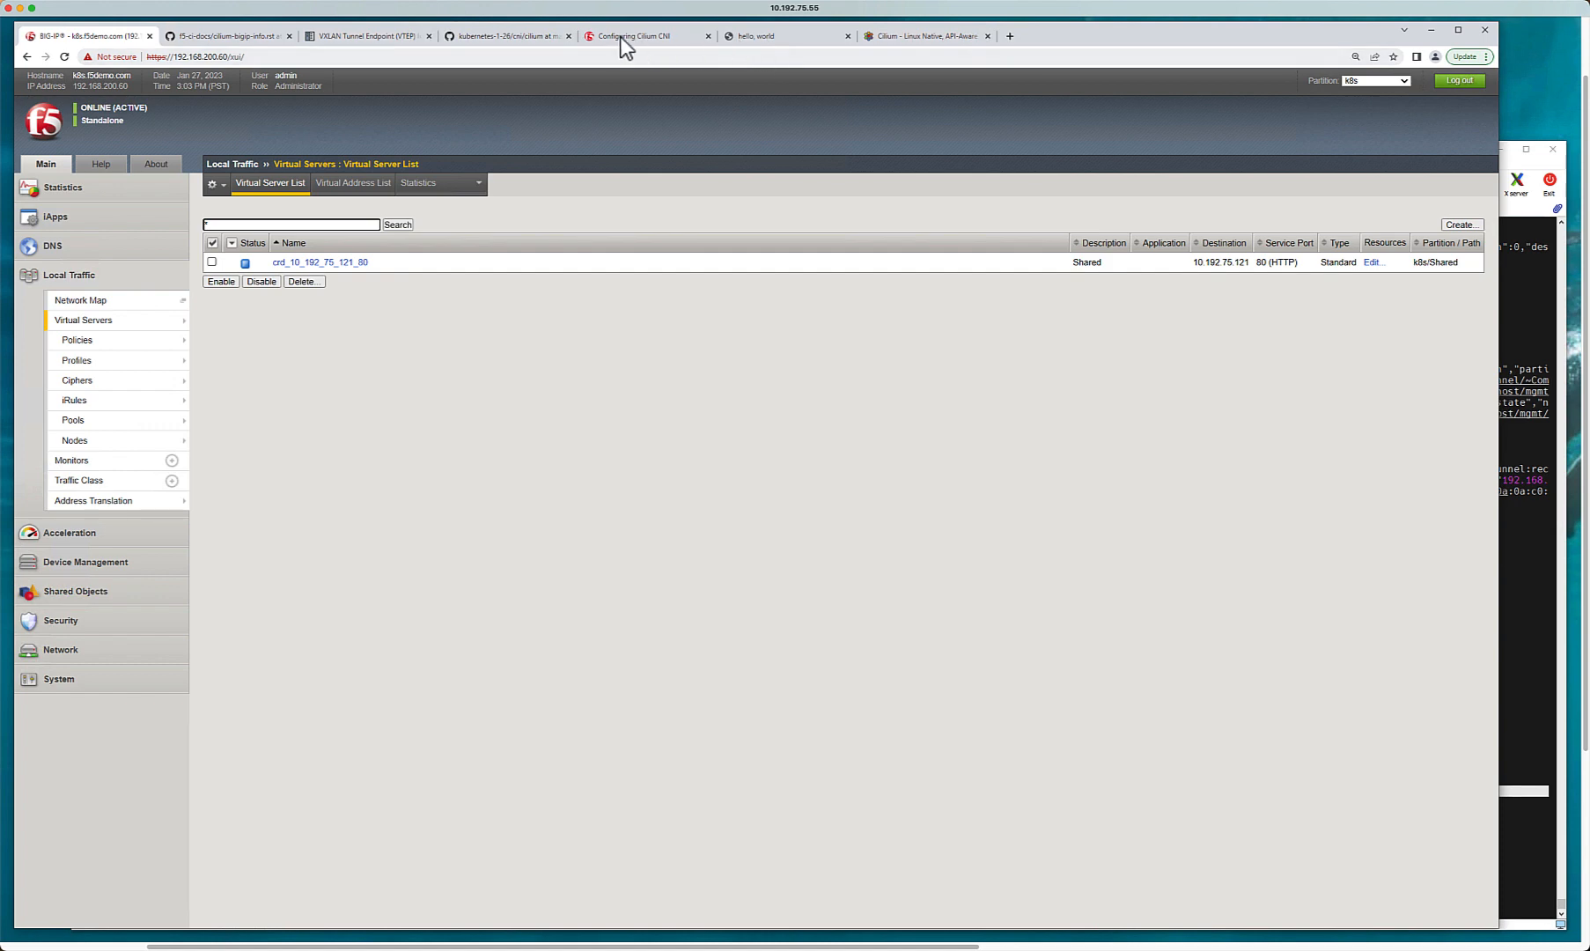
pyautogui.moveTo(741, 360)
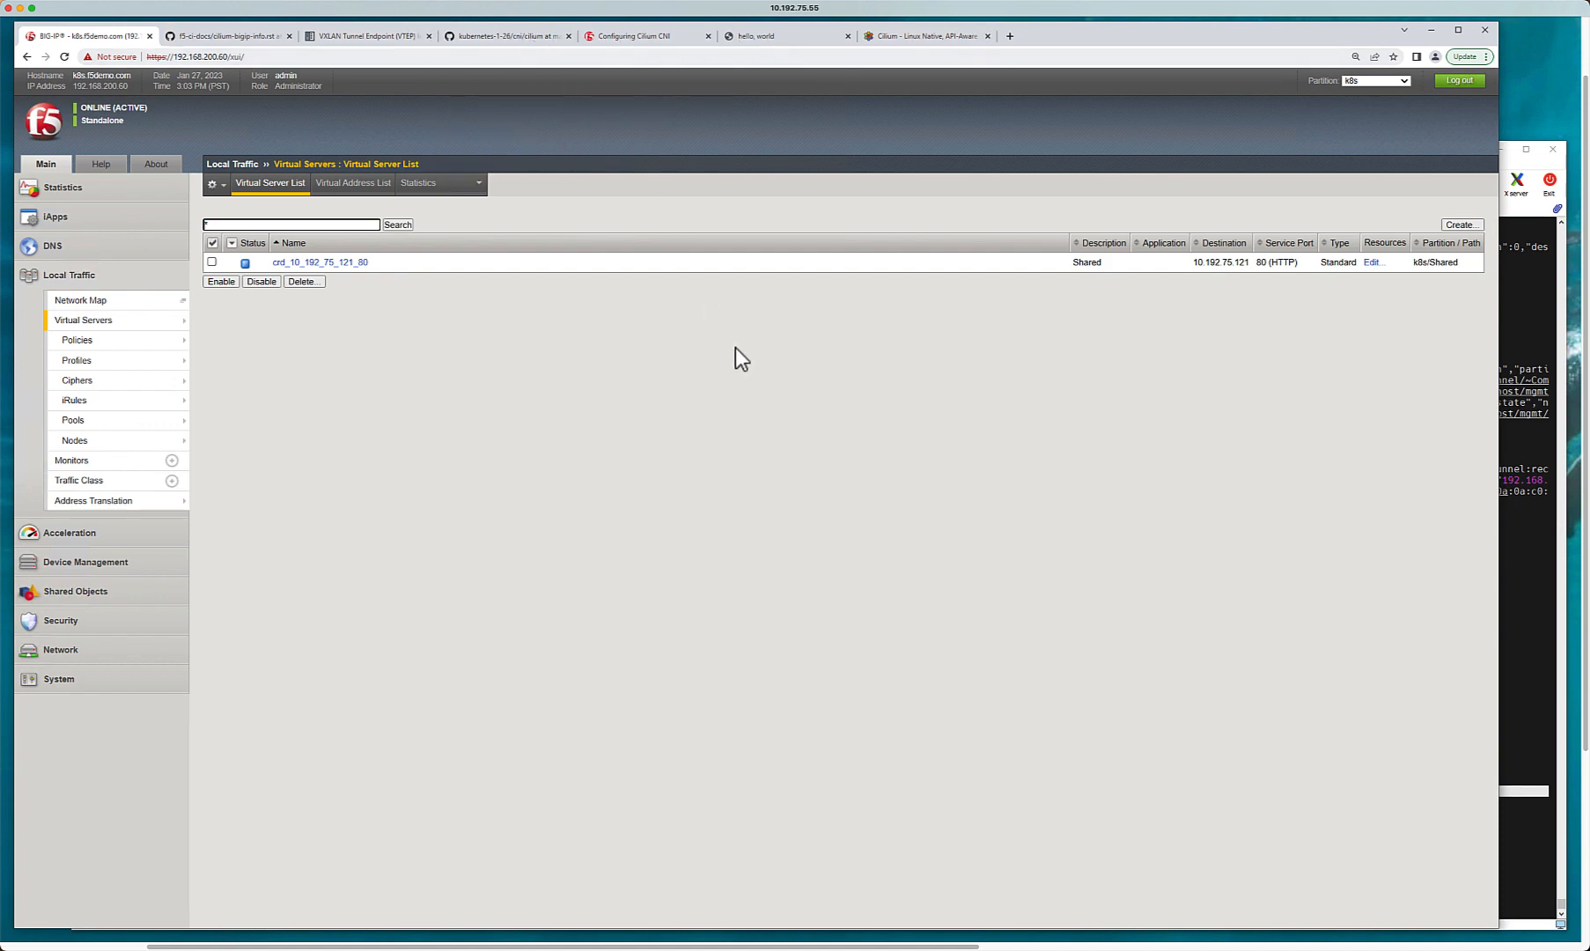
pyautogui.click(504, 36)
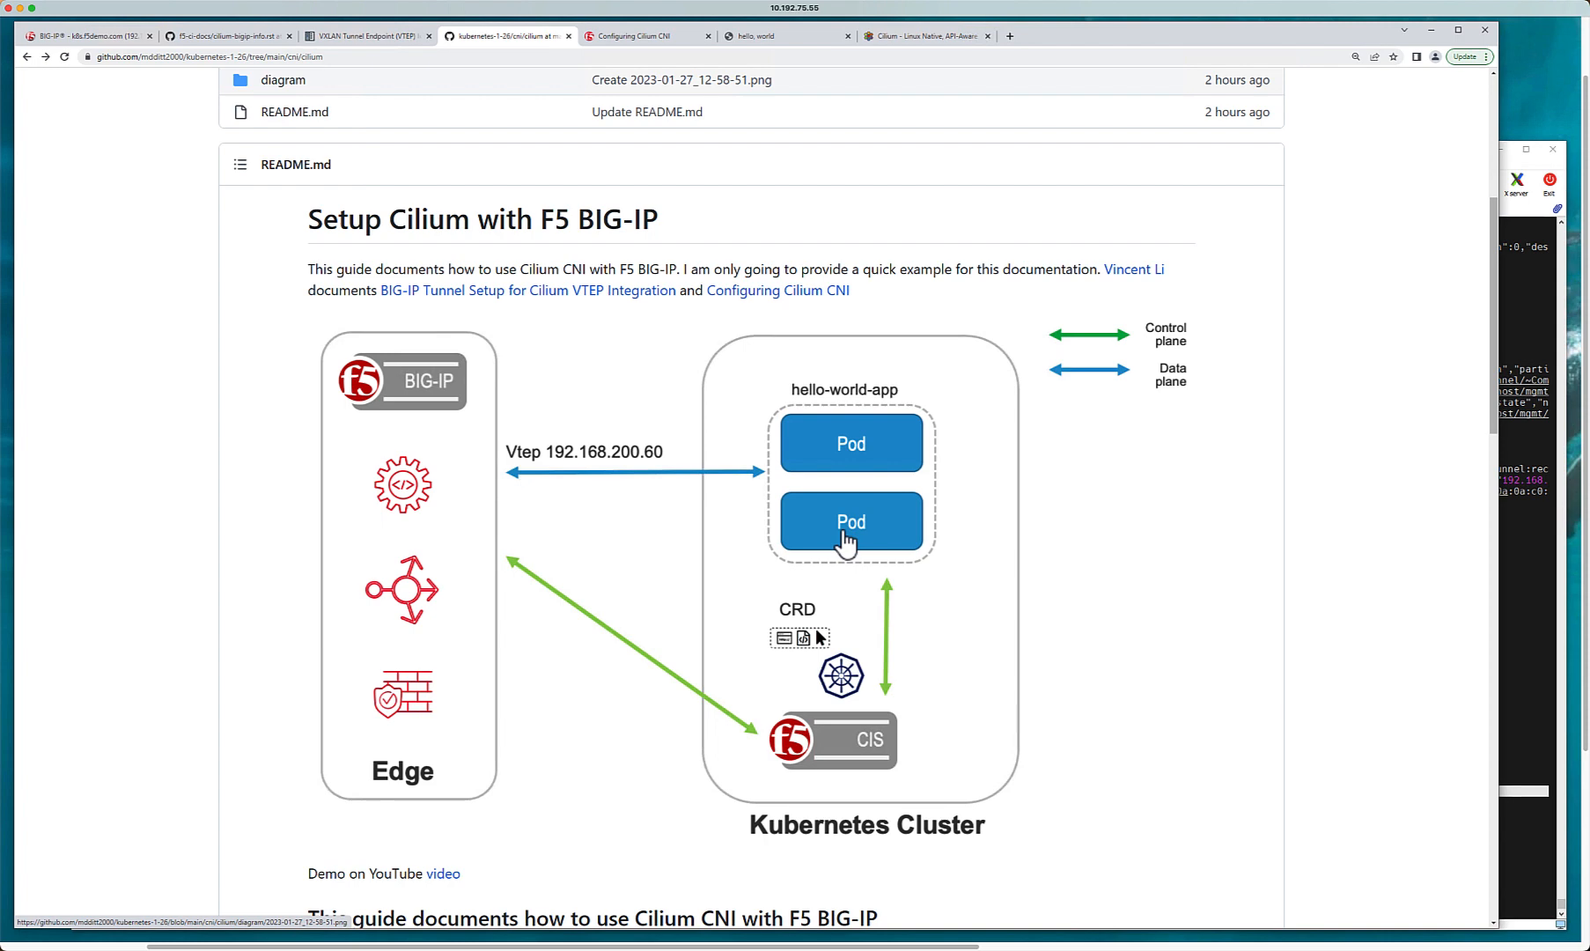
pyautogui.moveTo(743, 504)
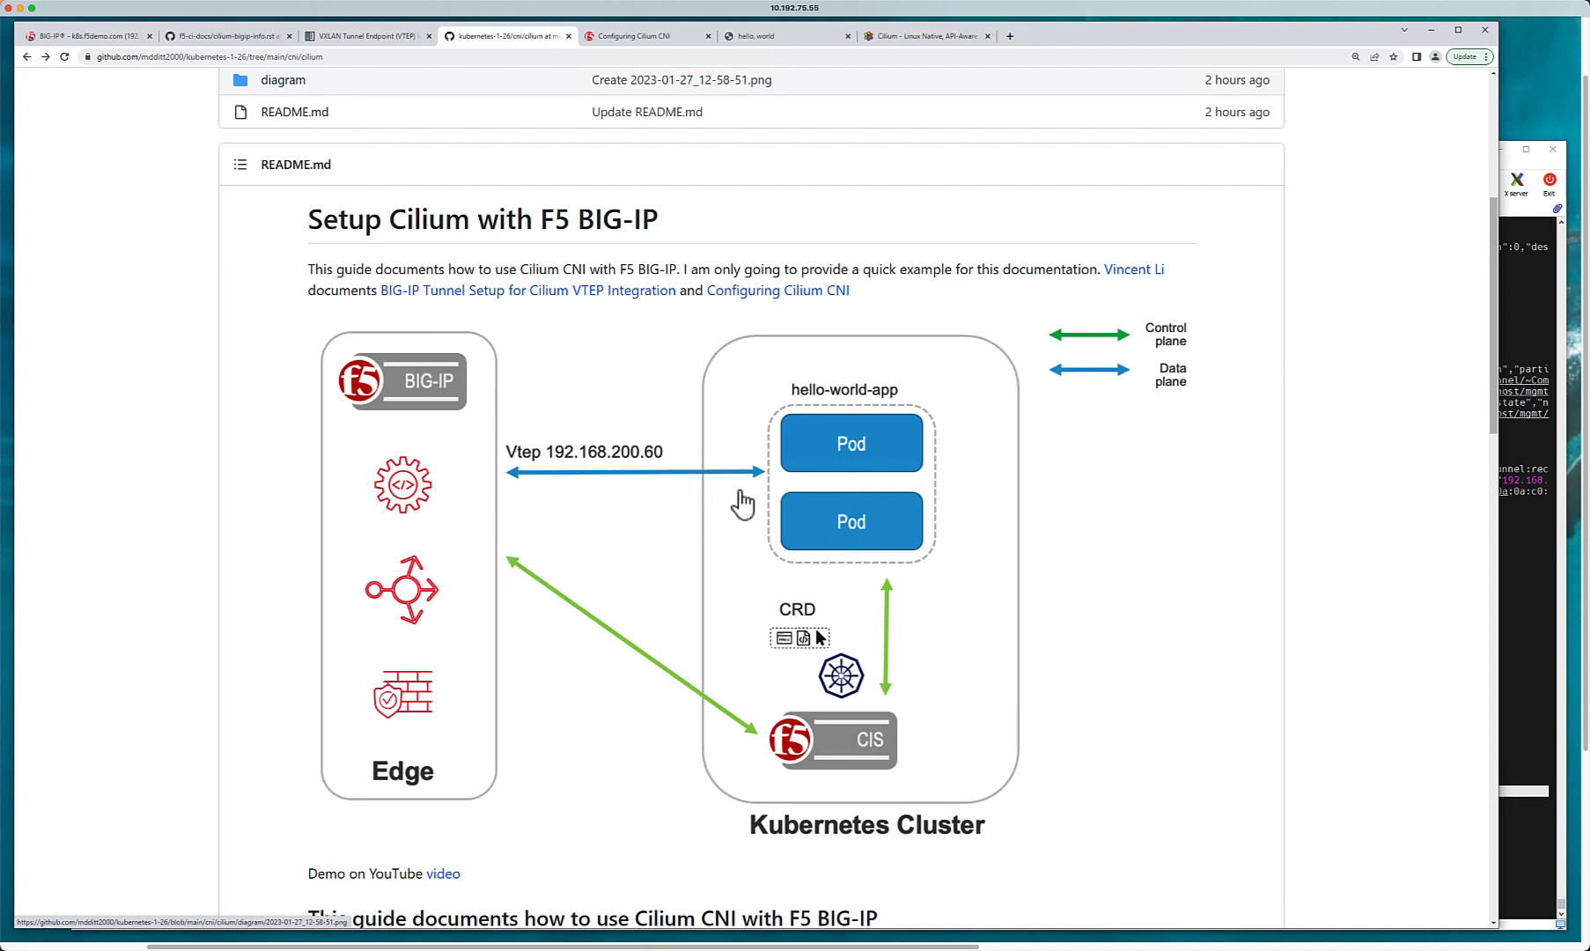
pyautogui.moveTo(743, 487)
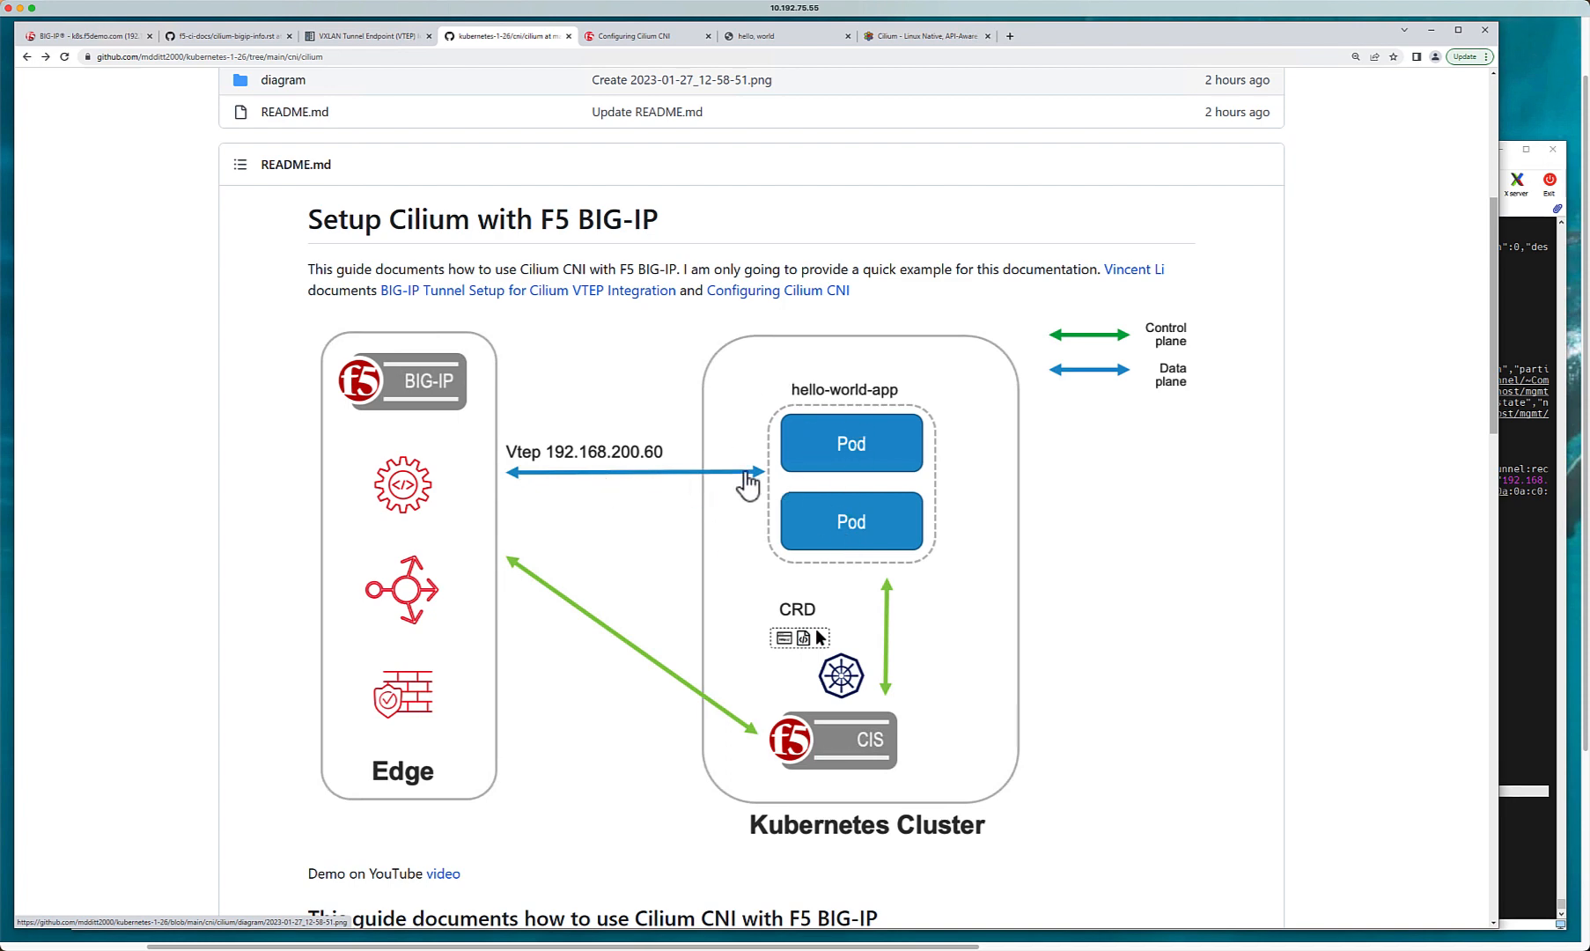